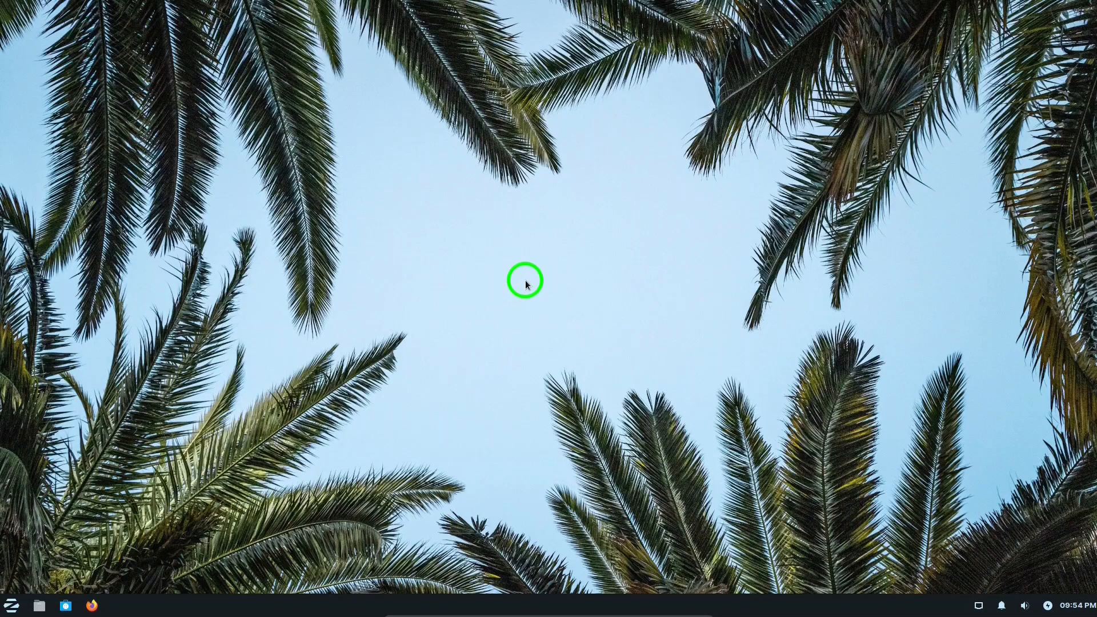
pyautogui.moveTo(1029, 507)
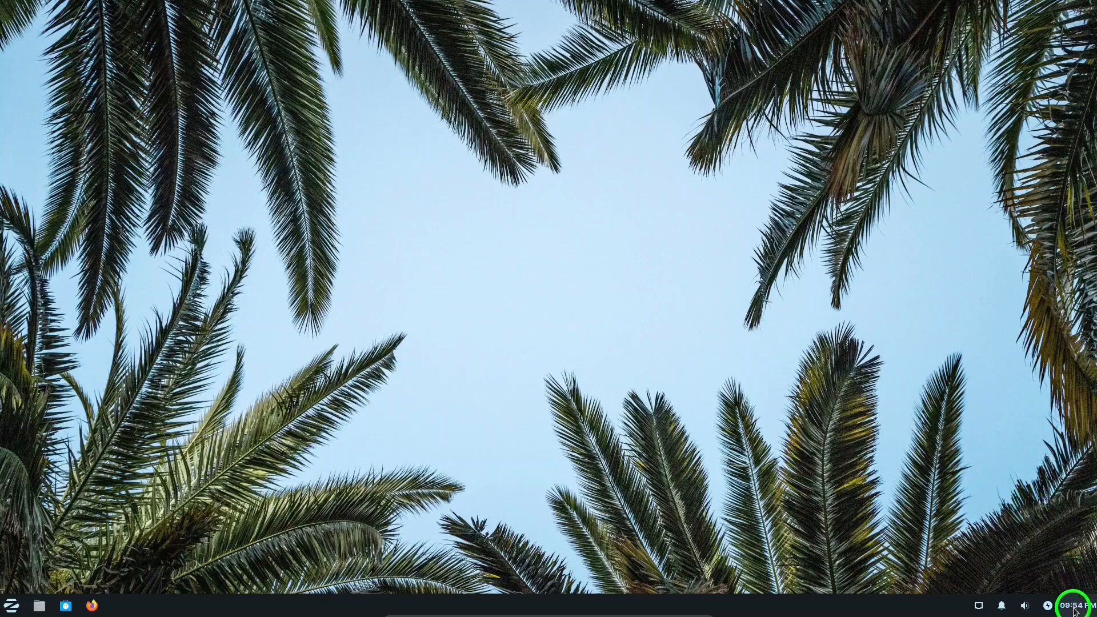
pyautogui.moveTo(1070, 605)
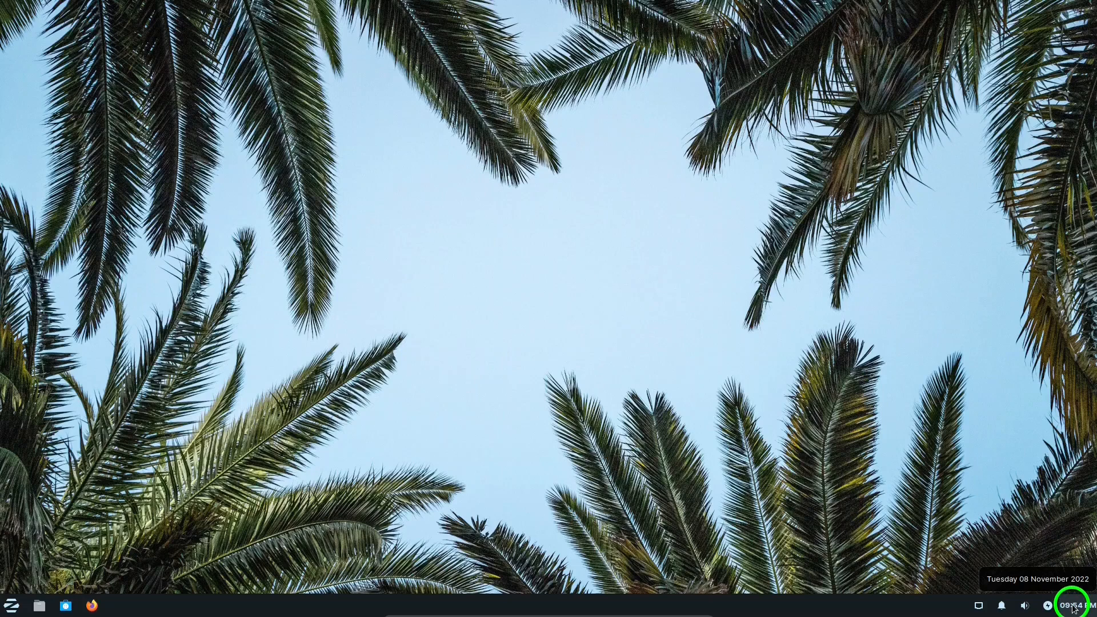
# Open the power management settings from the tray's power menu, then close them.
pyautogui.click(1062, 606)
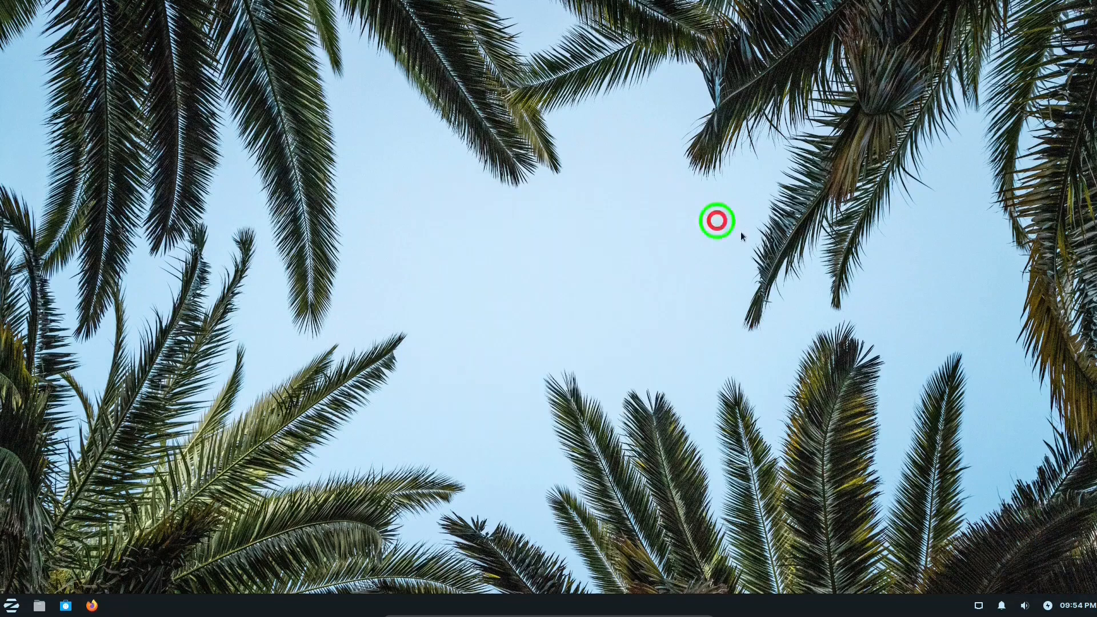
pyautogui.moveTo(1048, 605)
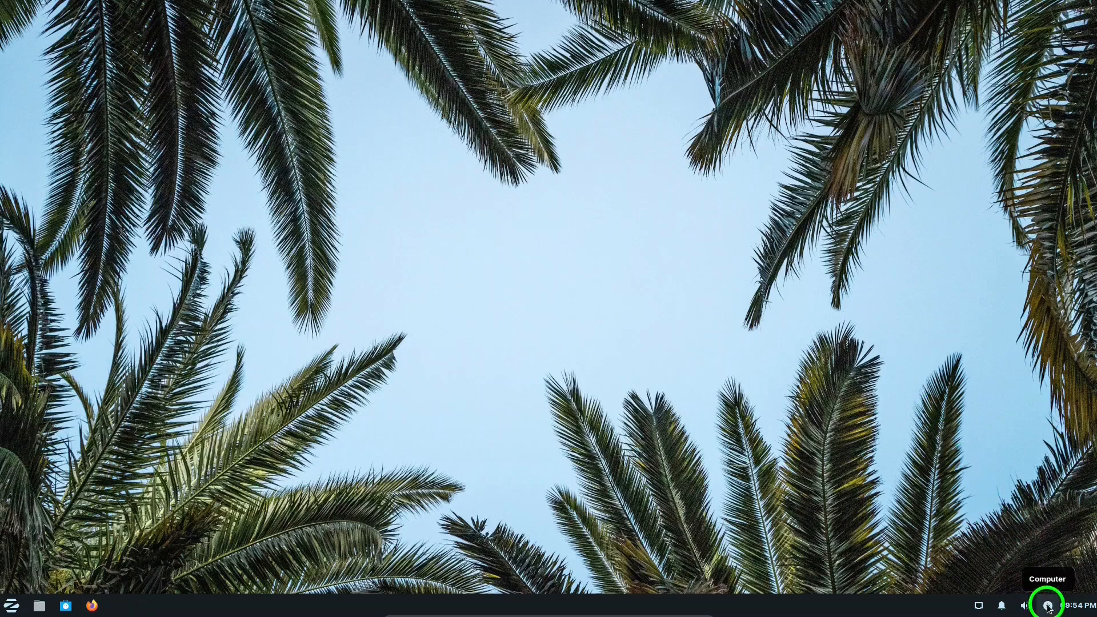
pyautogui.click(1048, 605)
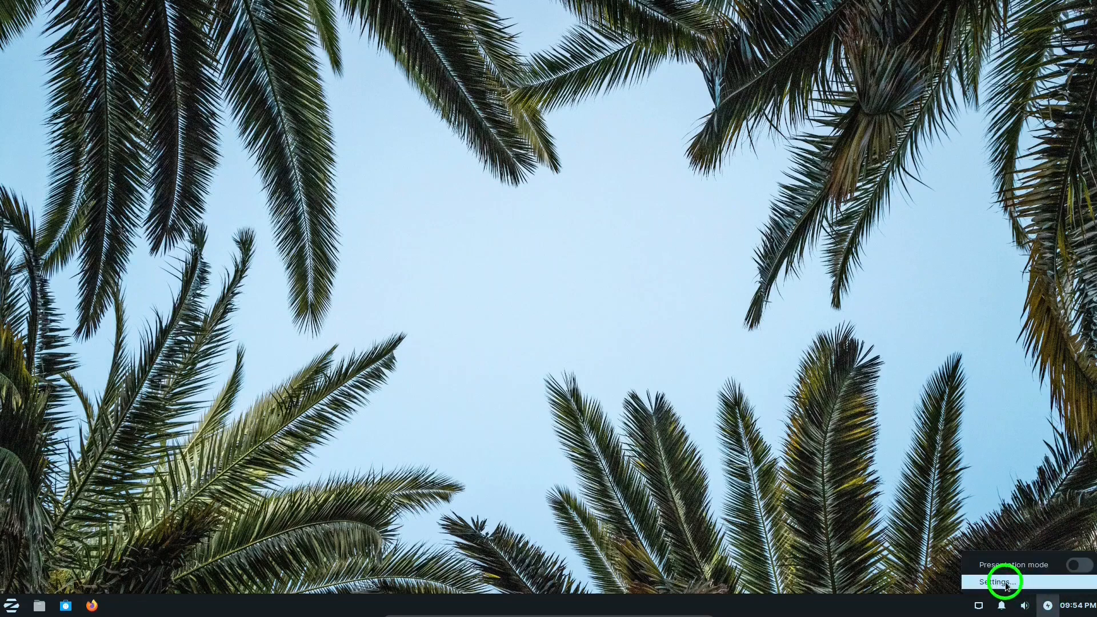
pyautogui.click(999, 581)
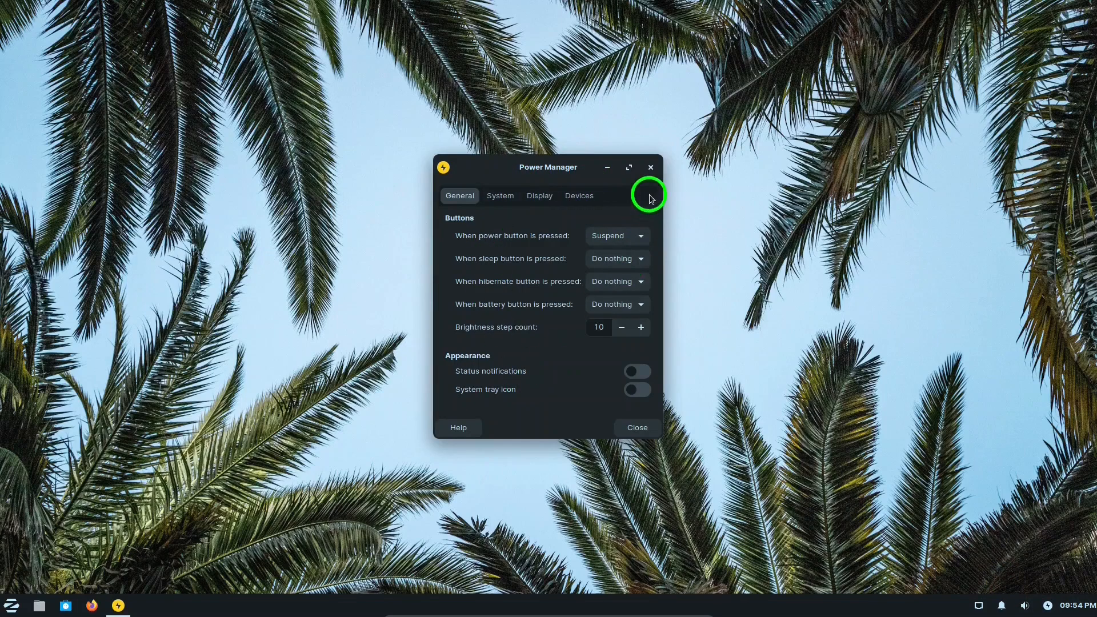
pyautogui.click(651, 167)
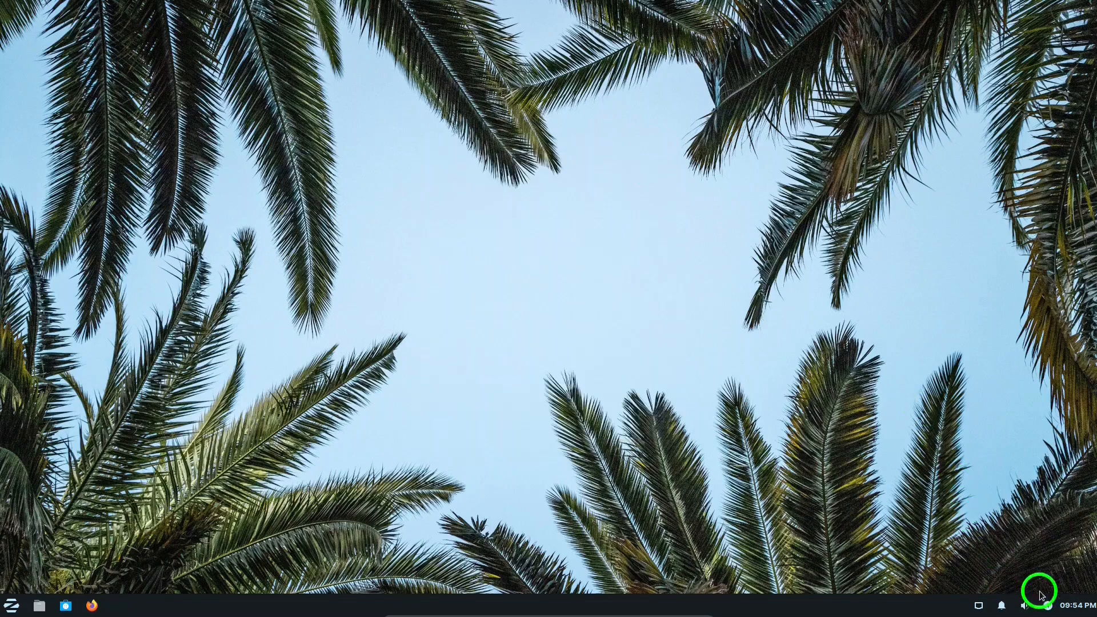
# Open and dismiss the volume controls, then open the notifications menu.
pyautogui.click(1022, 605)
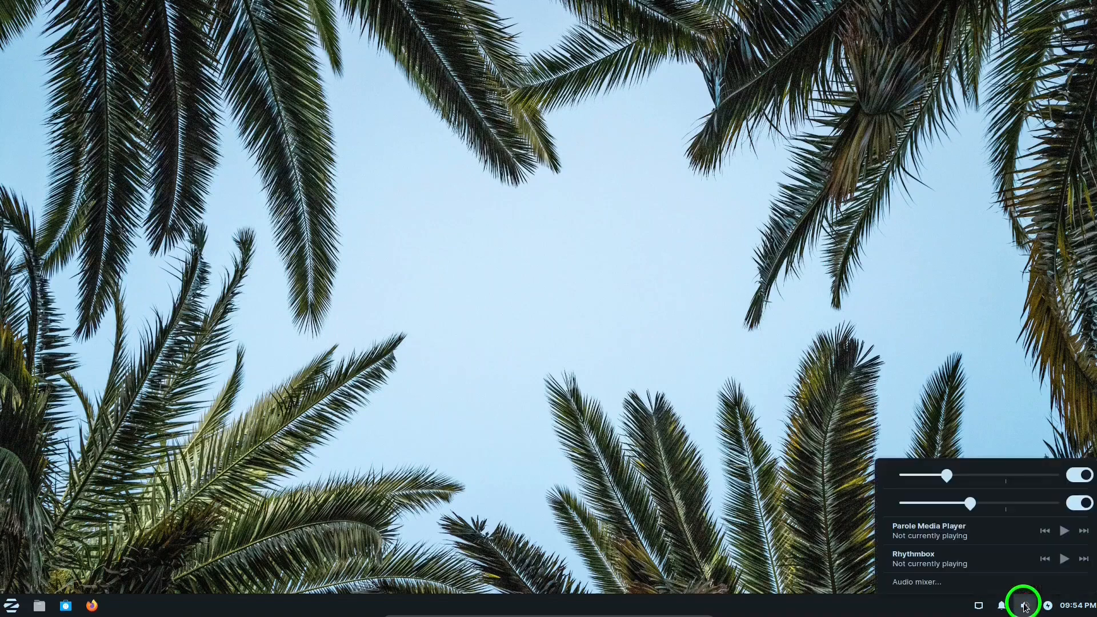
pyautogui.click(1022, 605)
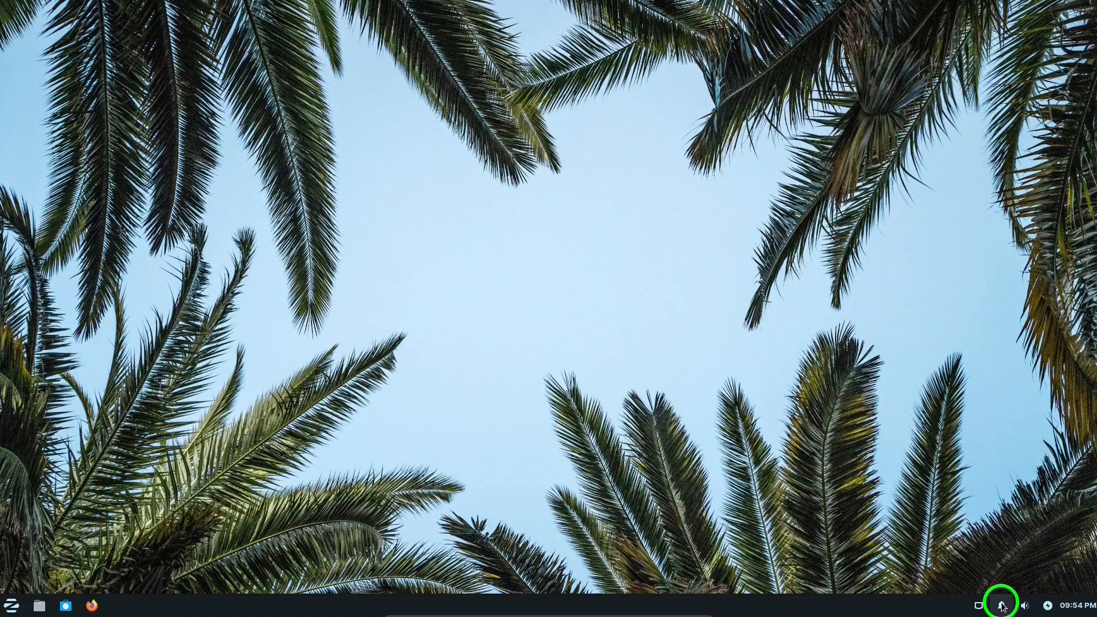
pyautogui.click(1000, 606)
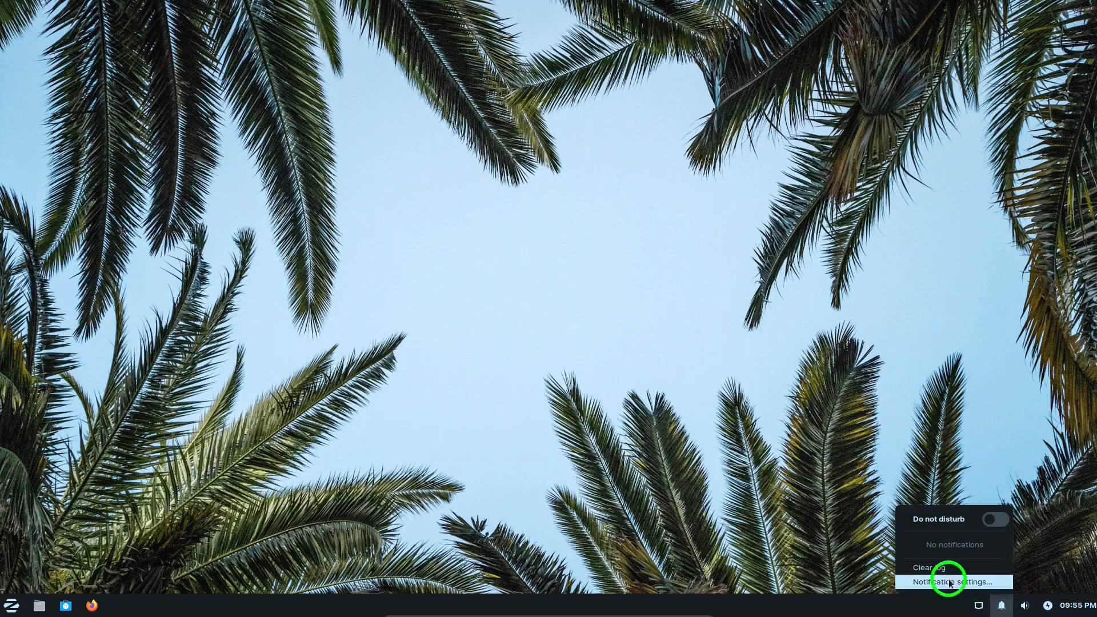
# Open Notification settings, preview a sample notification, then close the window.
pyautogui.click(953, 582)
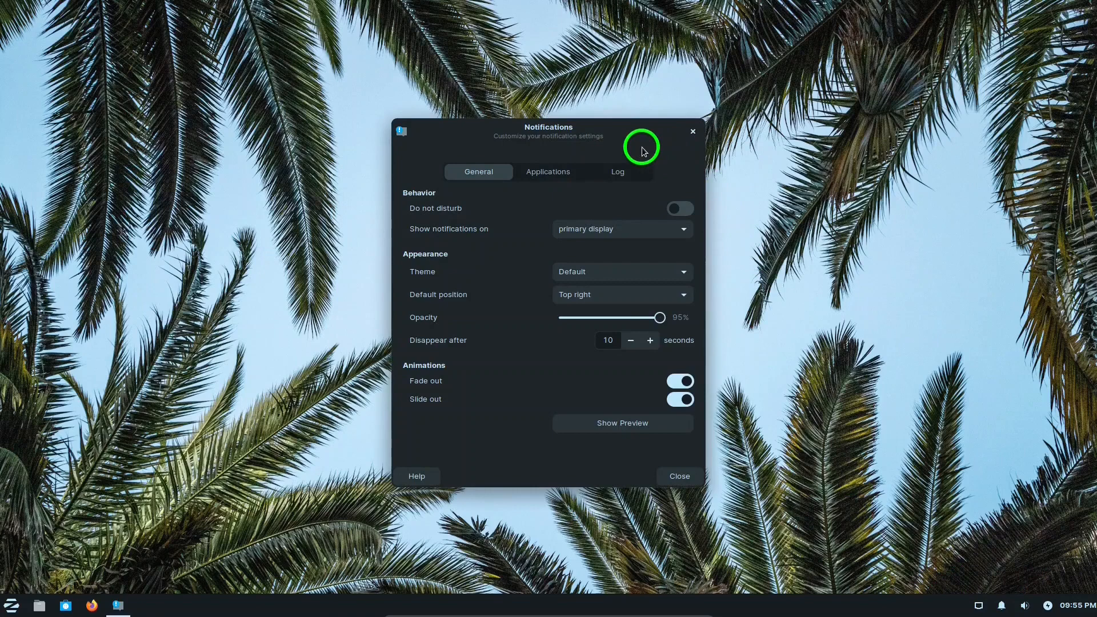
pyautogui.moveTo(486, 409)
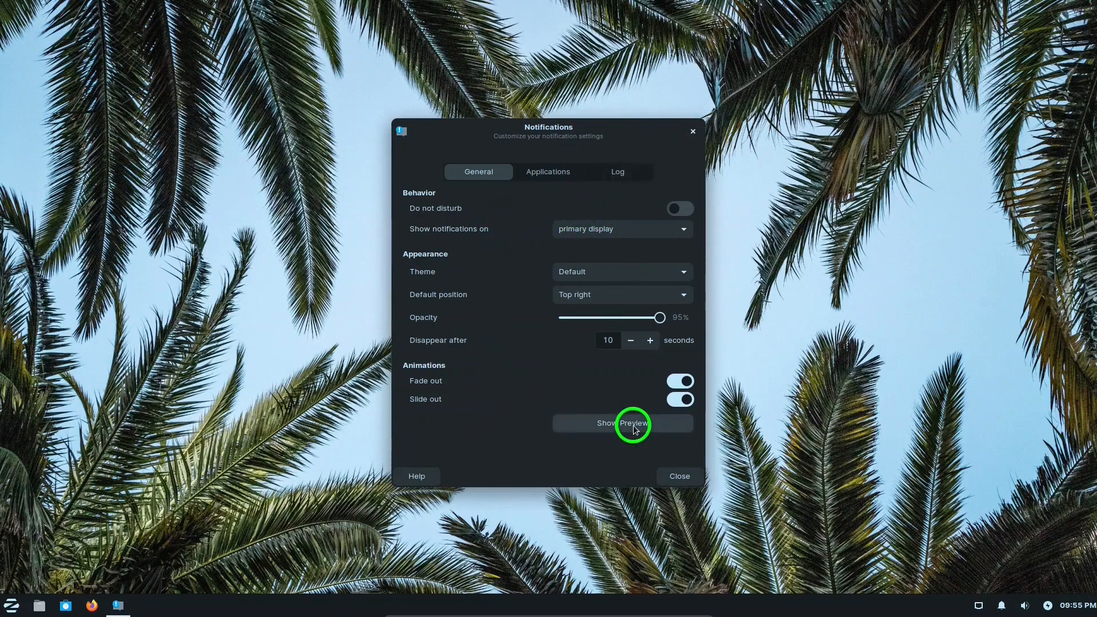
pyautogui.click(621, 423)
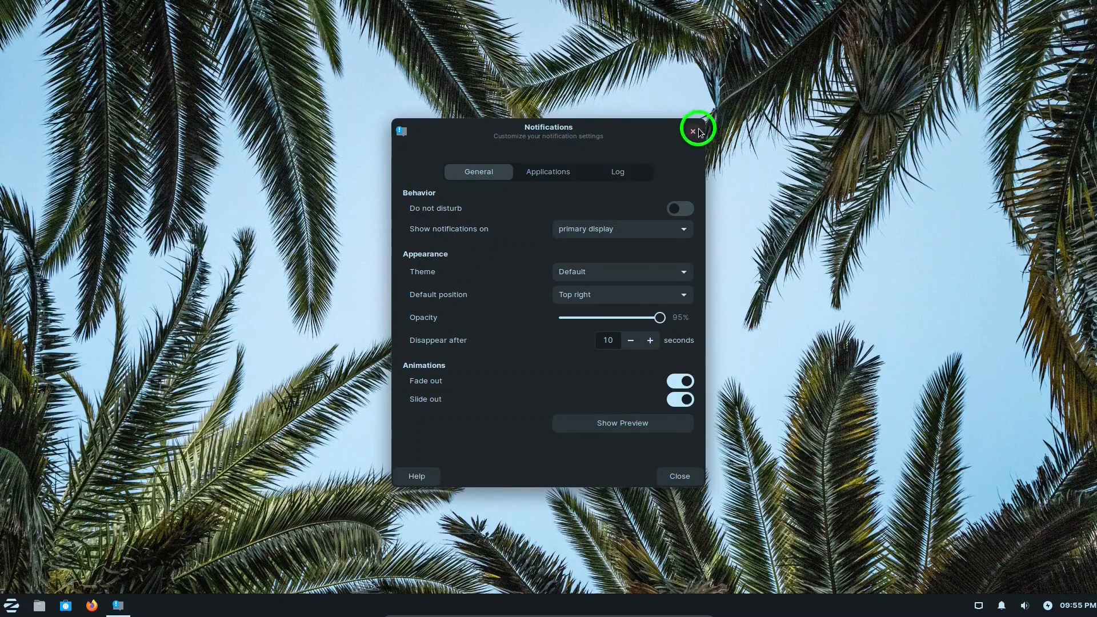
pyautogui.click(692, 131)
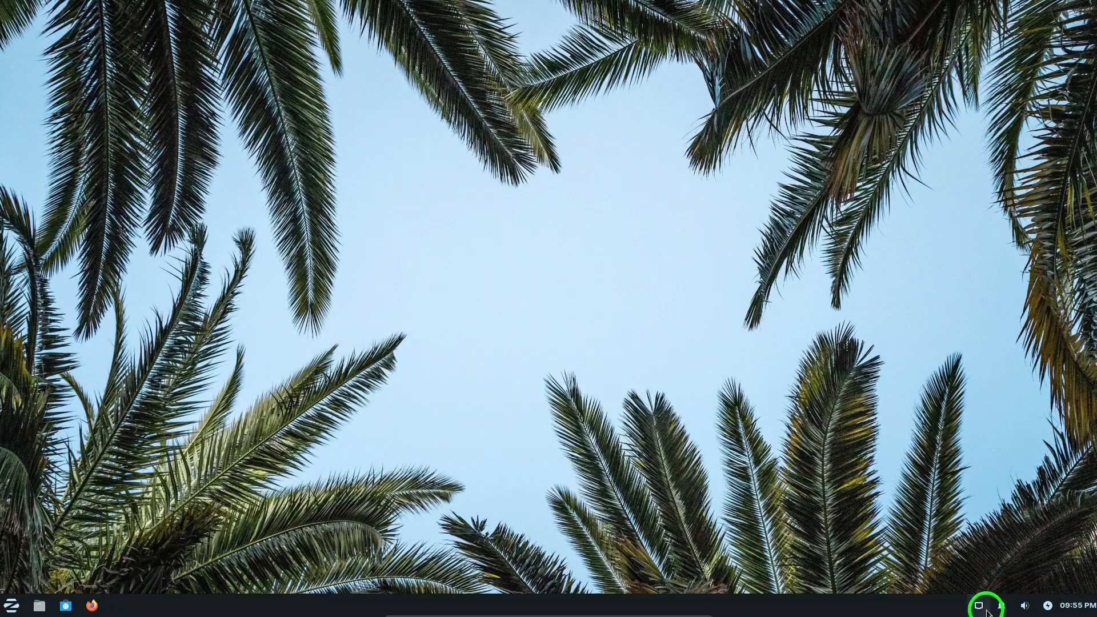
pyautogui.click(979, 606)
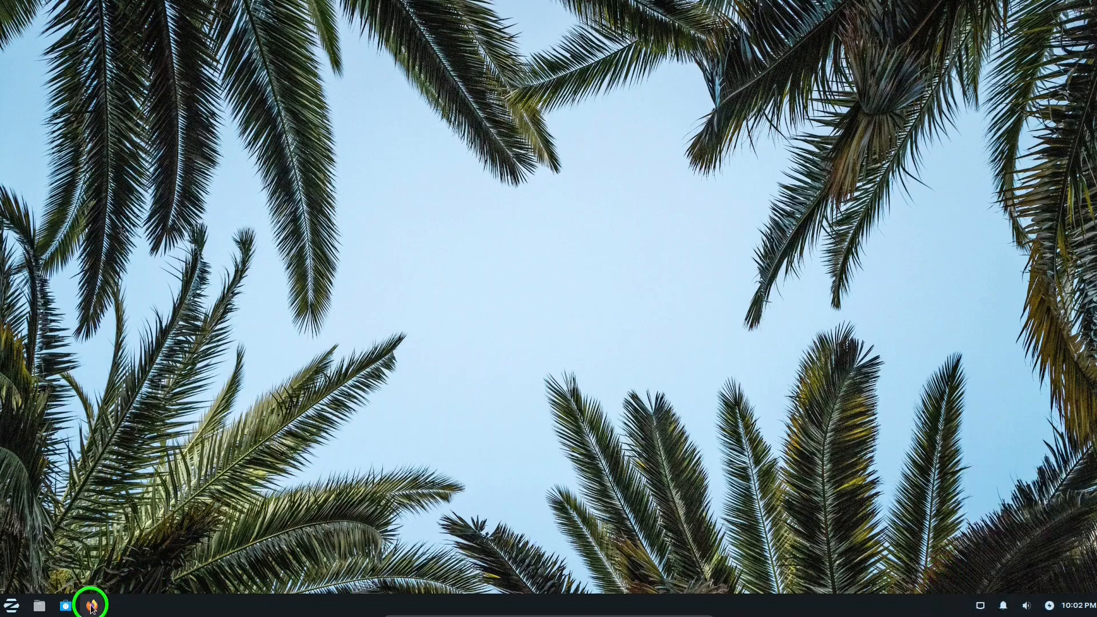
pyautogui.moveTo(90, 604)
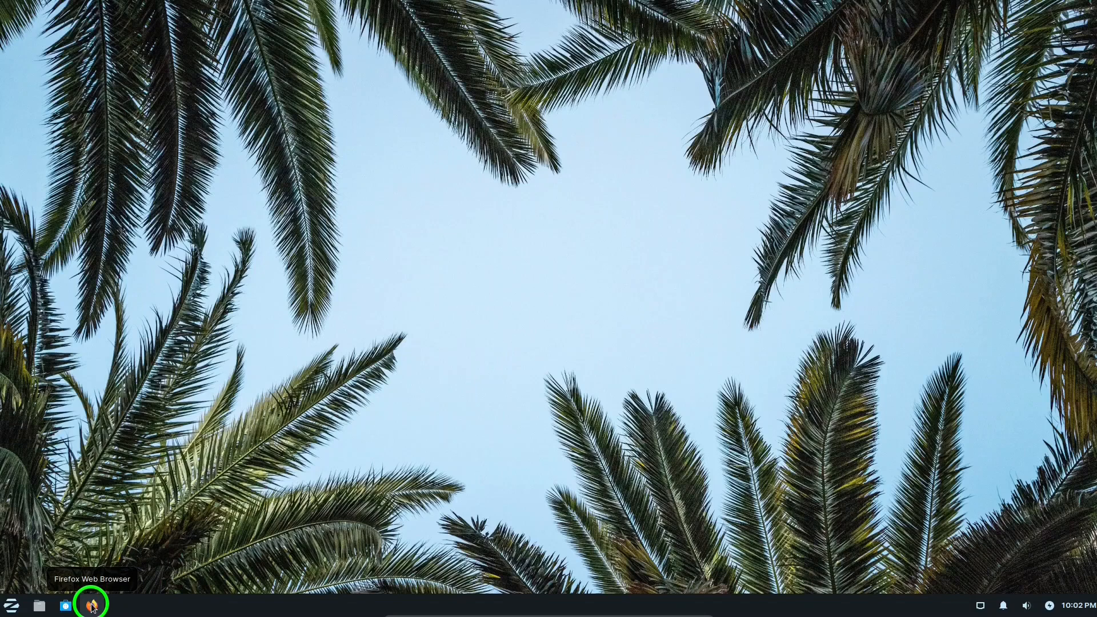
pyautogui.moveTo(66, 605)
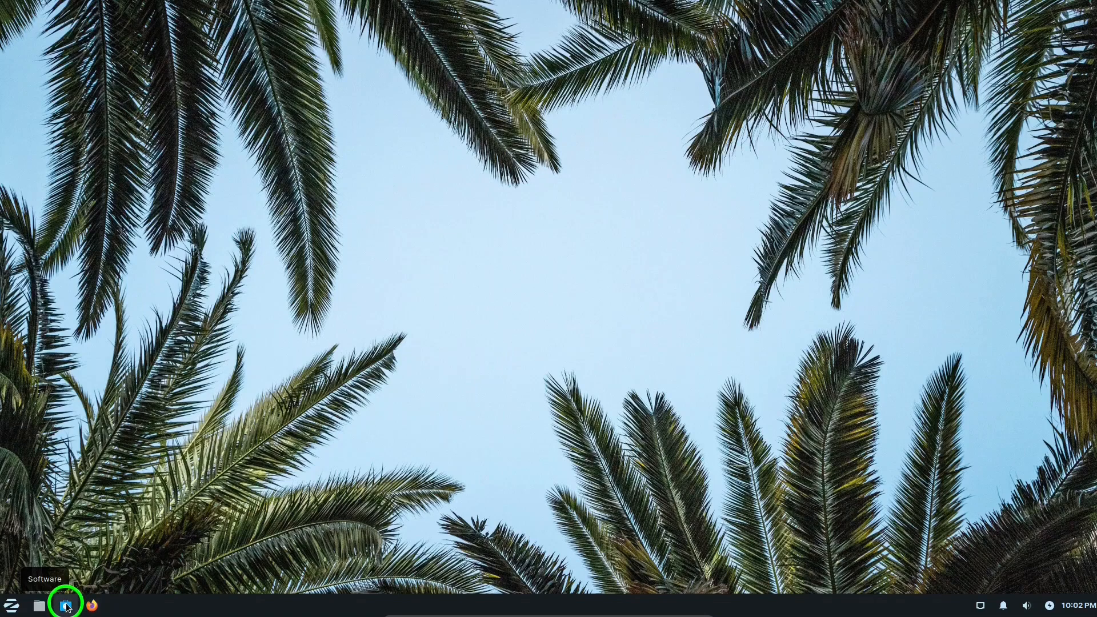
pyautogui.moveTo(40, 604)
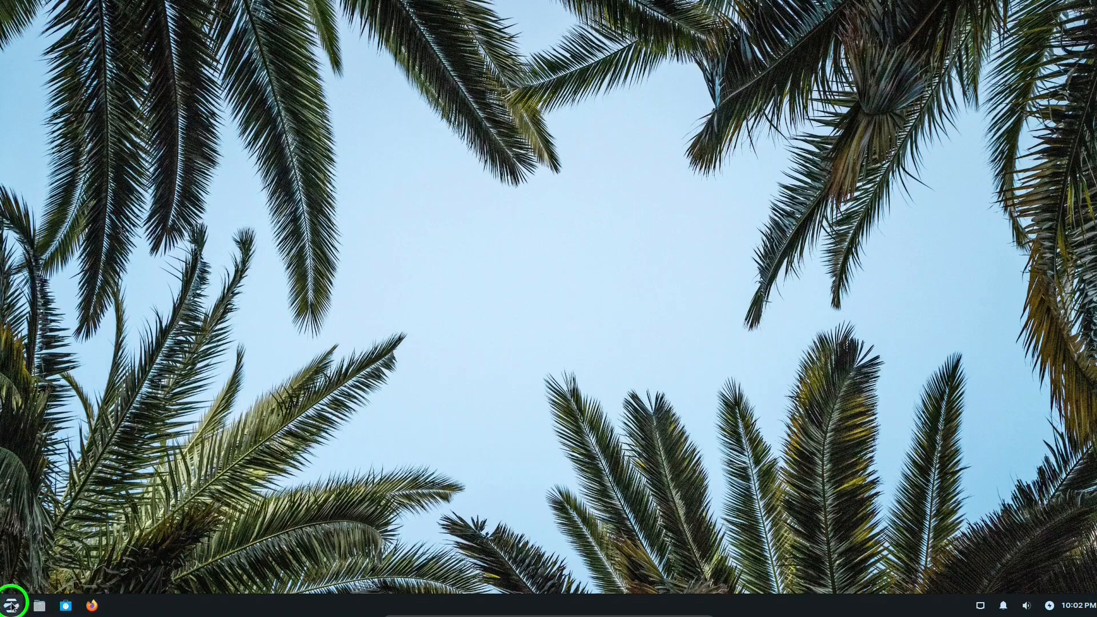
# Launch Software, scroll Explore down to Categories, and switch to the Installed list.
pyautogui.click(12, 605)
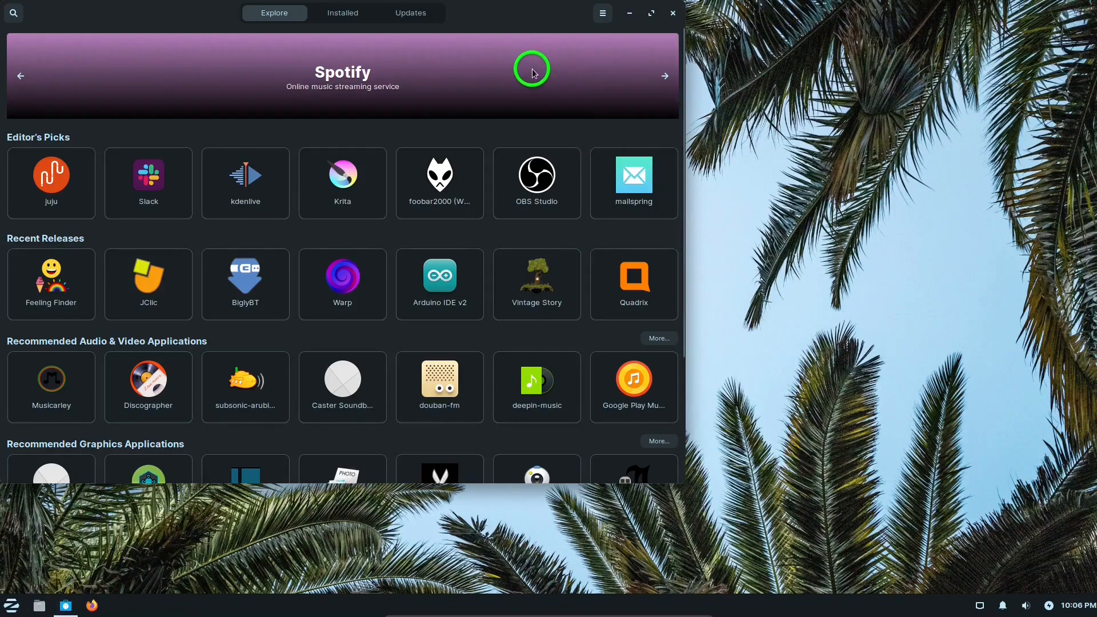
pyautogui.moveTo(226, 85)
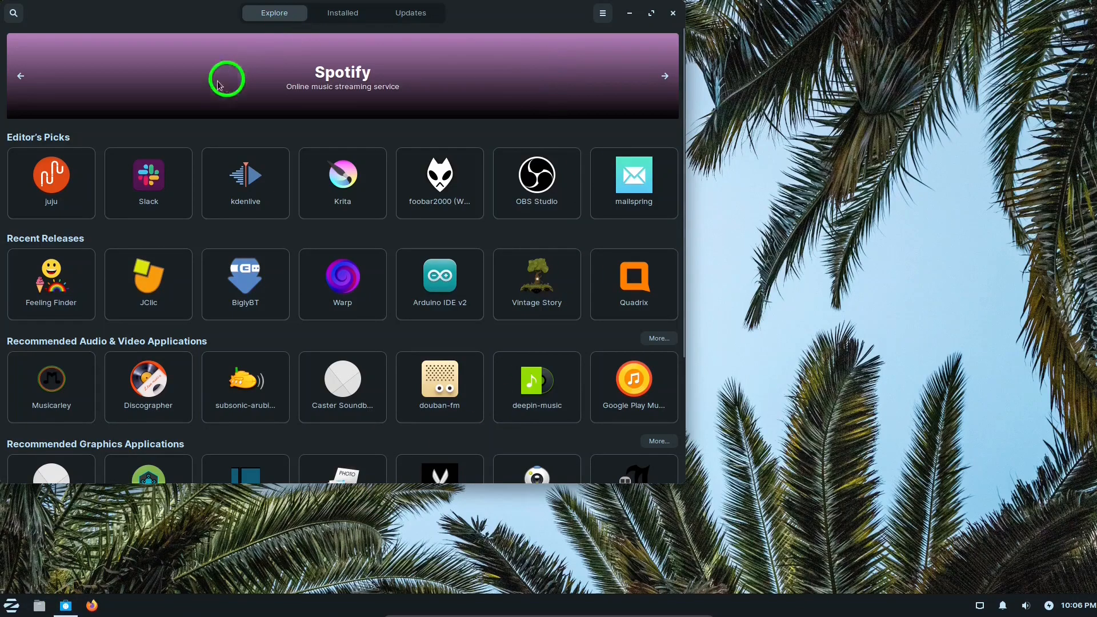
pyautogui.moveTo(577, 231)
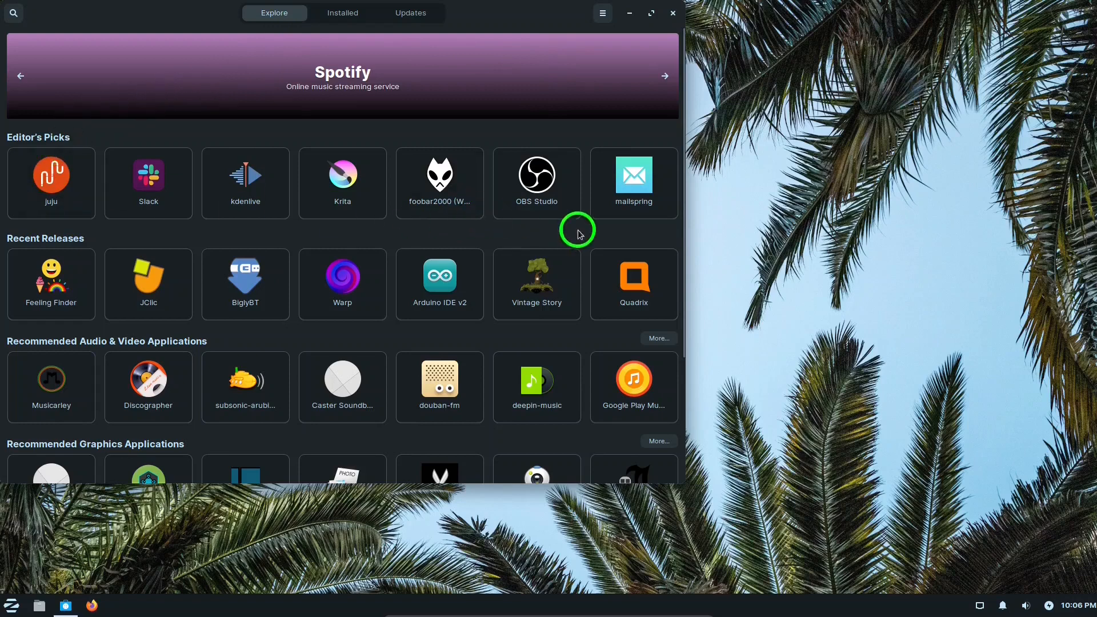
pyautogui.moveTo(520, 253)
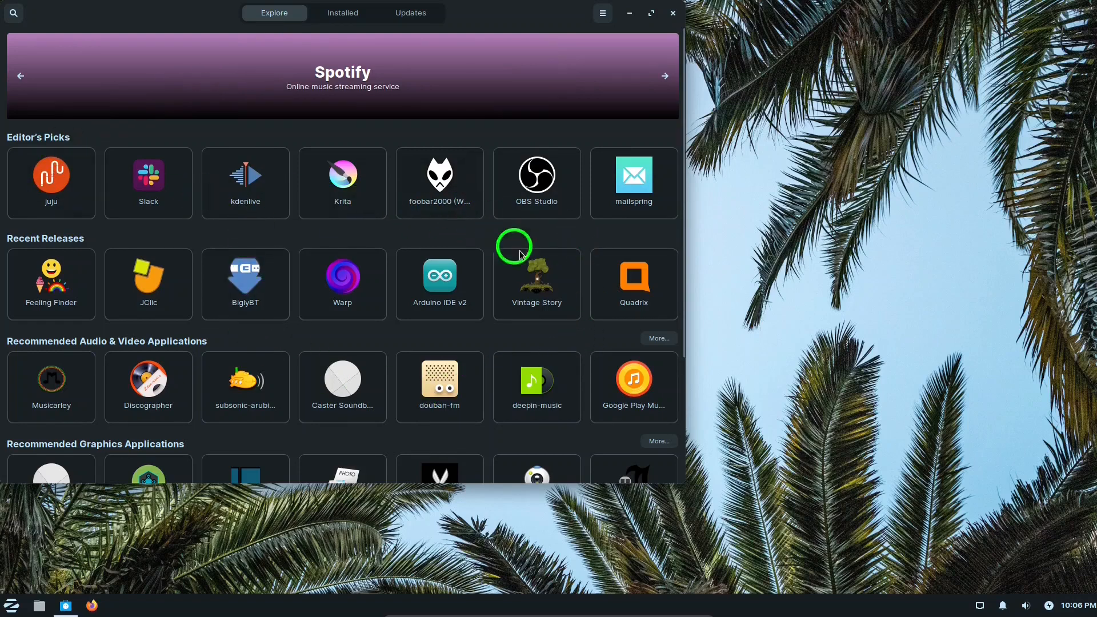
pyautogui.moveTo(668, 150)
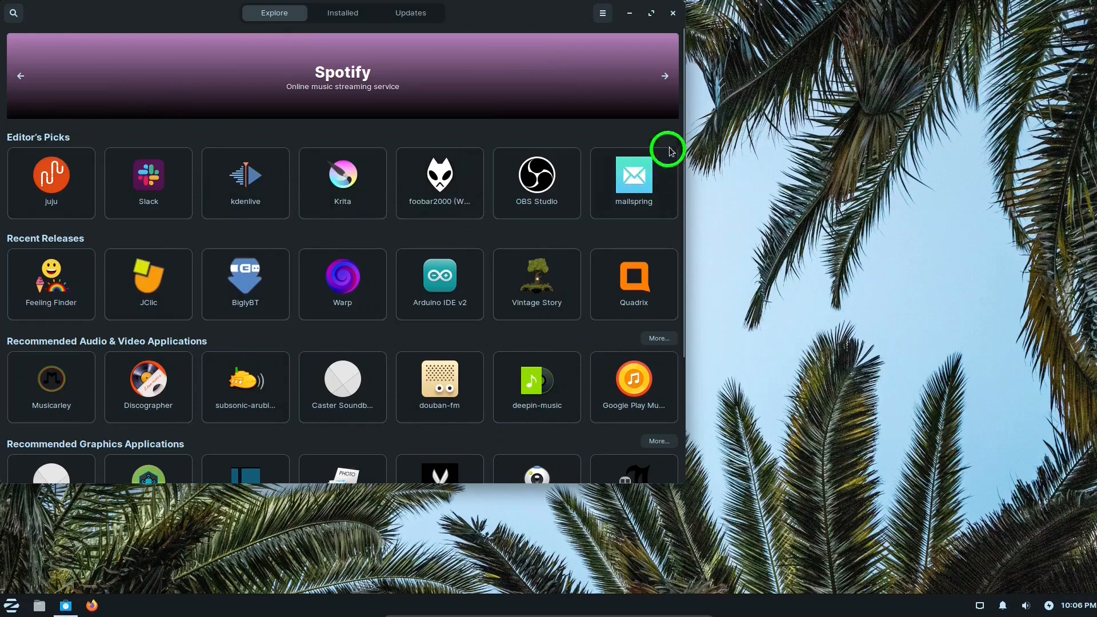
pyautogui.scroll(-3)
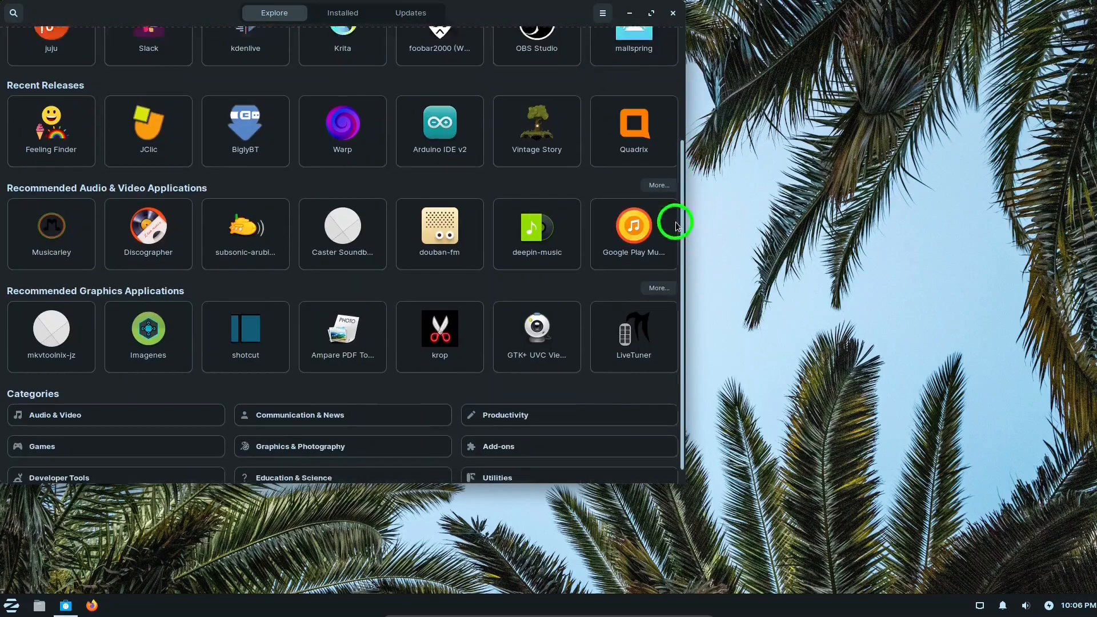
pyautogui.scroll(-3)
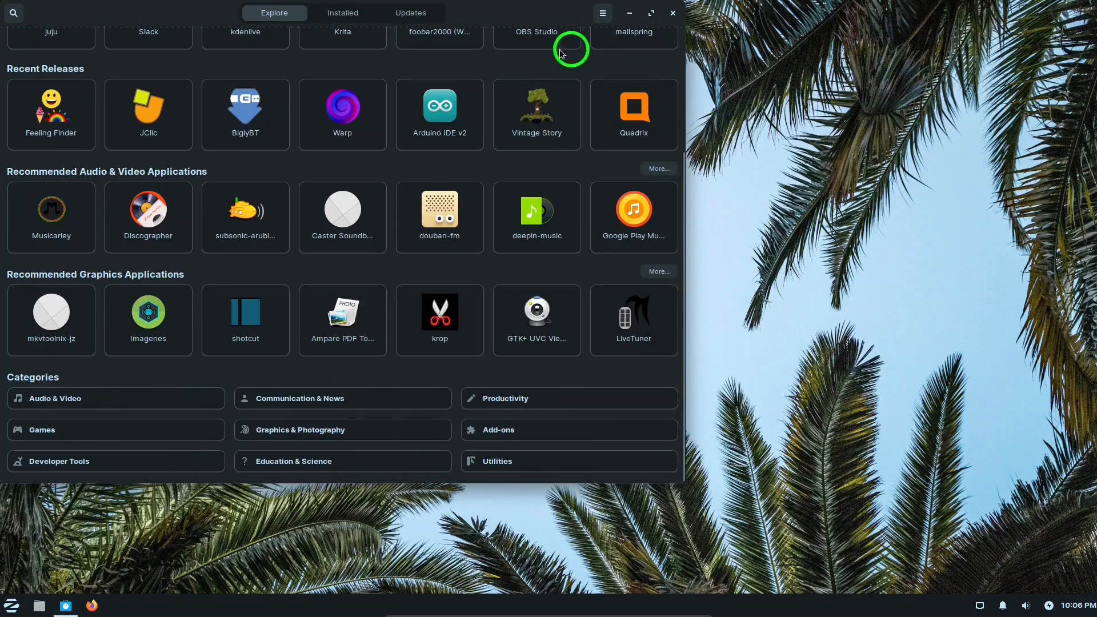
pyautogui.click(342, 13)
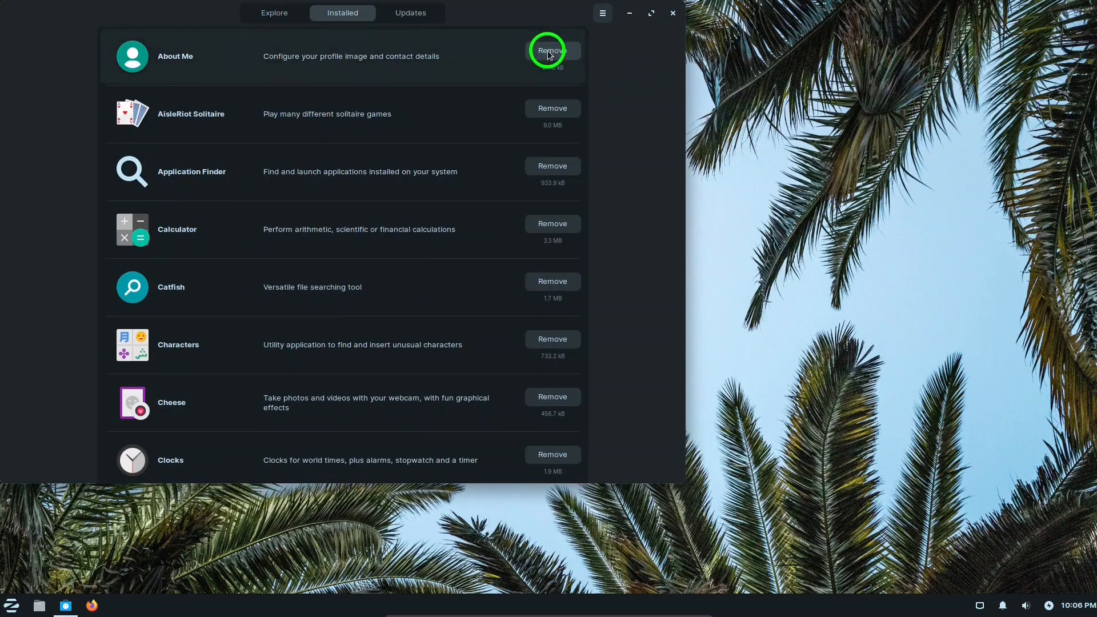
# Confirm on the Updates page that software is up to date, then return to Explore.
pyautogui.click(410, 13)
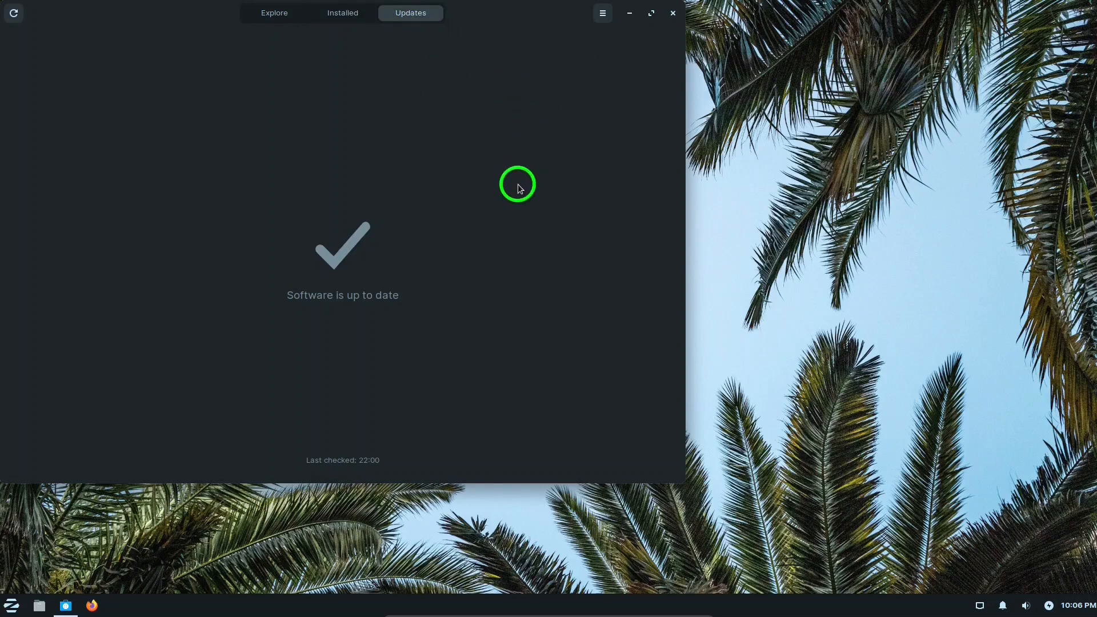
pyautogui.click(273, 13)
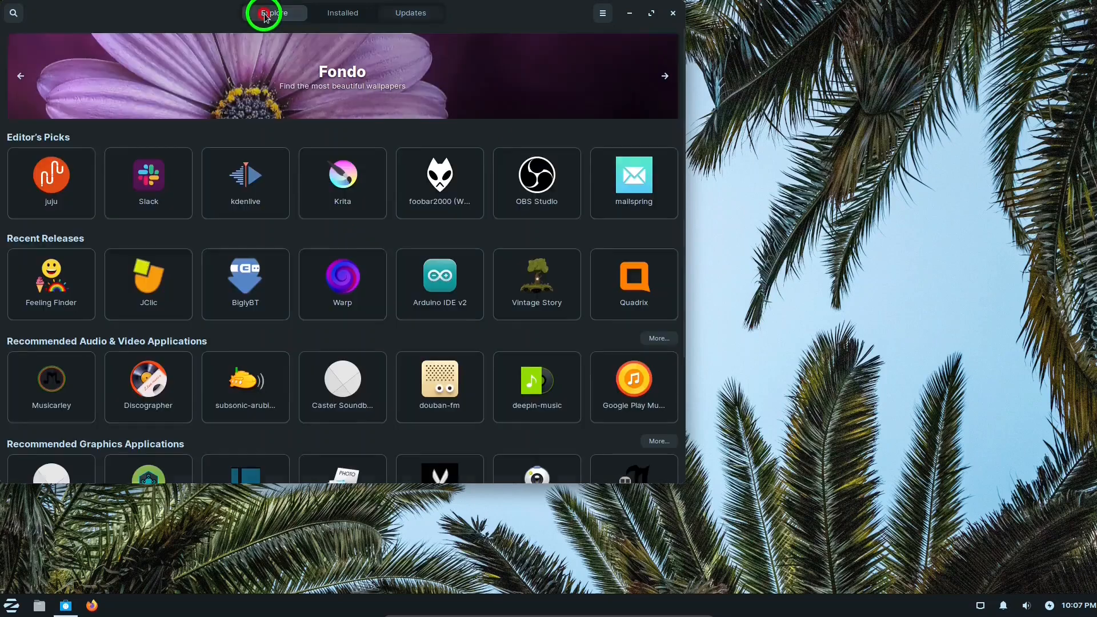
pyautogui.moveTo(12, 8)
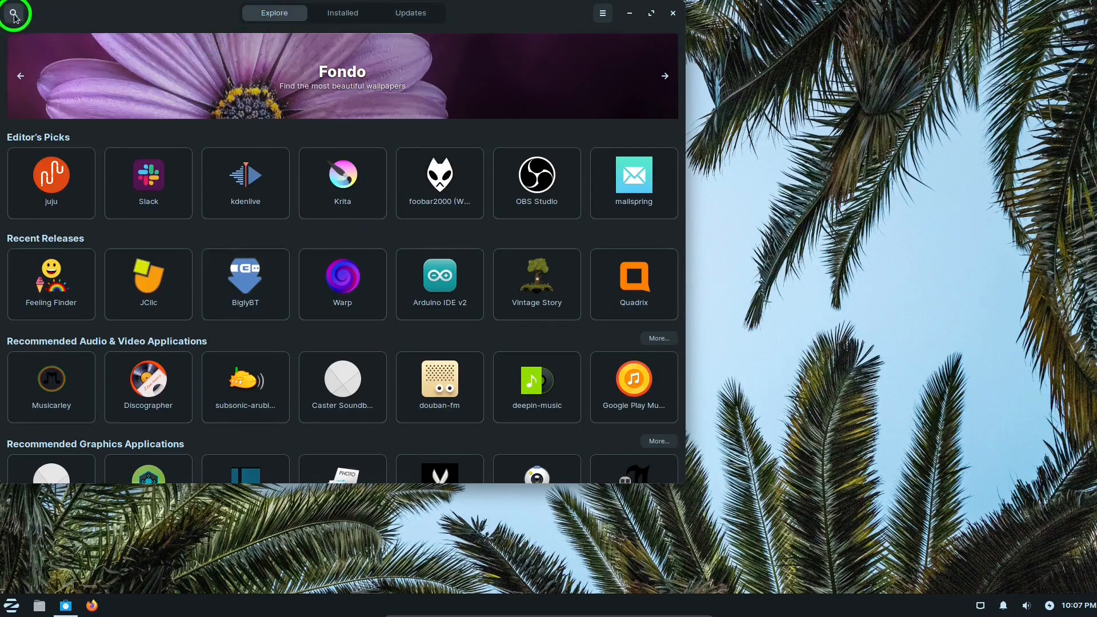
# Search the Software store for "wps office" to list matching packages.
pyautogui.click(13, 12)
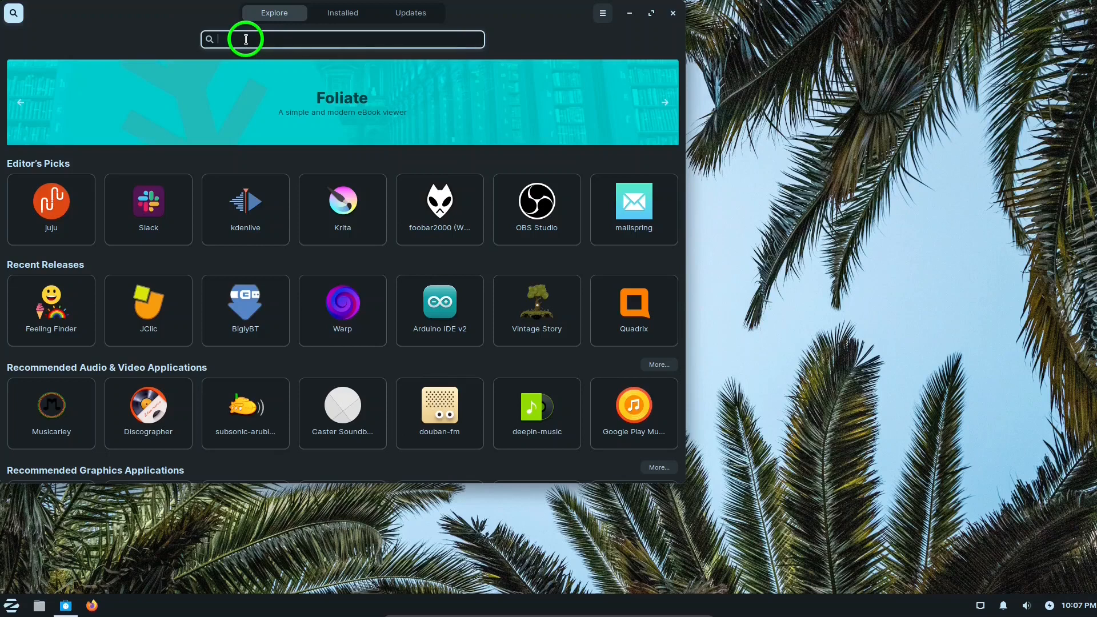
pyautogui.write('wps o')
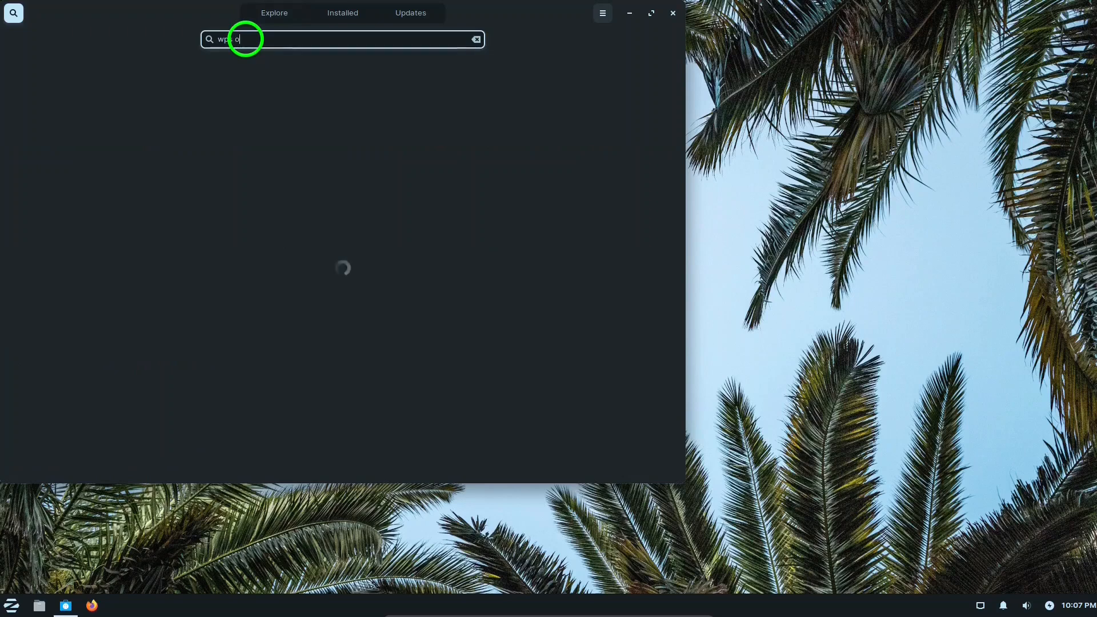
pyautogui.write('ffice')
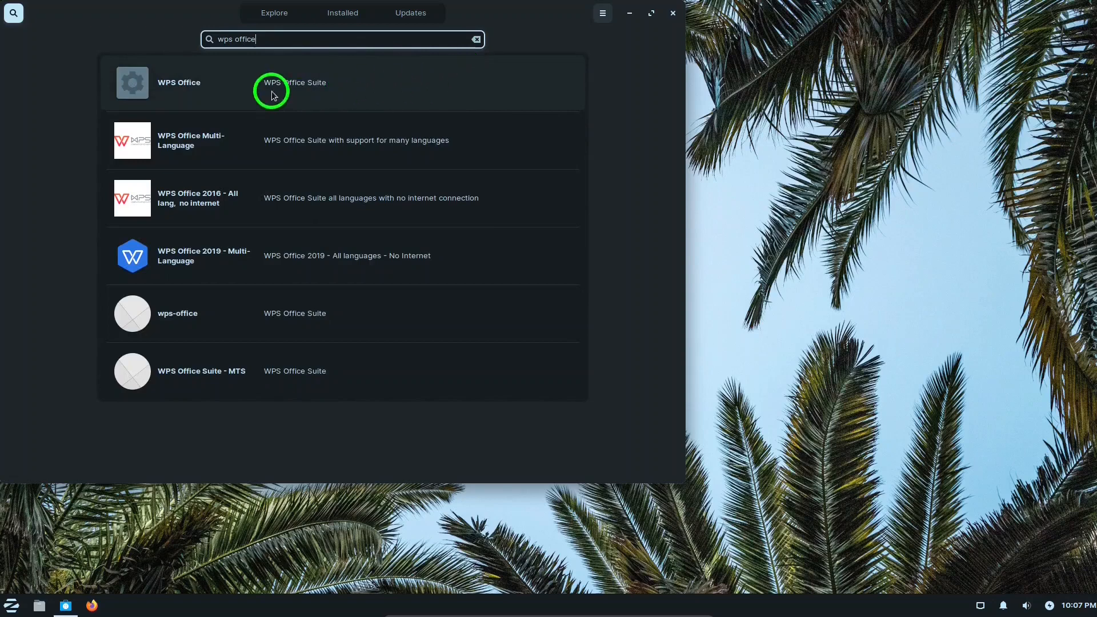
pyautogui.moveTo(177, 85)
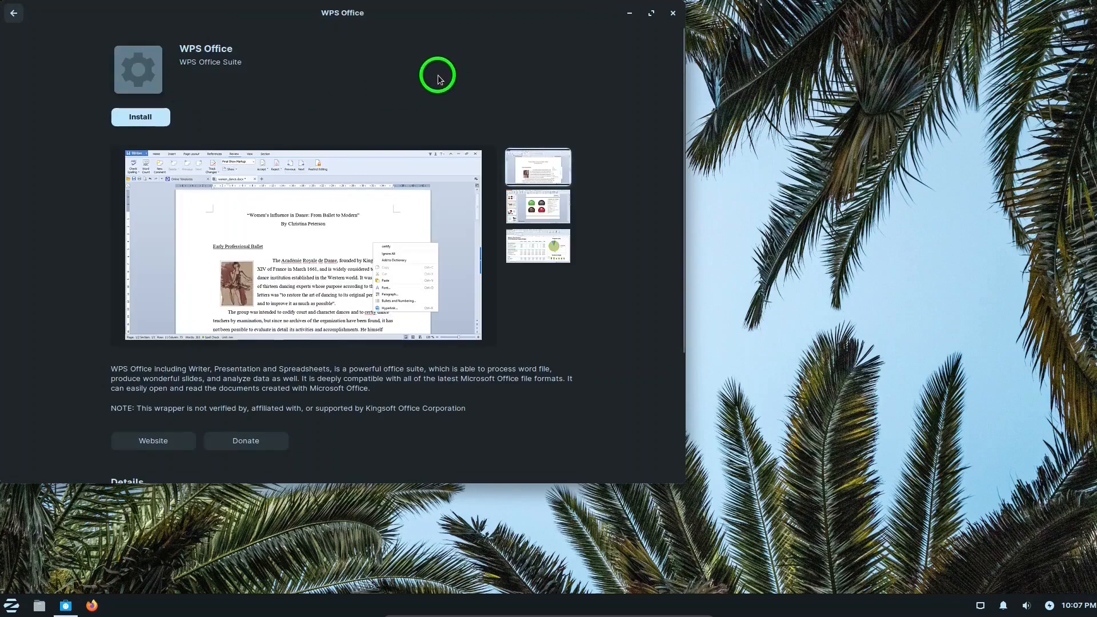
pyautogui.moveTo(627, 127)
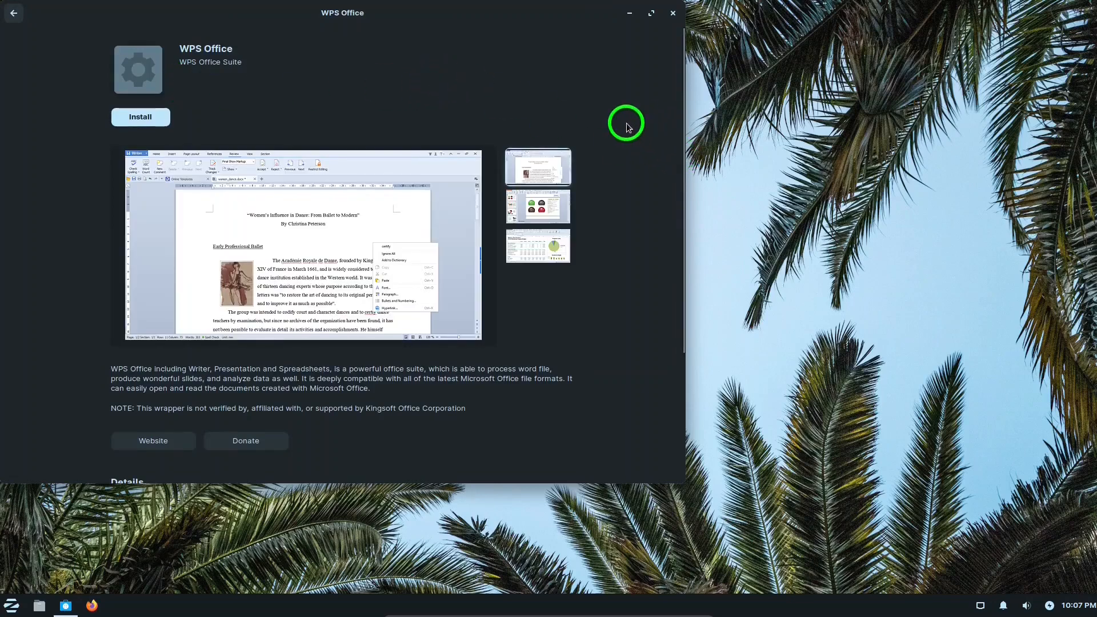
pyautogui.moveTo(684, 77)
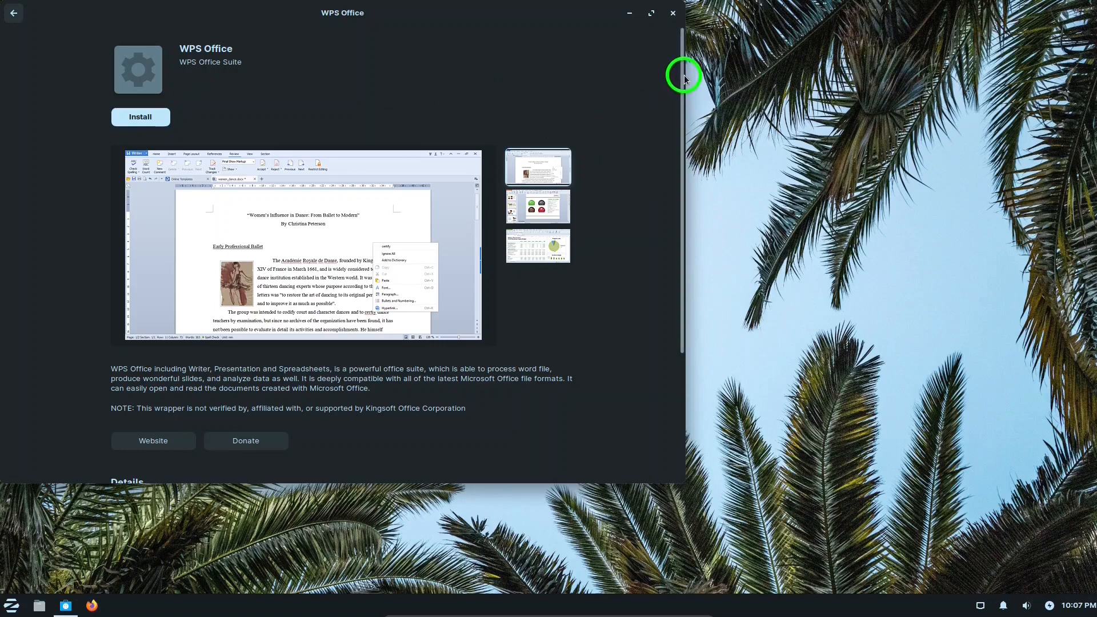
# Scroll WPS Office's page to its Details, go back to results, then Explore.
pyautogui.scroll(-3)
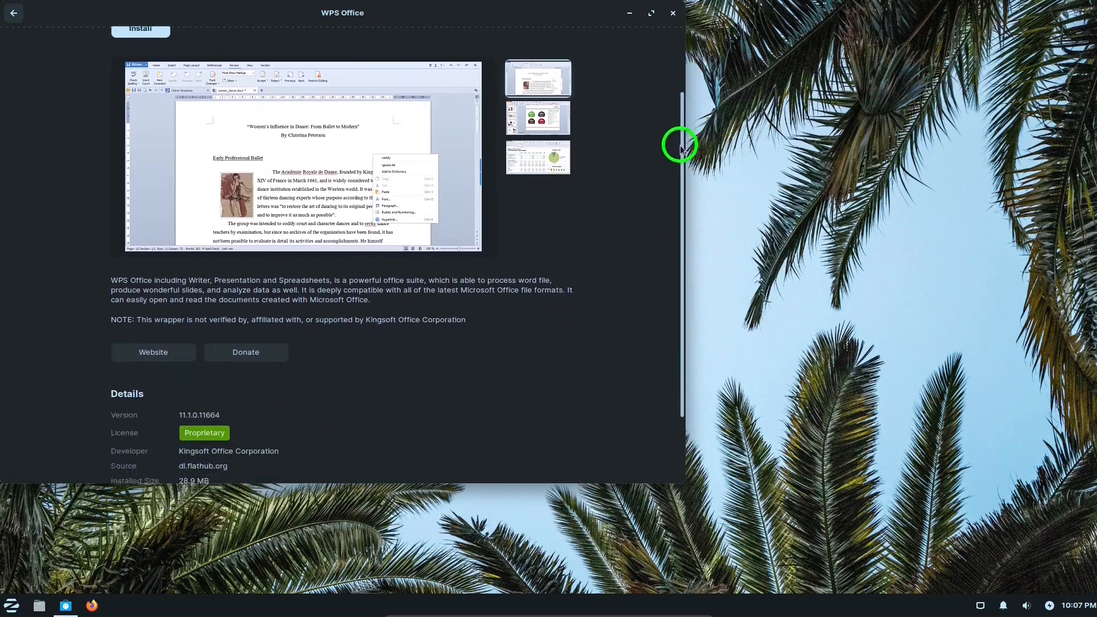
pyautogui.scroll(-3)
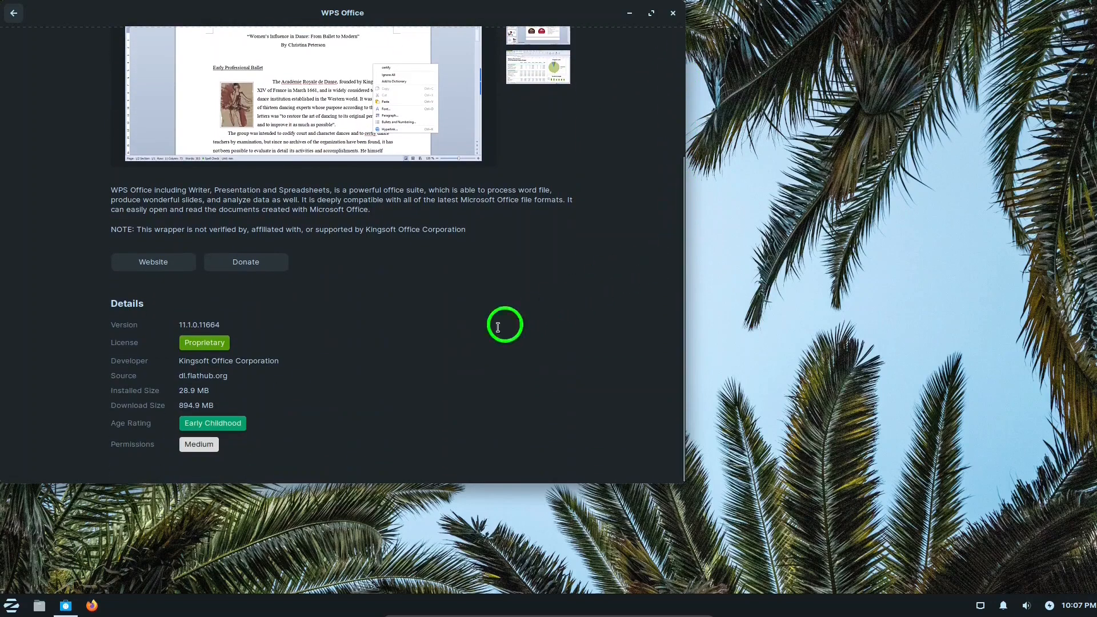
pyautogui.moveTo(665, 205)
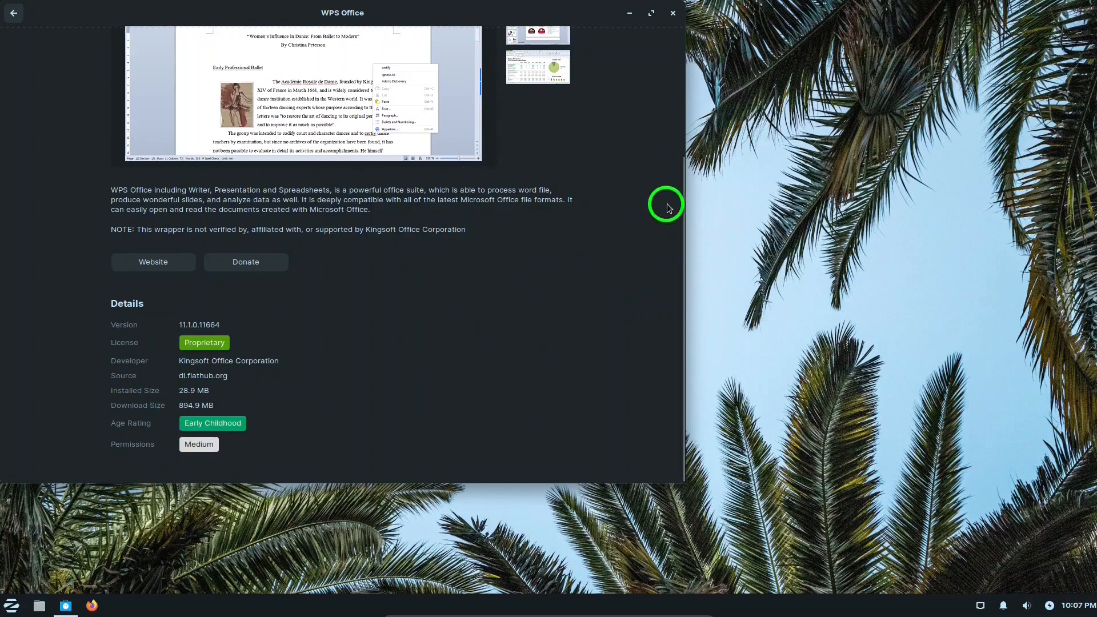
pyautogui.moveTo(236, 370)
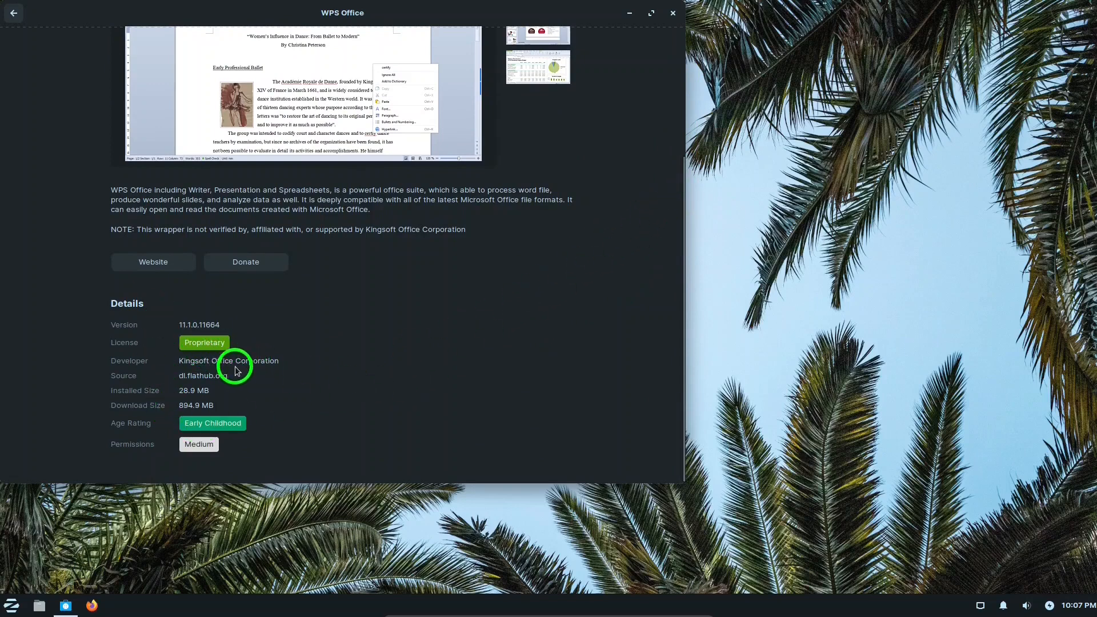
pyautogui.moveTo(243, 423)
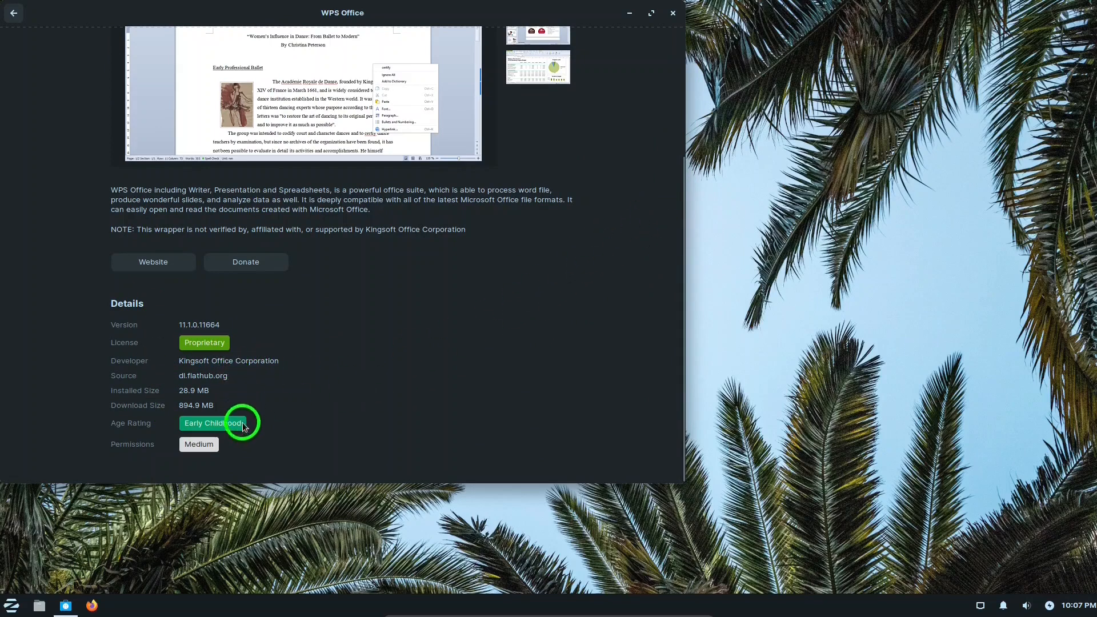
pyautogui.moveTo(682, 245)
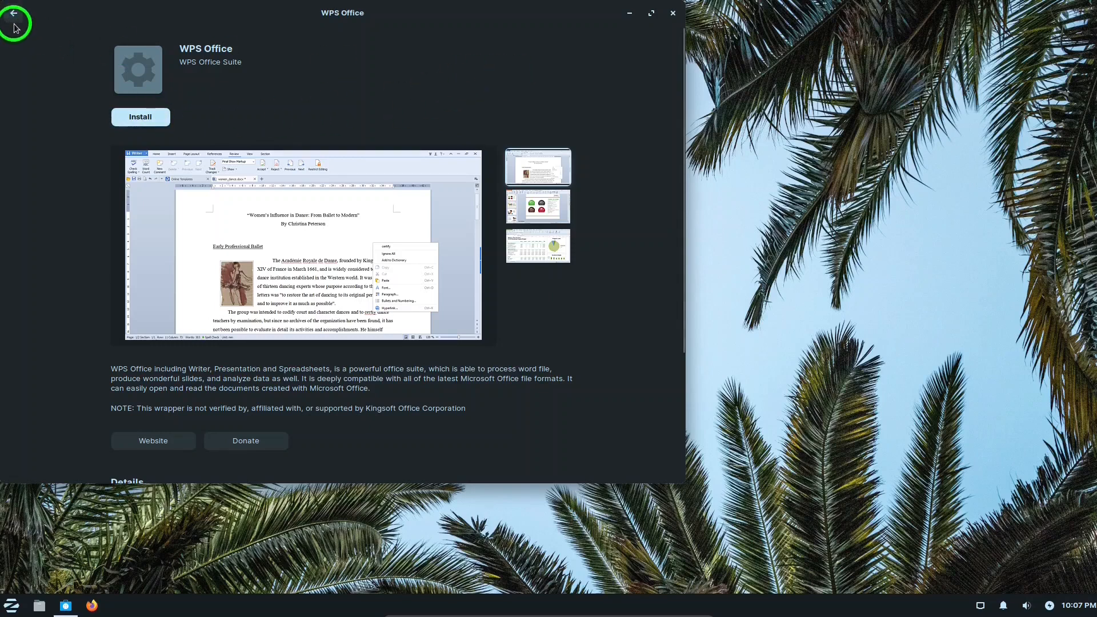
pyautogui.click(14, 13)
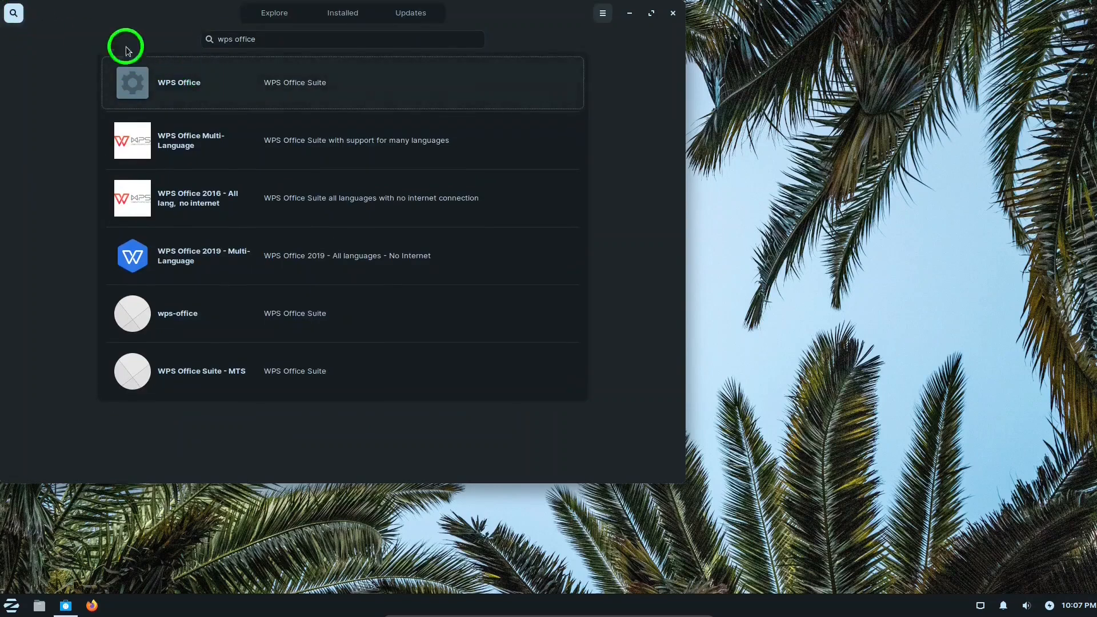
pyautogui.click(273, 13)
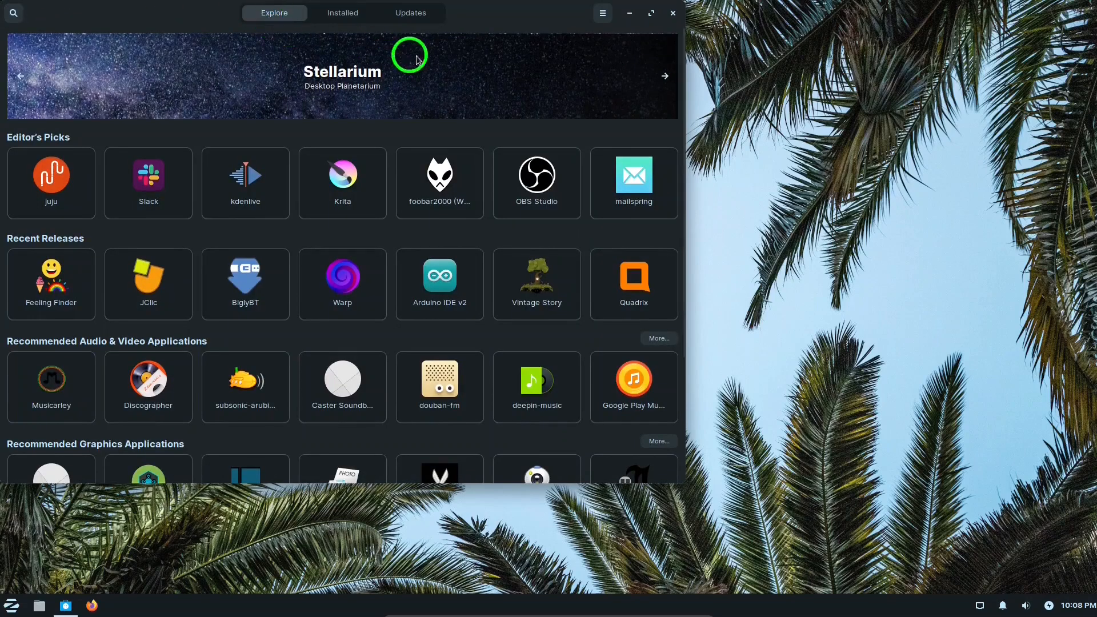
pyautogui.moveTo(477, 25)
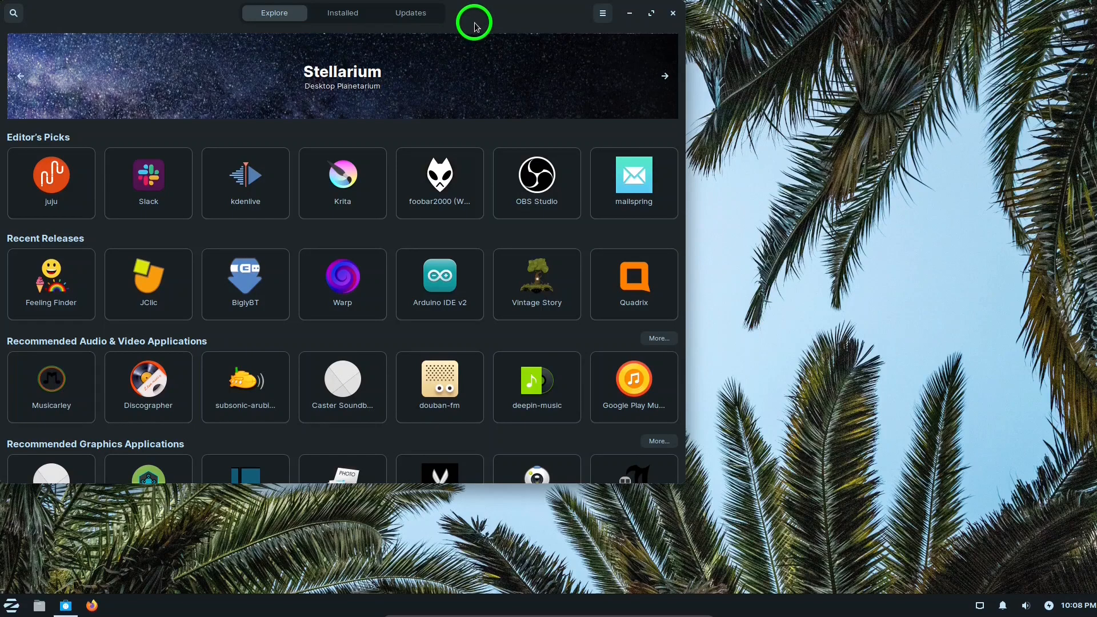
pyautogui.click(663, 76)
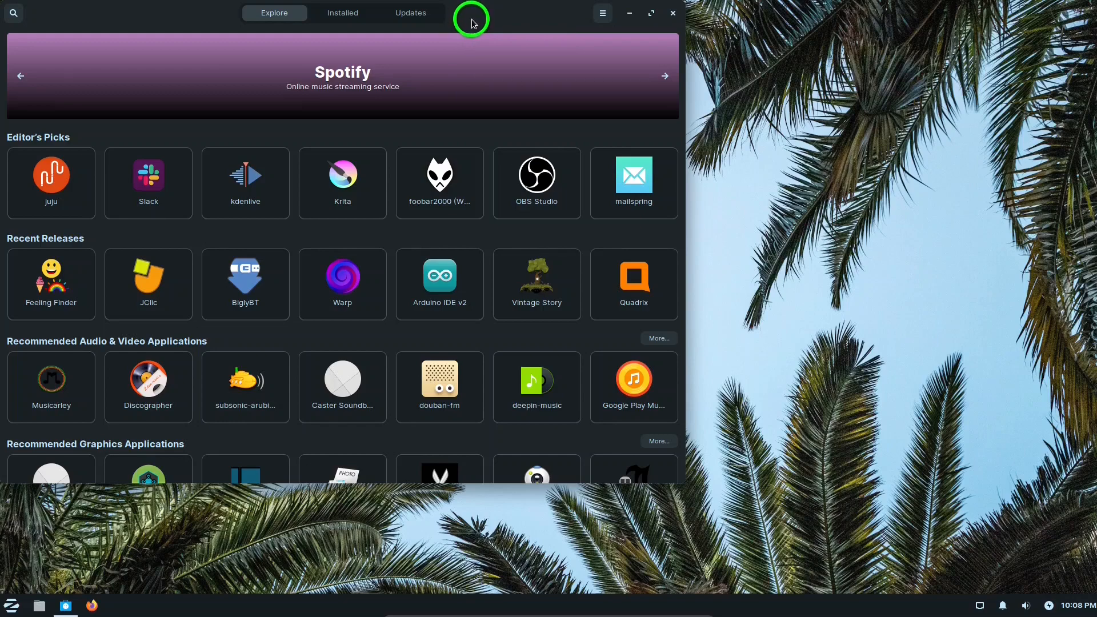
# Close the Software store window.
pyautogui.click(671, 13)
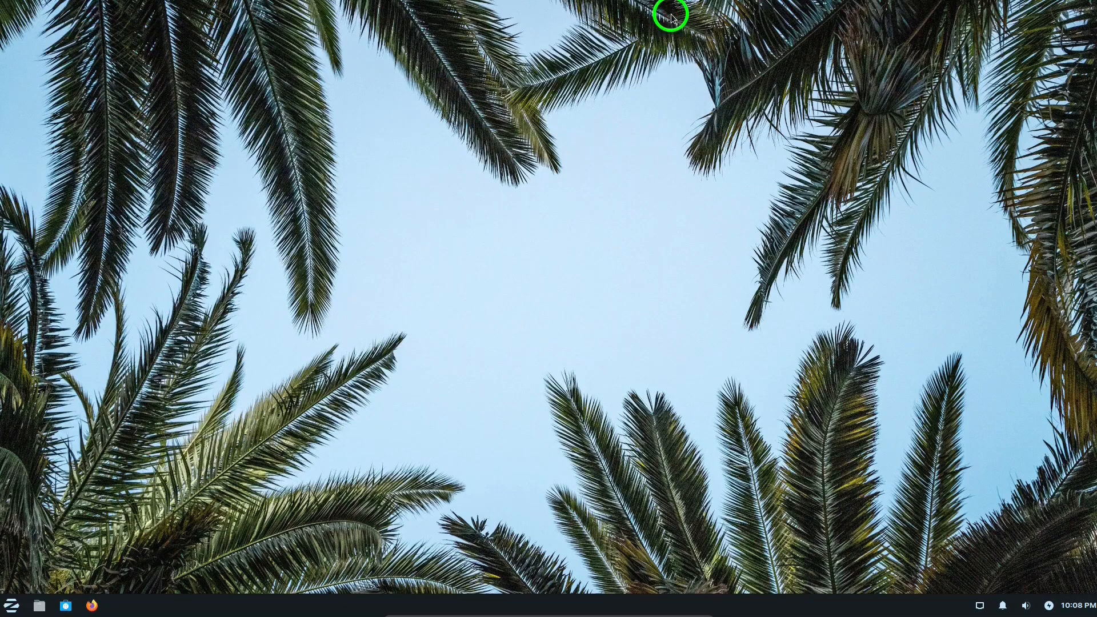
pyautogui.moveTo(534, 276)
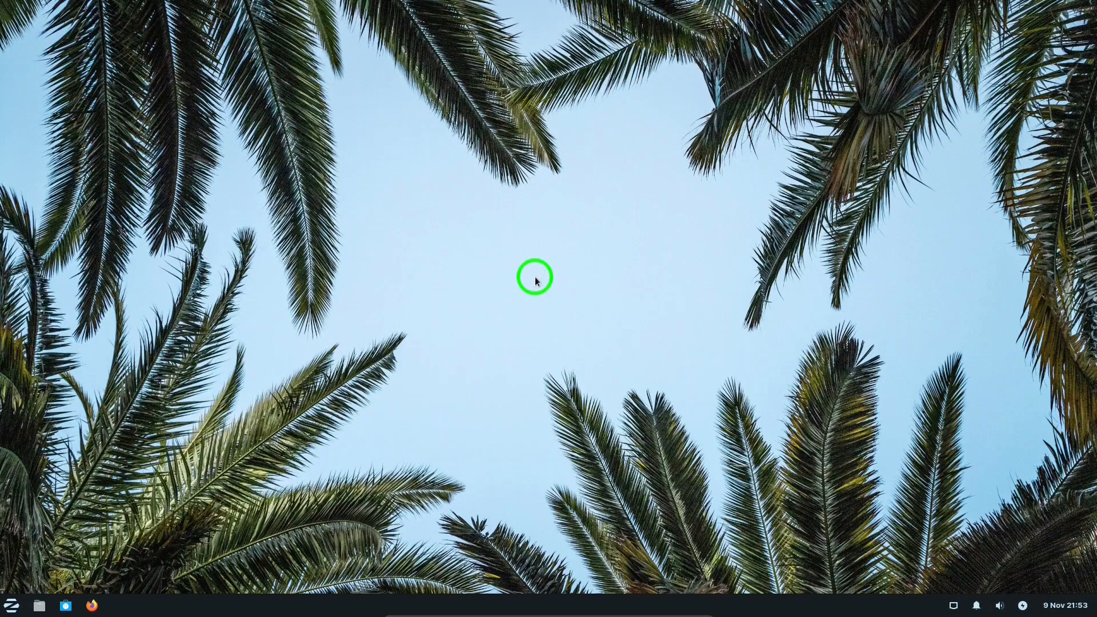
pyautogui.moveTo(130, 606)
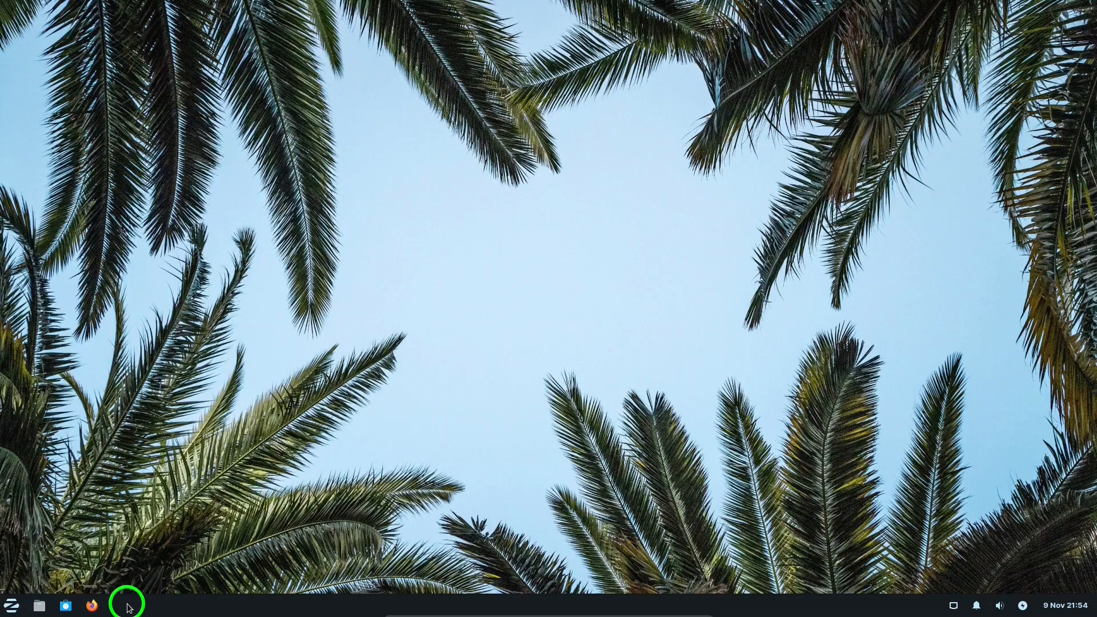
pyautogui.moveTo(542, 281)
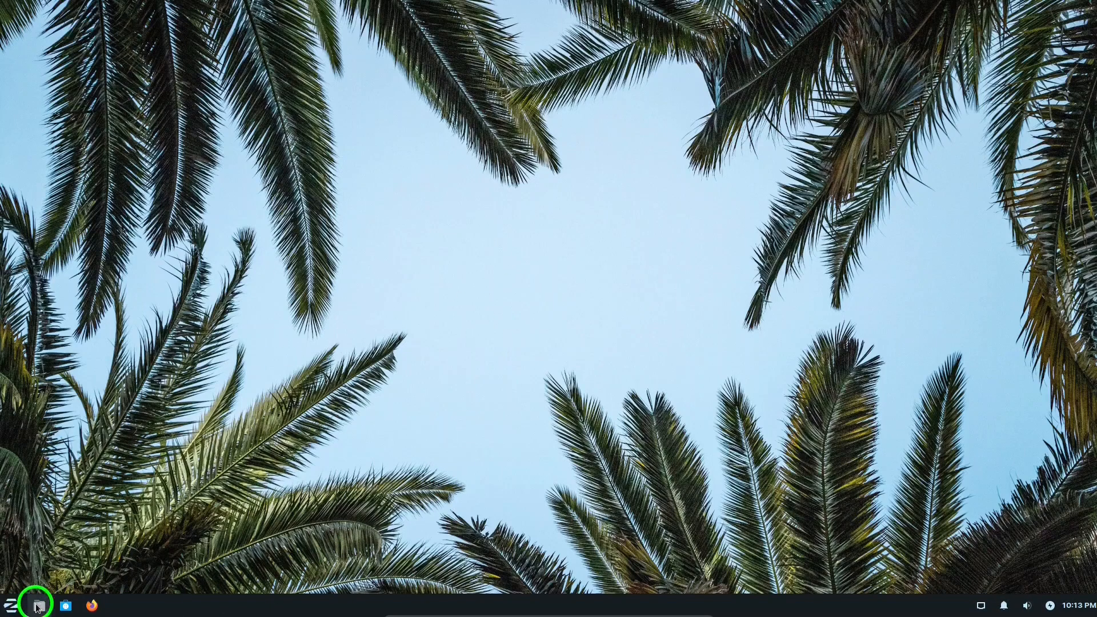
pyautogui.click(38, 606)
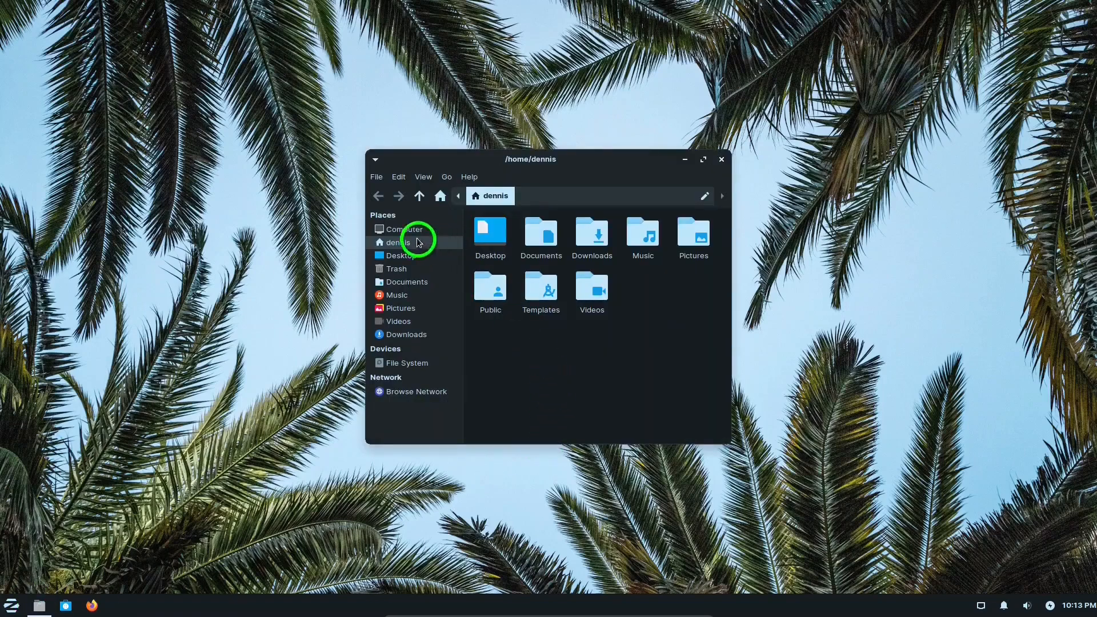
pyautogui.moveTo(398, 259)
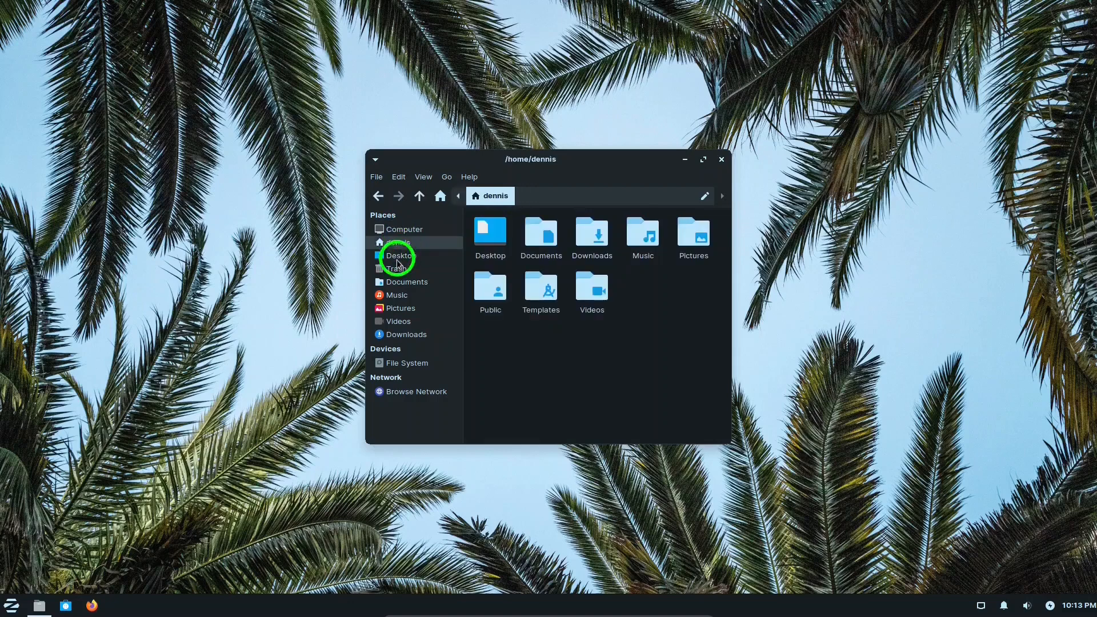
pyautogui.click(397, 269)
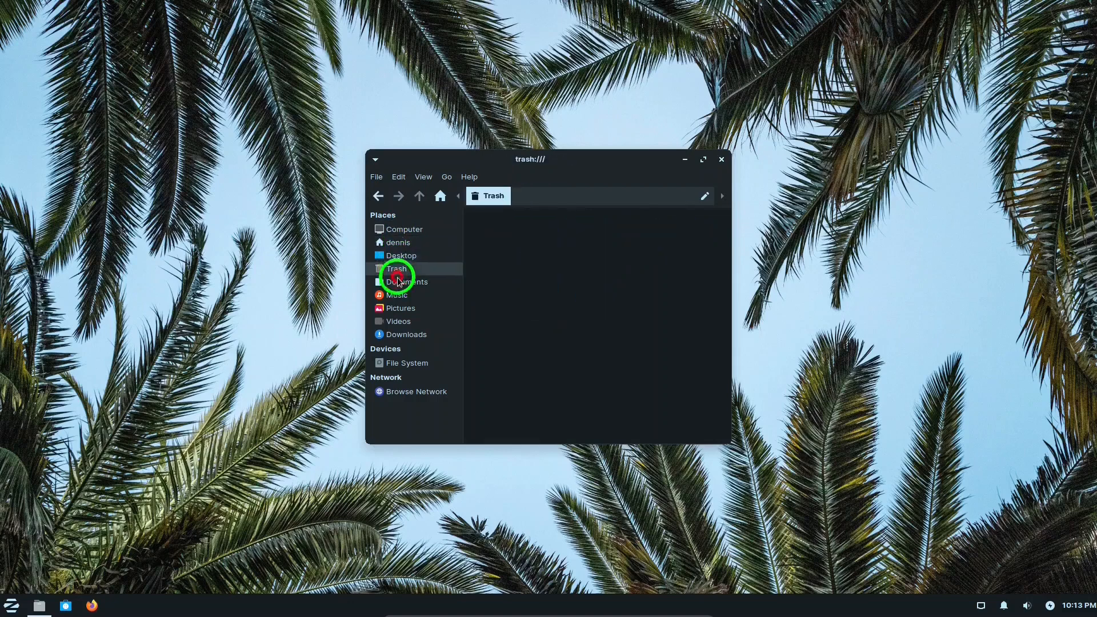
pyautogui.click(396, 294)
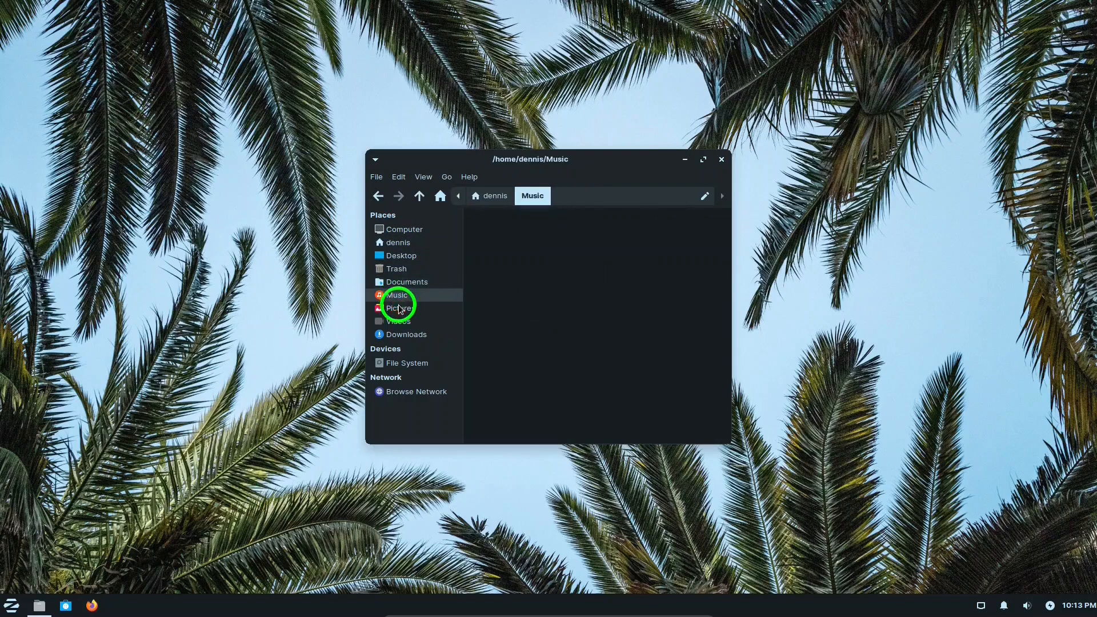
pyautogui.click(400, 308)
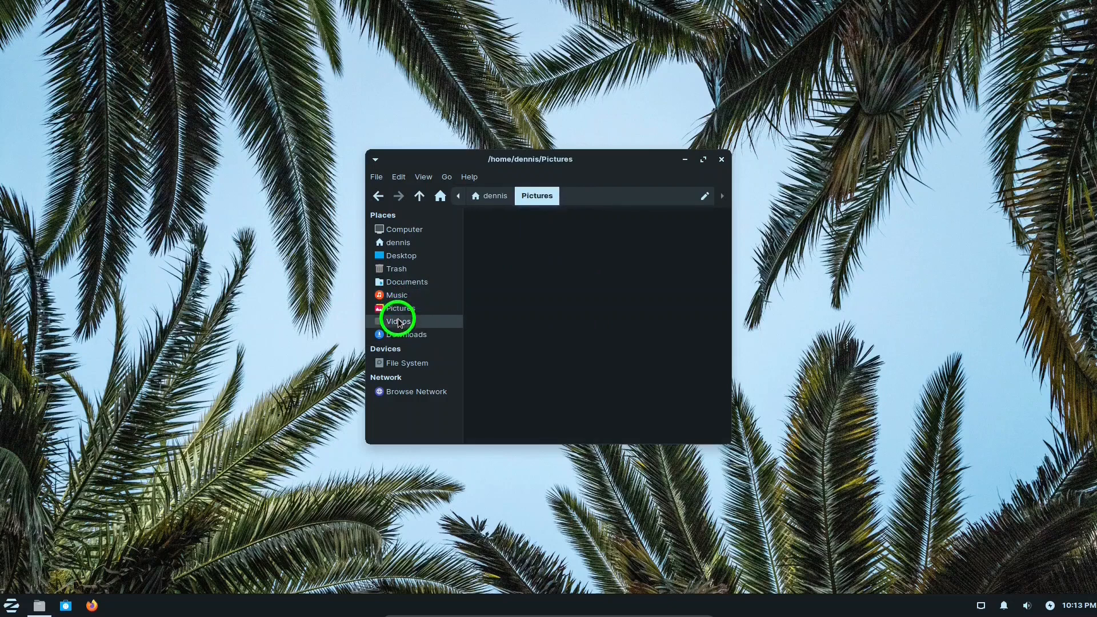
pyautogui.click(407, 334)
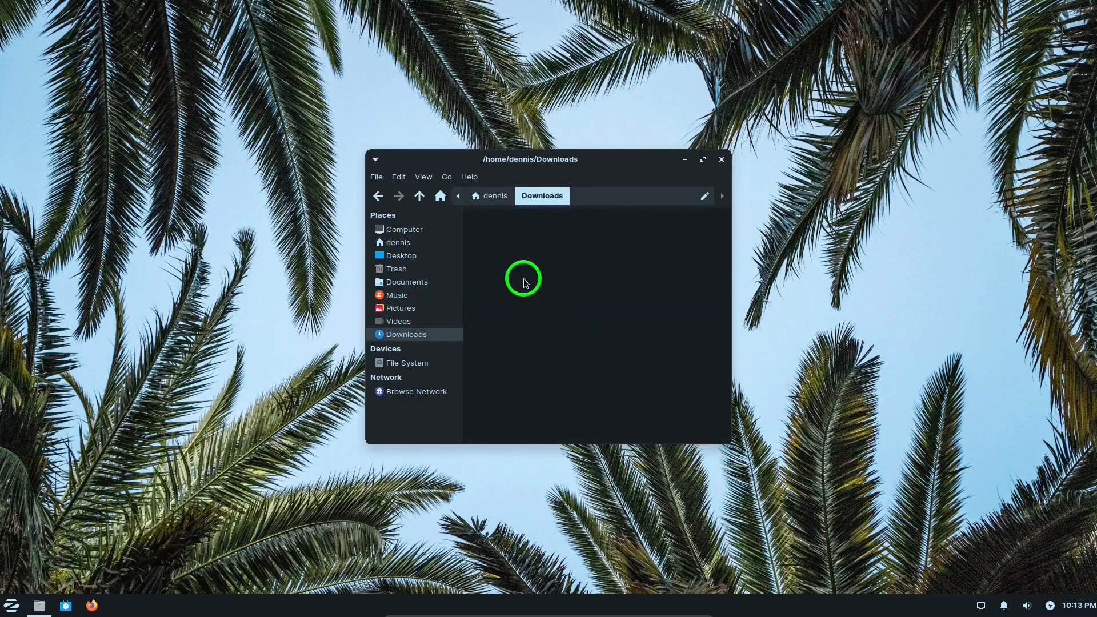
pyautogui.click(399, 176)
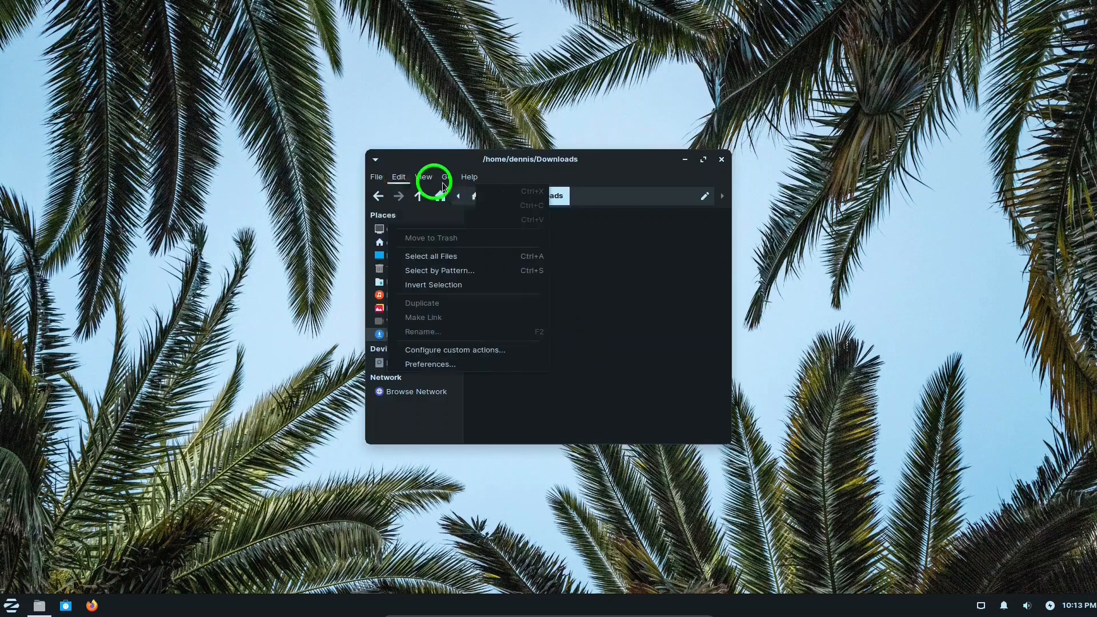
pyautogui.click(470, 176)
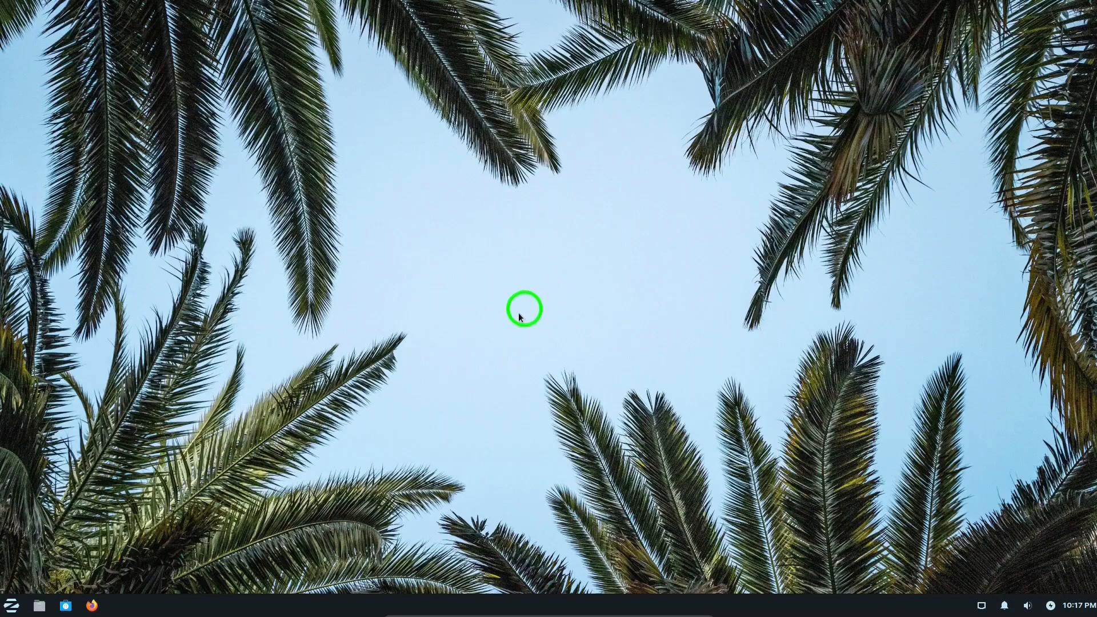
# Open the Zorin applications menu and show the Accessories category.
pyautogui.click(12, 605)
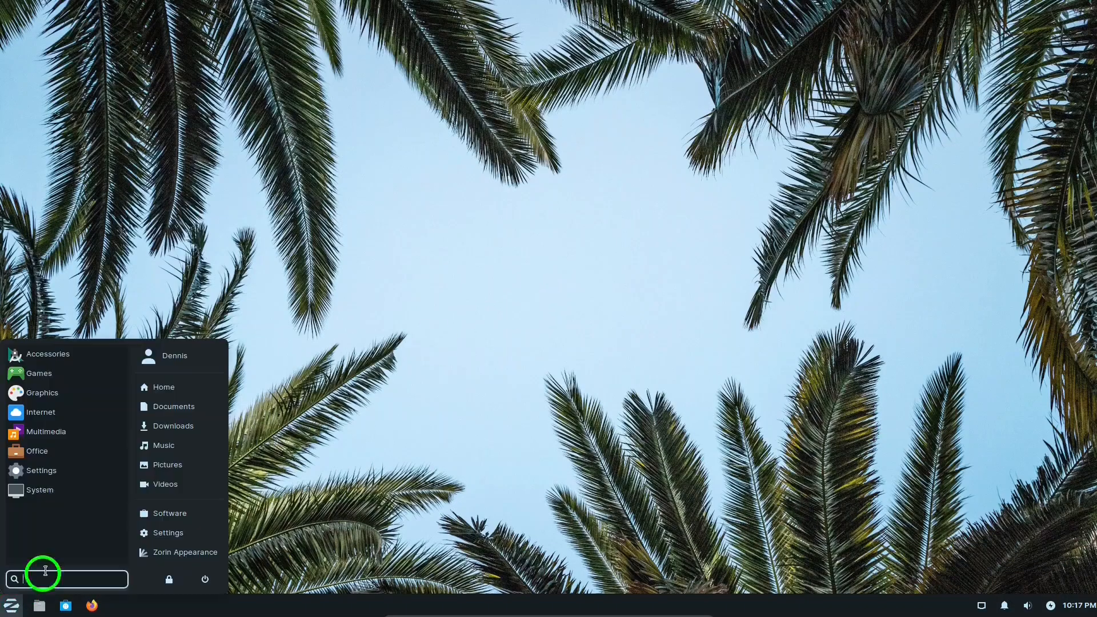
pyautogui.moveTo(47, 353)
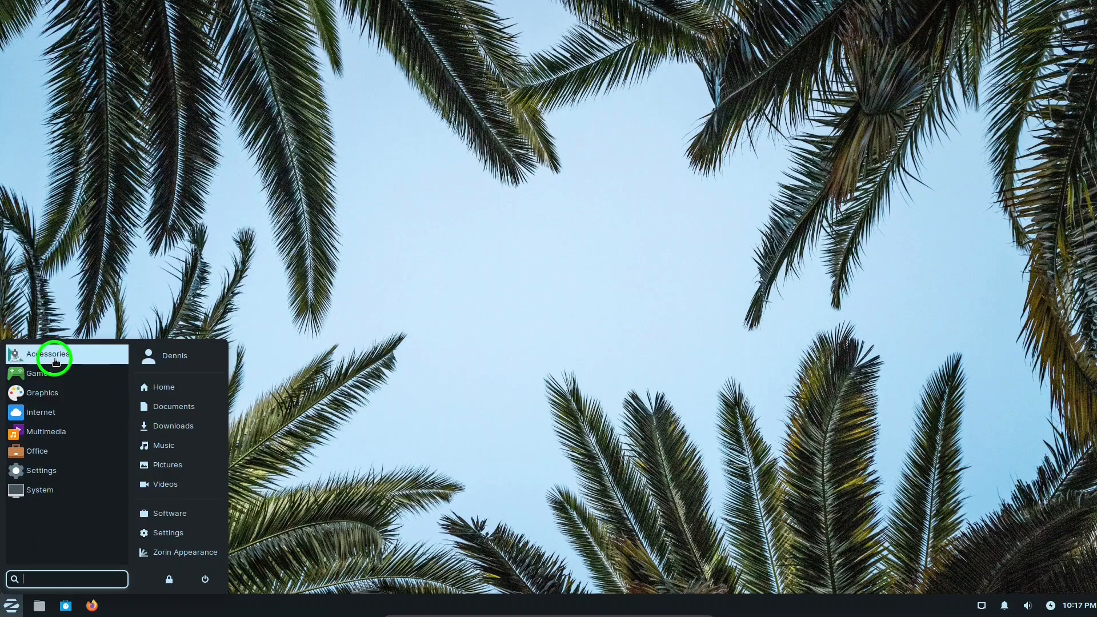
pyautogui.moveTo(42, 412)
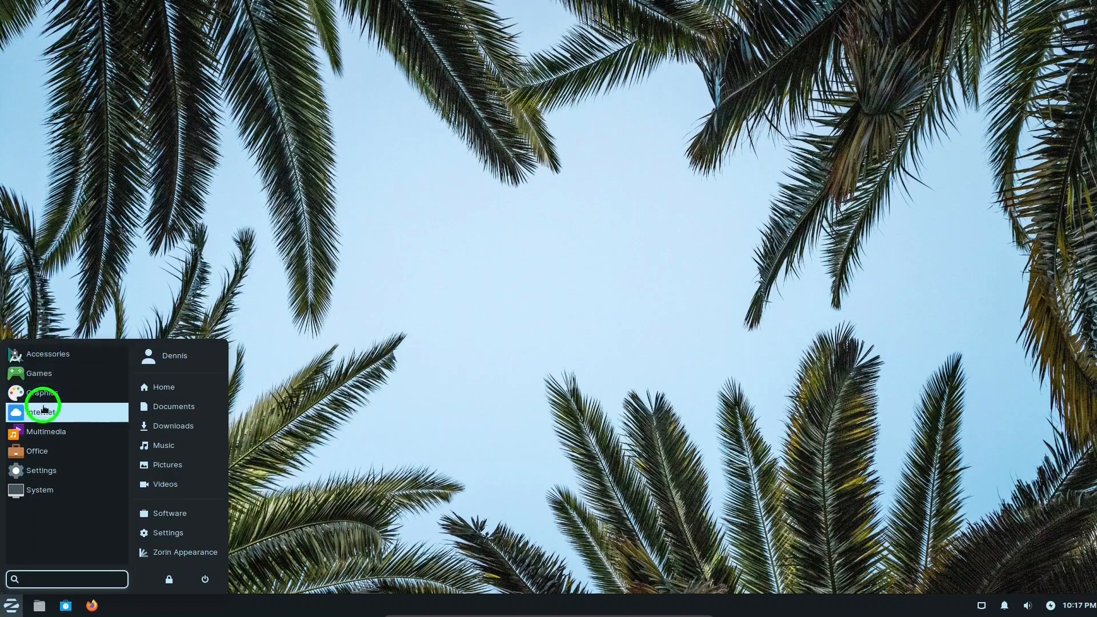
pyautogui.moveTo(47, 353)
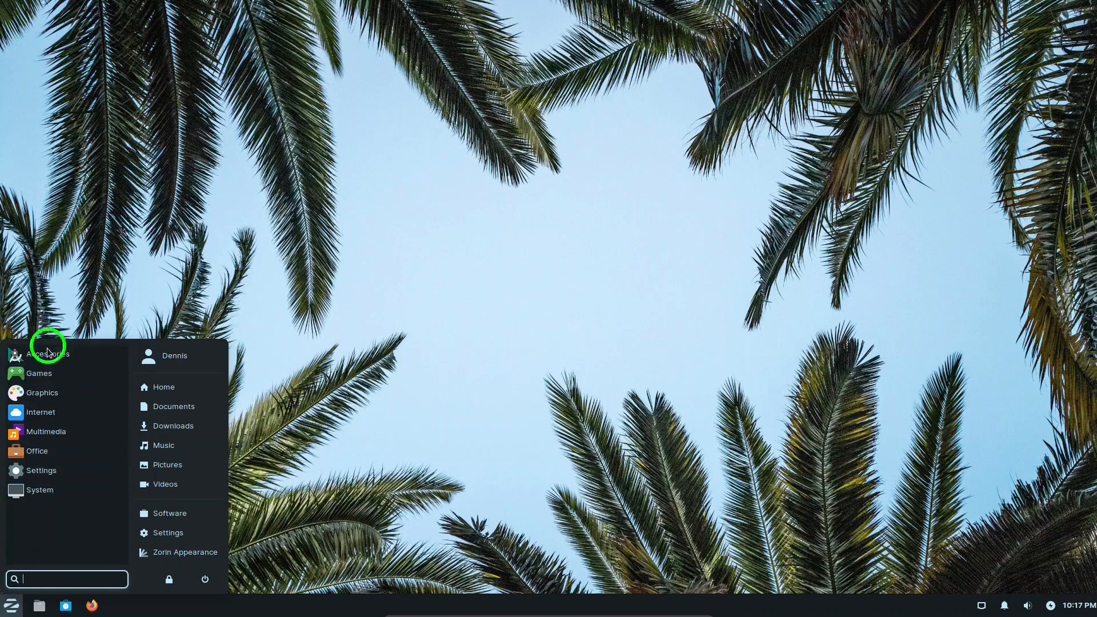
pyautogui.click(47, 353)
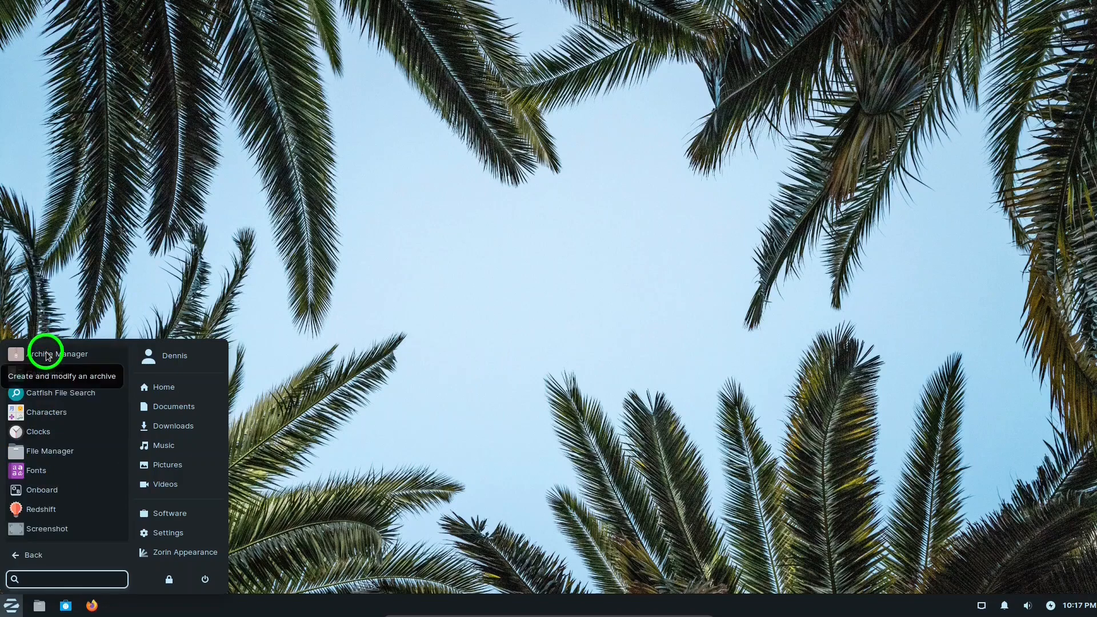
pyautogui.moveTo(49, 393)
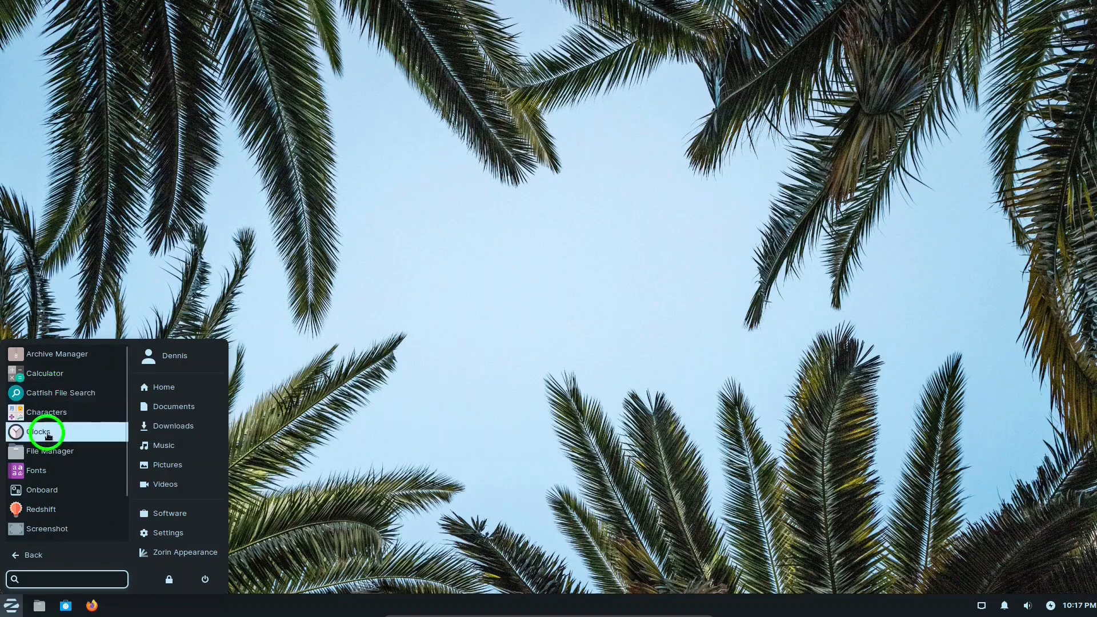
pyautogui.moveTo(40, 508)
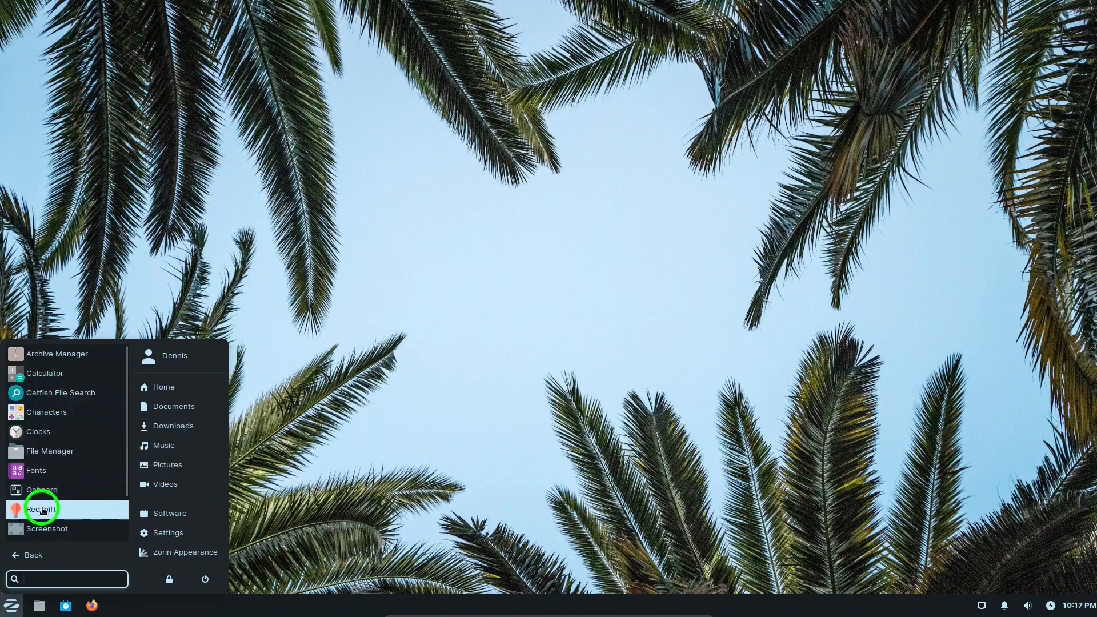
pyautogui.moveTo(40, 508)
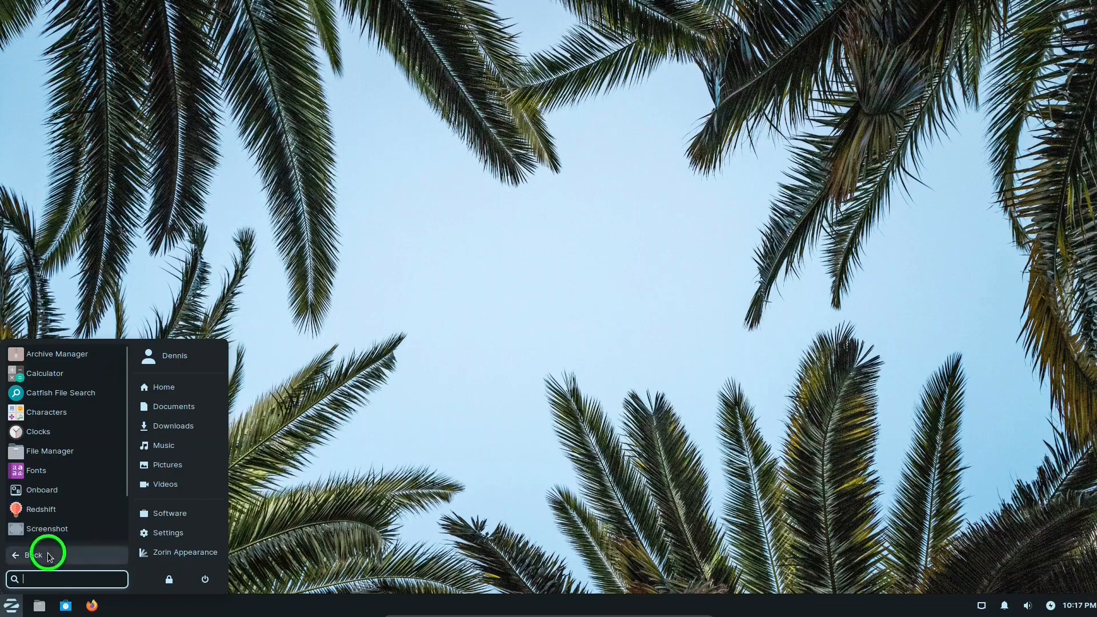
pyautogui.moveTo(122, 479)
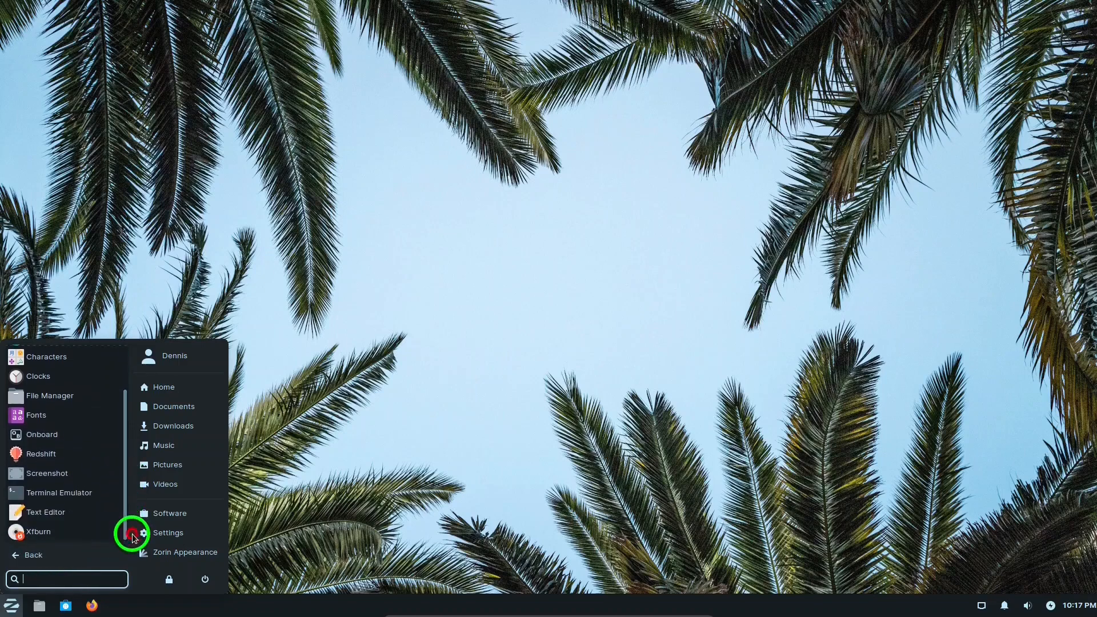
pyautogui.moveTo(47, 530)
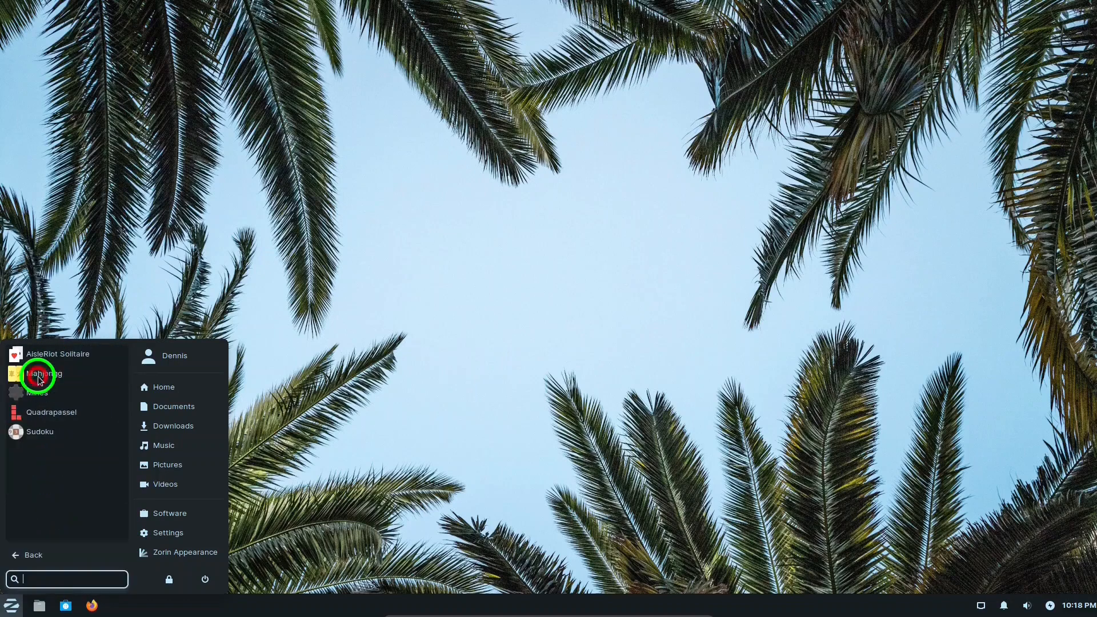
pyautogui.moveTo(50, 412)
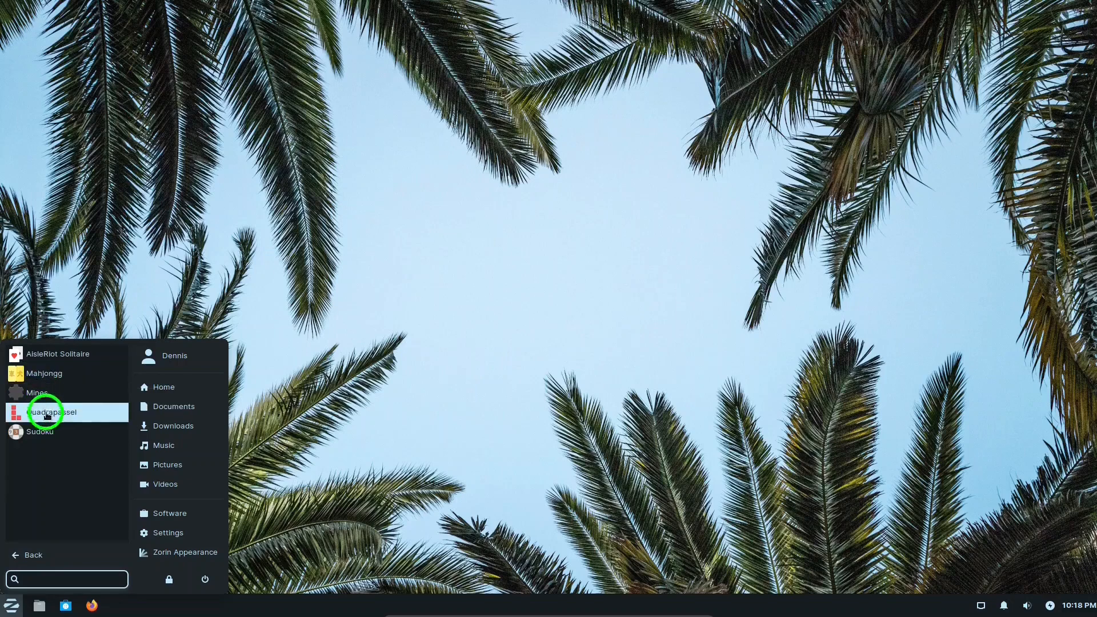
# Go back to the app categories and open the Internet category's apps.
pyautogui.click(29, 555)
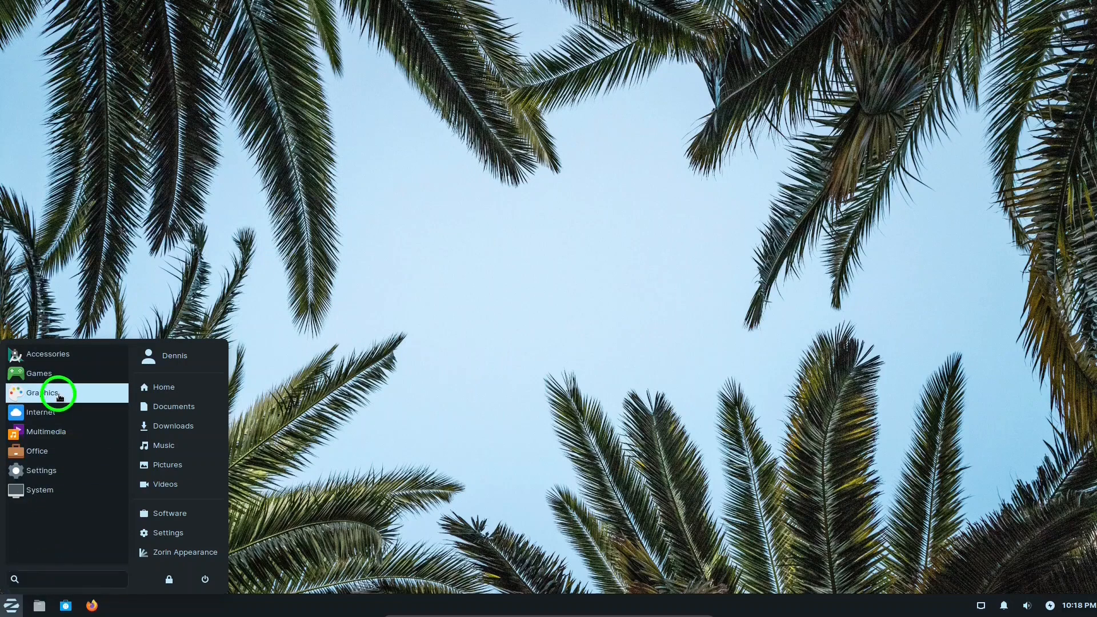
pyautogui.click(44, 392)
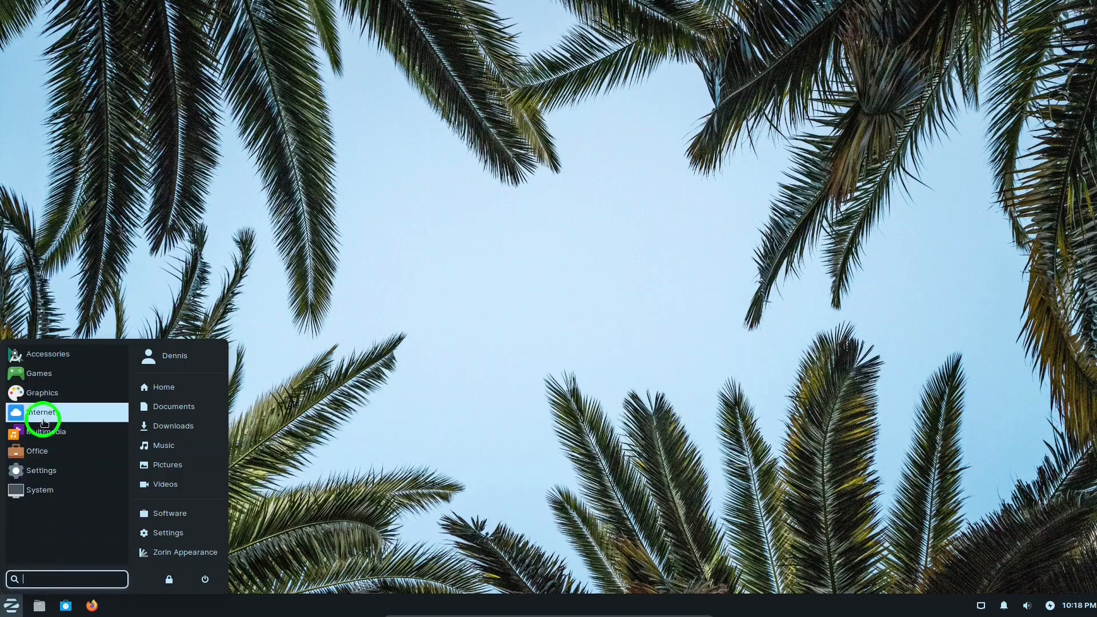
pyautogui.click(41, 412)
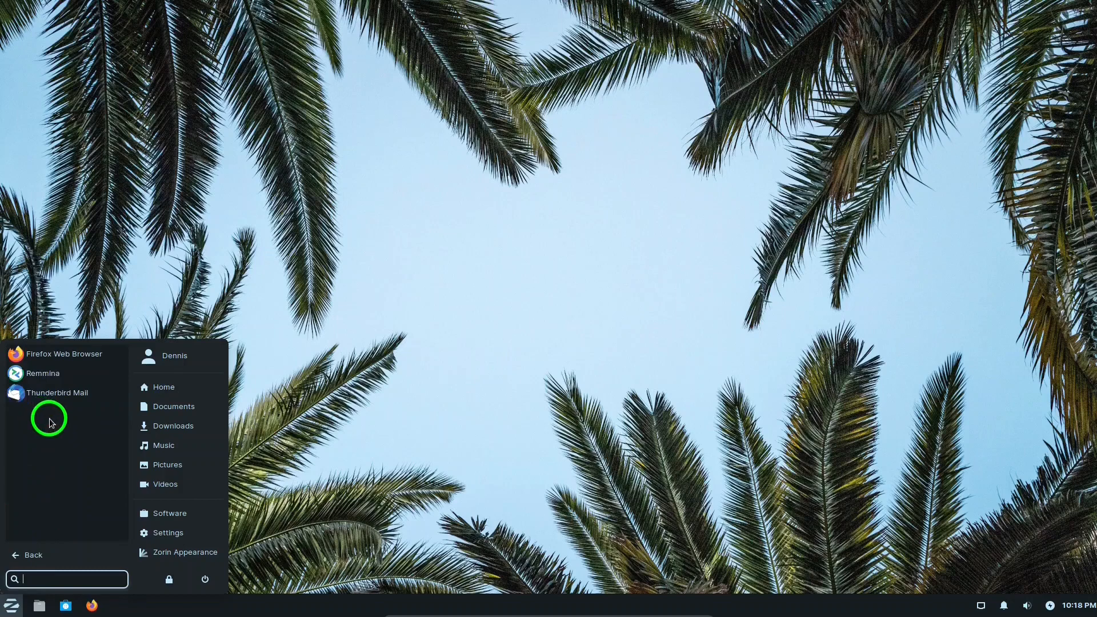
pyautogui.moveTo(42, 373)
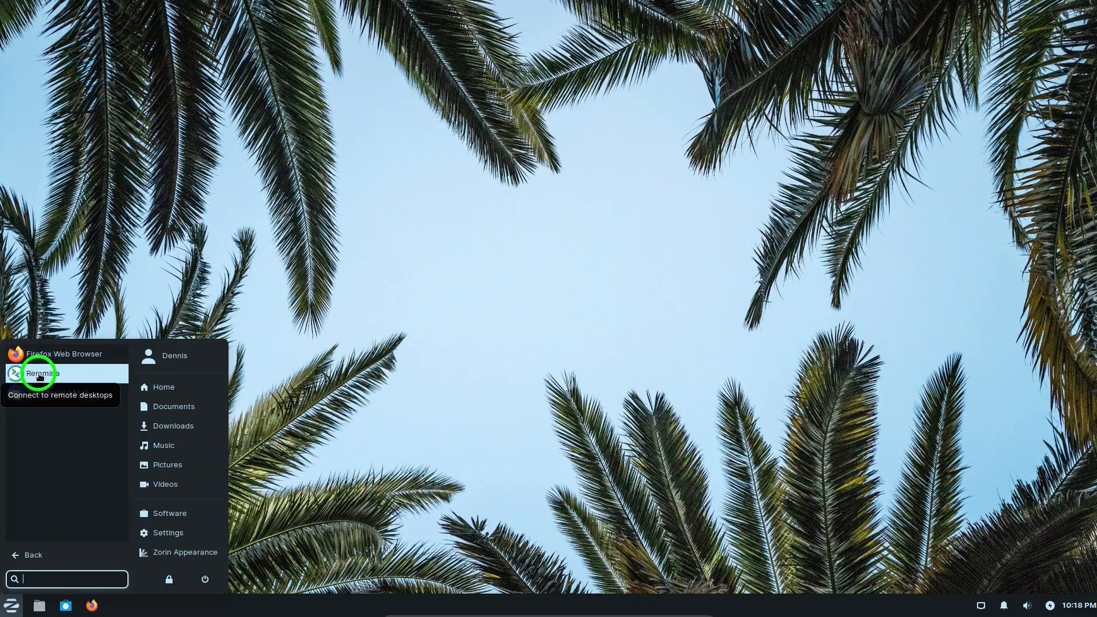
pyautogui.moveTo(32, 411)
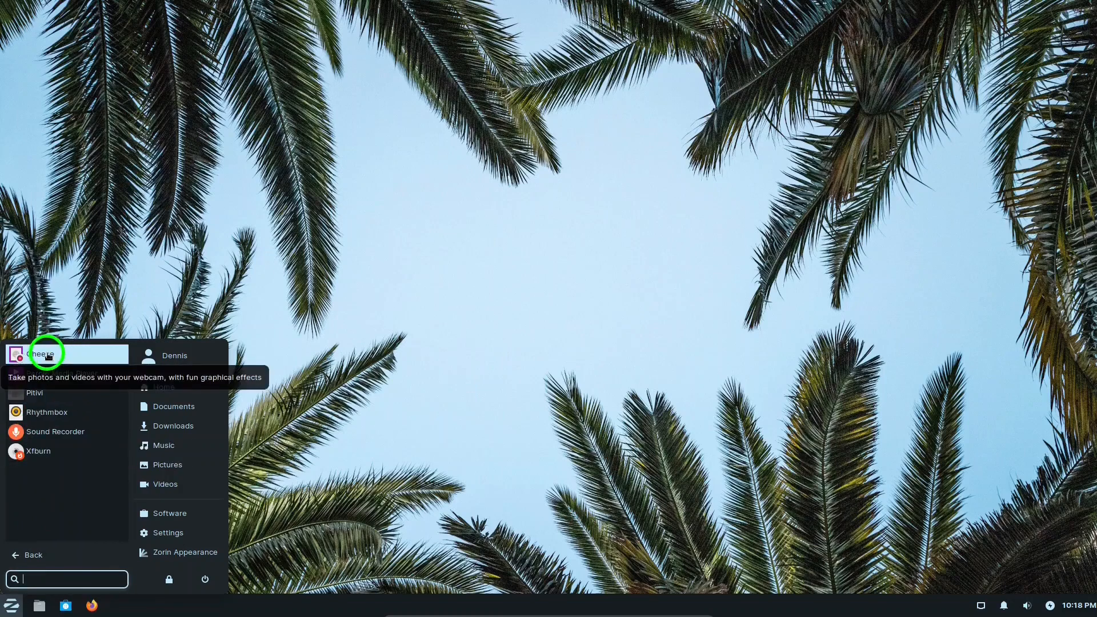
pyautogui.moveTo(63, 373)
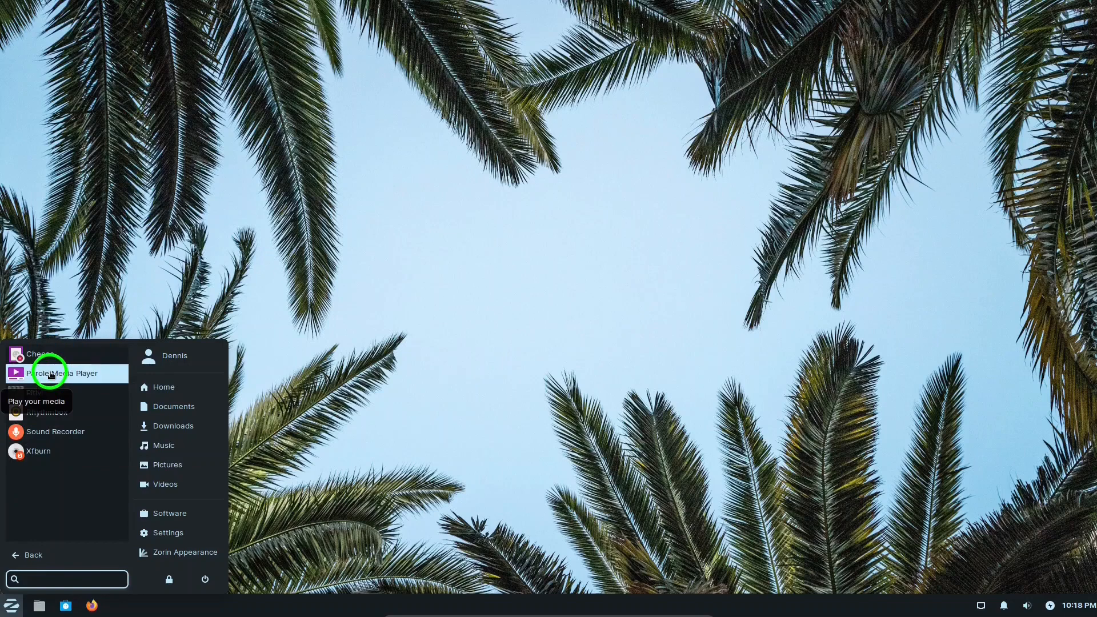
pyautogui.moveTo(56, 431)
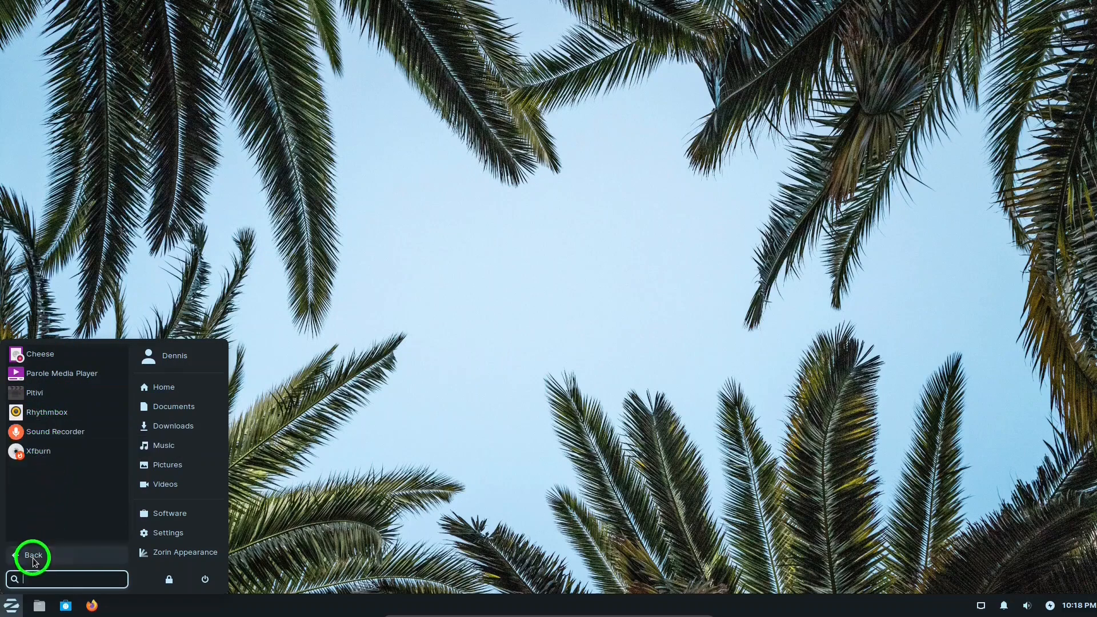
# View the Office category's LibreOffice apps, then go back to the category list.
pyautogui.click(32, 555)
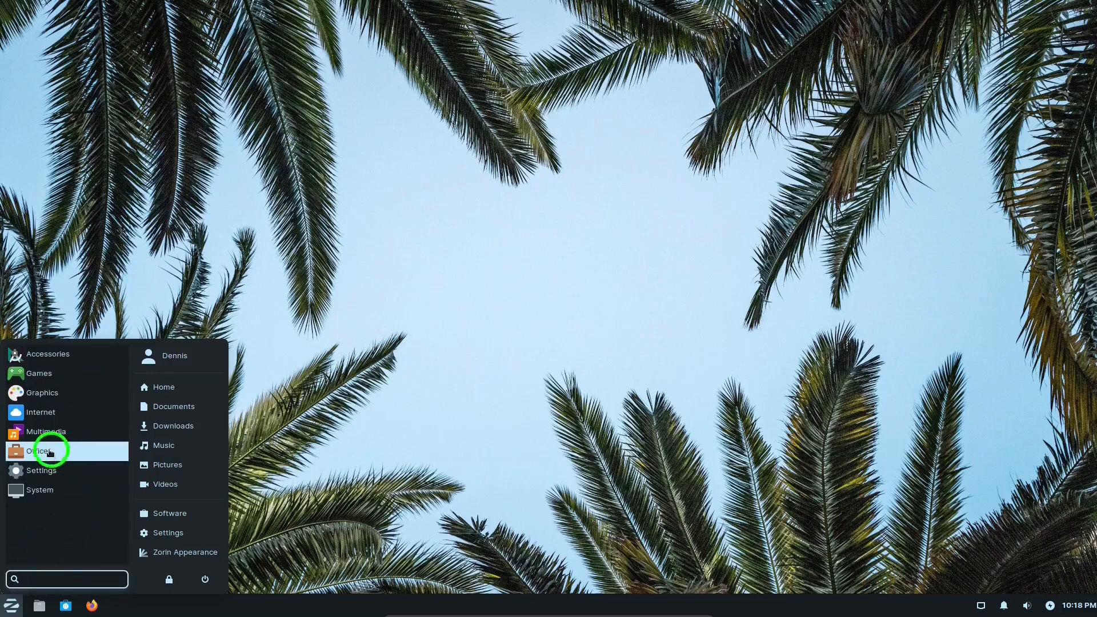
pyautogui.click(42, 451)
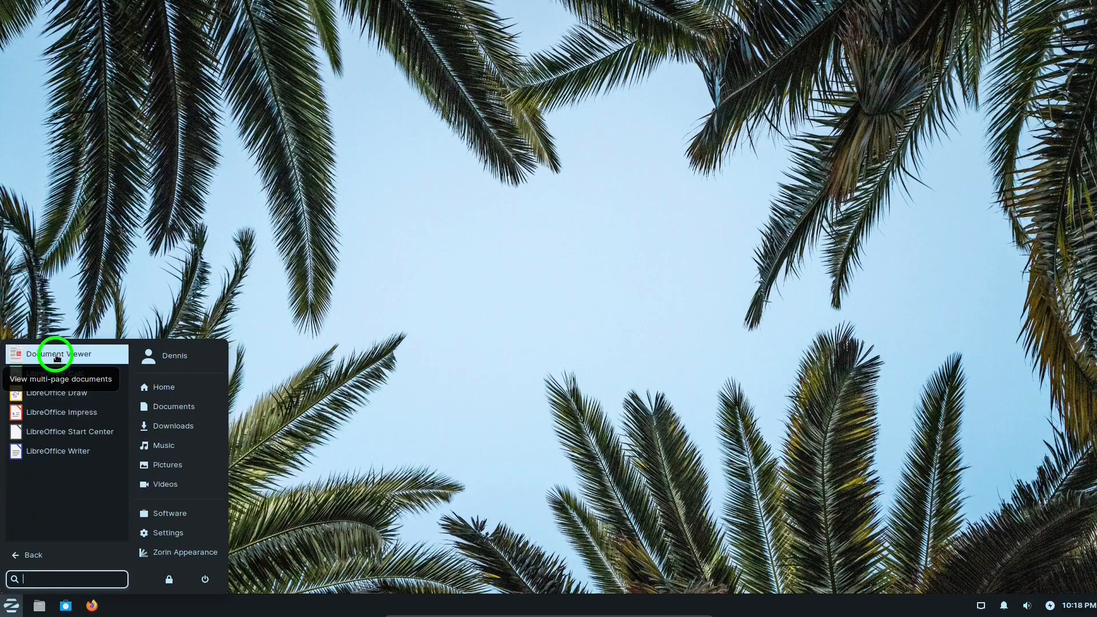
pyautogui.moveTo(58, 374)
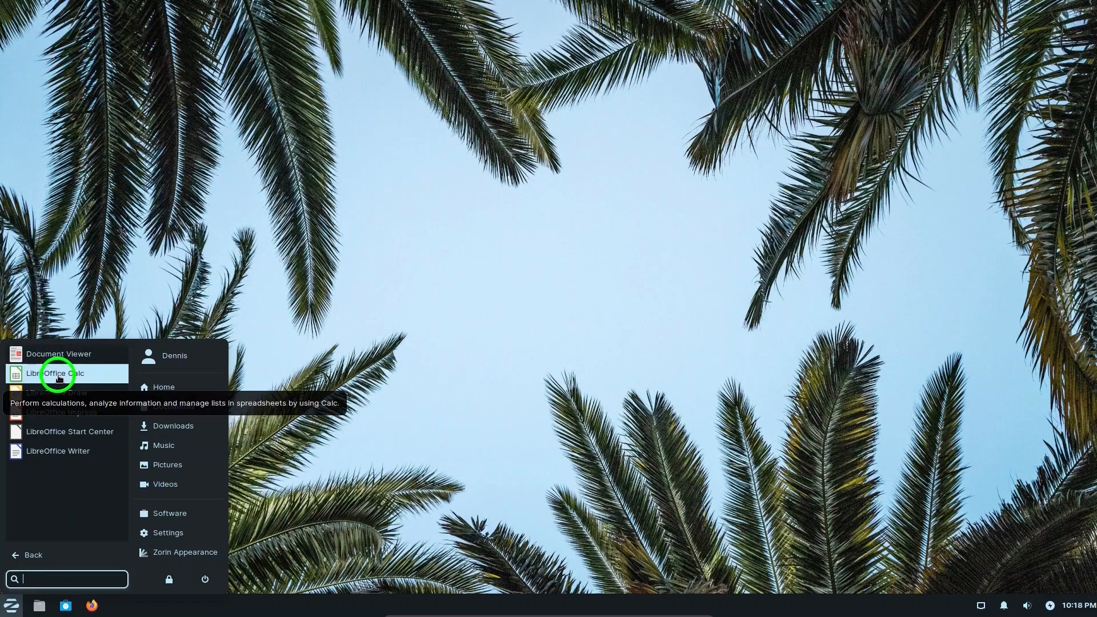
pyautogui.moveTo(59, 412)
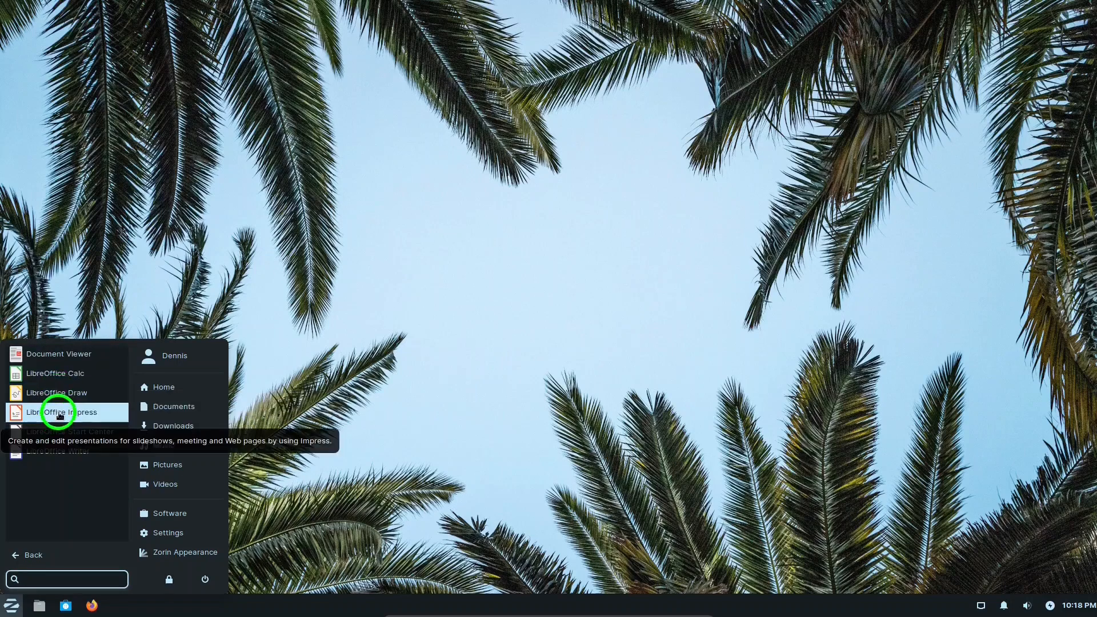
pyautogui.moveTo(61, 431)
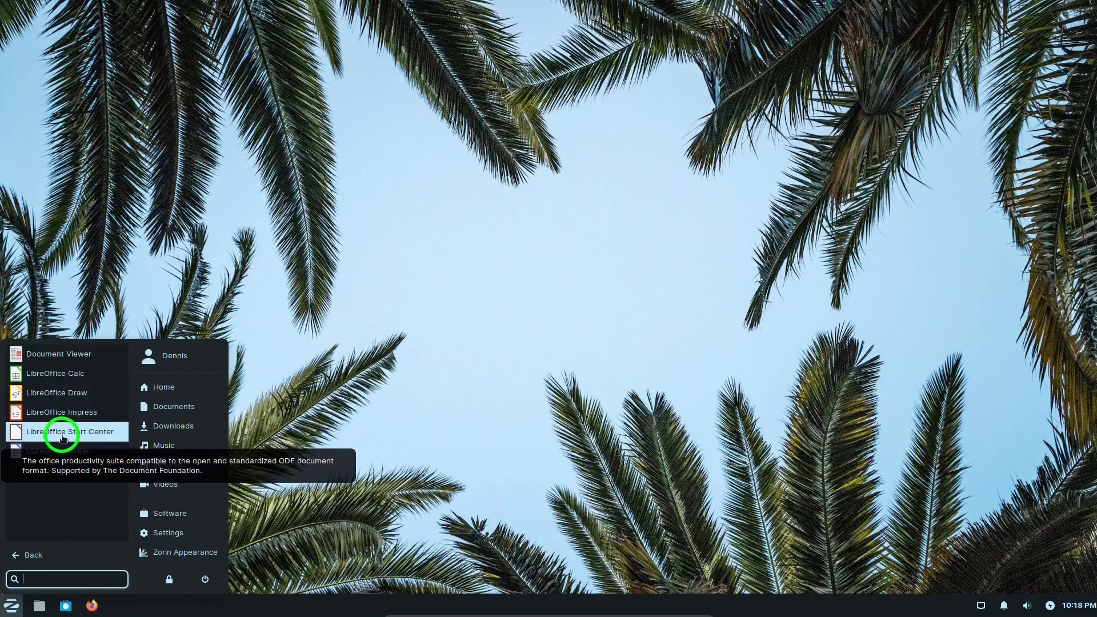
pyautogui.moveTo(63, 451)
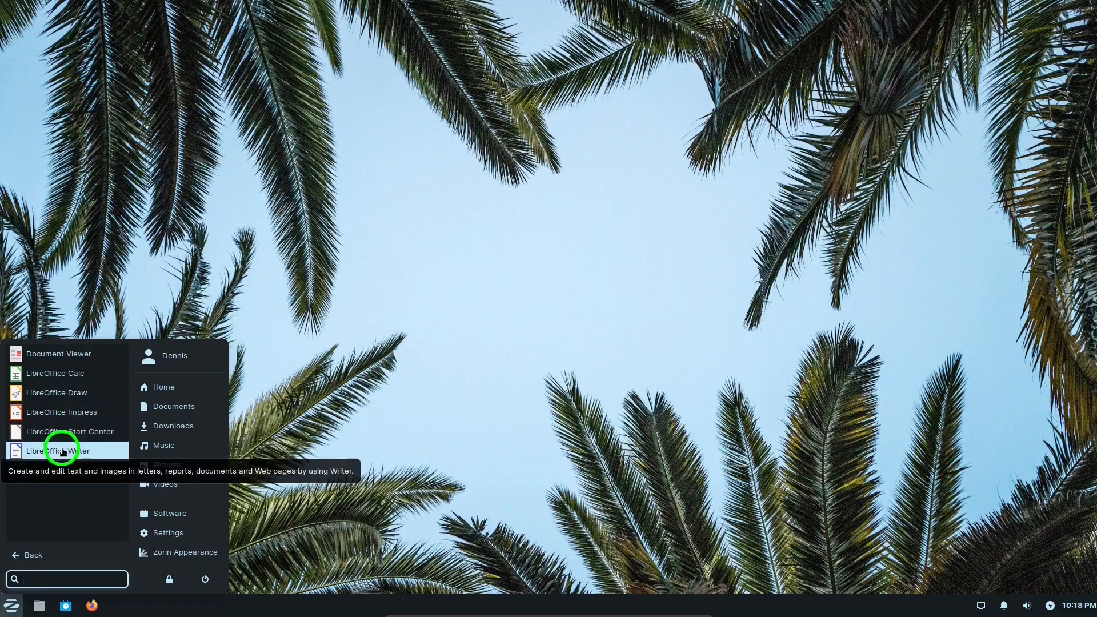
pyautogui.moveTo(65, 485)
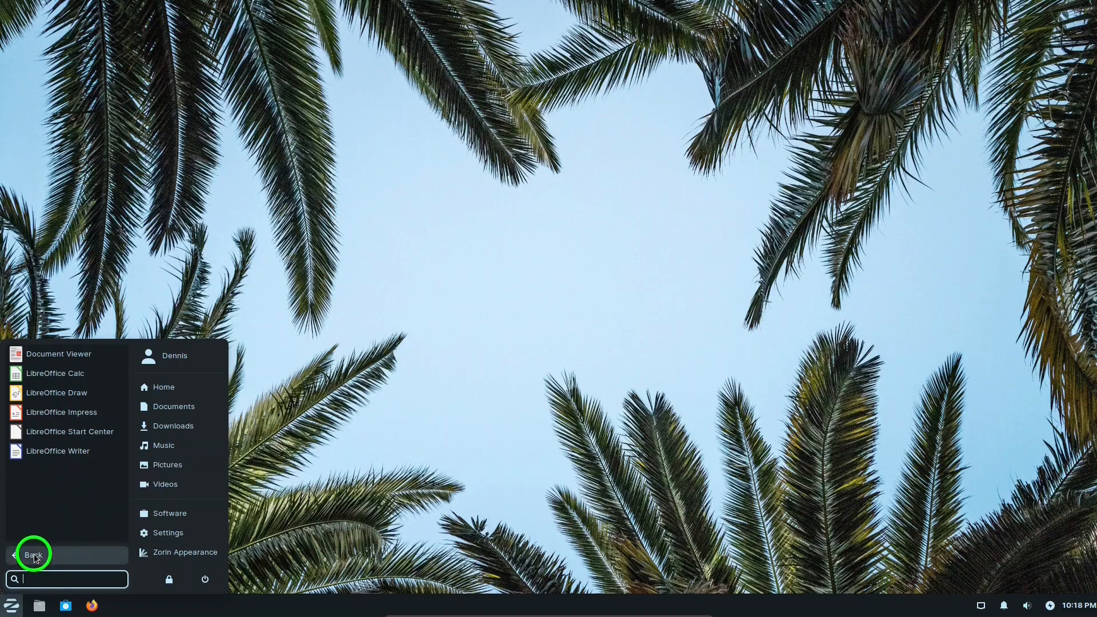
pyautogui.click(34, 554)
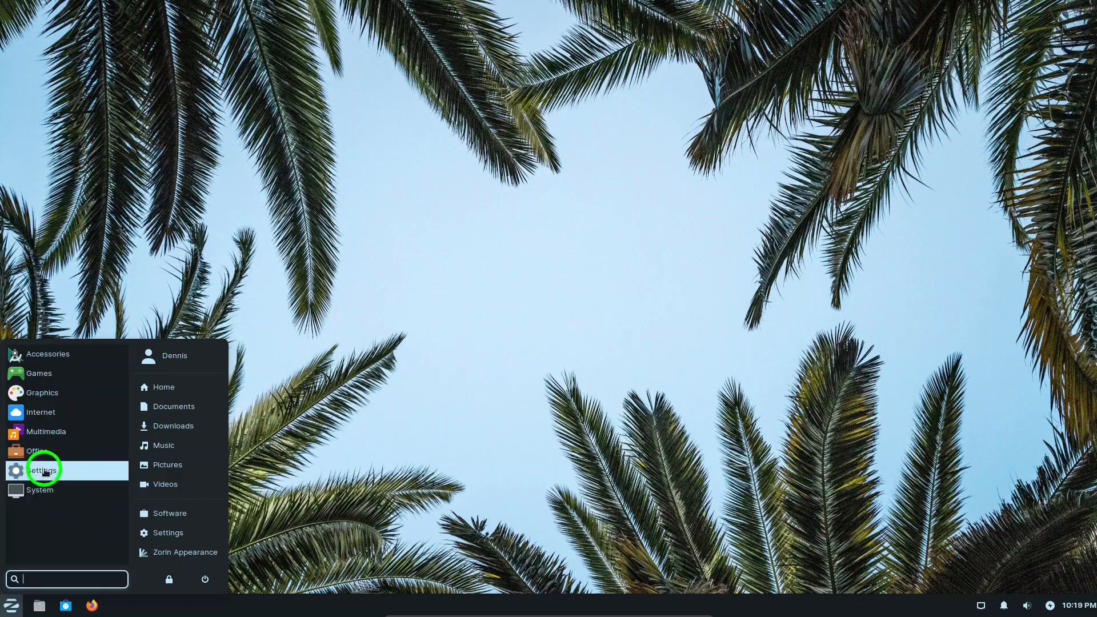
# Open the Settings category and scroll from About Me down to Zorin Appearance.
pyautogui.click(41, 470)
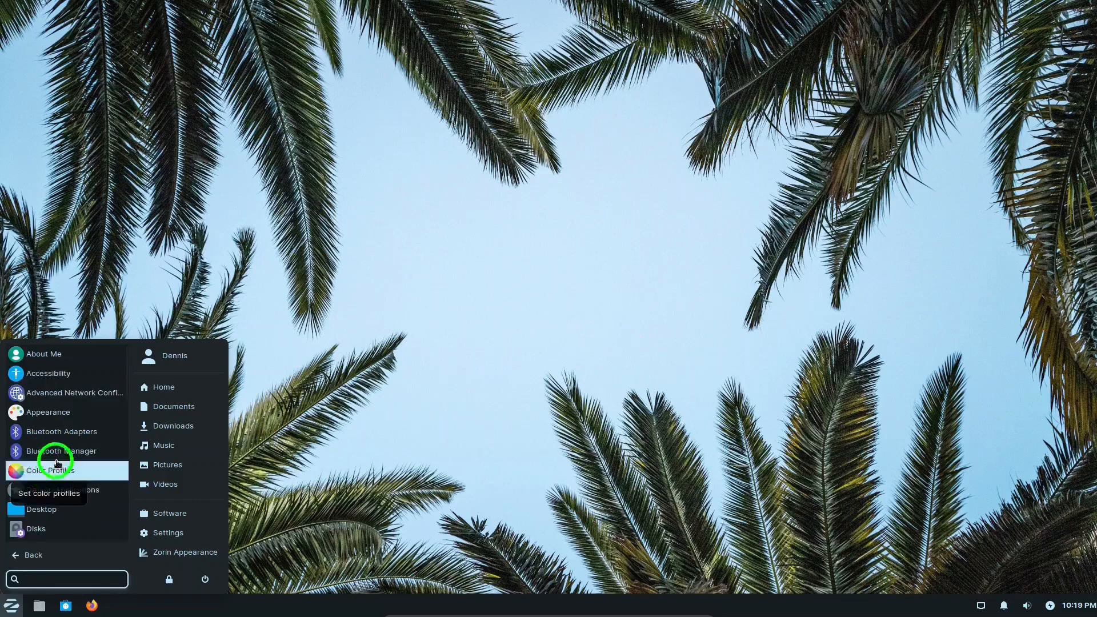
pyautogui.moveTo(70, 412)
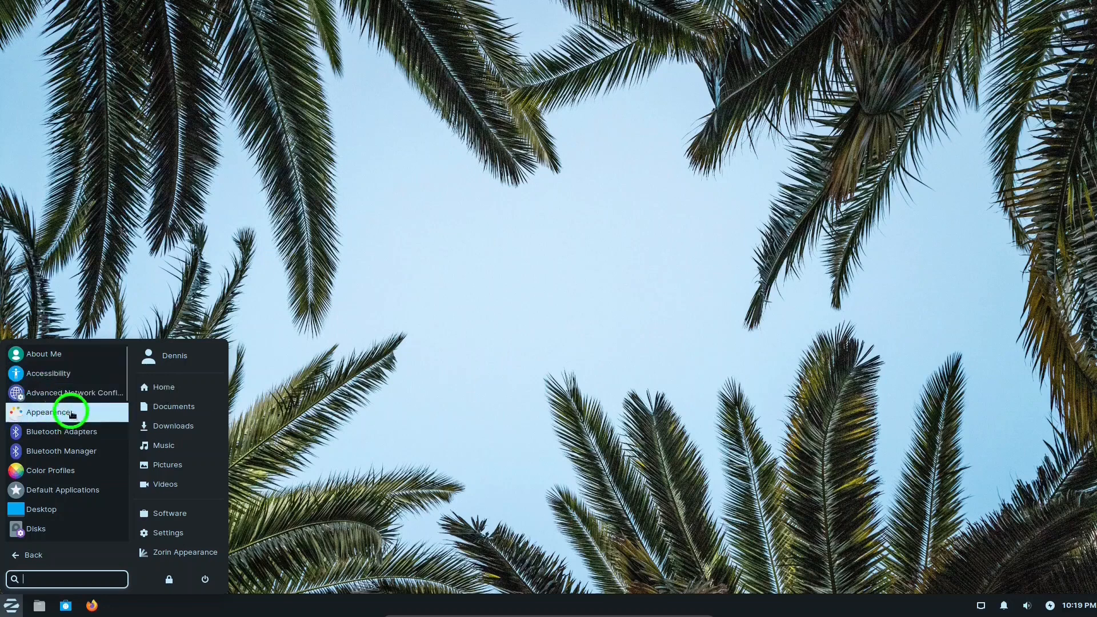
pyautogui.moveTo(124, 378)
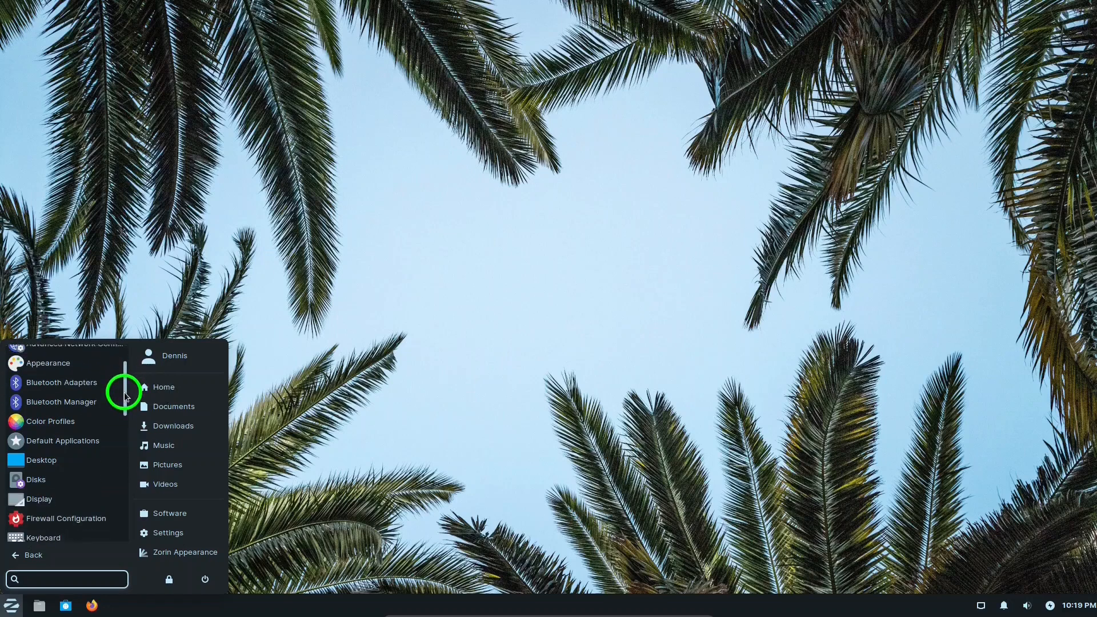
pyautogui.scroll(-3)
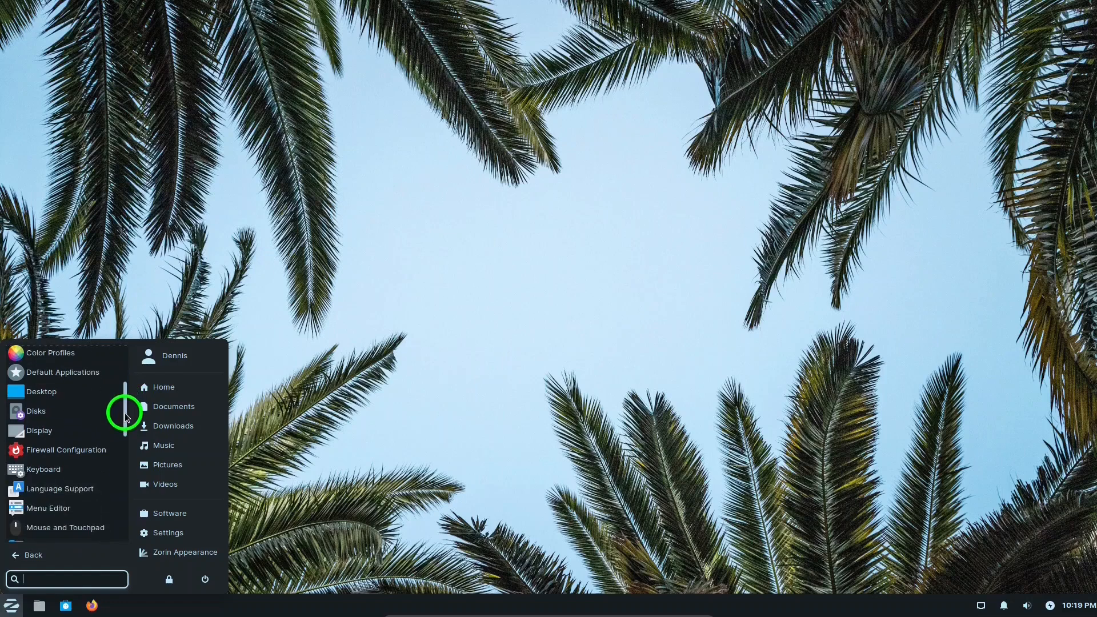
pyautogui.scroll(-3)
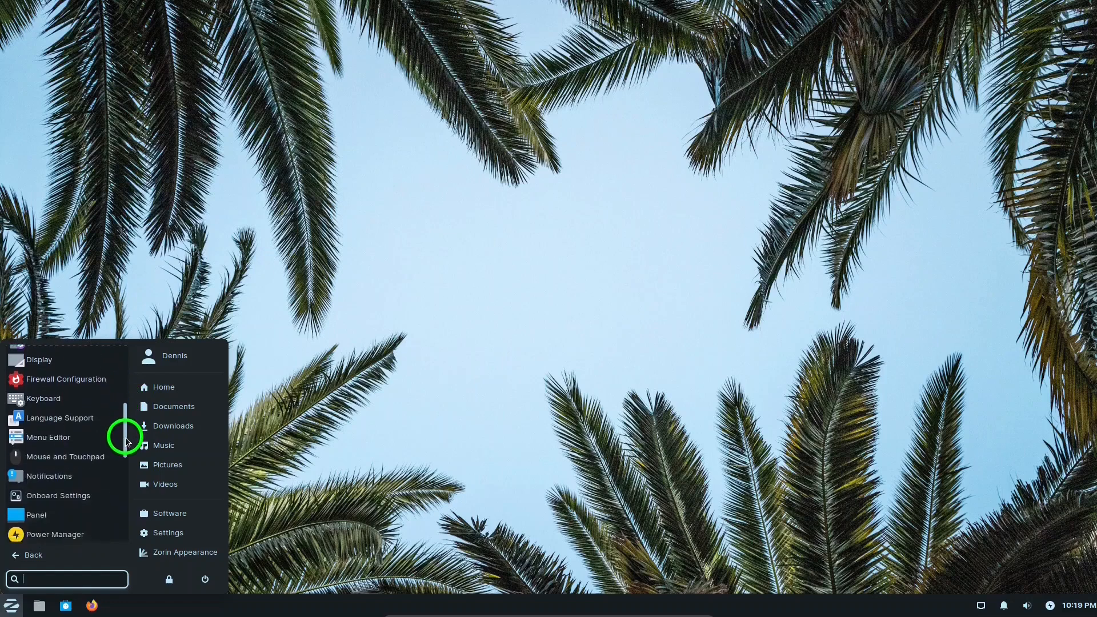
pyautogui.scroll(-3)
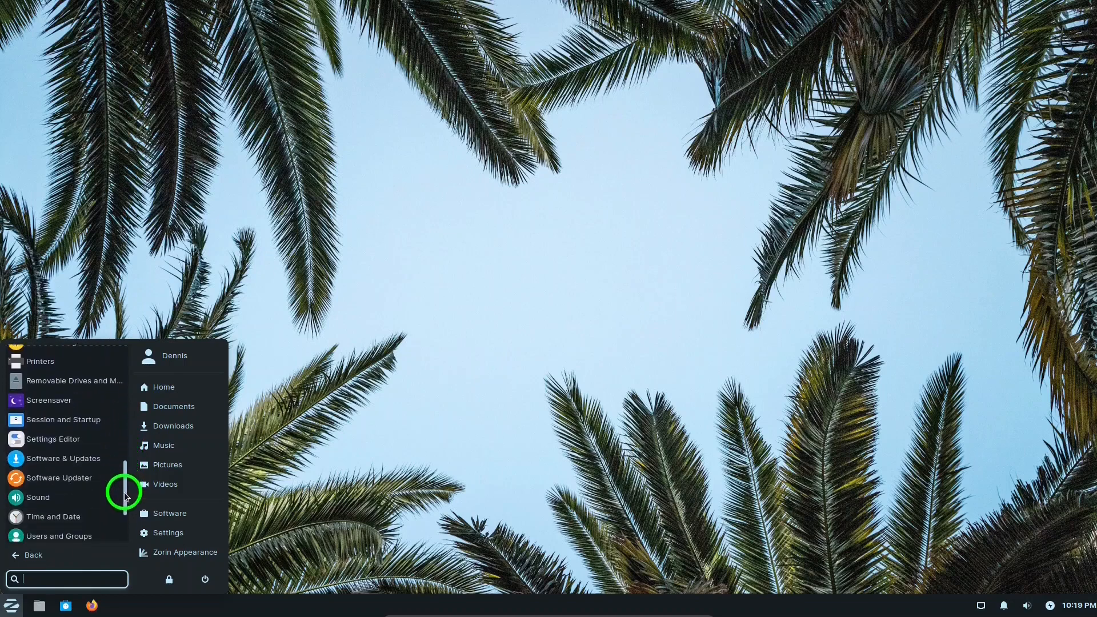
pyautogui.scroll(-3)
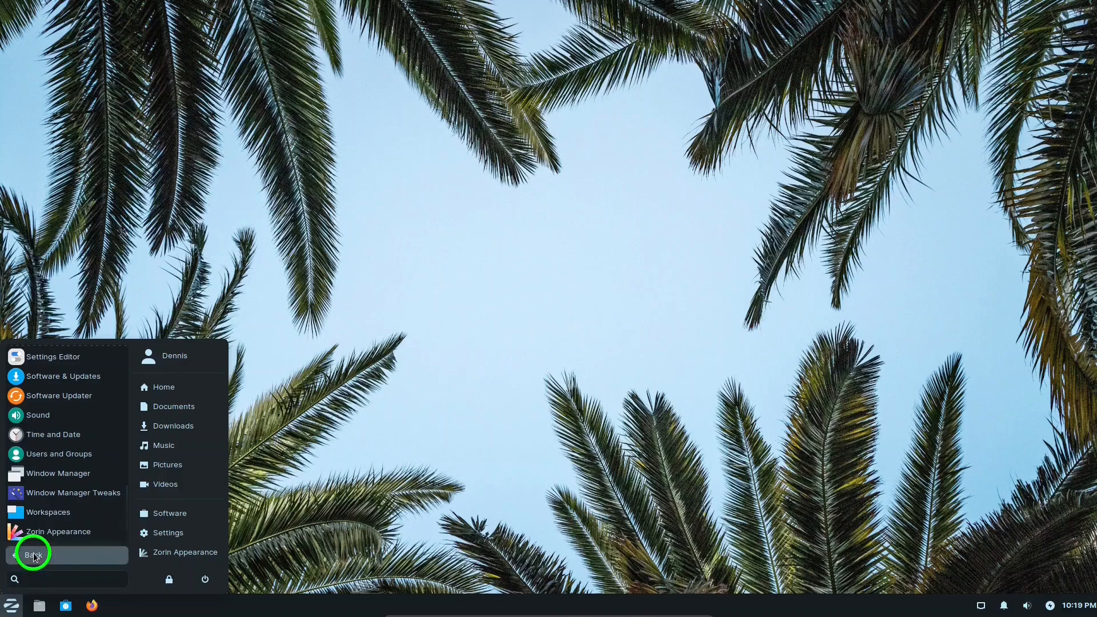
# Launch Xfce Terminal from the System category, close it, and reopen the Zorin menu.
pyautogui.click(35, 555)
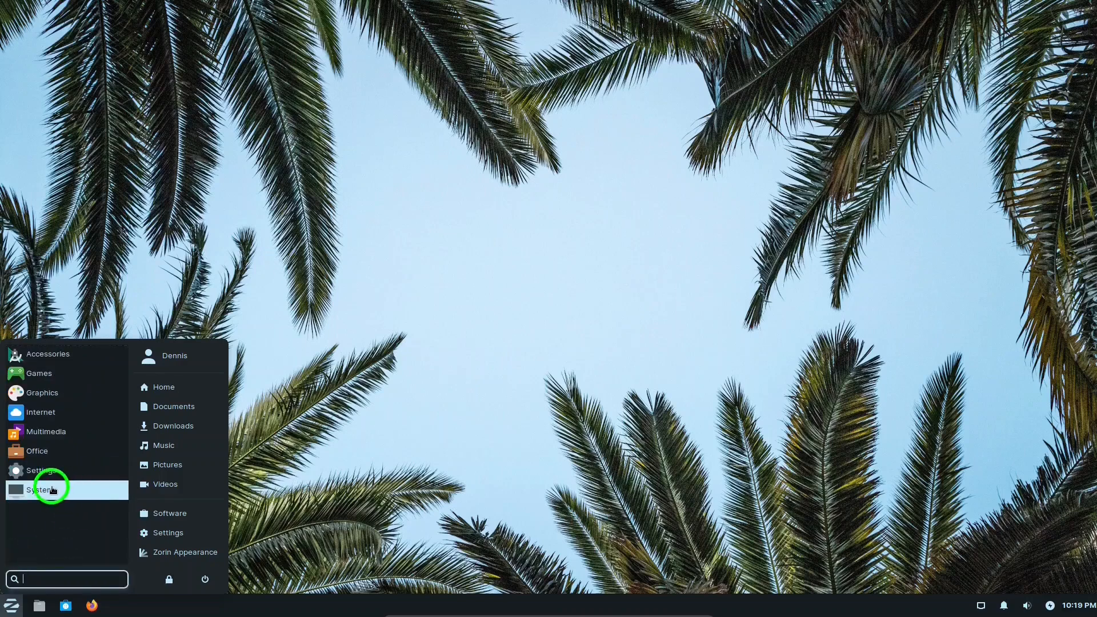
pyautogui.click(46, 489)
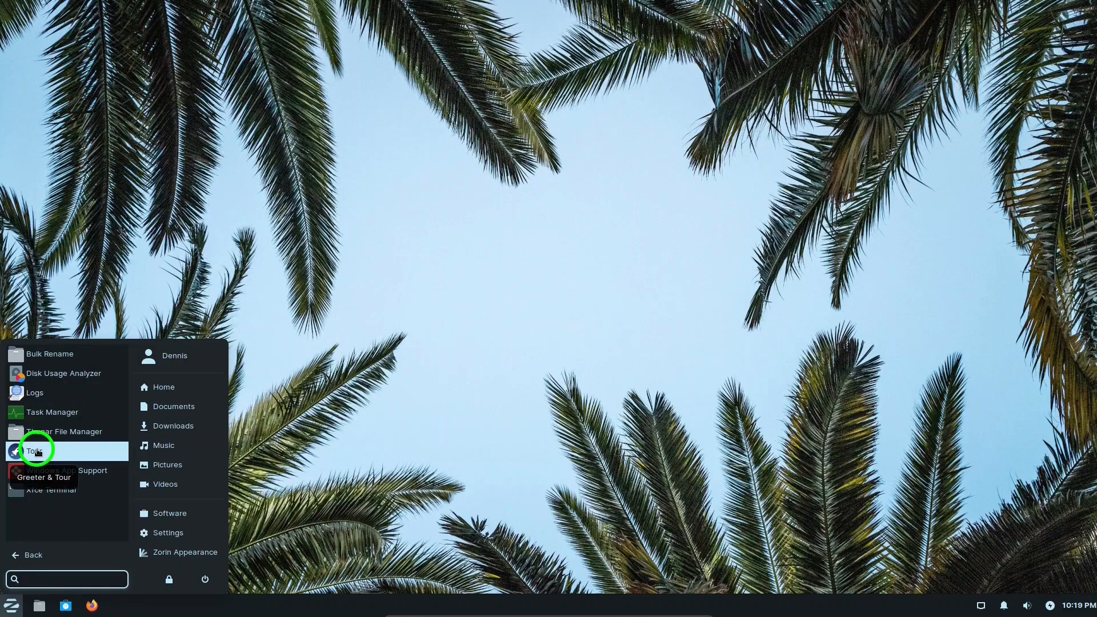
pyautogui.click(67, 578)
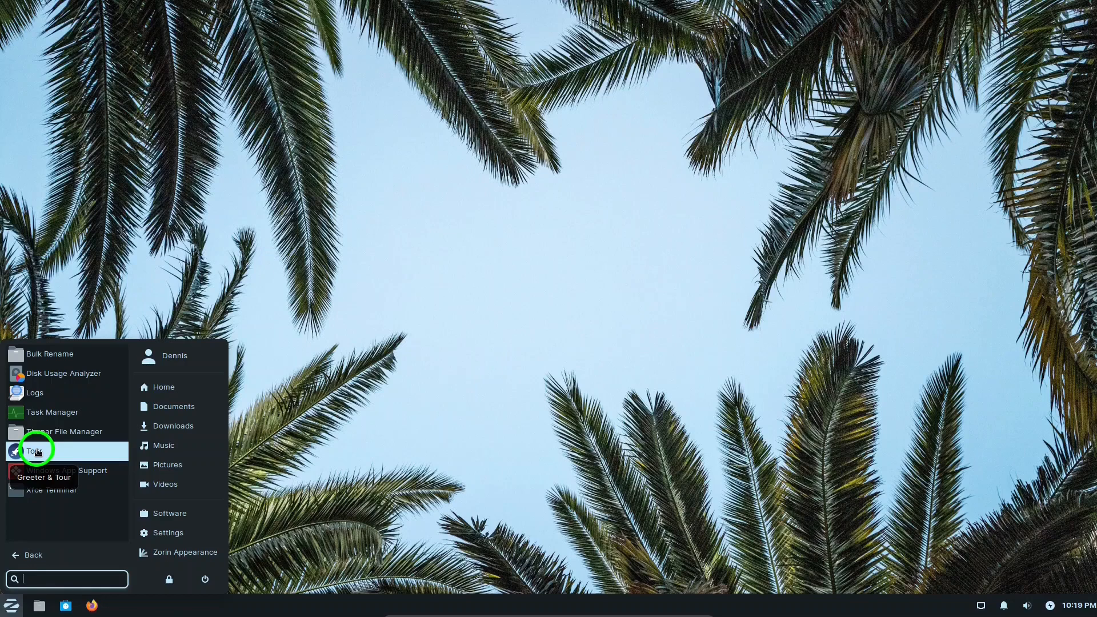
pyautogui.moveTo(81, 506)
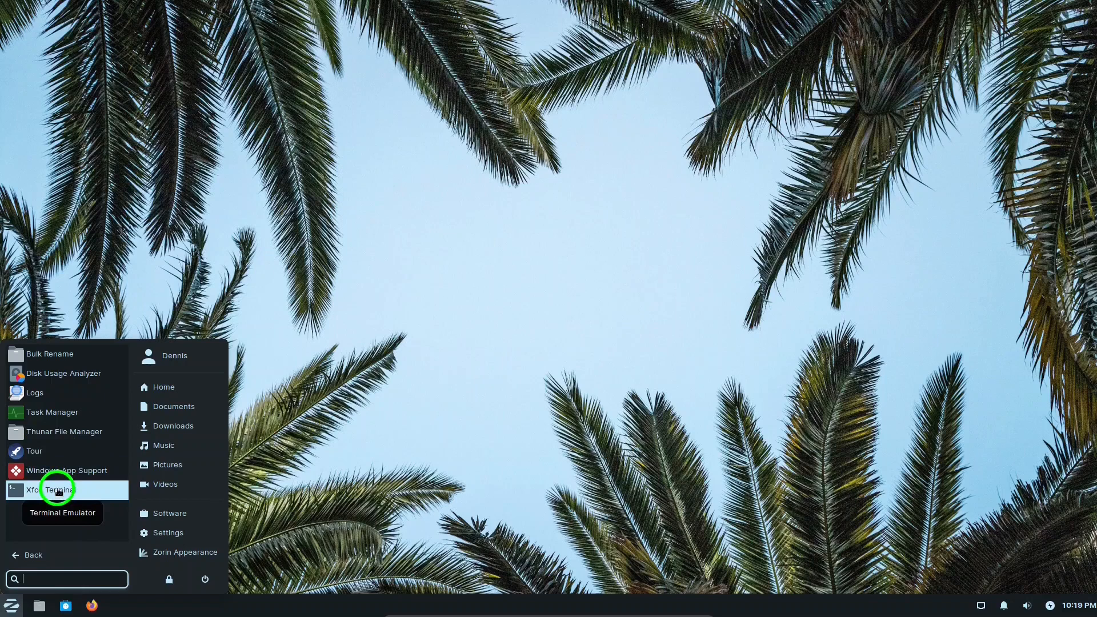
pyautogui.click(50, 489)
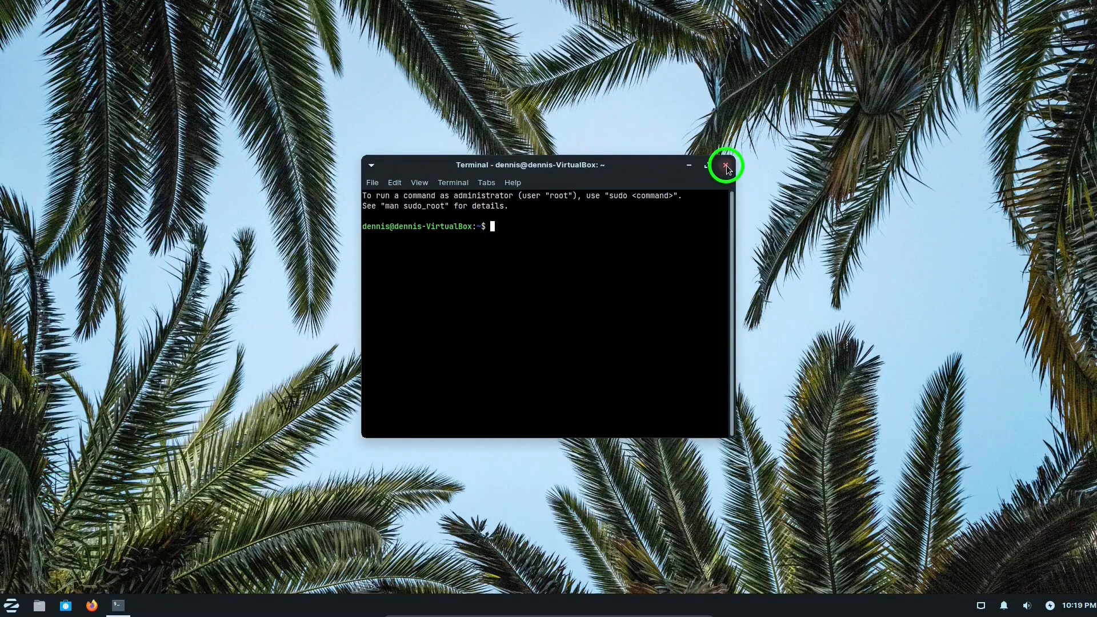
pyautogui.click(727, 165)
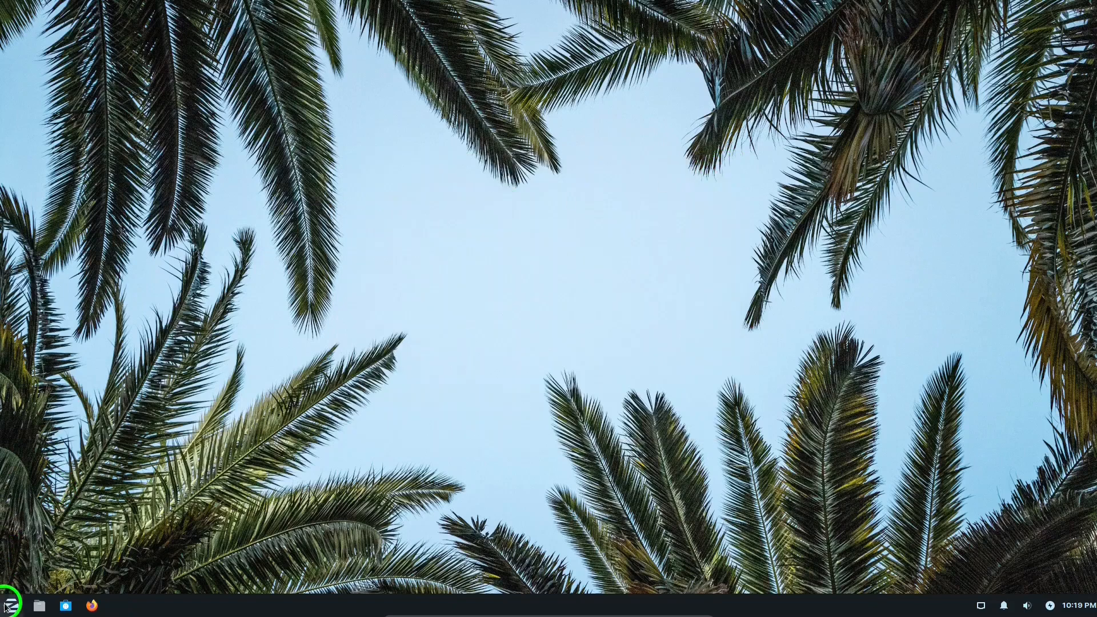
pyautogui.click(12, 605)
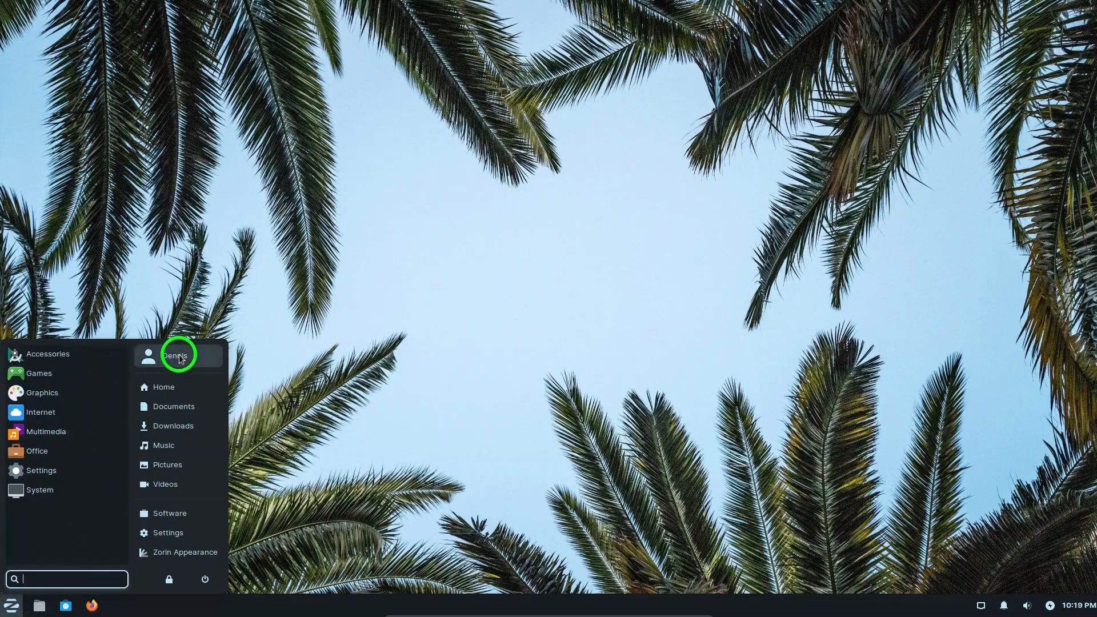
# Open Mugshot from the user name to view profile details, then close it.
pyautogui.click(175, 355)
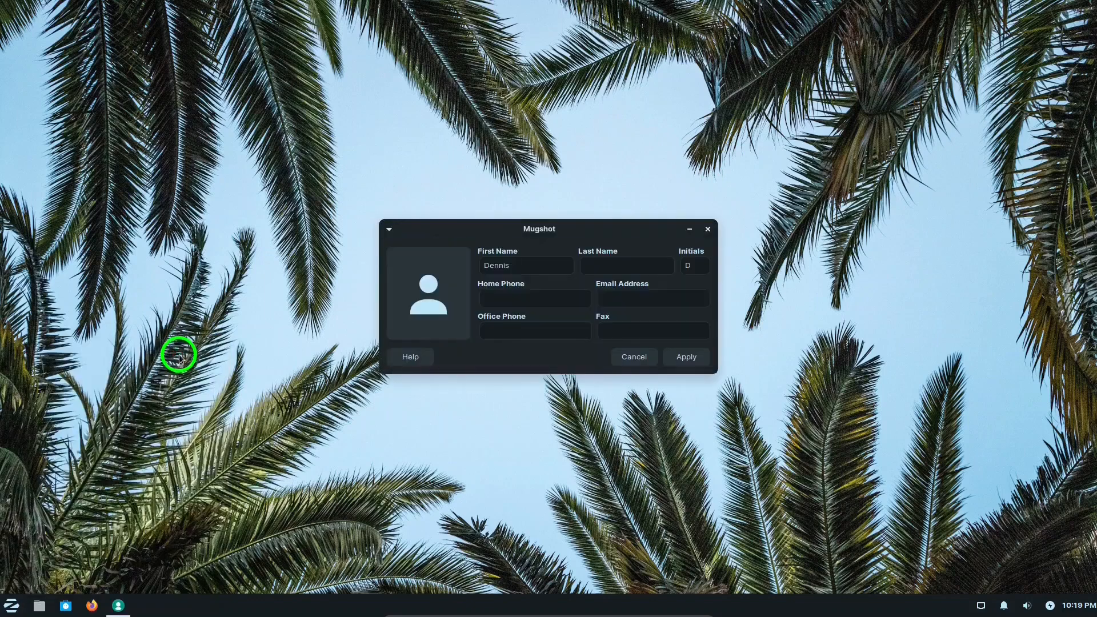
pyautogui.moveTo(707, 228)
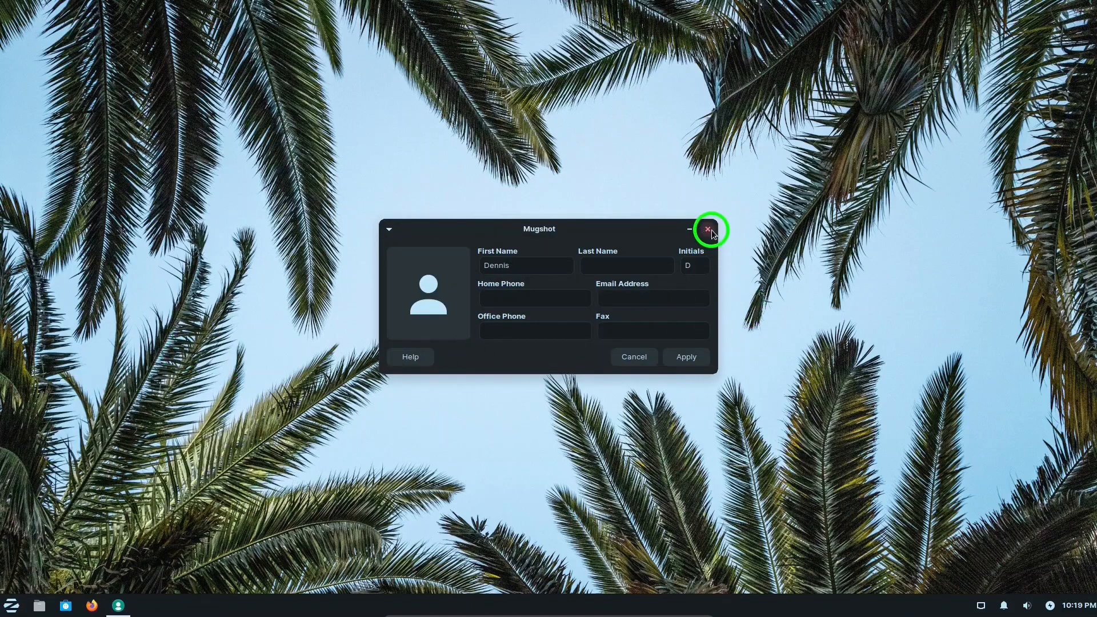
pyautogui.click(709, 229)
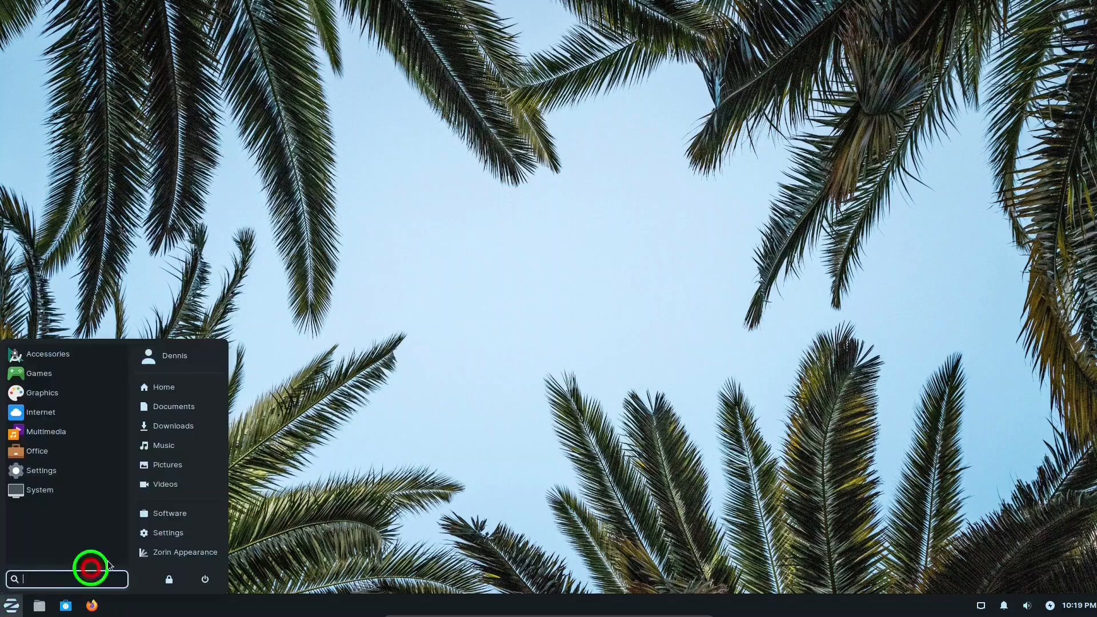
pyautogui.moveTo(165, 387)
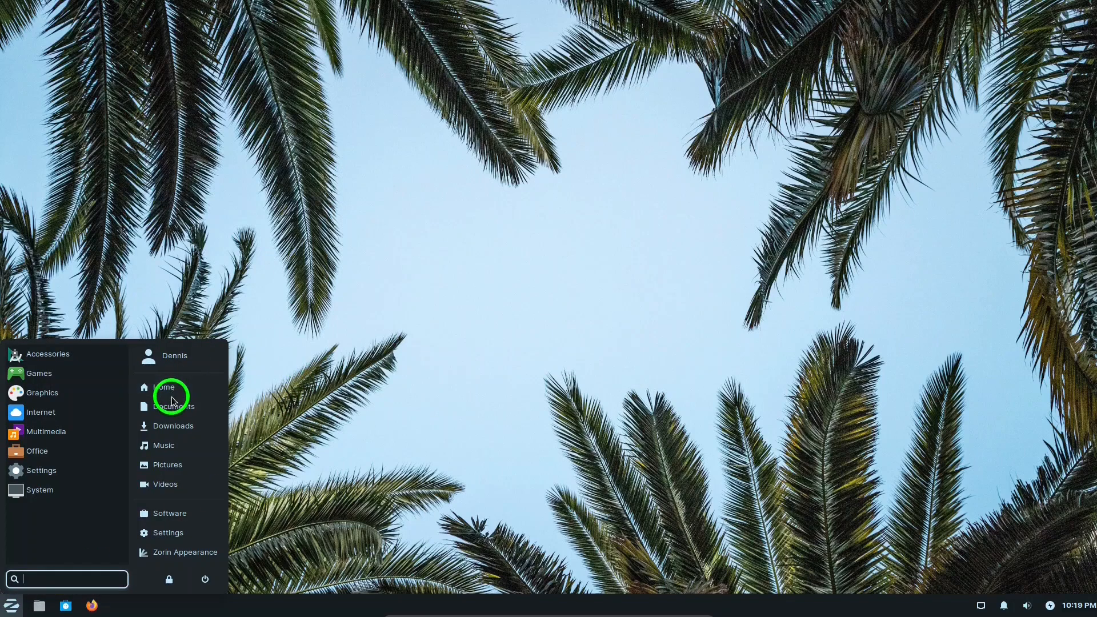
pyautogui.moveTo(163, 446)
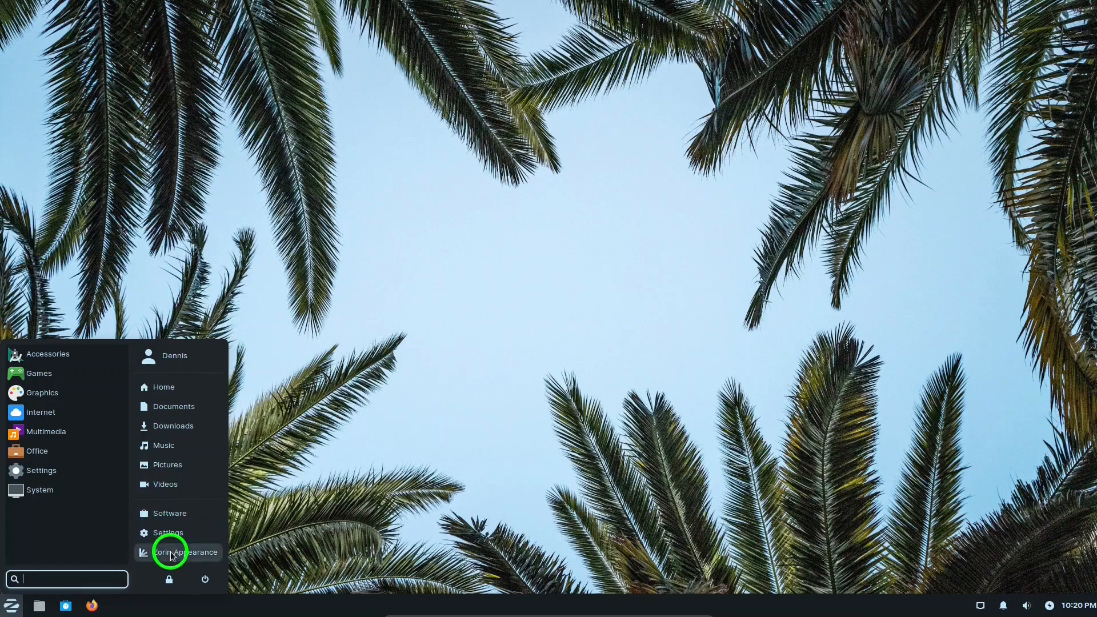
# Open Zorin Appearance and try the first and second desktop layouts on the Layout page.
pyautogui.click(168, 552)
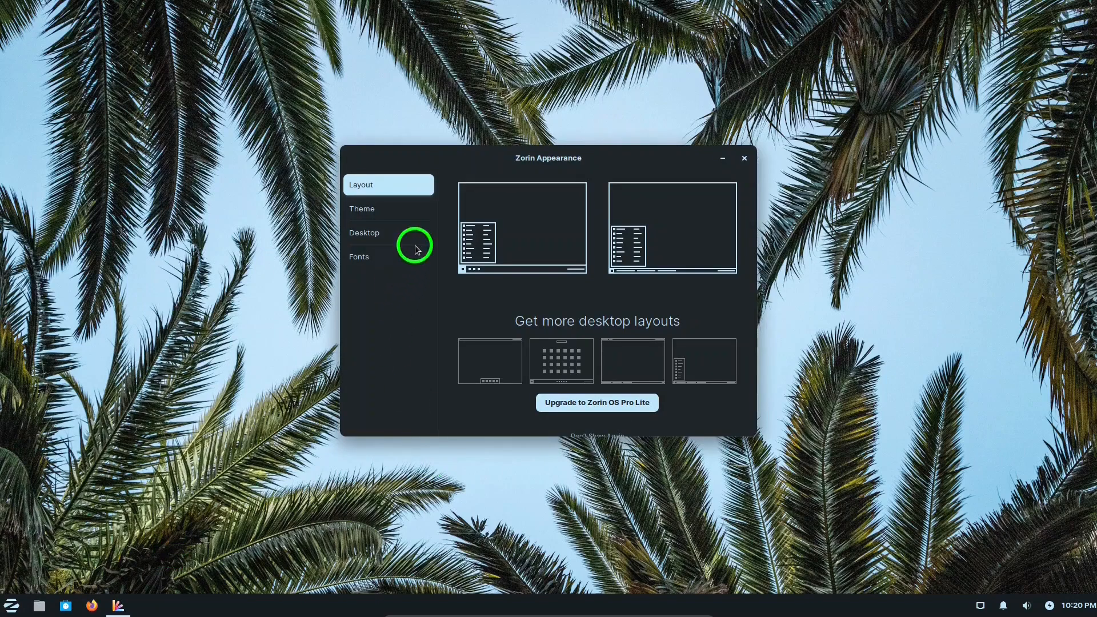
pyautogui.moveTo(528, 227)
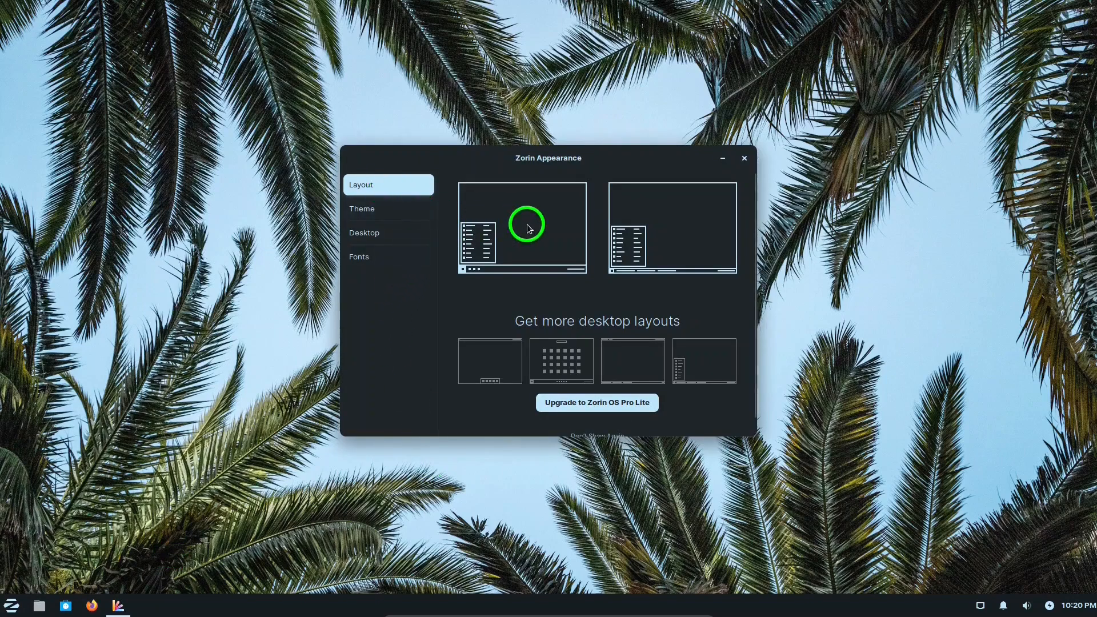
pyautogui.click(521, 227)
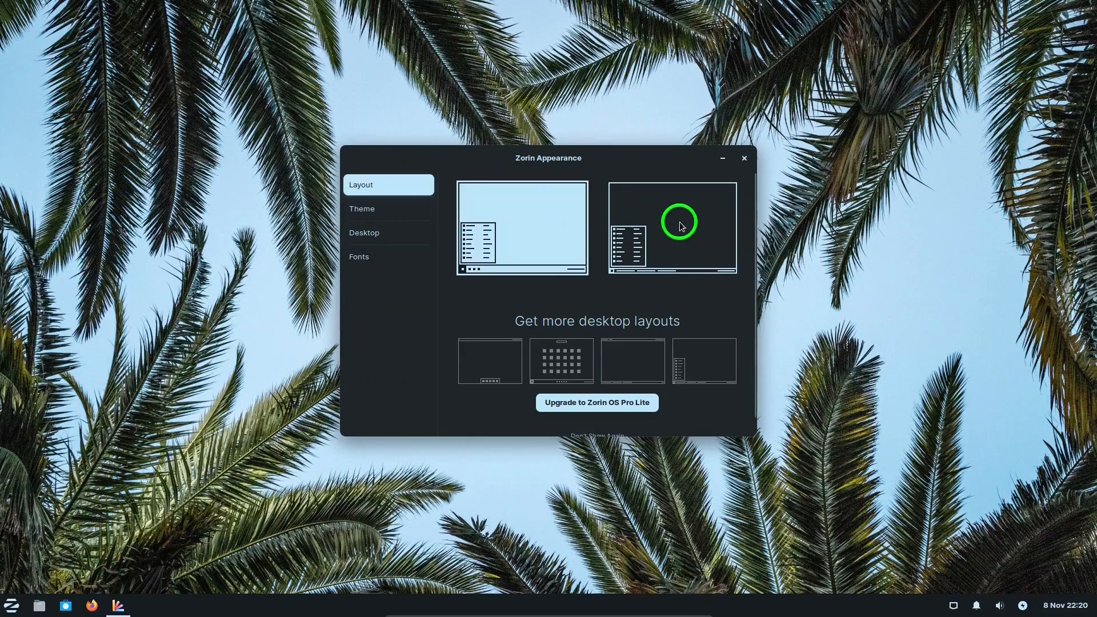
pyautogui.click(671, 227)
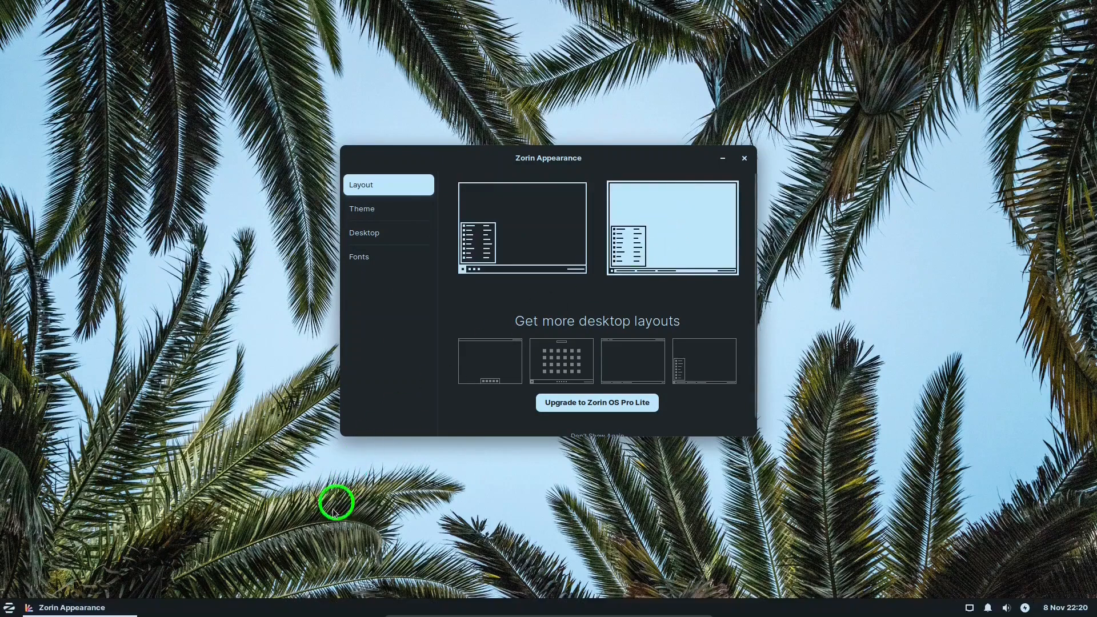
pyautogui.moveTo(674, 352)
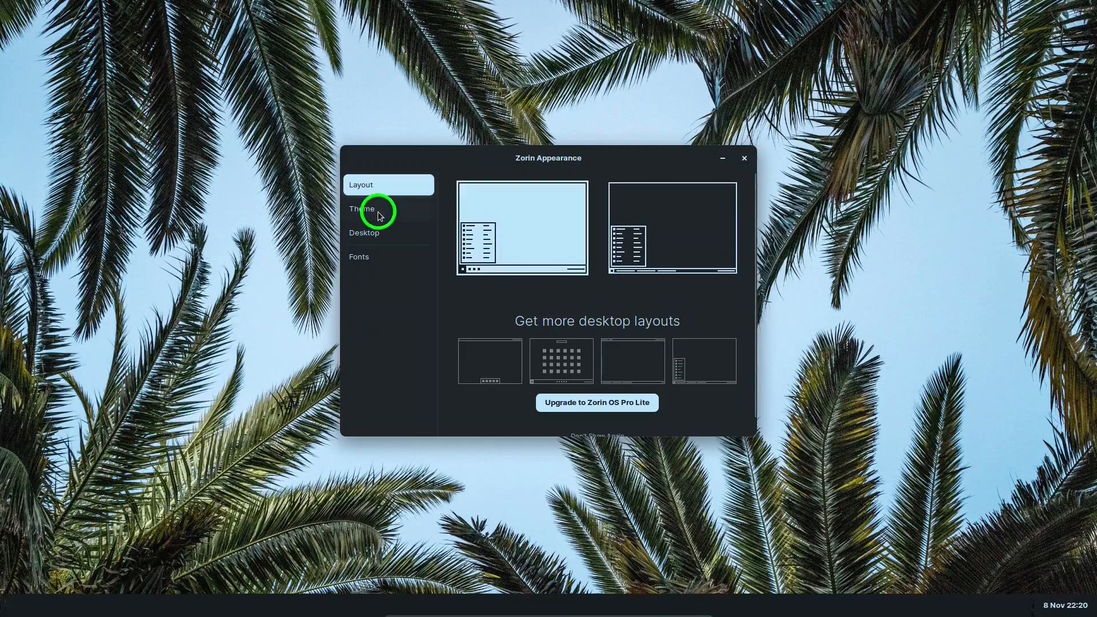
# On the Theme page, try the light background, then return to dark.
pyautogui.click(363, 209)
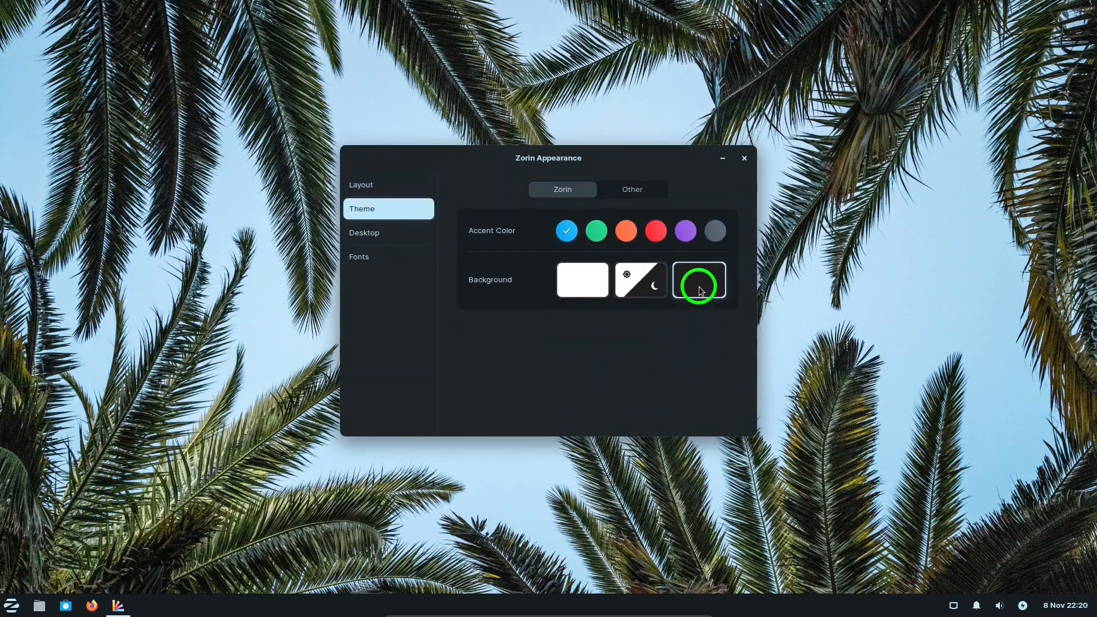
pyautogui.click(581, 280)
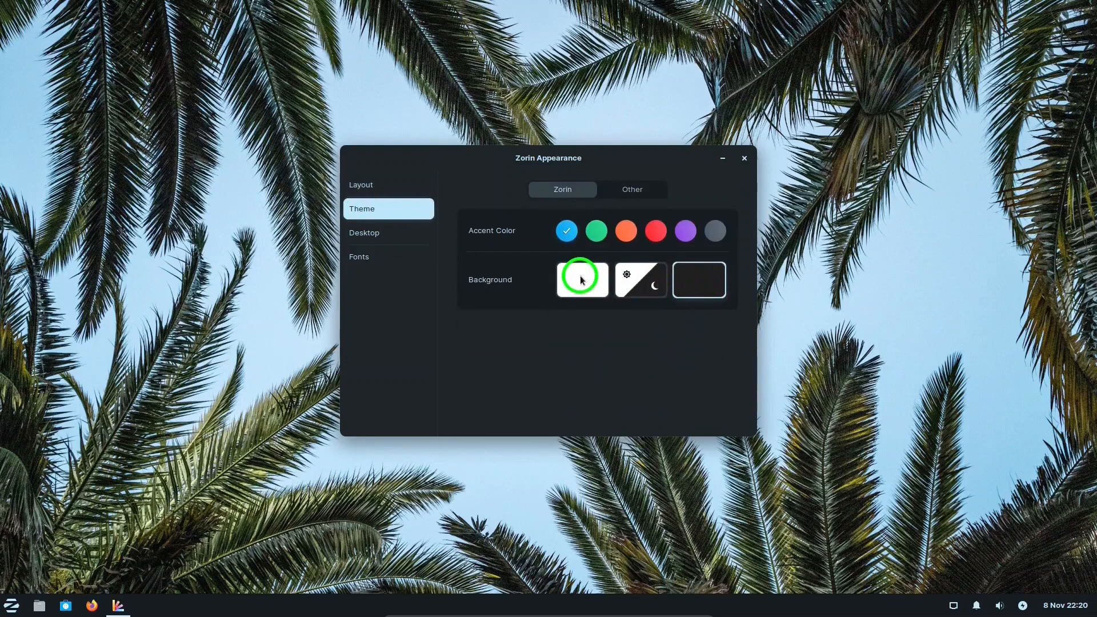
pyautogui.click(582, 280)
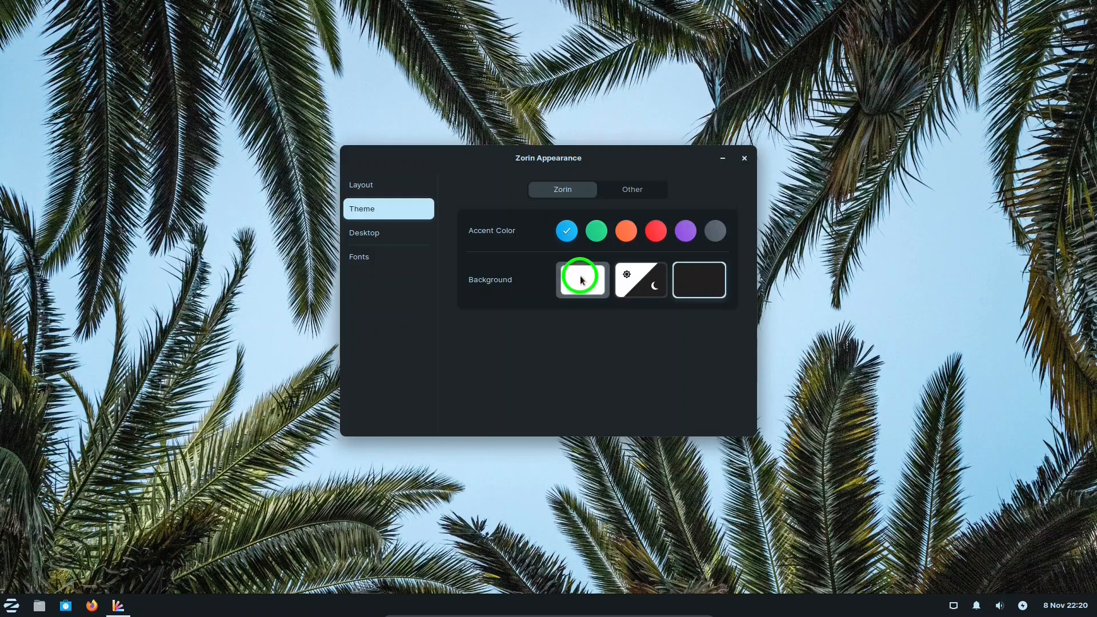
pyautogui.click(582, 280)
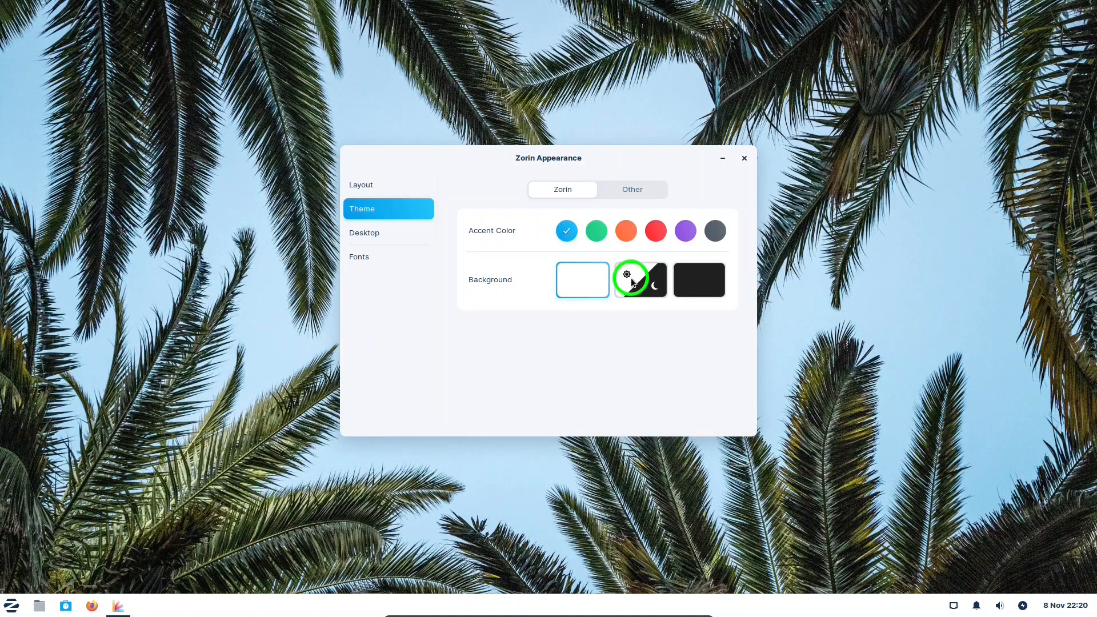
pyautogui.click(697, 279)
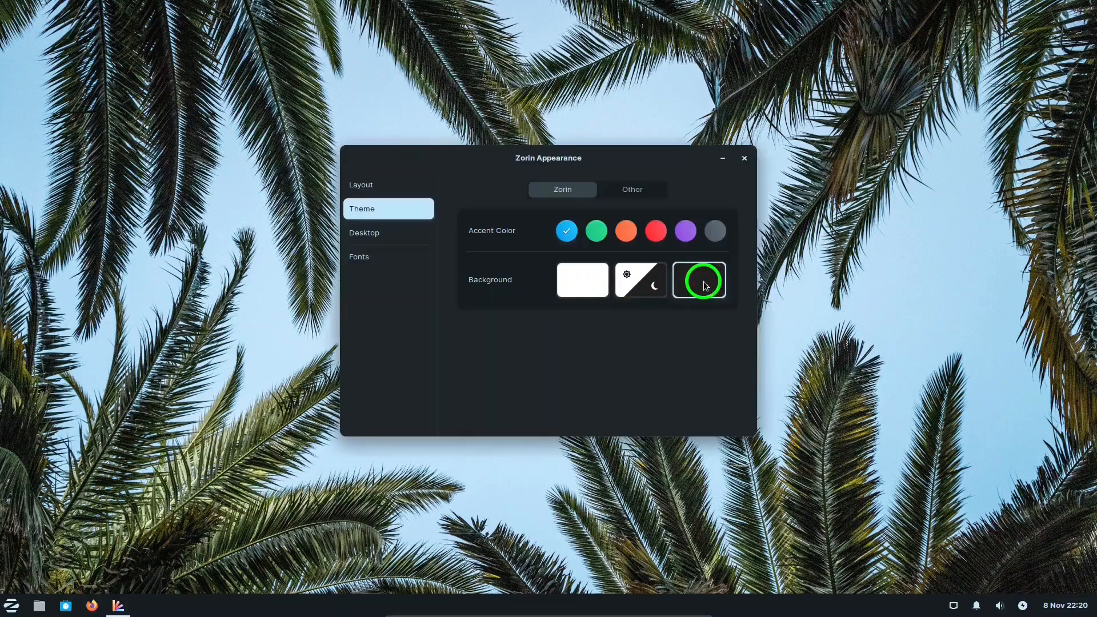
# View the Other tab's applications and window manager theme dropdown choices.
pyautogui.click(631, 190)
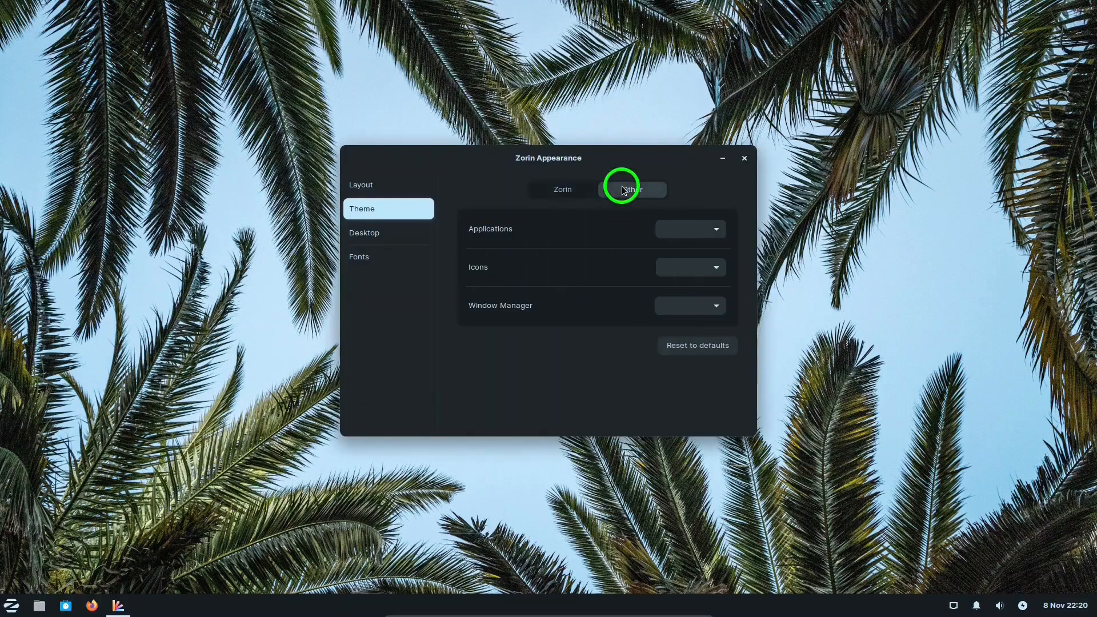
pyautogui.click(631, 189)
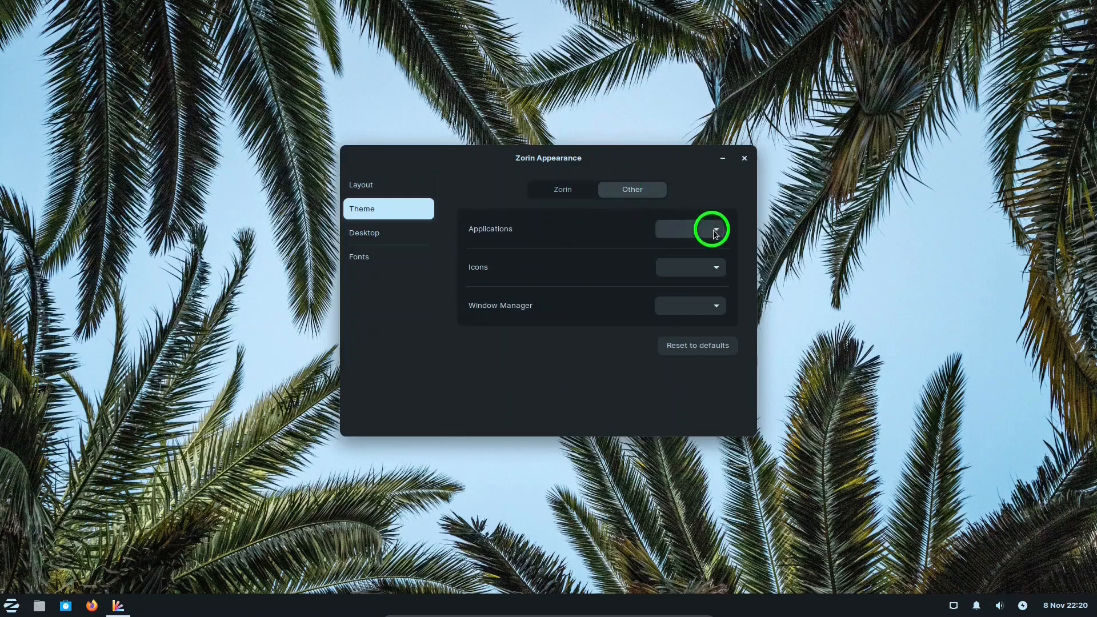
pyautogui.click(689, 229)
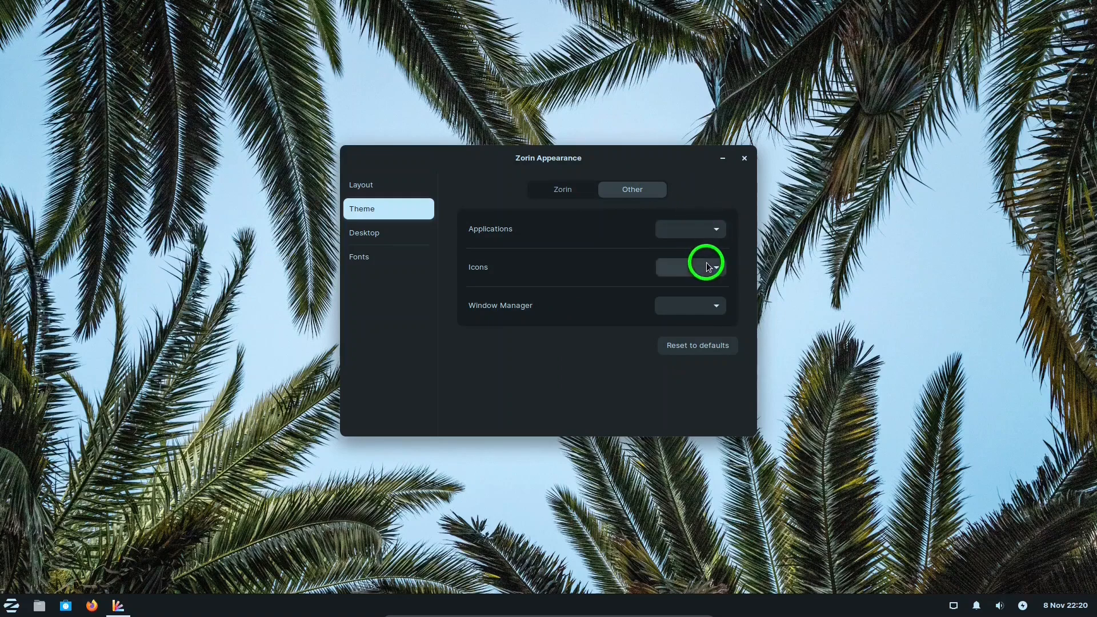
pyautogui.moveTo(715, 313)
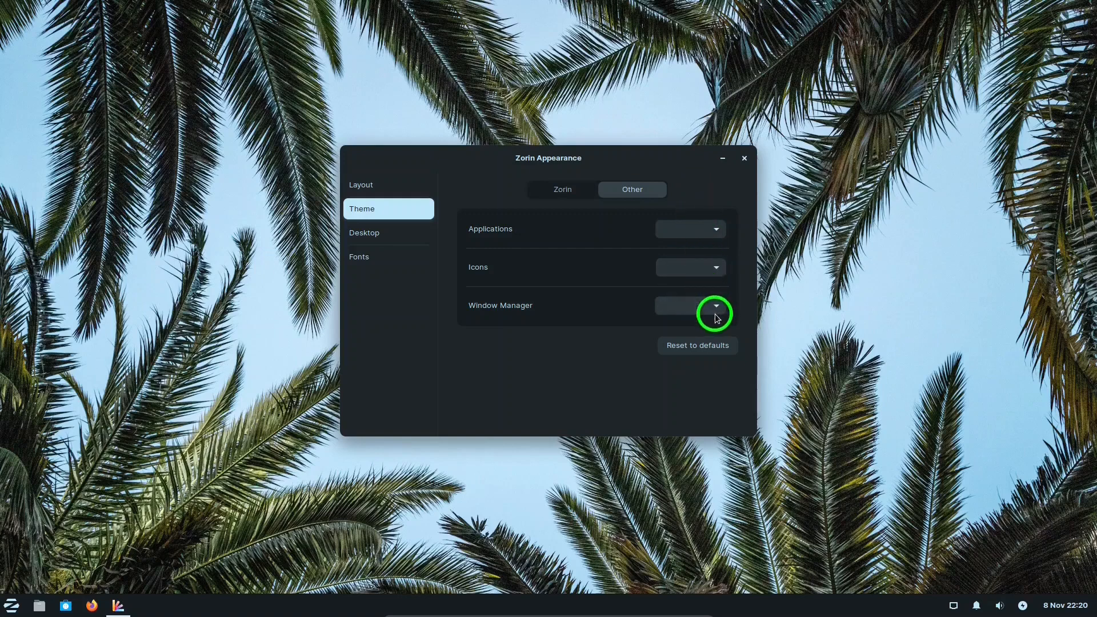
pyautogui.click(715, 305)
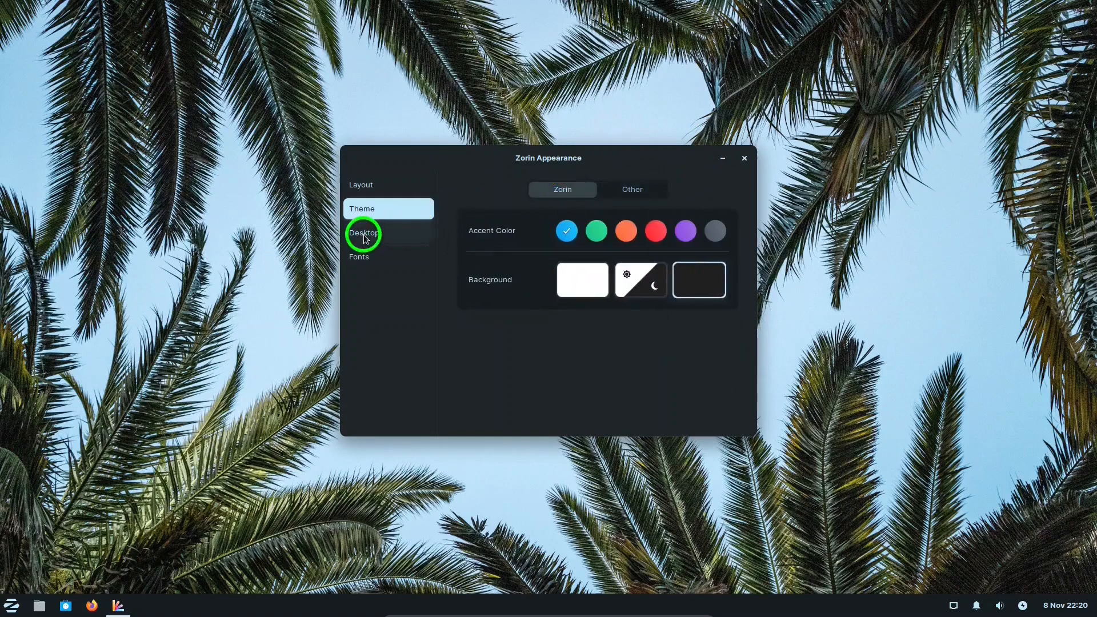
# View the Desktop icon and Fonts pages, then close Zorin Appearance.
pyautogui.click(364, 233)
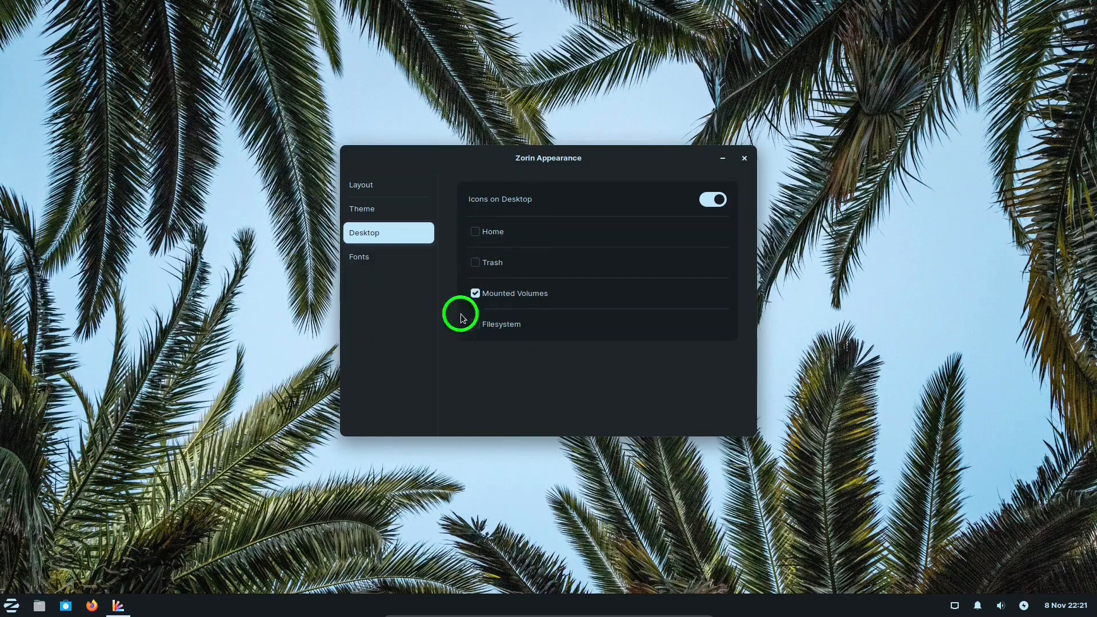
pyautogui.click(359, 256)
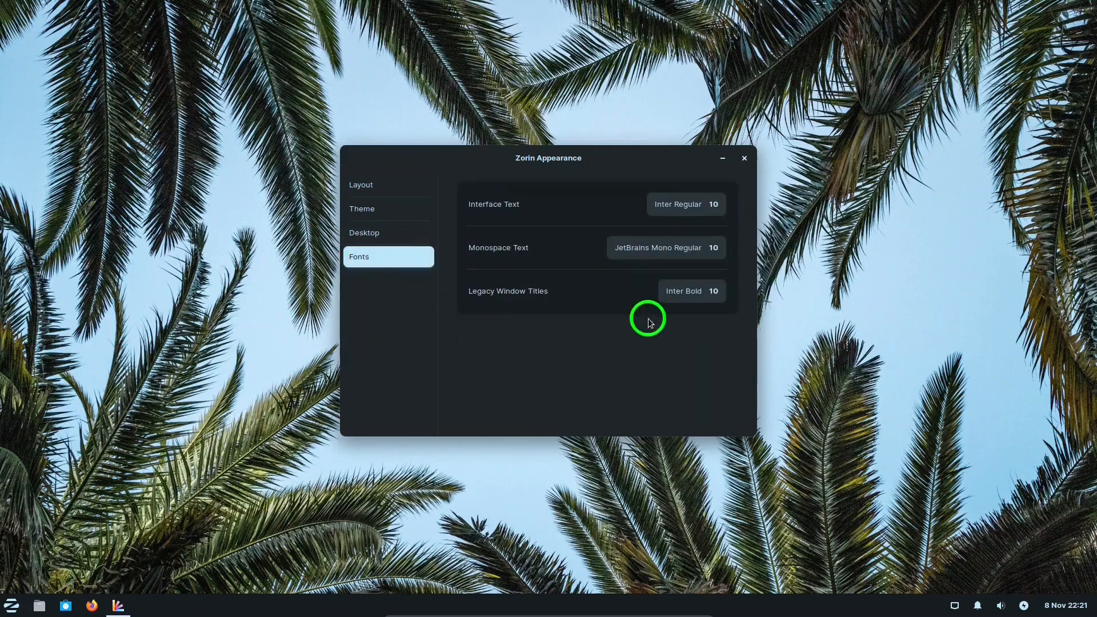
pyautogui.moveTo(609, 362)
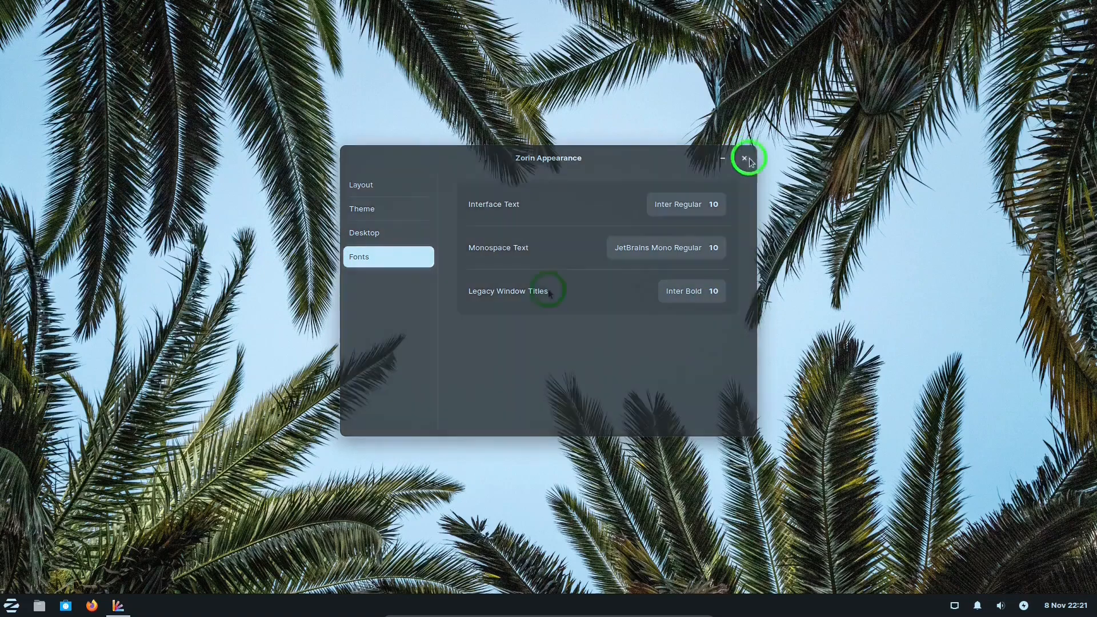
pyautogui.click(748, 158)
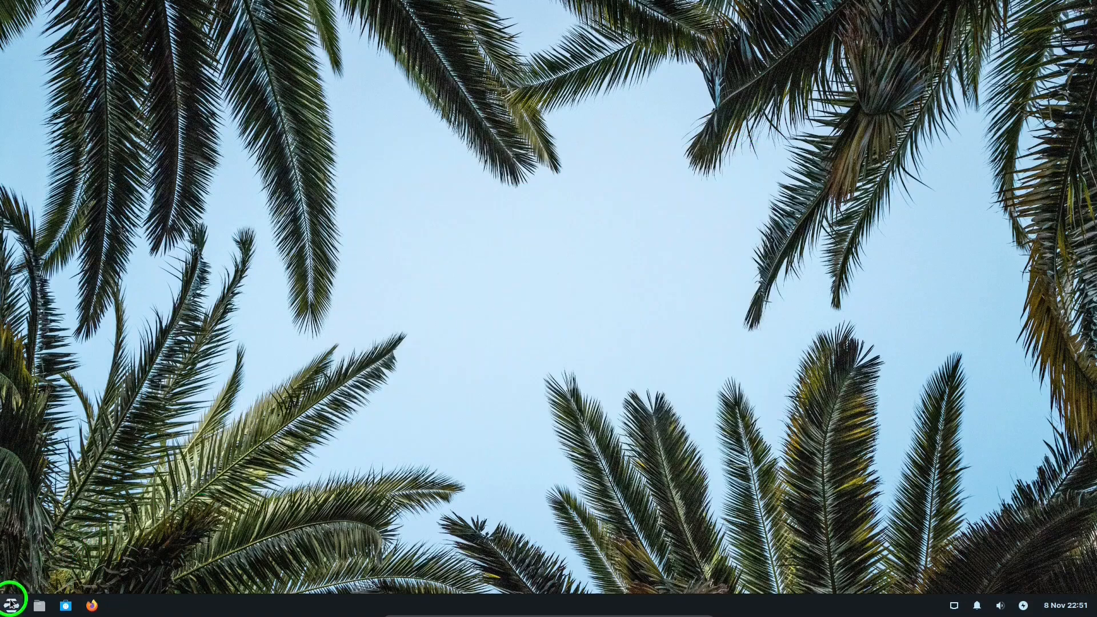
# Open the Zorin applications menu and point at the shut down button.
pyautogui.click(10, 604)
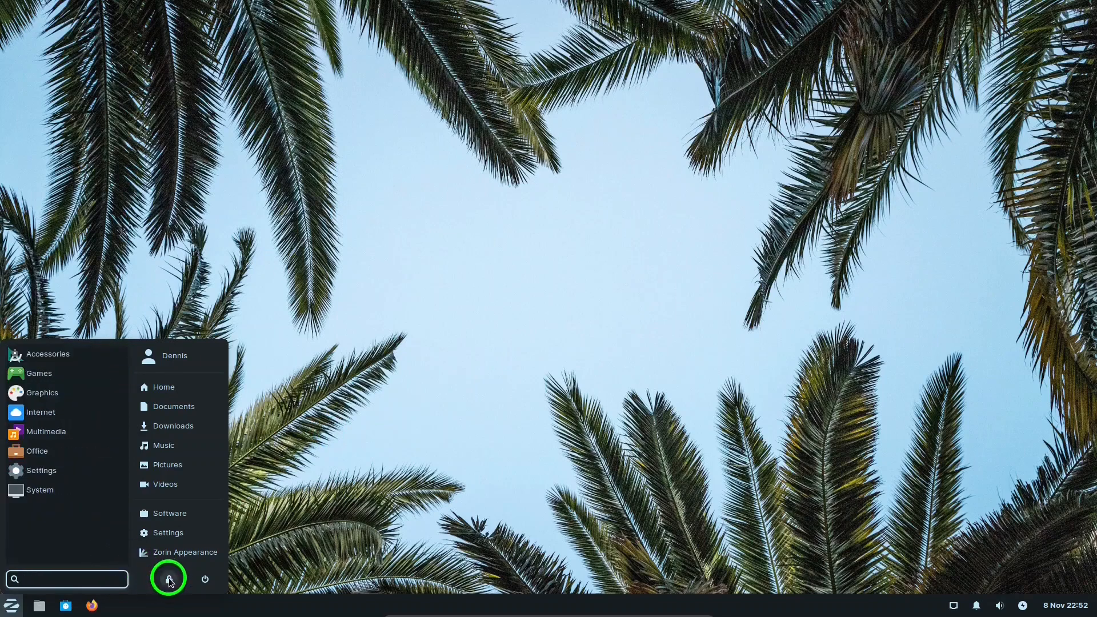
pyautogui.moveTo(168, 579)
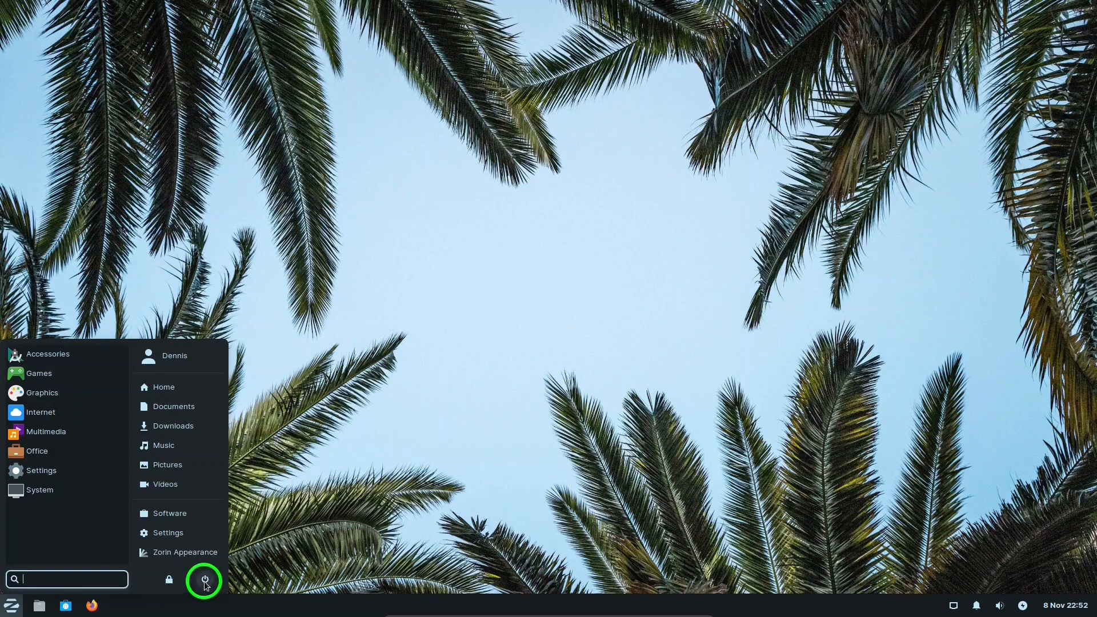
pyautogui.moveTo(204, 581)
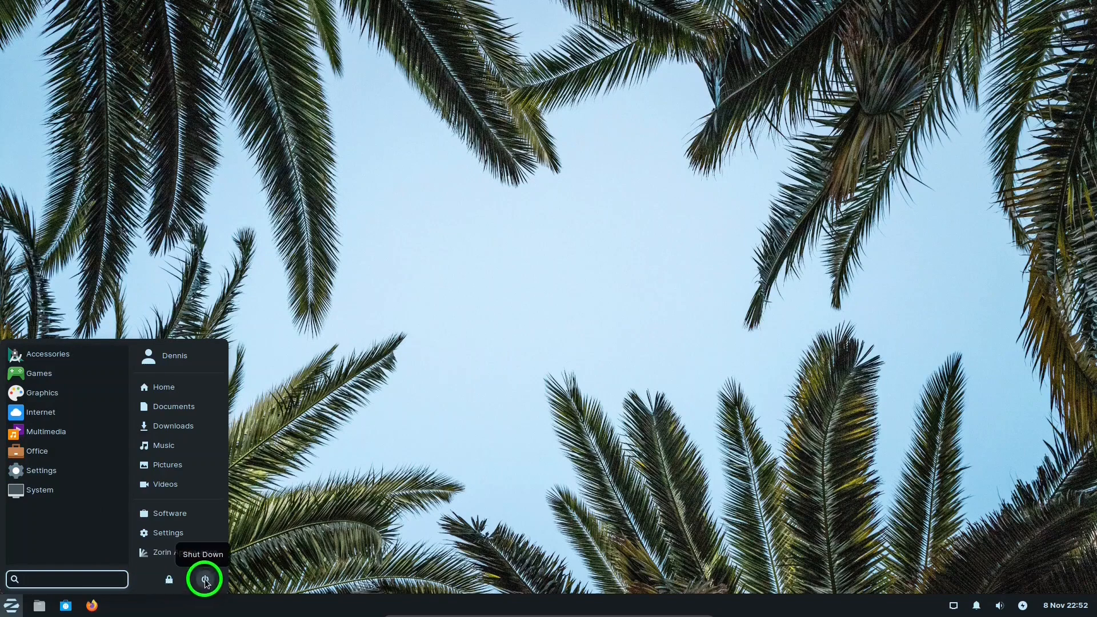
pyautogui.click(66, 578)
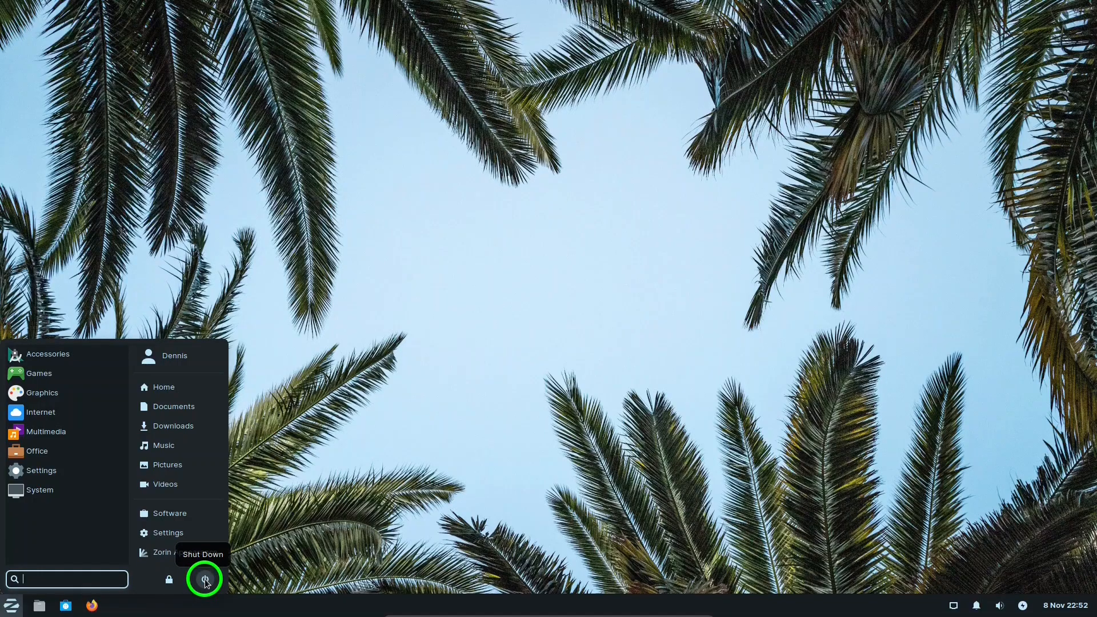
# Click Shut Down to open the Log out dialog with its power choices.
pyautogui.click(203, 580)
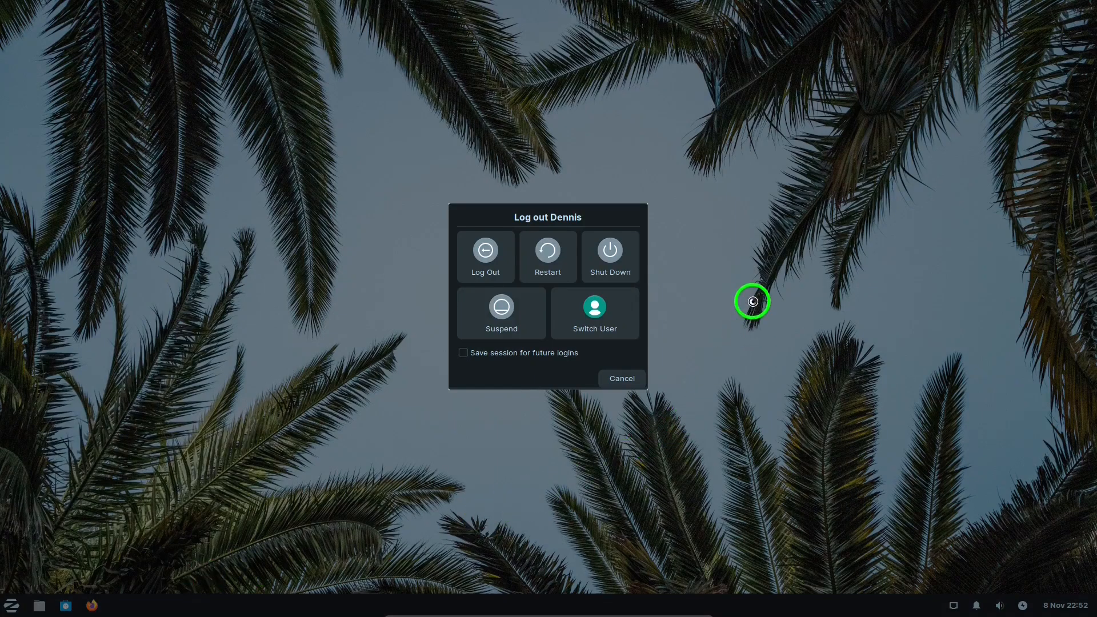
pyautogui.moveTo(485, 257)
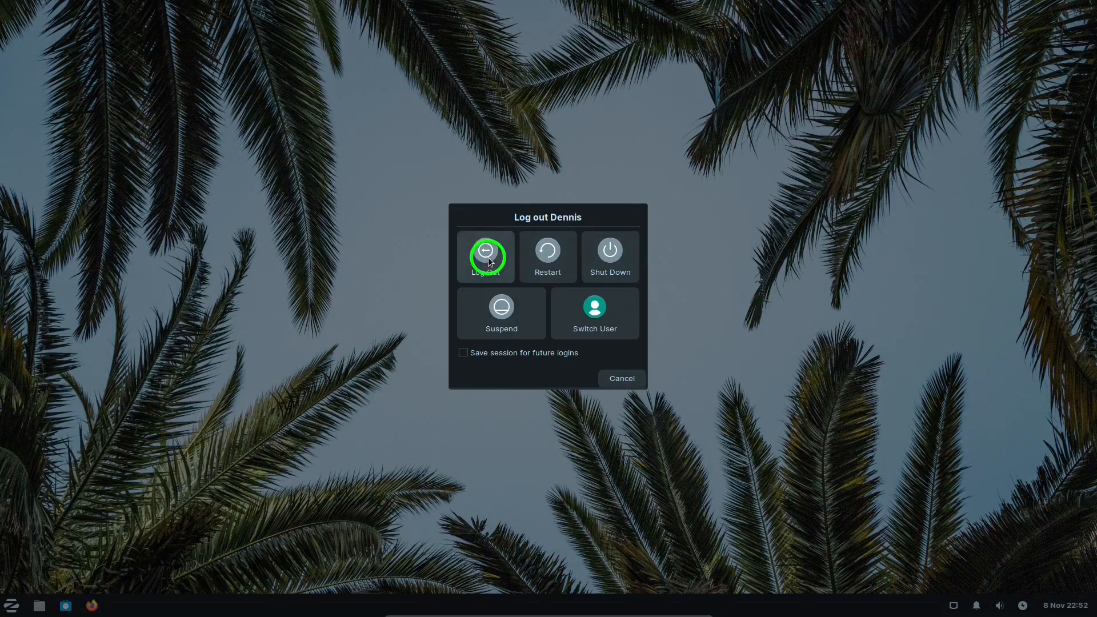
pyautogui.moveTo(532, 306)
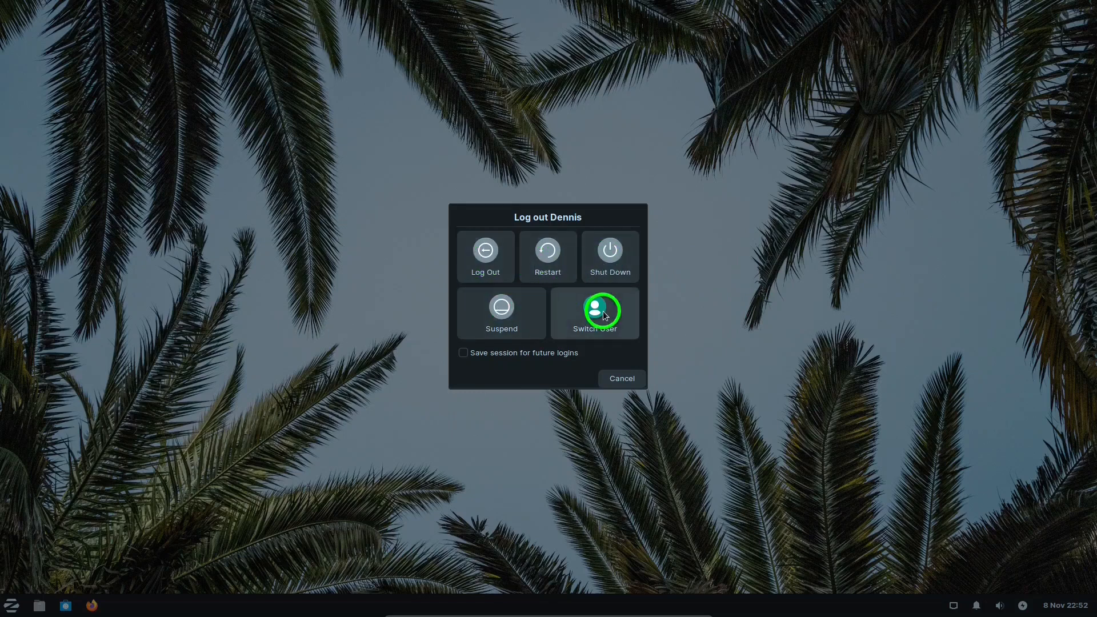
pyautogui.moveTo(620, 378)
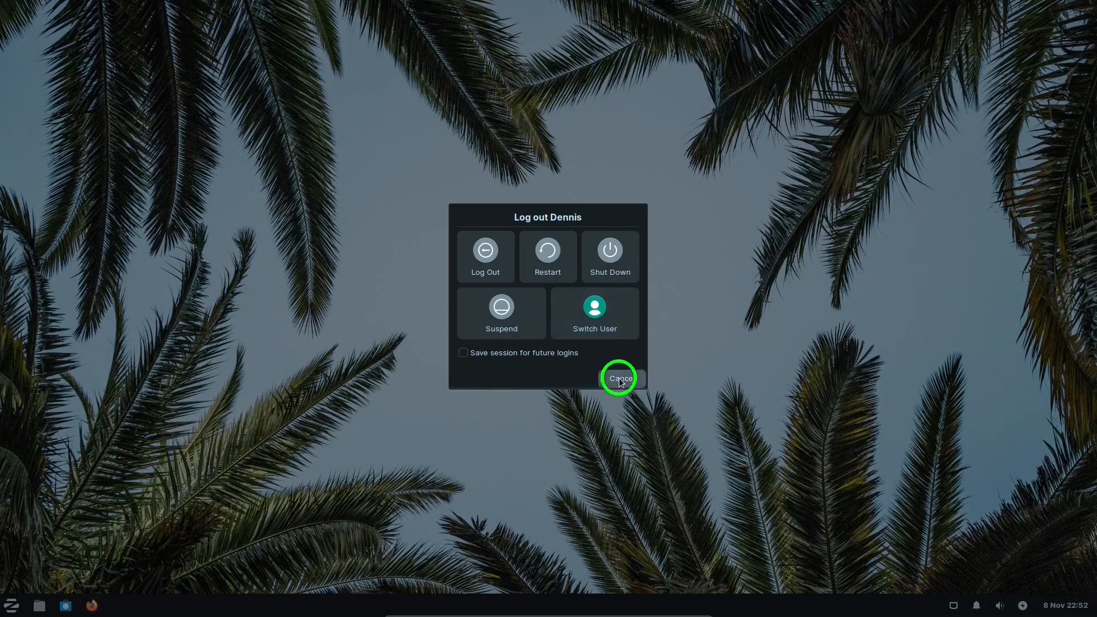
# Cancel the Log out dialog and open Settings from the Zorin menu.
pyautogui.click(620, 378)
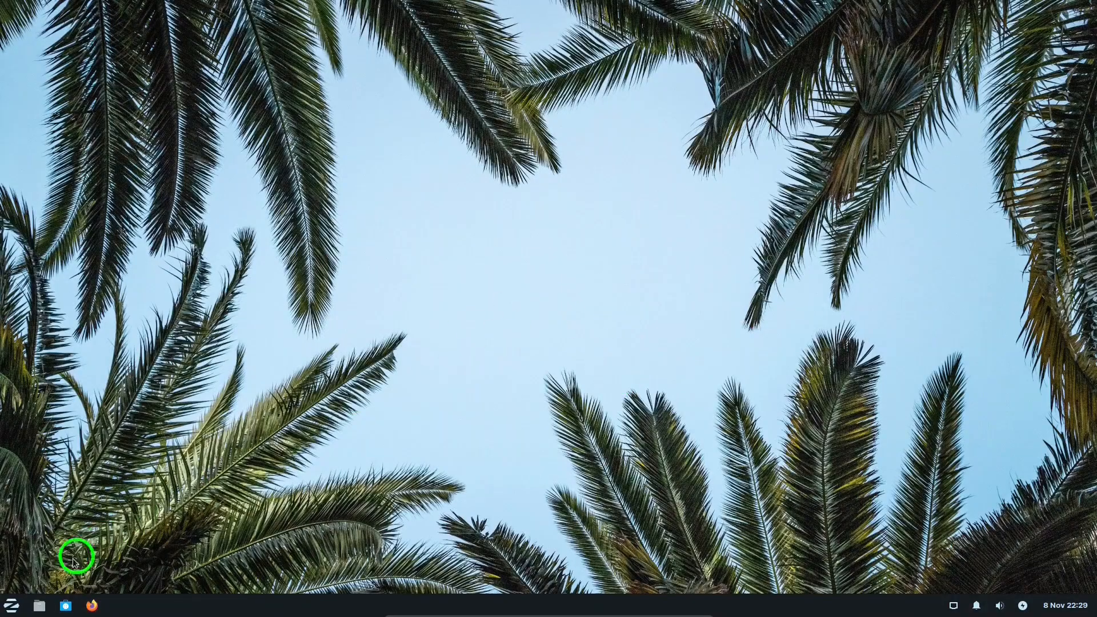
pyautogui.click(11, 605)
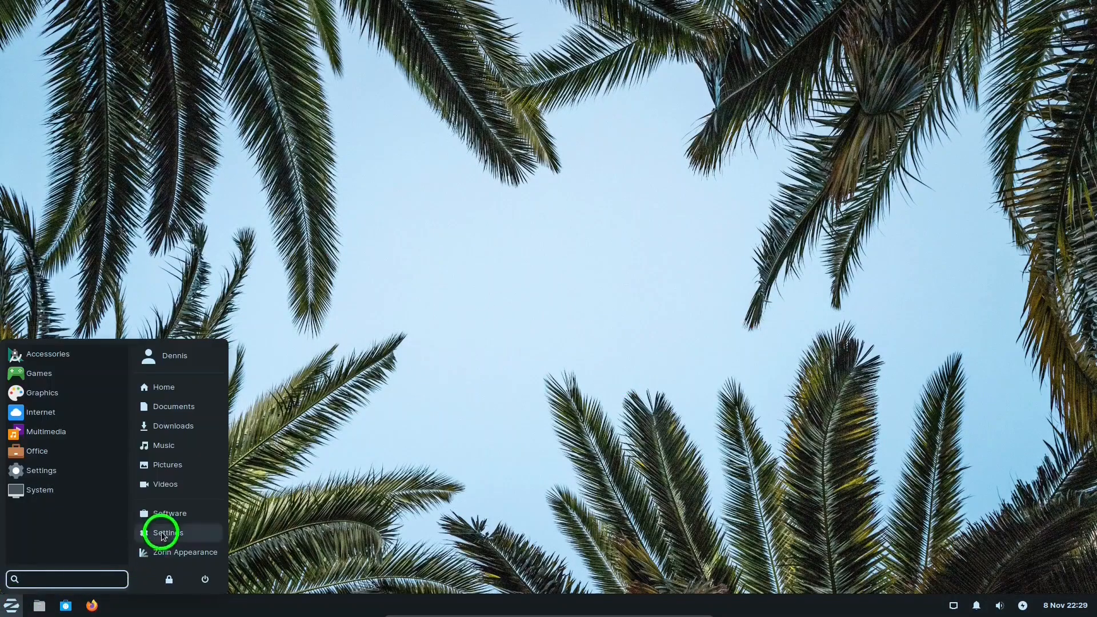
pyautogui.click(166, 533)
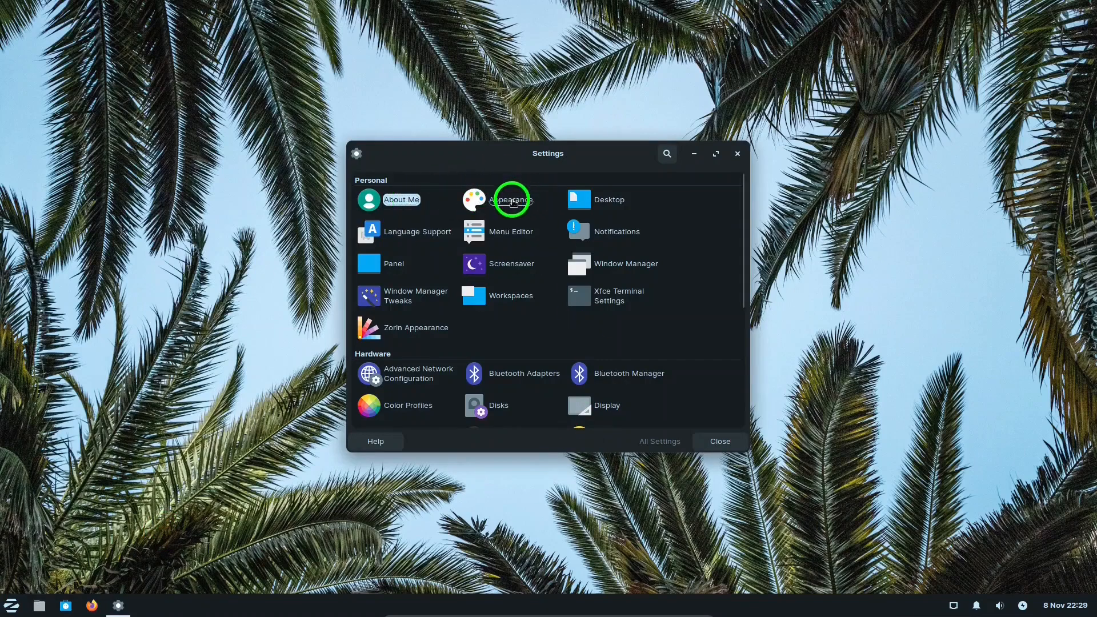
pyautogui.click(511, 199)
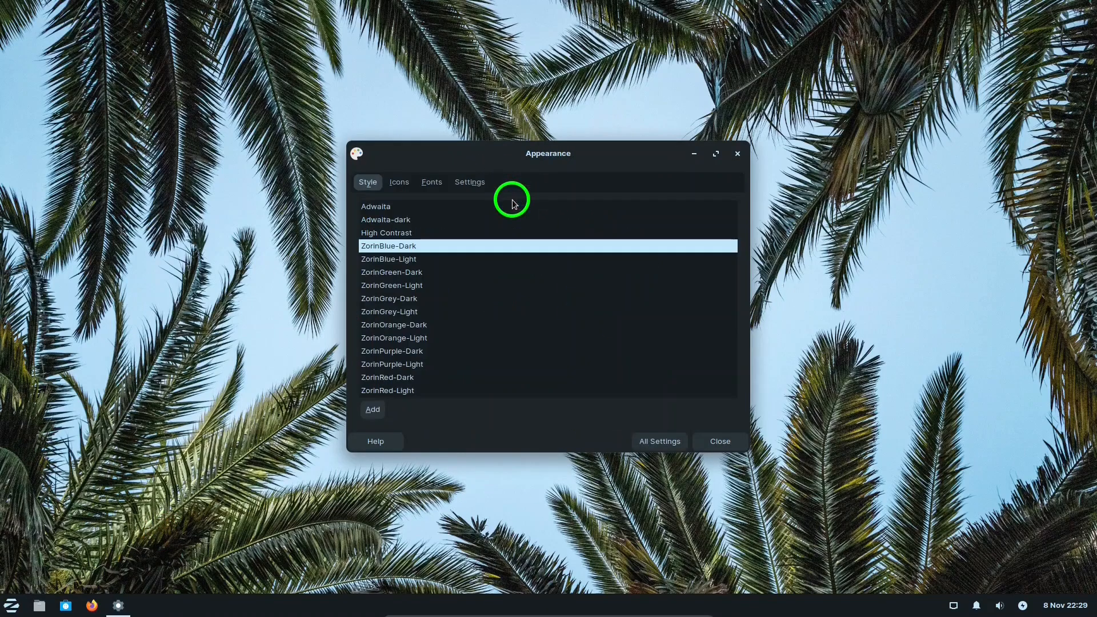
pyautogui.moveTo(538, 281)
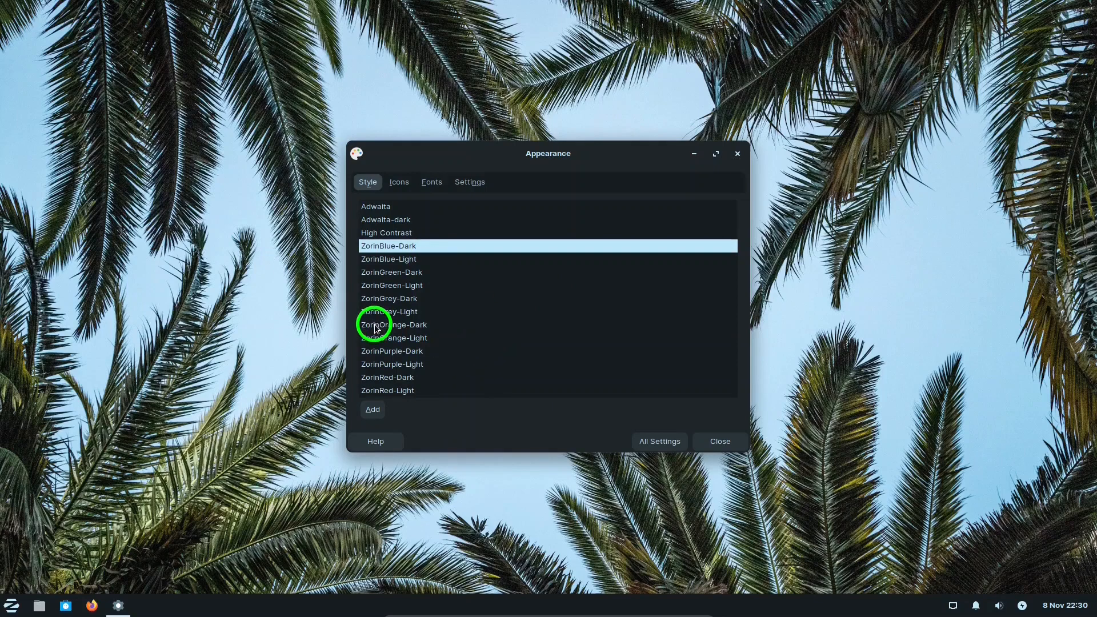
pyautogui.click(393, 325)
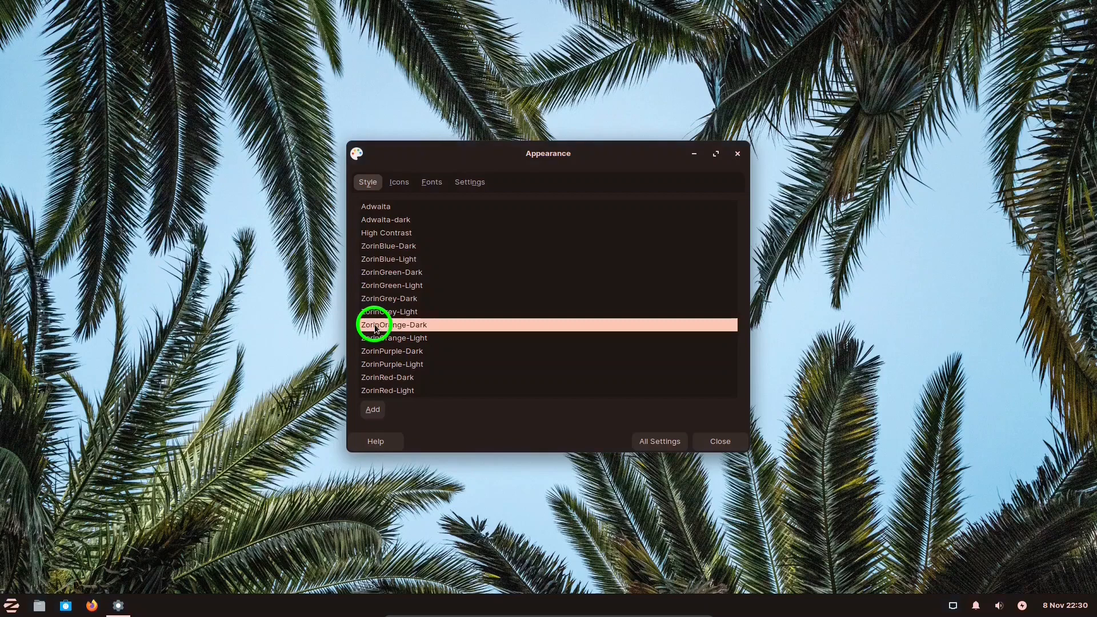
pyautogui.moveTo(400, 249)
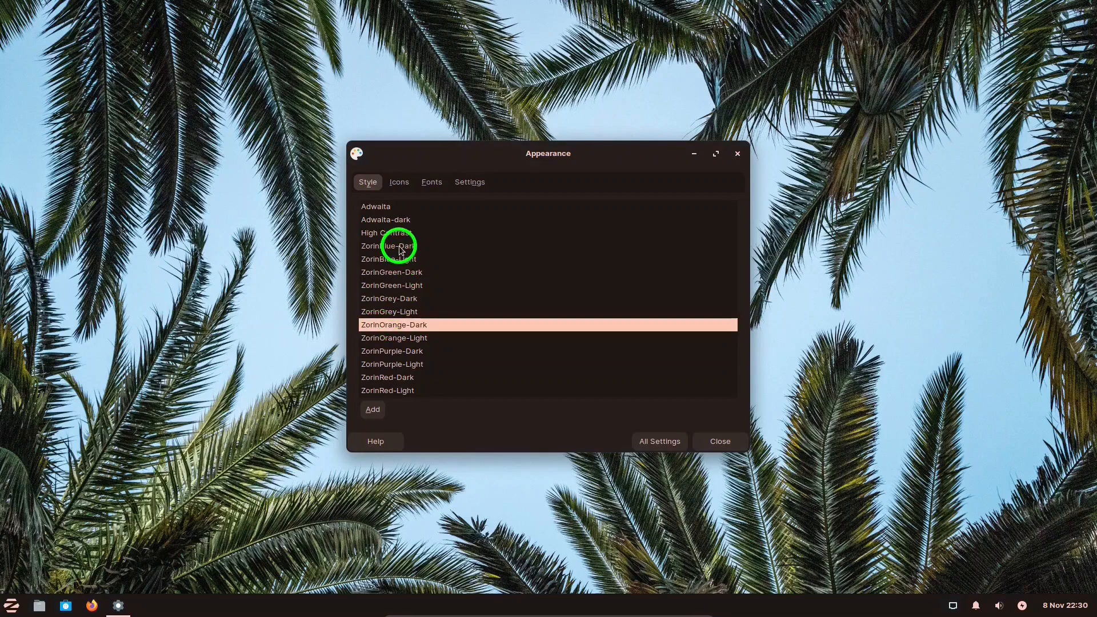
pyautogui.click(387, 246)
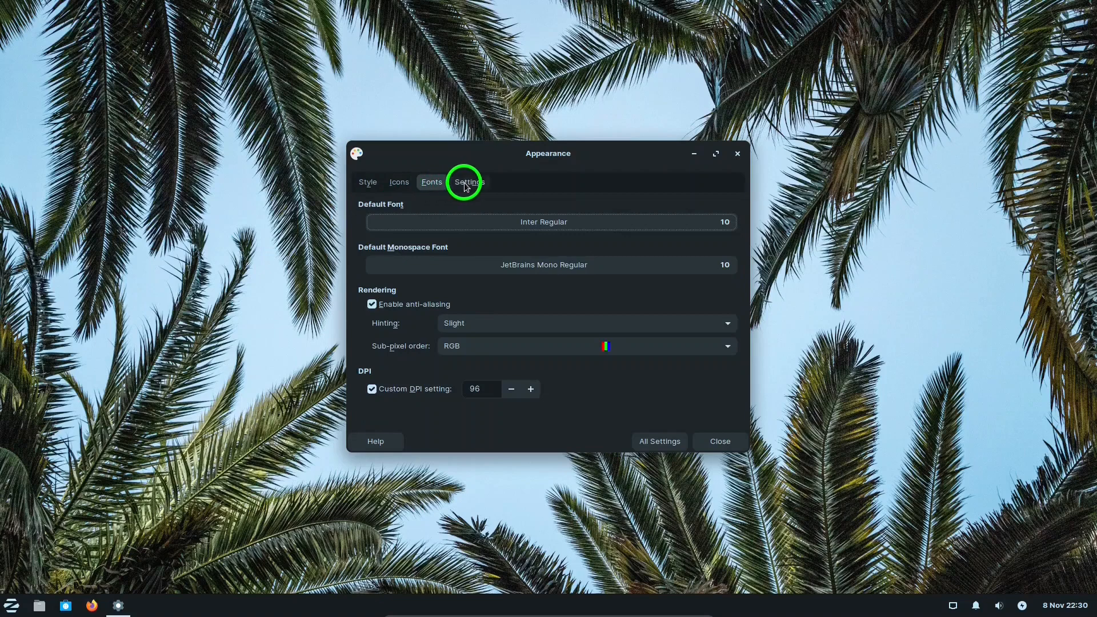
pyautogui.click(468, 182)
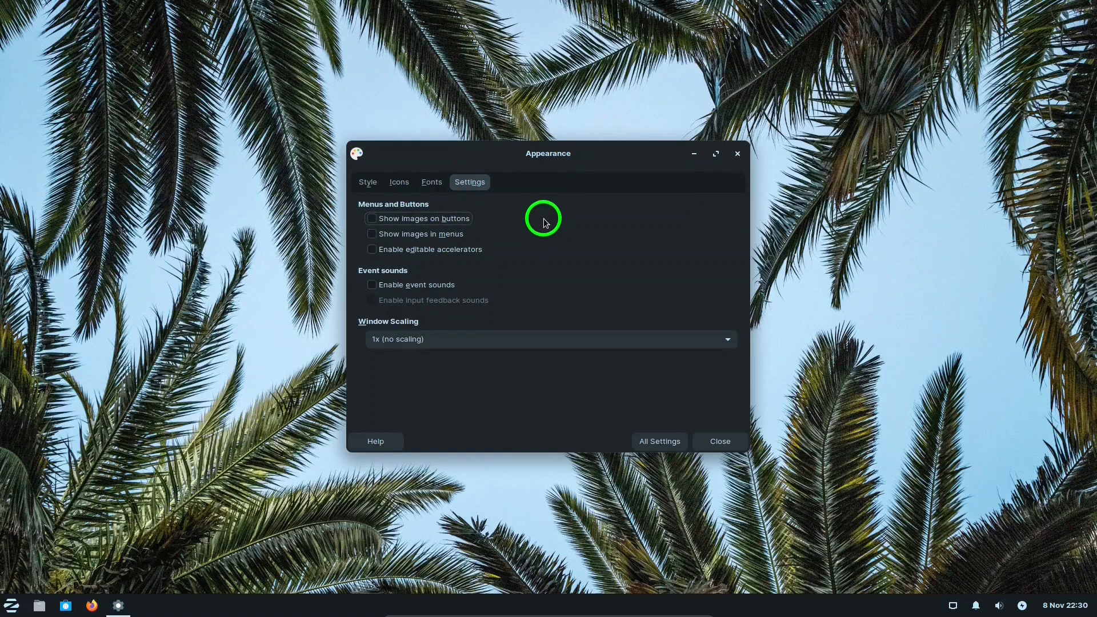
pyautogui.moveTo(532, 283)
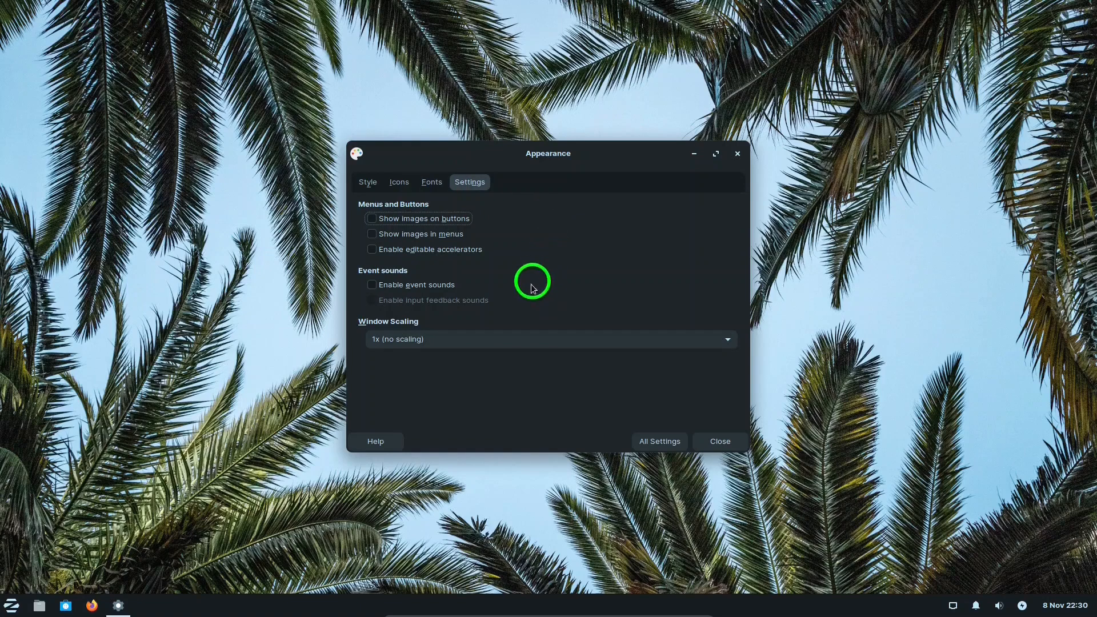
pyautogui.moveTo(389, 171)
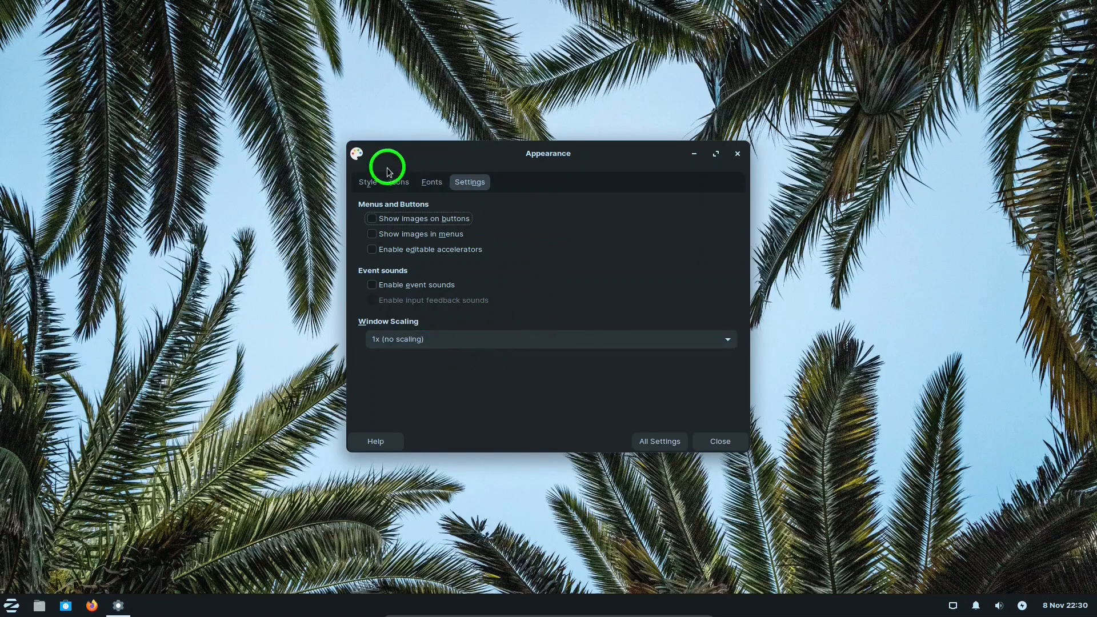
pyautogui.click(658, 442)
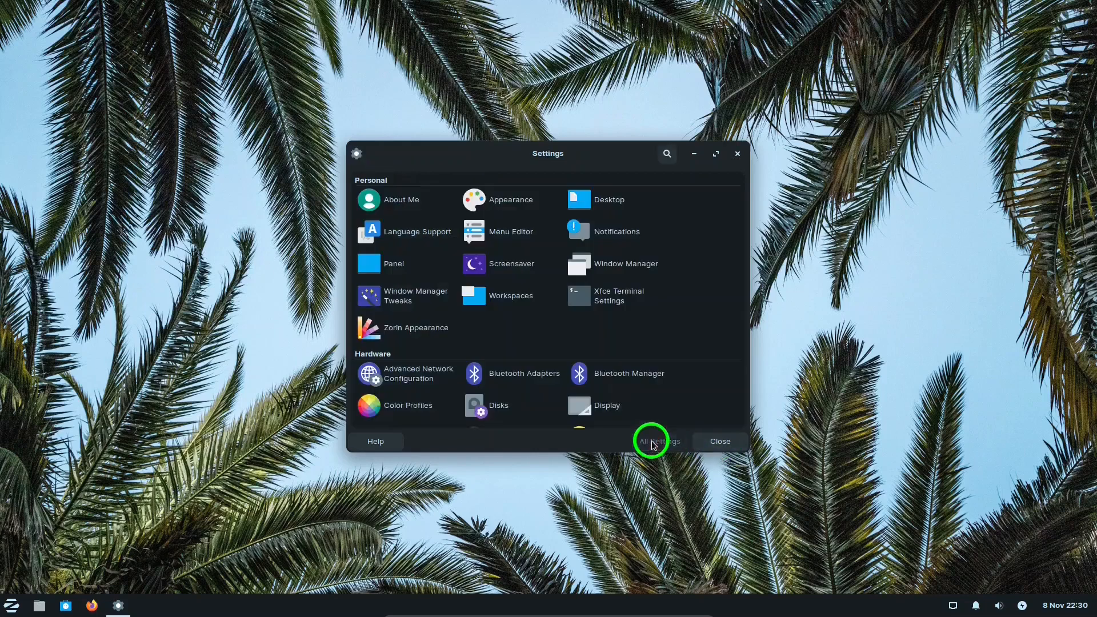
pyautogui.click(608, 199)
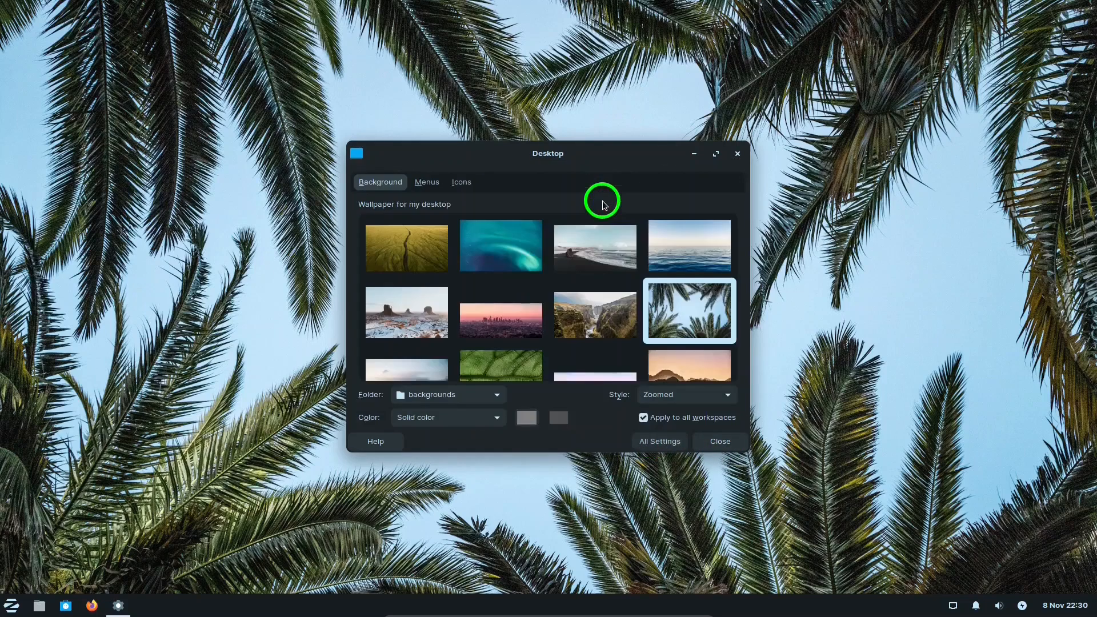
pyautogui.moveTo(590, 201)
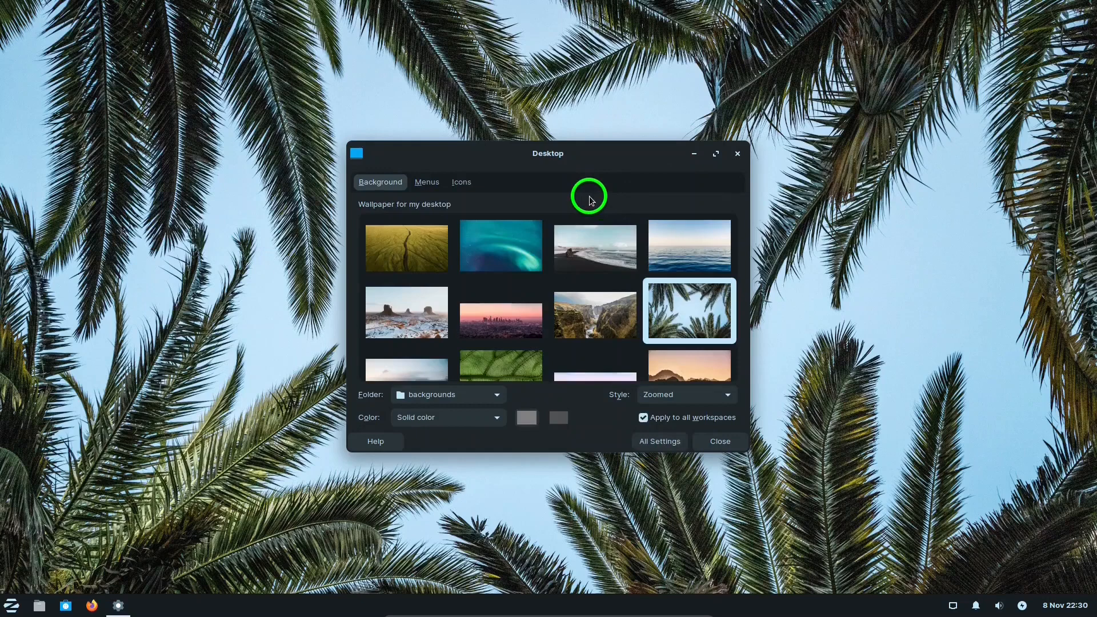
pyautogui.moveTo(552, 199)
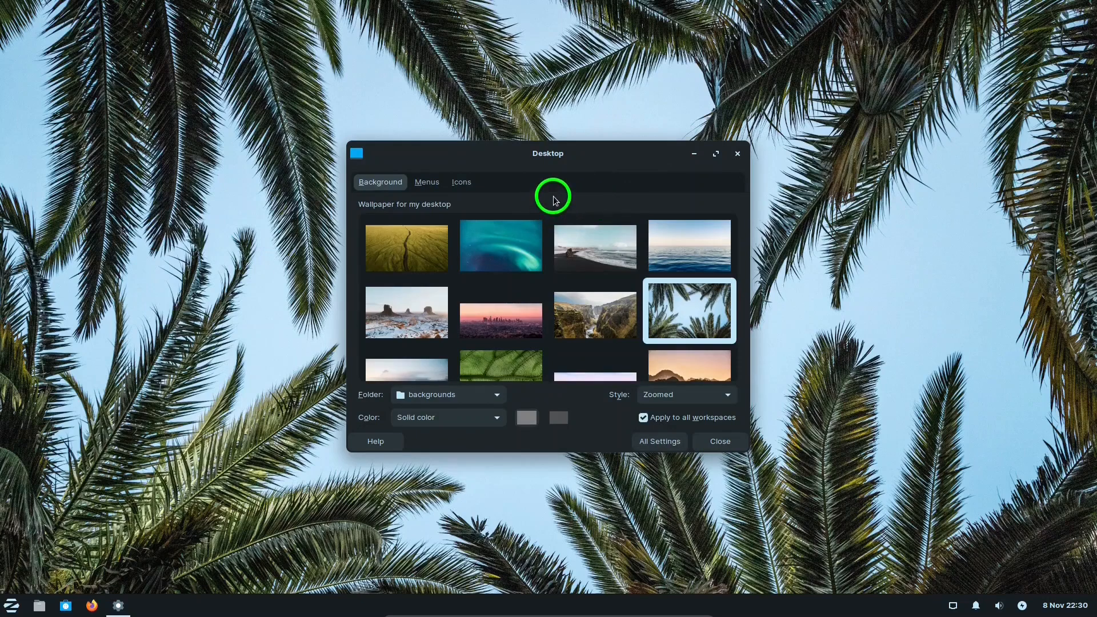
pyautogui.moveTo(734, 231)
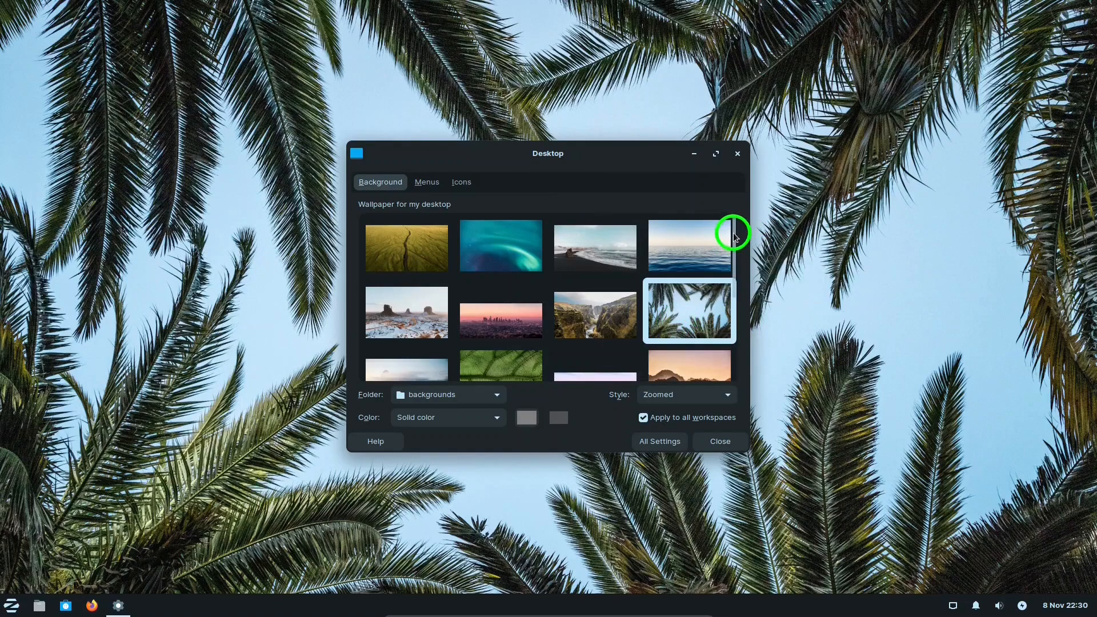
pyautogui.scroll(-3)
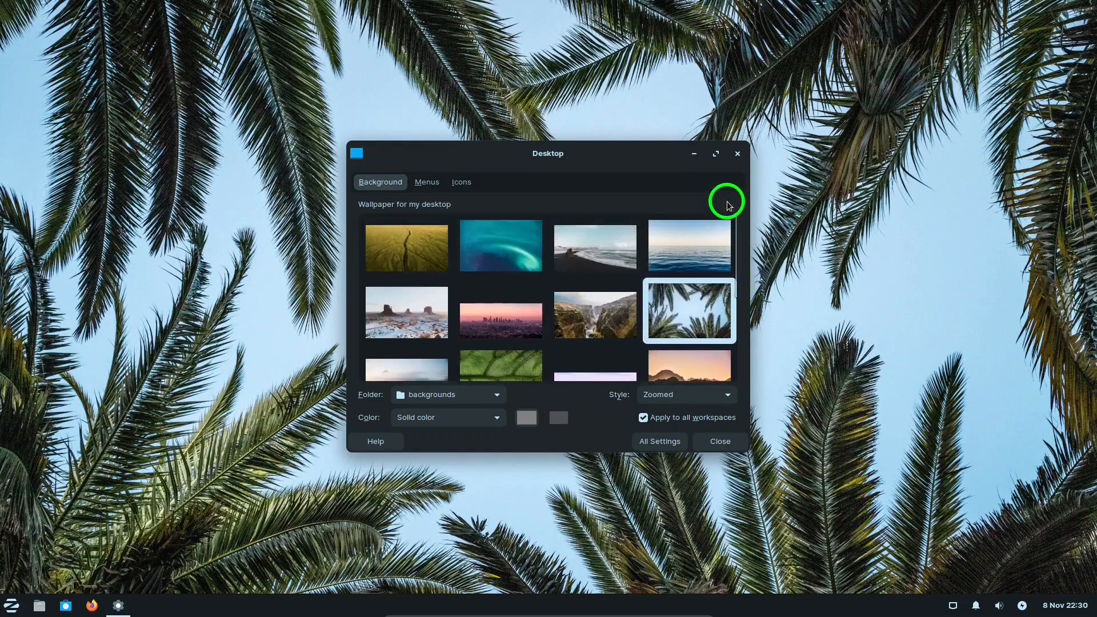
pyautogui.click(427, 182)
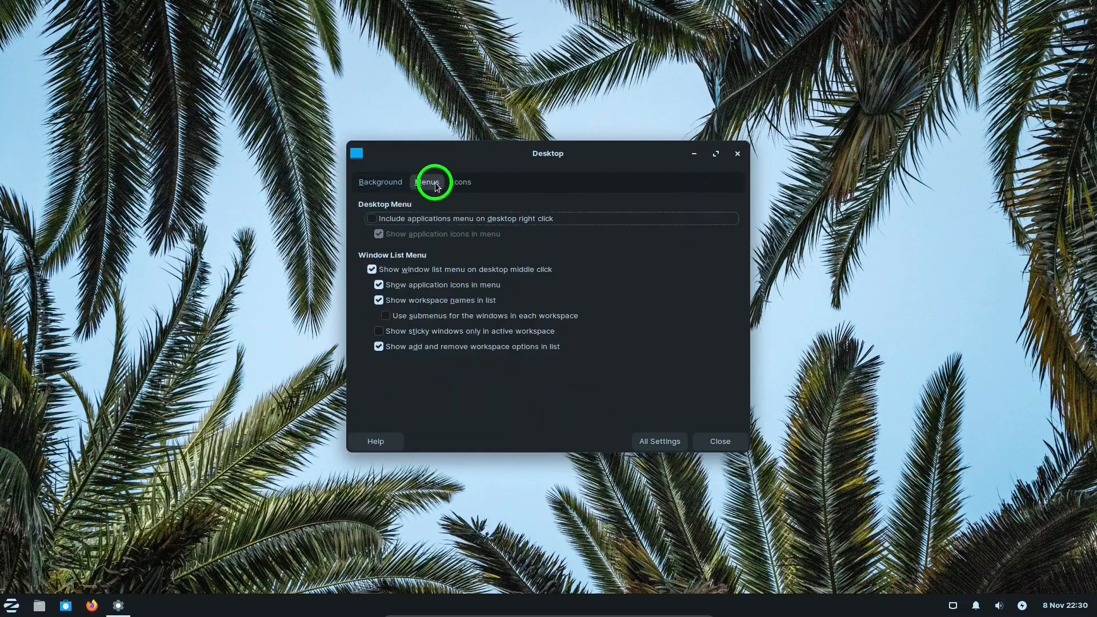
pyautogui.moveTo(462, 183)
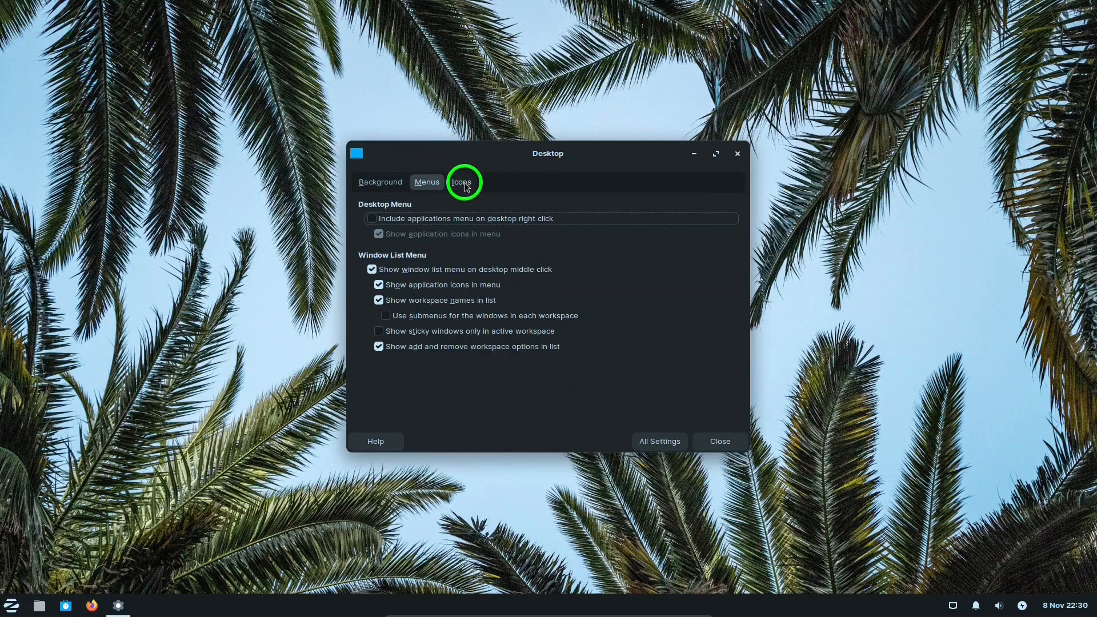
pyautogui.click(461, 182)
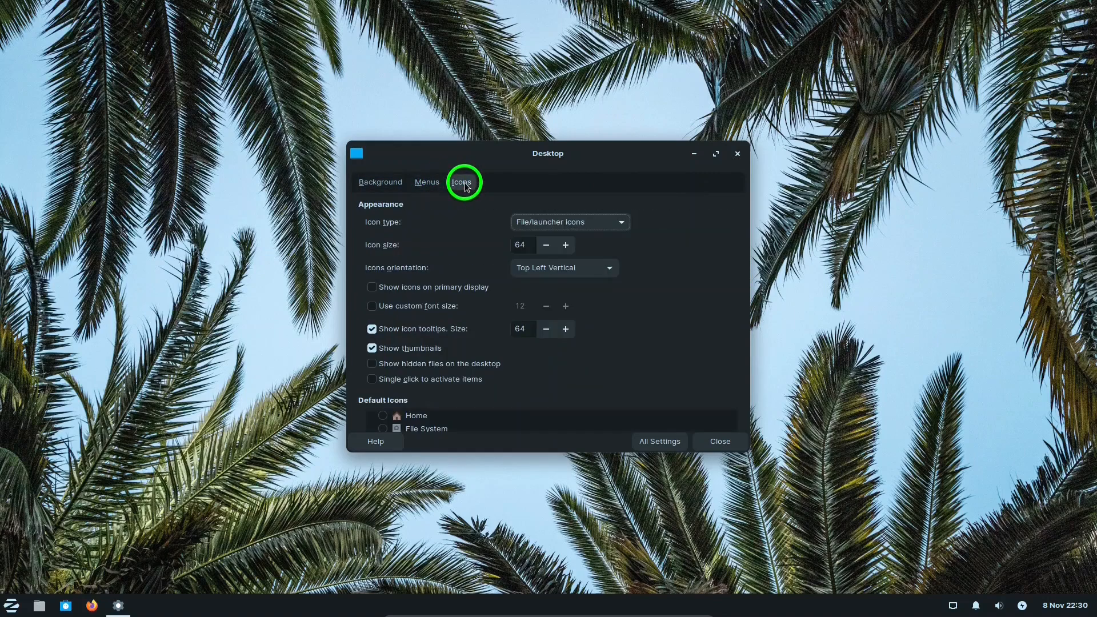
pyautogui.click(380, 182)
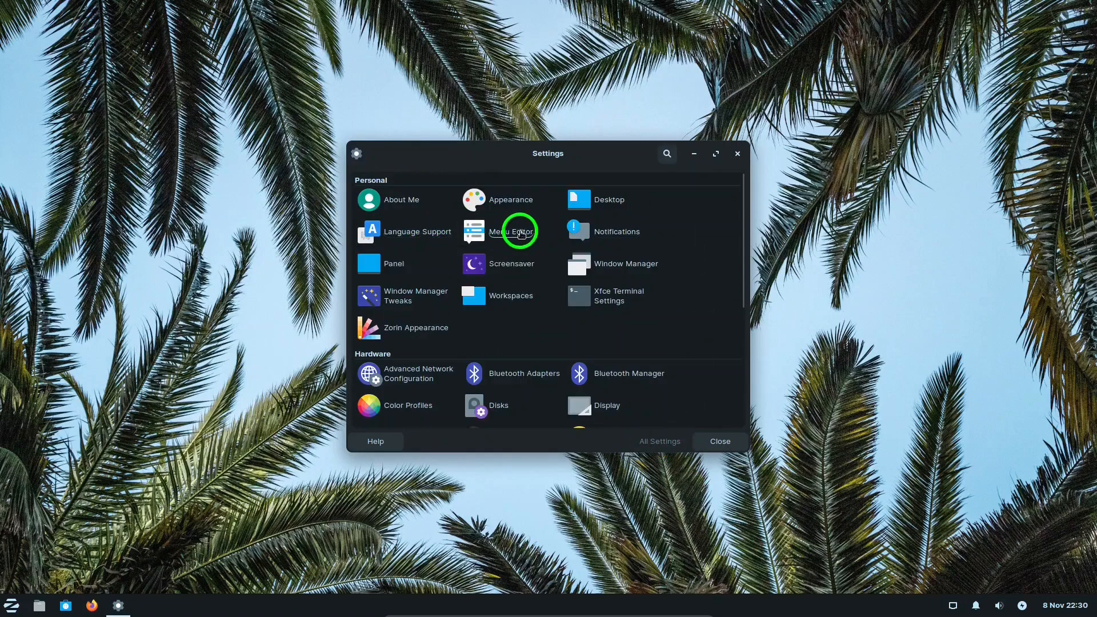
pyautogui.moveTo(393, 264)
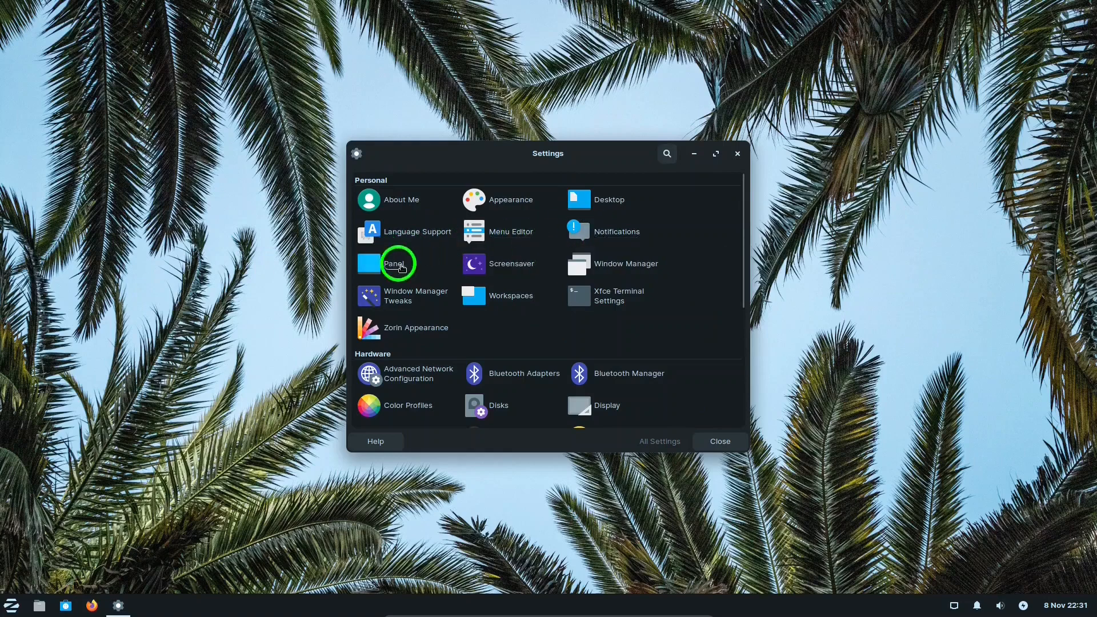
pyautogui.moveTo(626, 273)
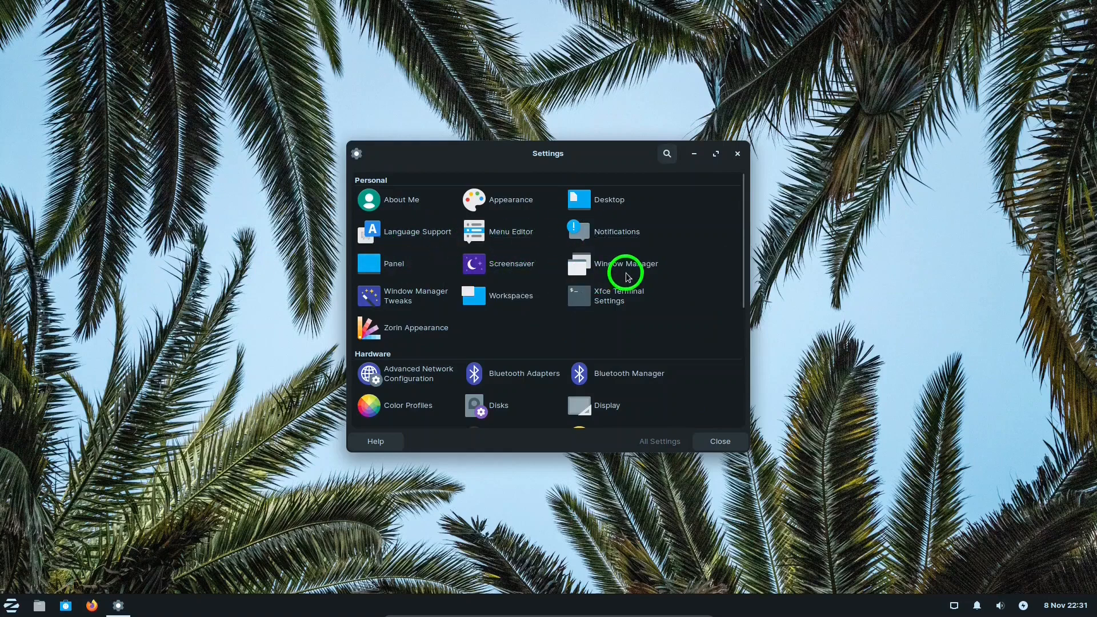
pyautogui.moveTo(496, 296)
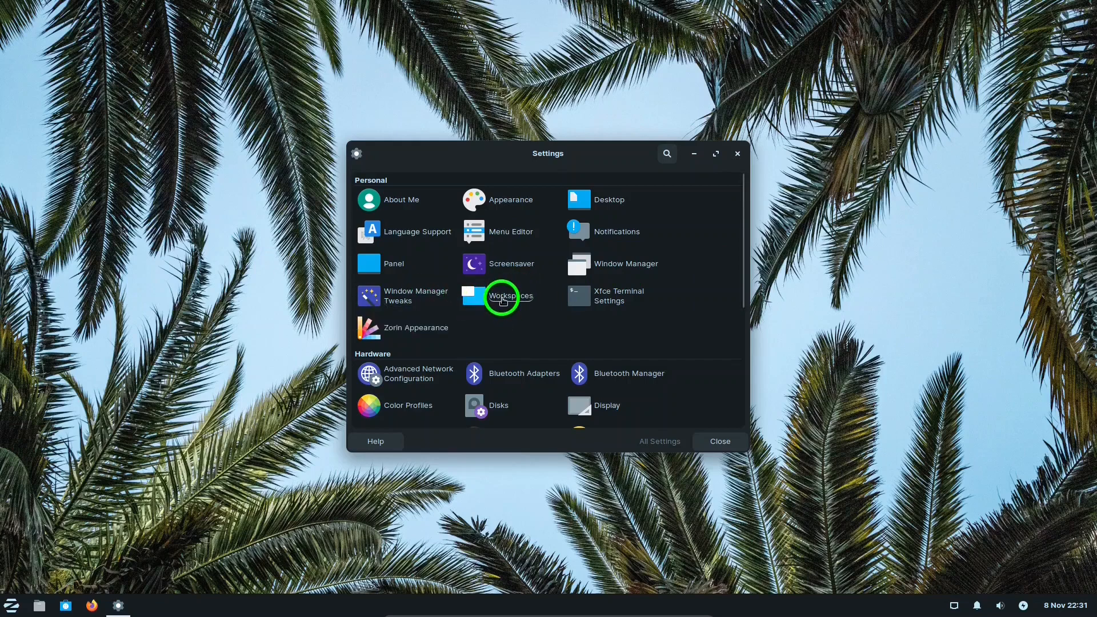
# Launch Window Manager Tweaks from the Personal section of Settings Manager.
pyautogui.click(415, 296)
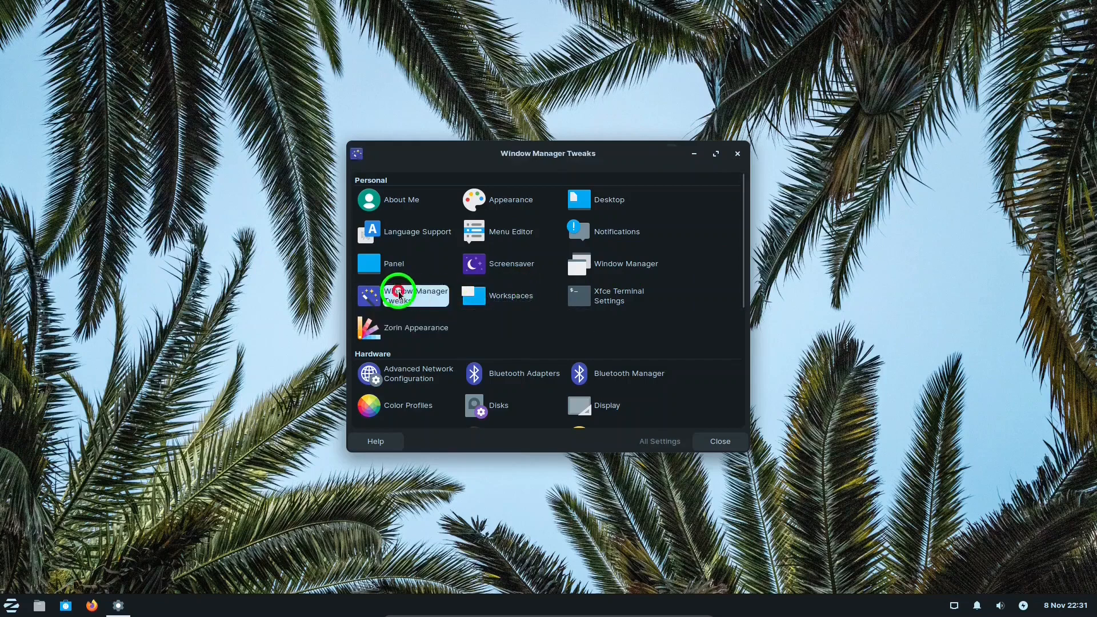
# View the Window Manager Tweaks Focus, Placement and Compositor pages, then go back to All Settings.
pyautogui.click(397, 295)
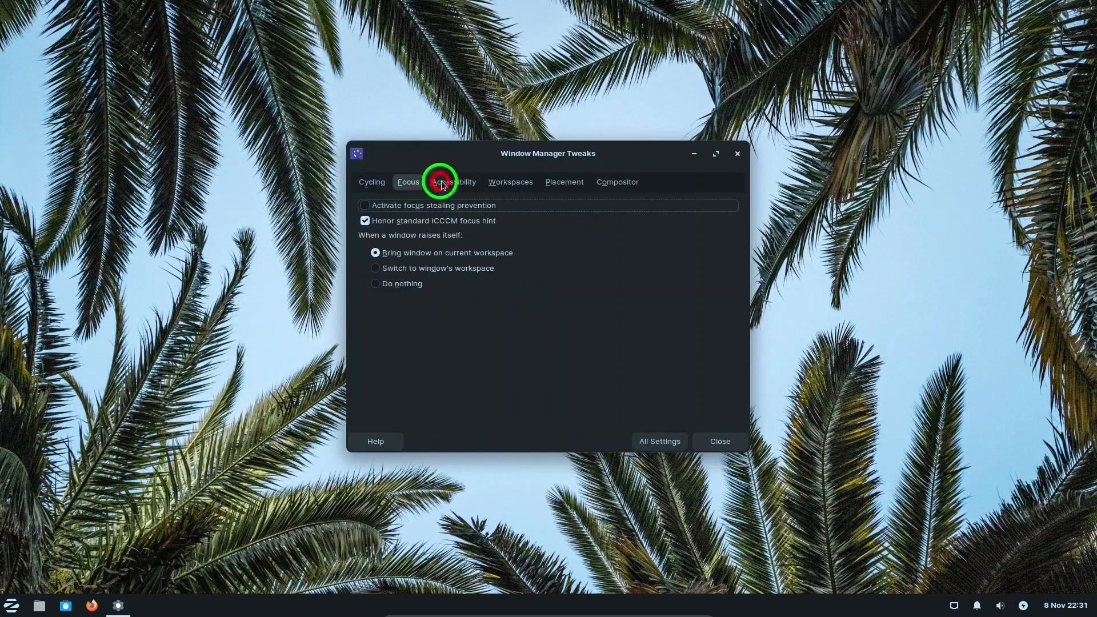
pyautogui.click(564, 181)
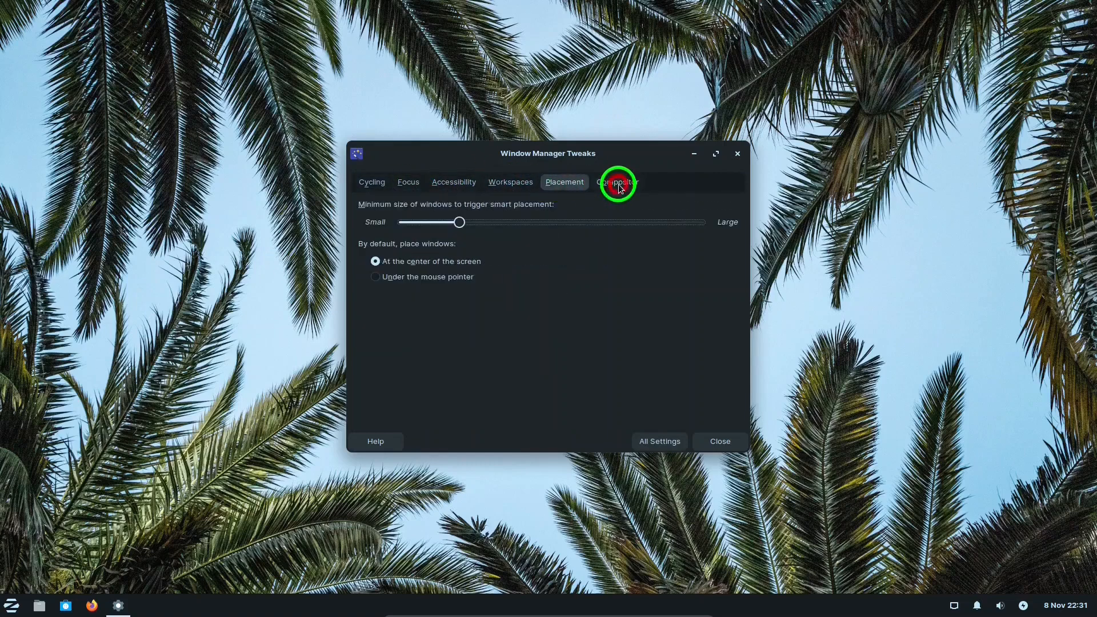
pyautogui.click(618, 182)
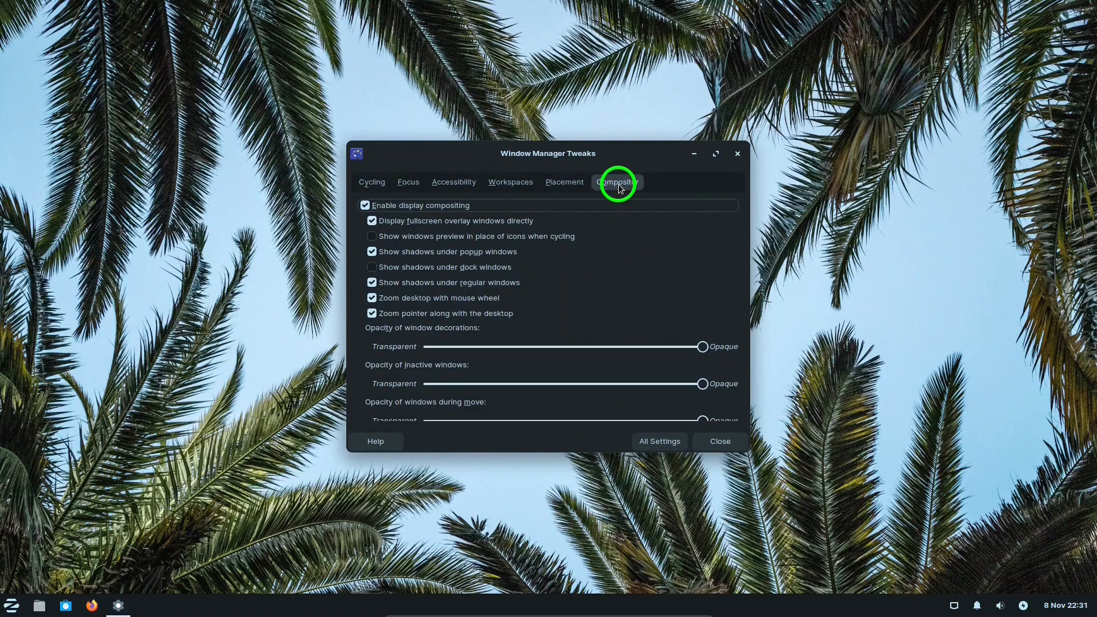
pyautogui.click(658, 442)
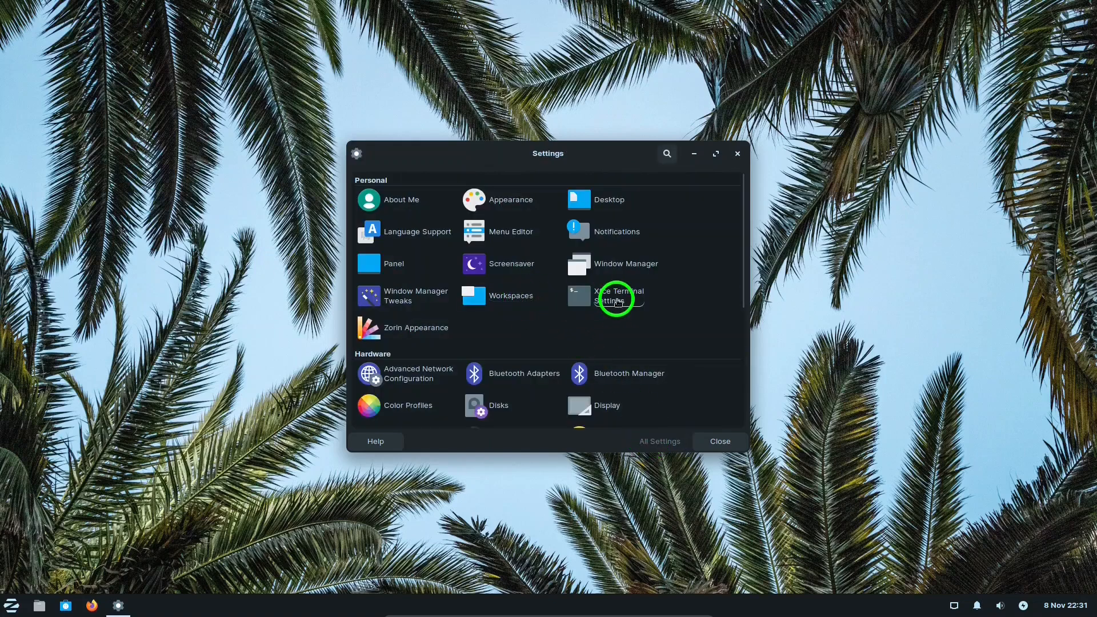
pyautogui.moveTo(616, 296)
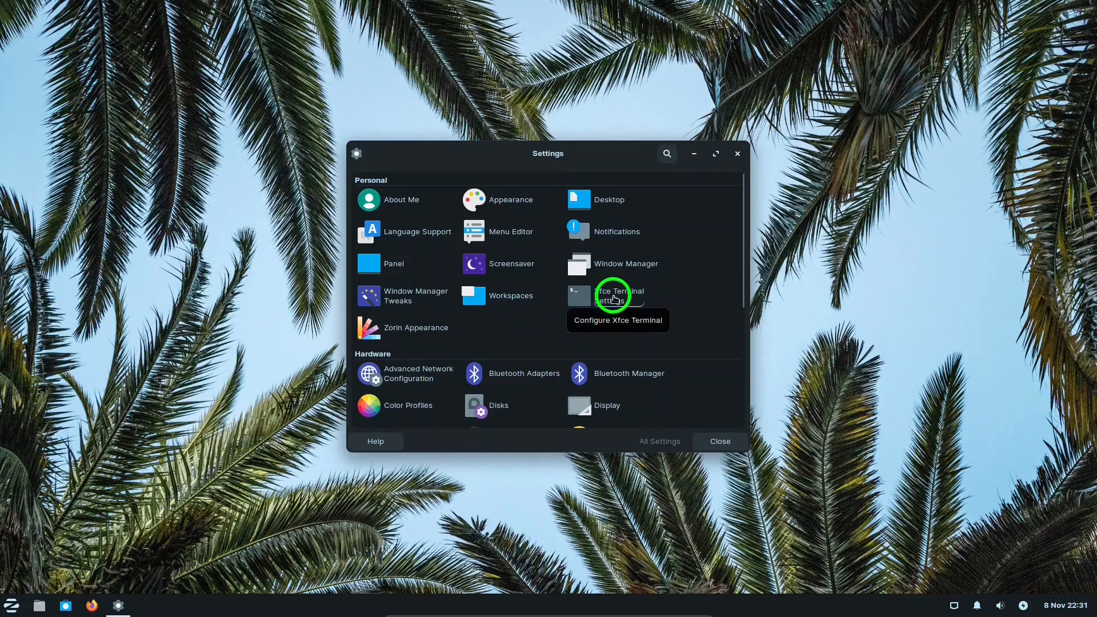
pyautogui.moveTo(395, 328)
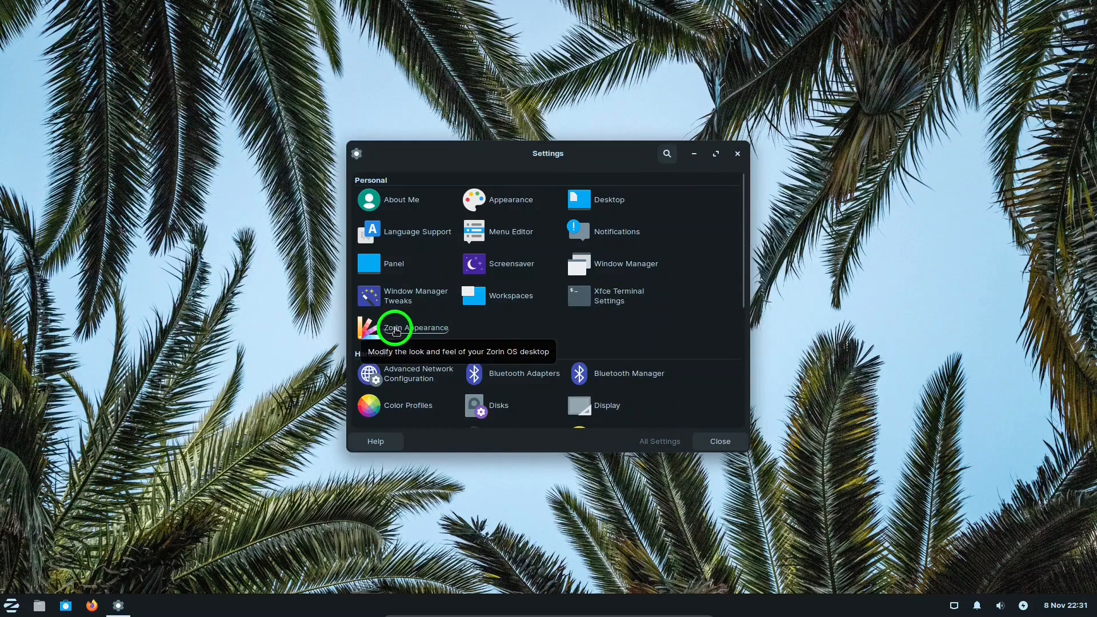
pyautogui.click(395, 327)
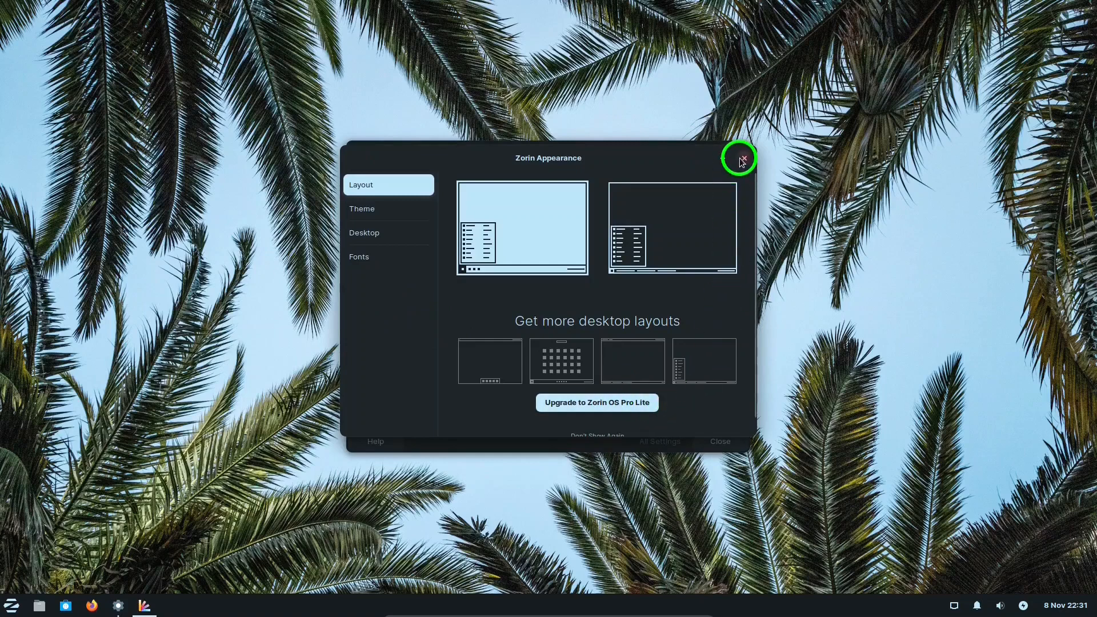
pyautogui.click(741, 157)
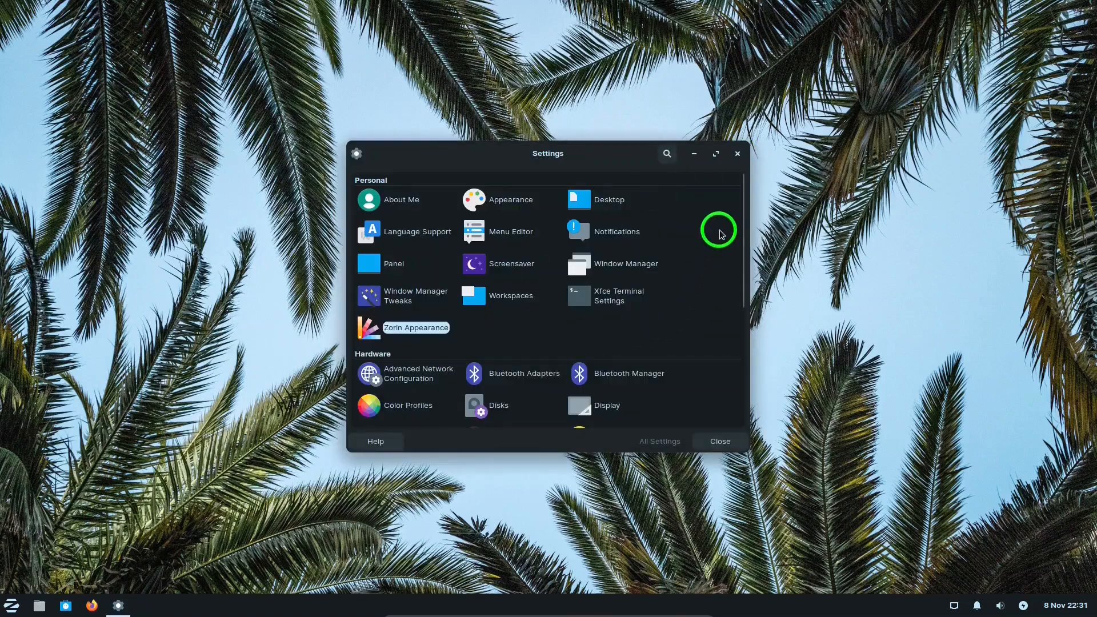
pyautogui.scroll(-3)
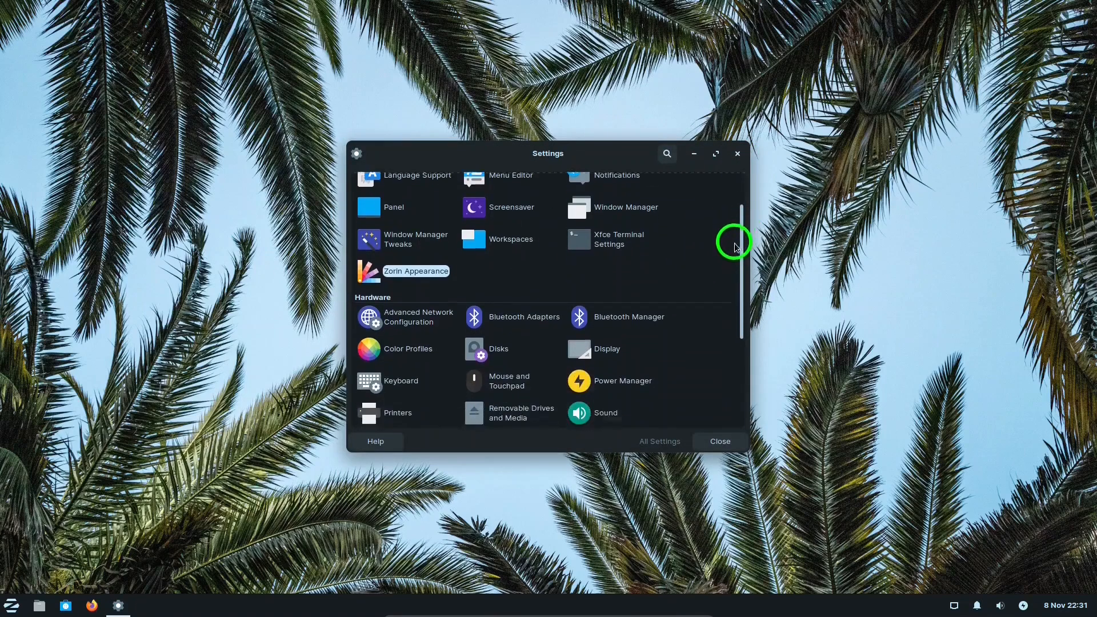
pyautogui.scroll(-3)
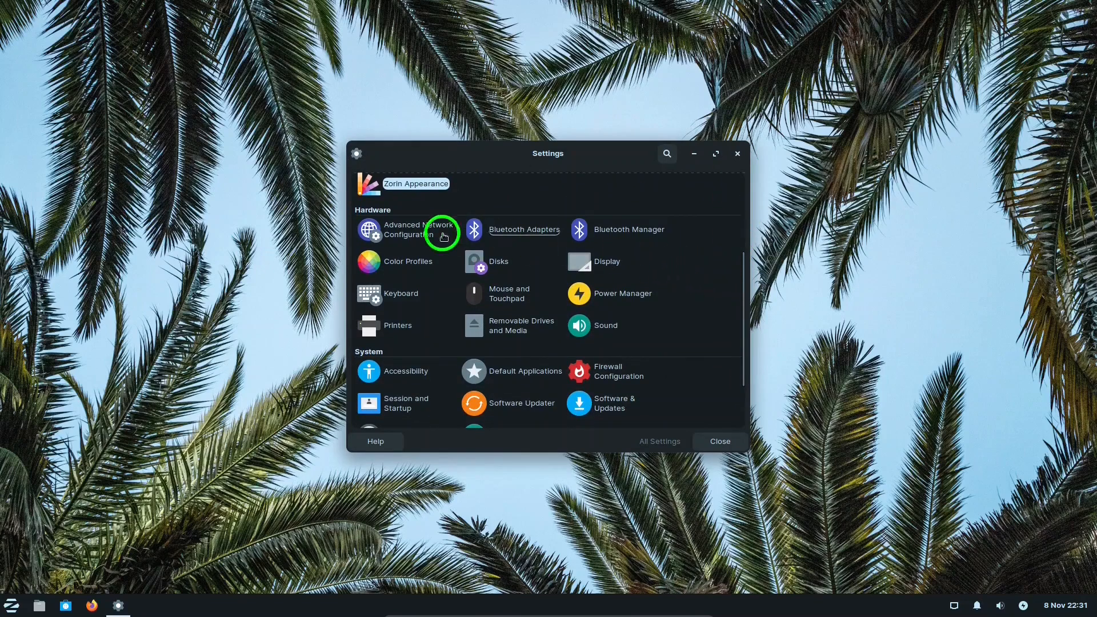
pyautogui.moveTo(476, 233)
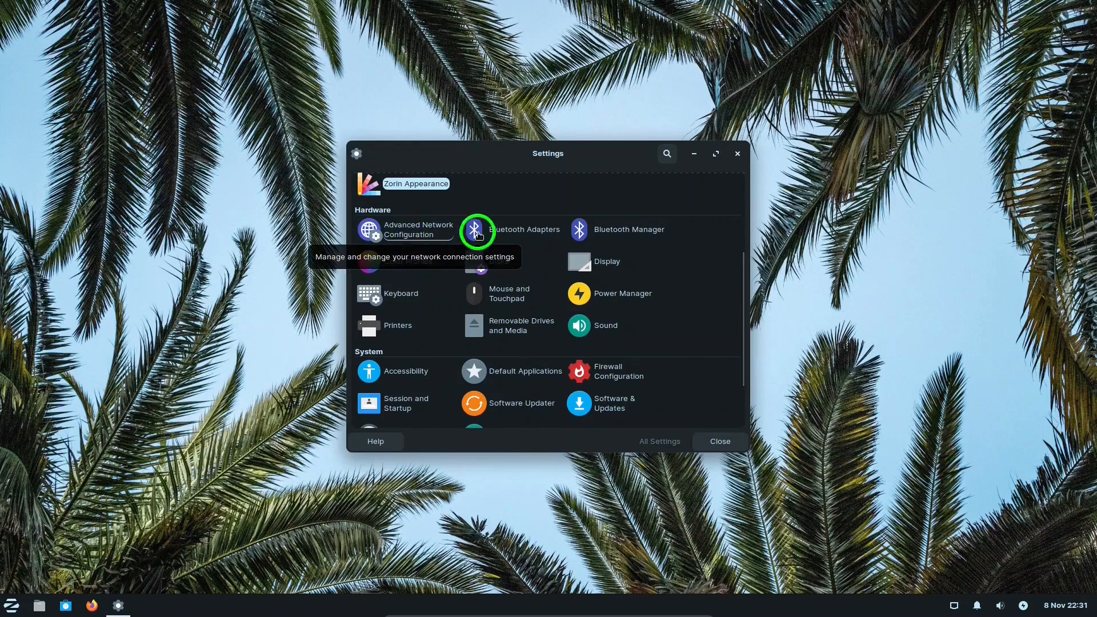
pyautogui.moveTo(621, 230)
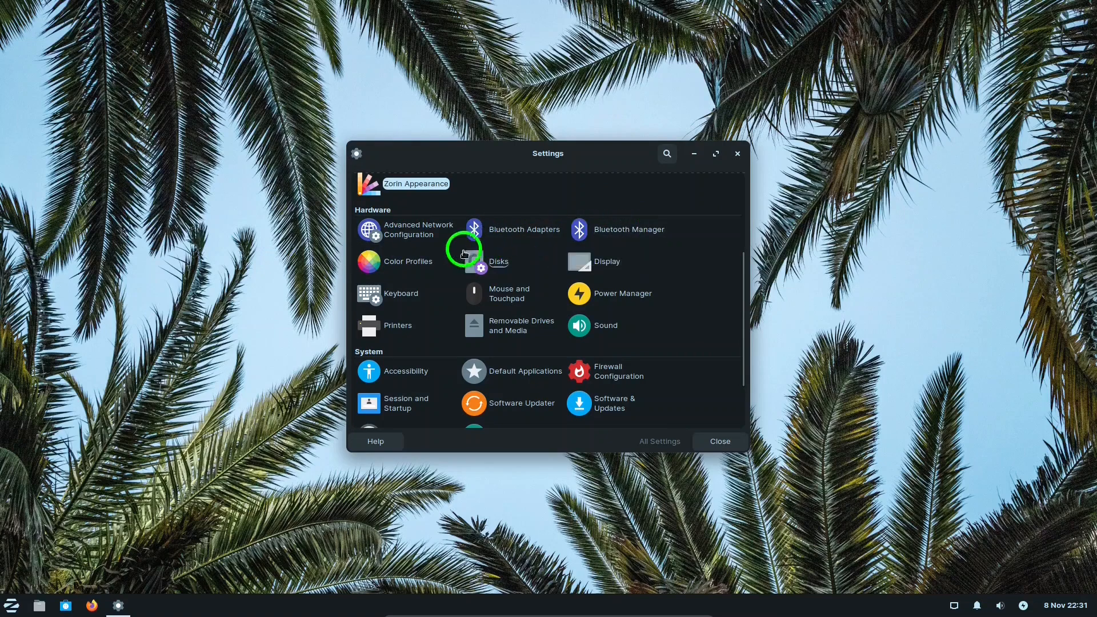
pyautogui.moveTo(502, 261)
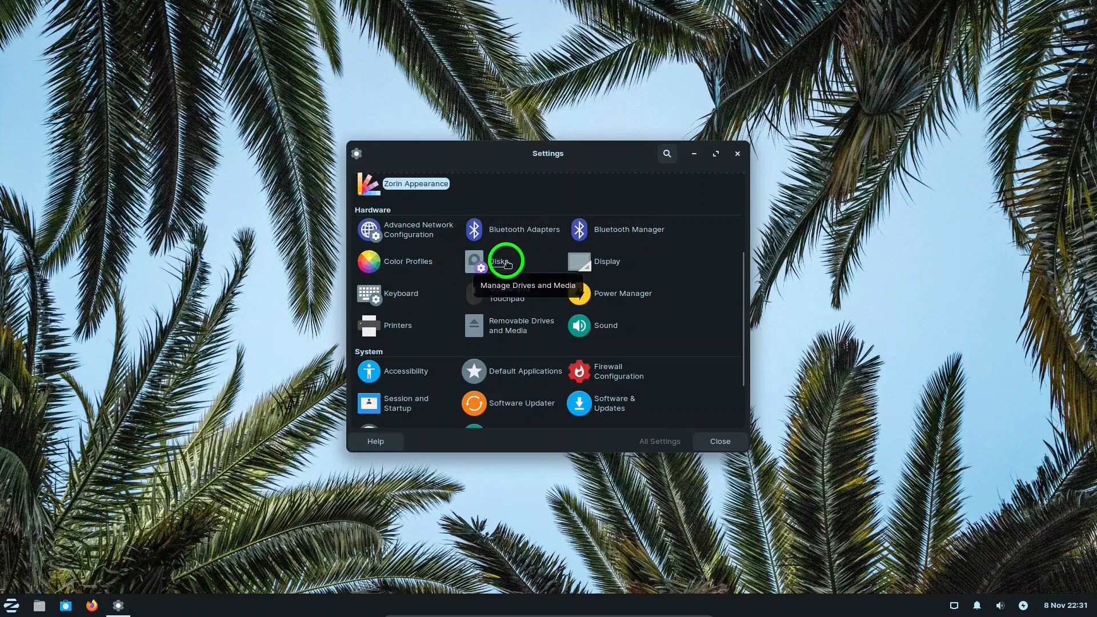
pyautogui.moveTo(602, 261)
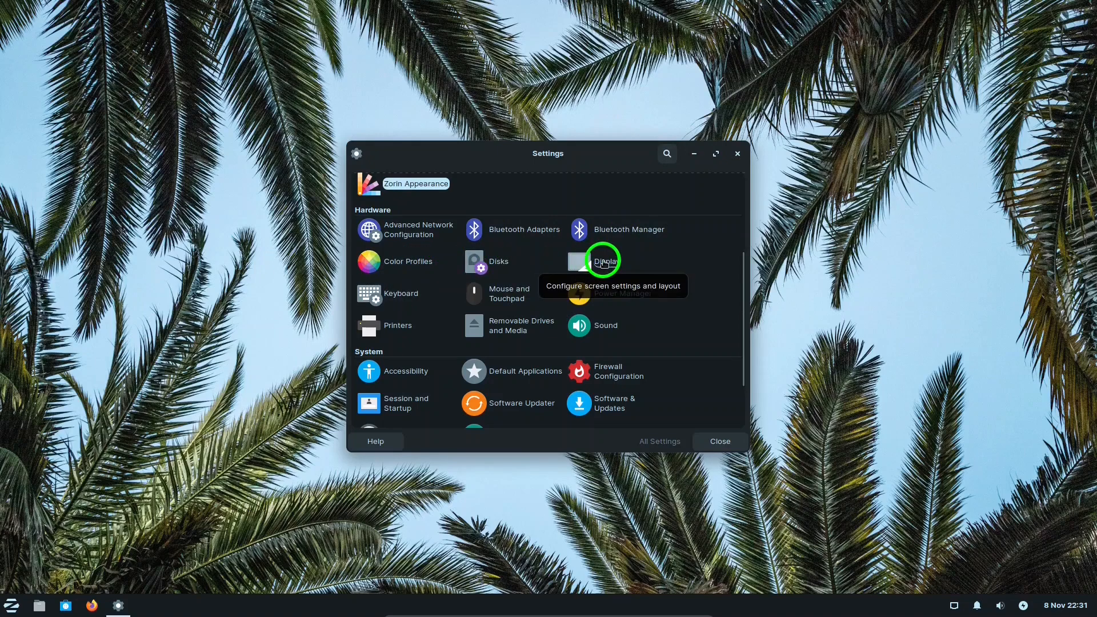
pyautogui.click(602, 261)
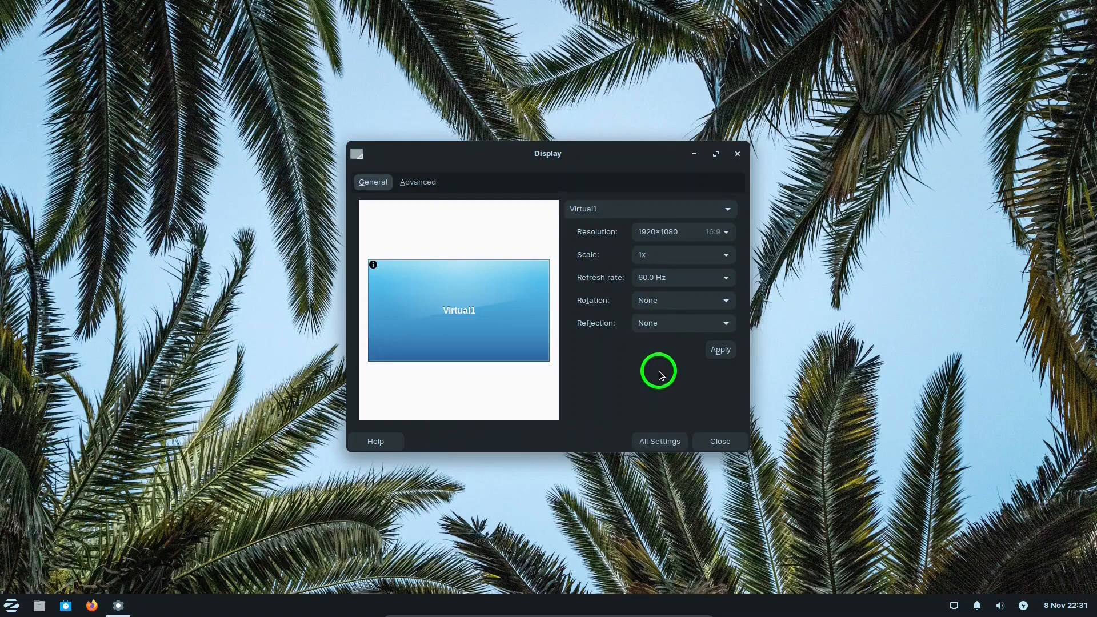
pyautogui.click(718, 442)
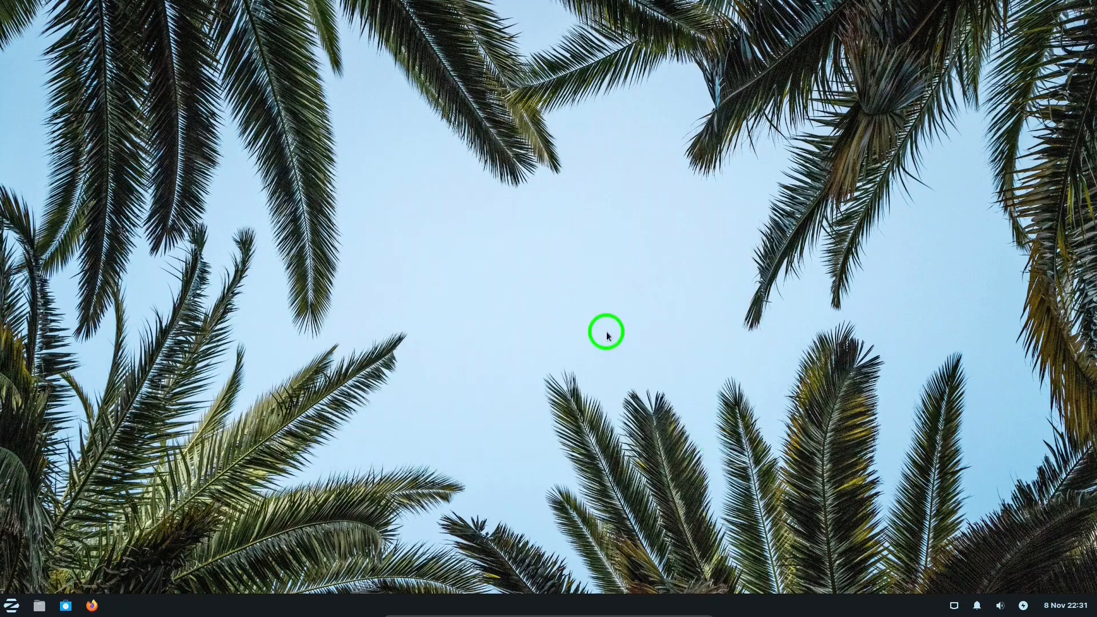
pyautogui.click(11, 605)
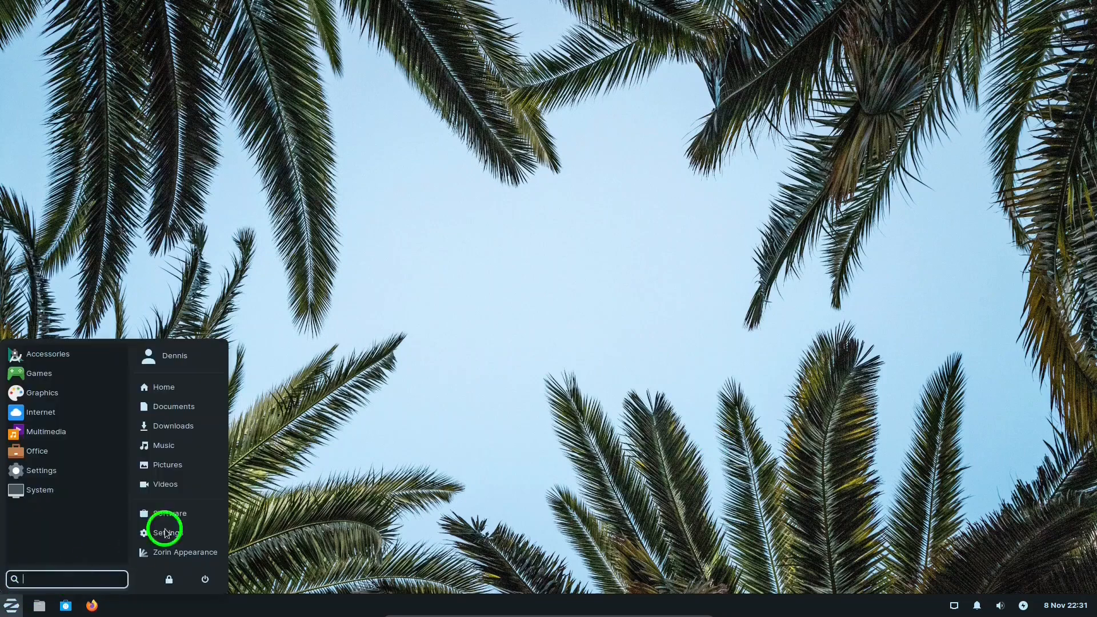
pyautogui.click(166, 532)
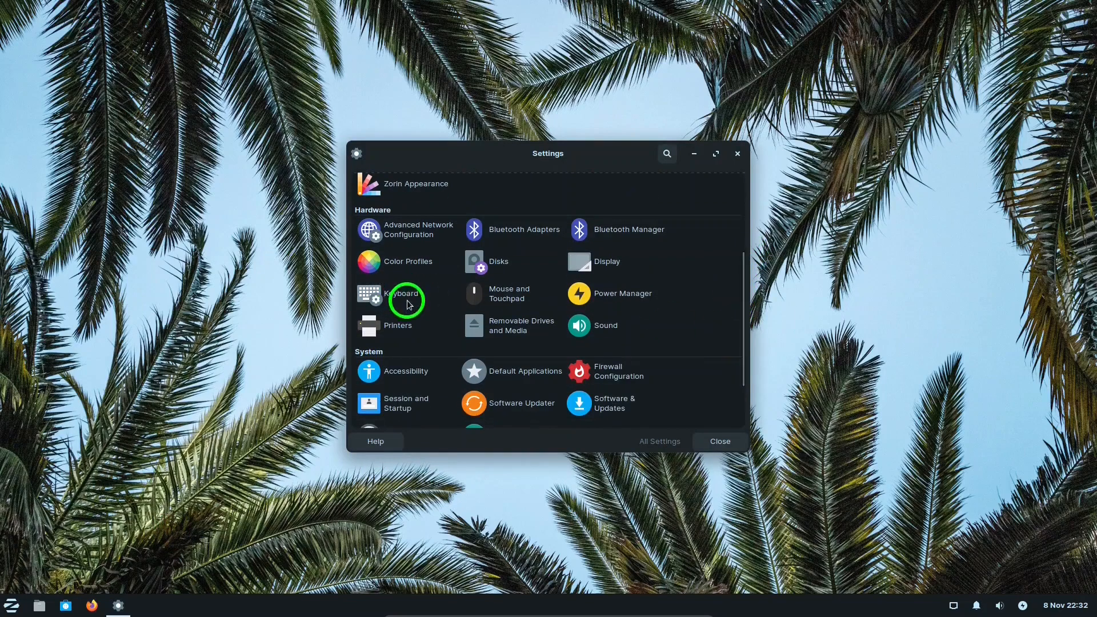
pyautogui.click(405, 293)
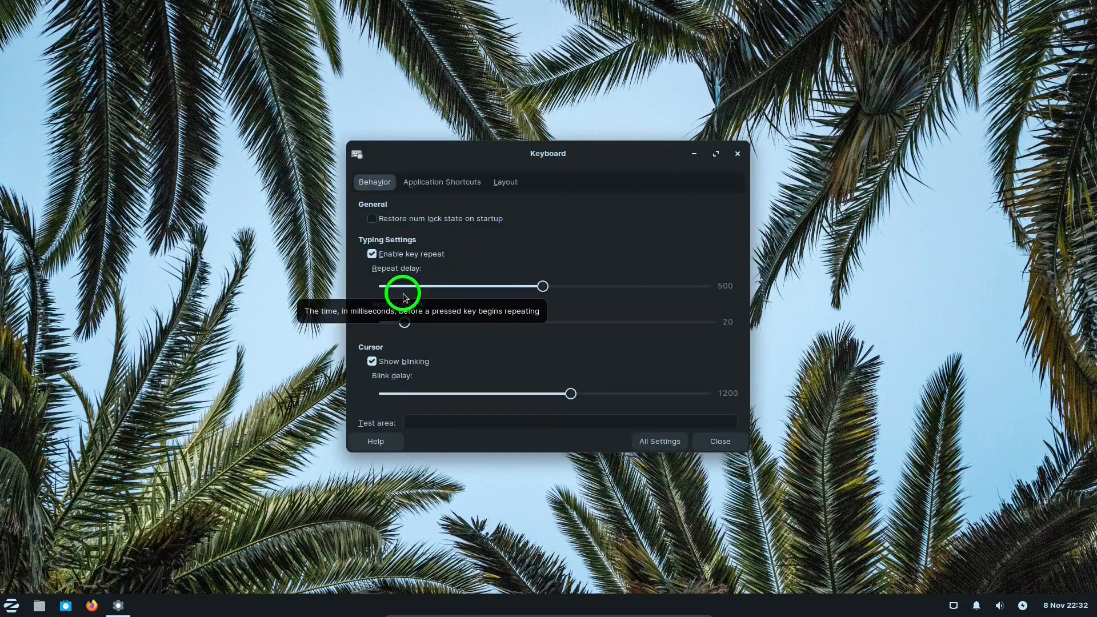
pyautogui.click(505, 182)
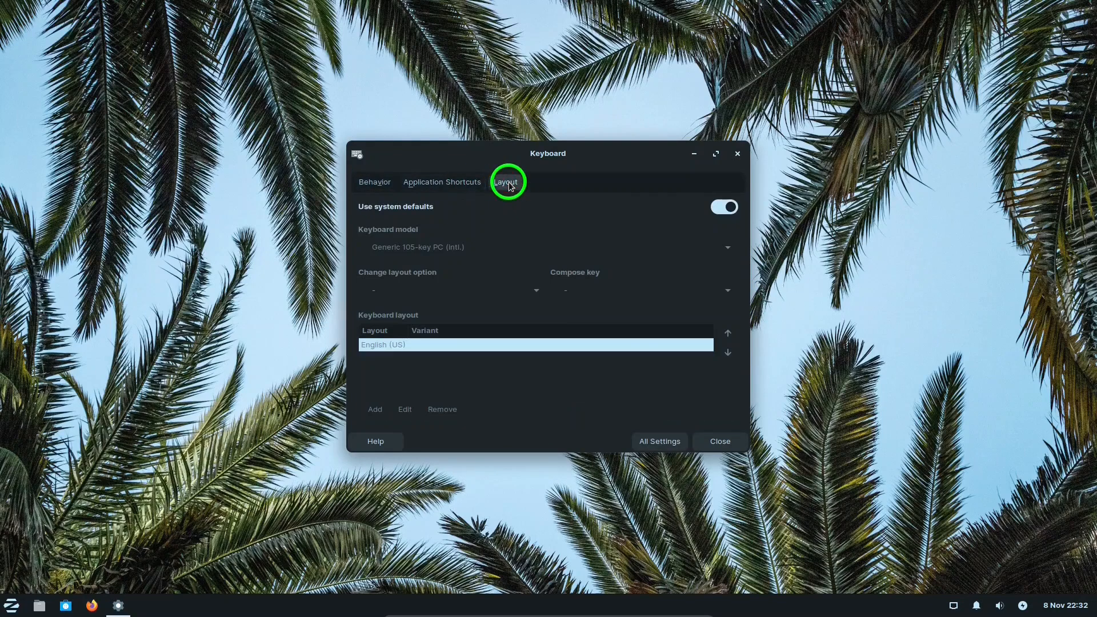
pyautogui.click(658, 441)
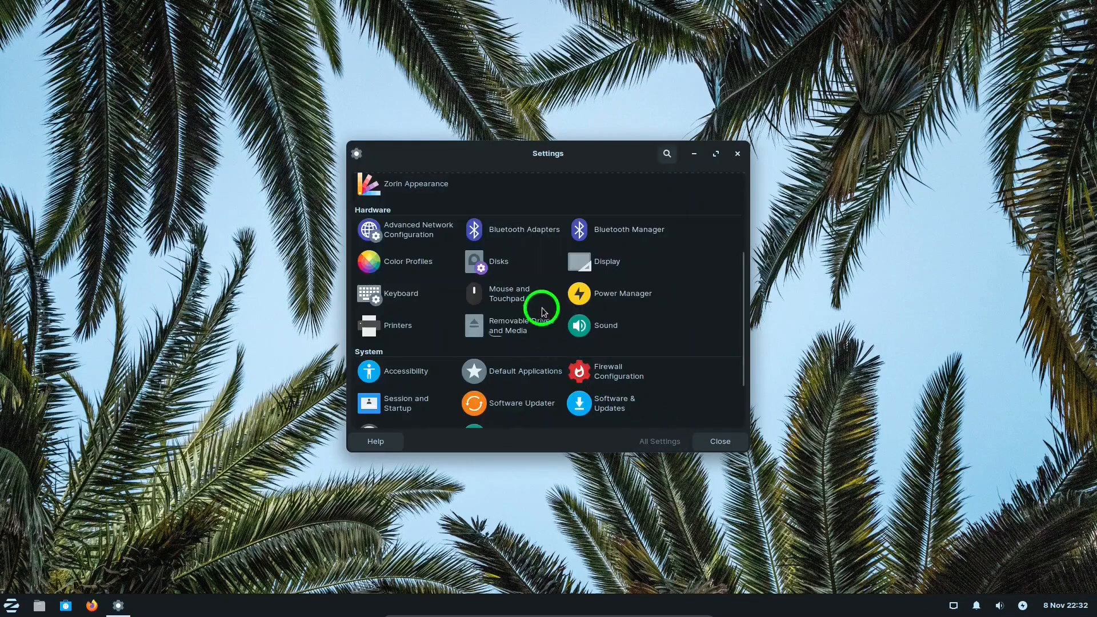
pyautogui.click(510, 293)
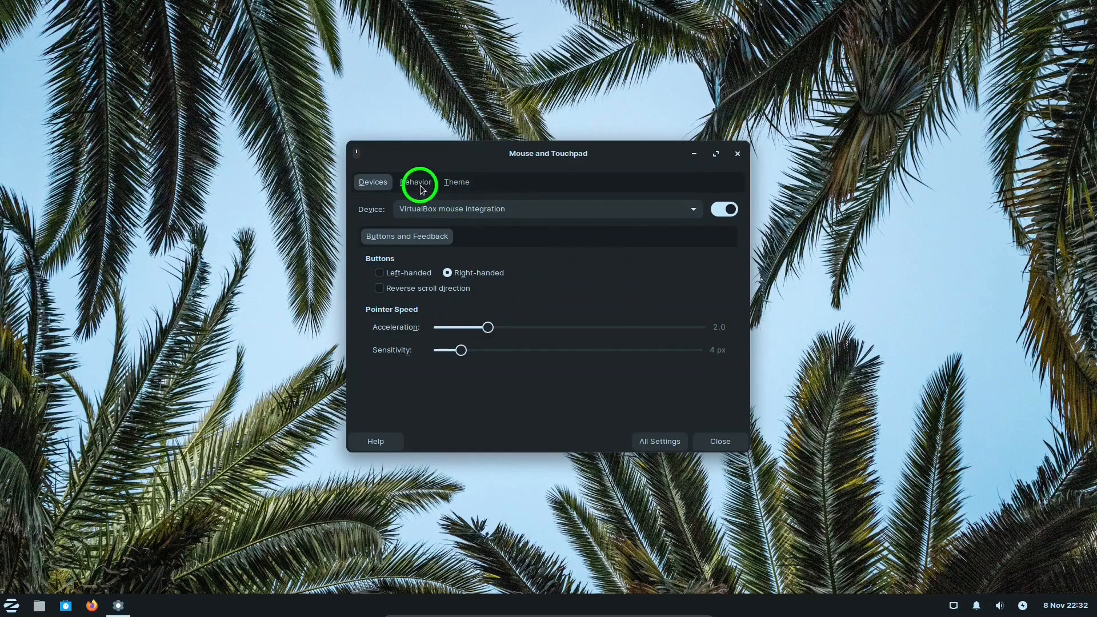
pyautogui.click(455, 182)
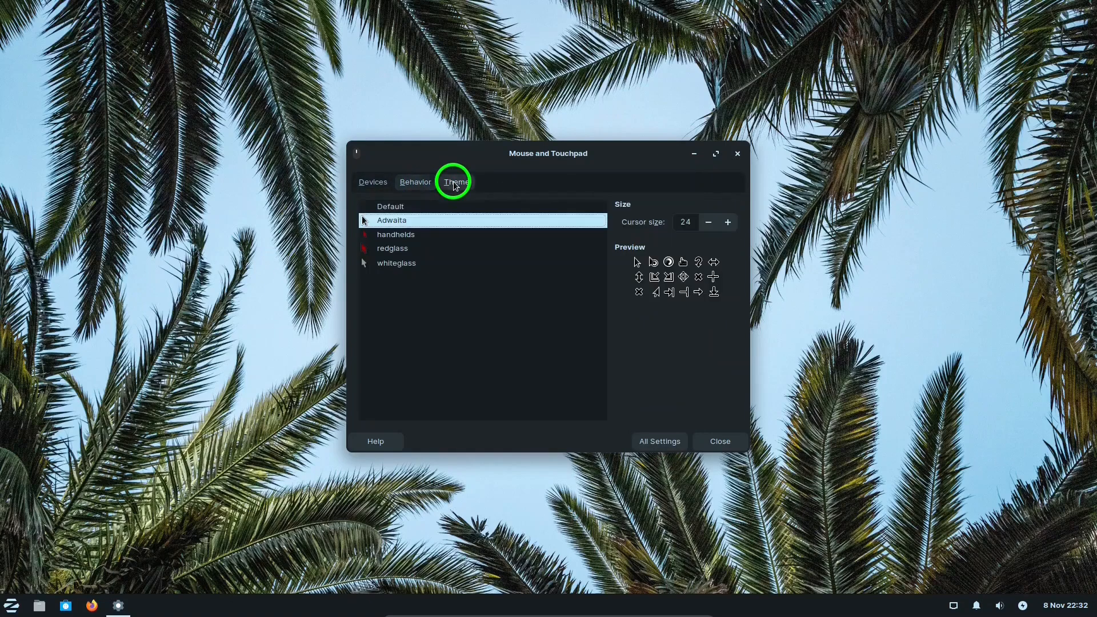
pyautogui.moveTo(549, 226)
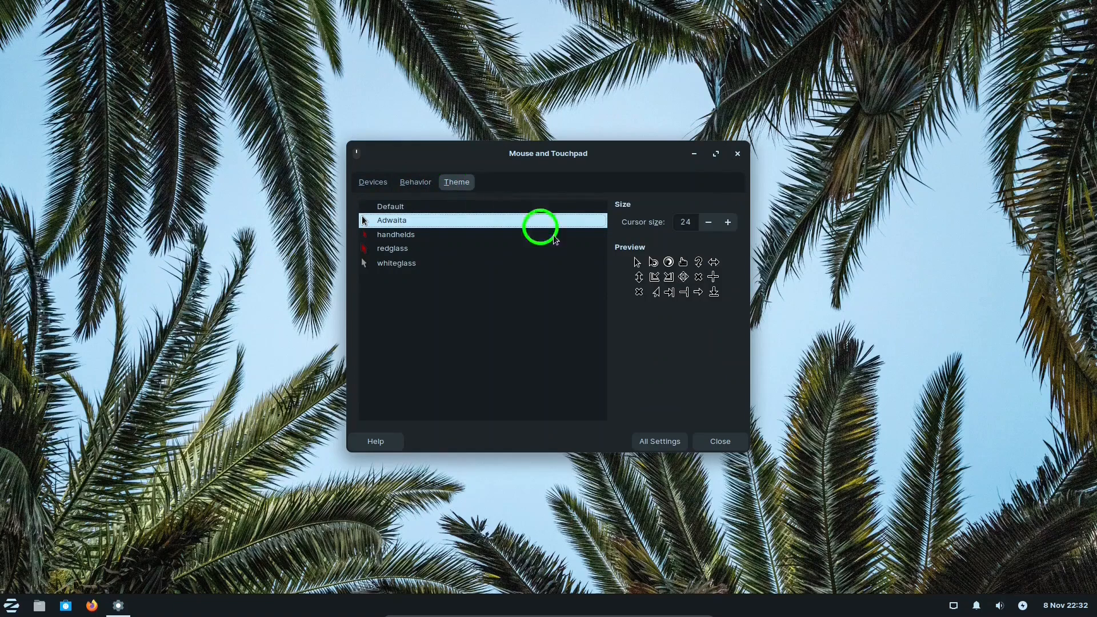
pyautogui.click(658, 441)
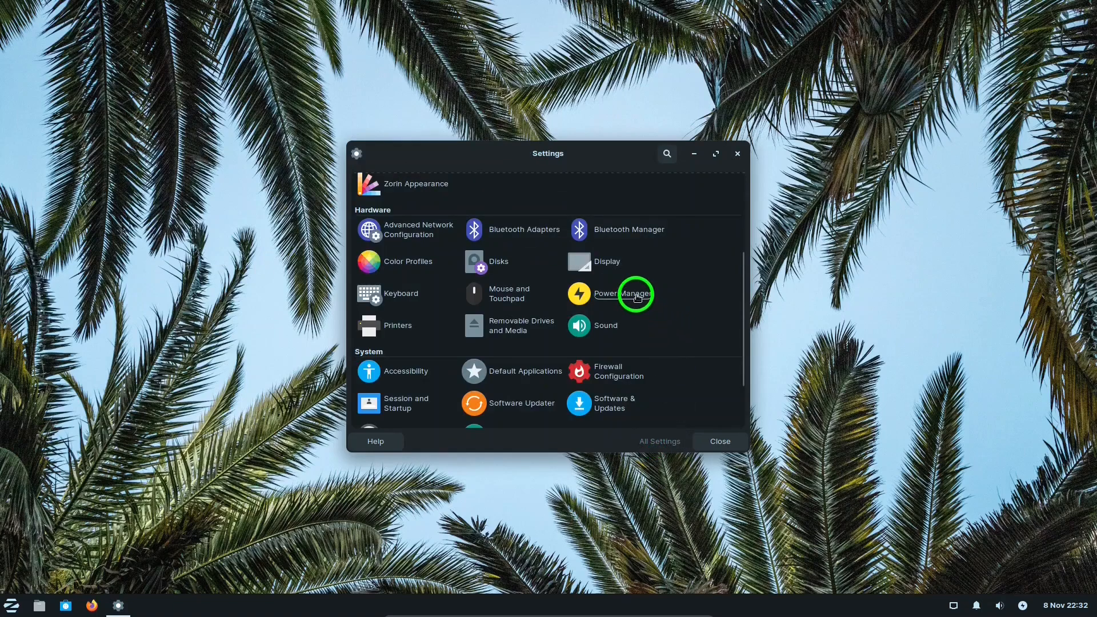
pyautogui.moveTo(533, 333)
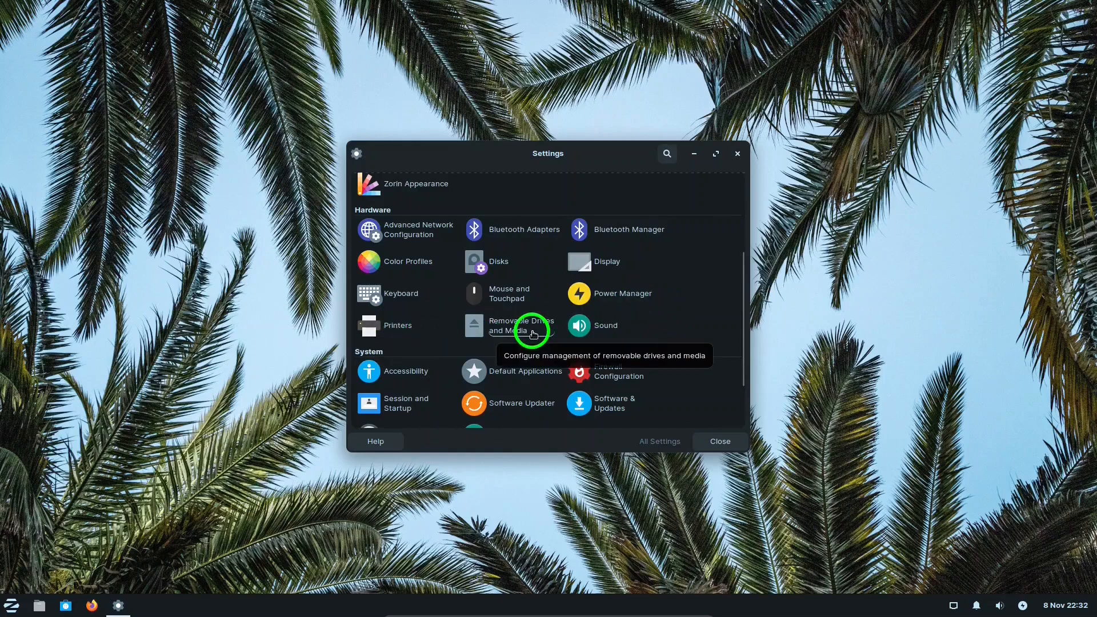
pyautogui.moveTo(612, 325)
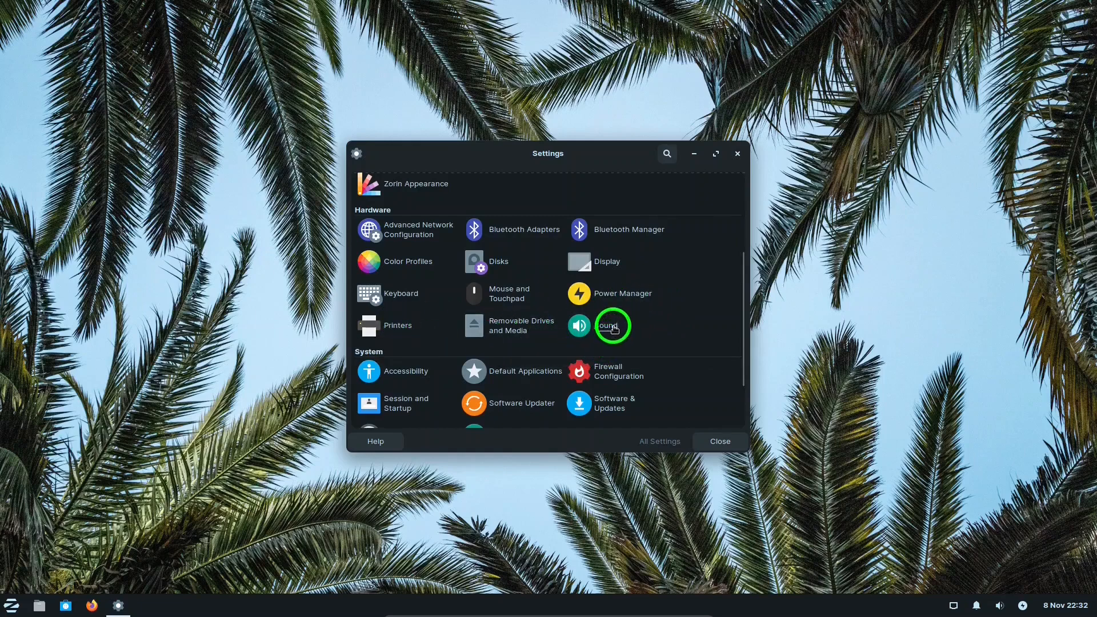
pyautogui.click(611, 326)
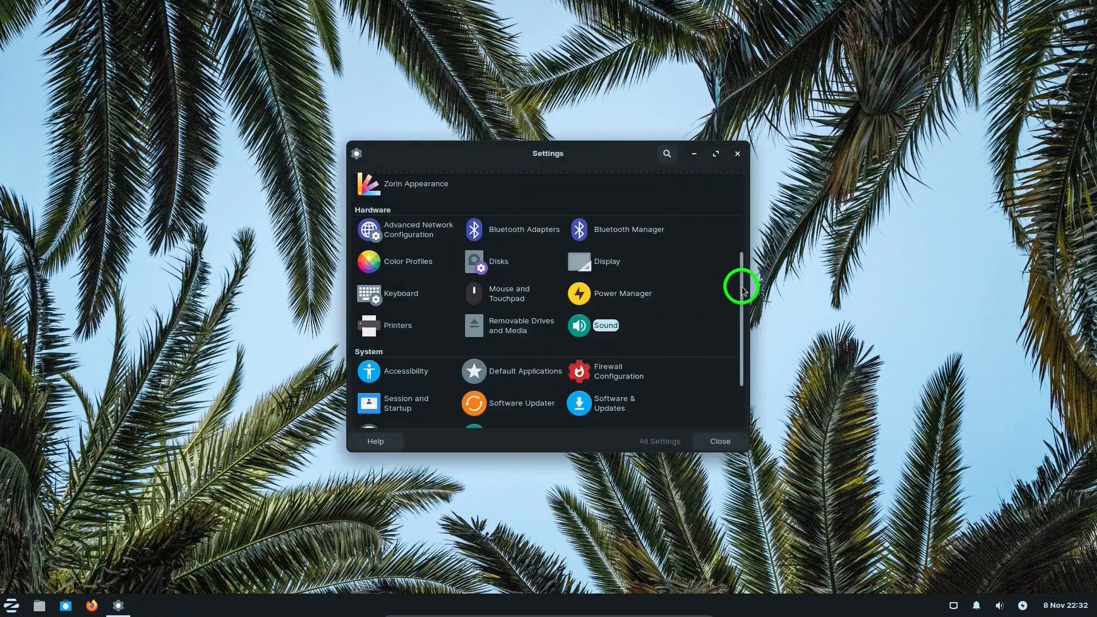
pyautogui.scroll(-3)
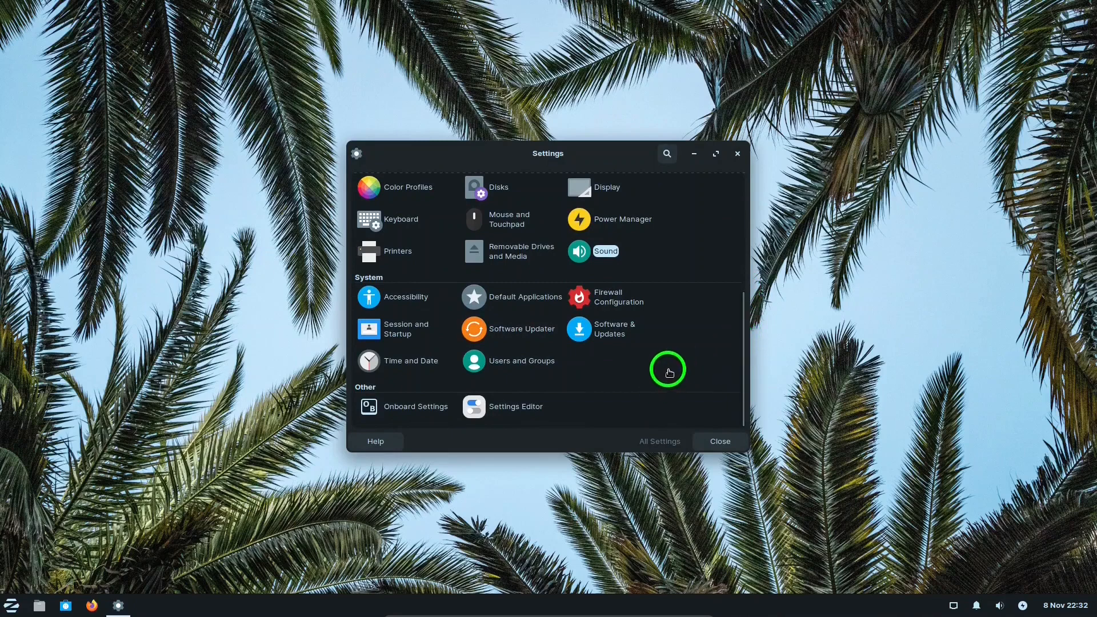
pyautogui.moveTo(680, 330)
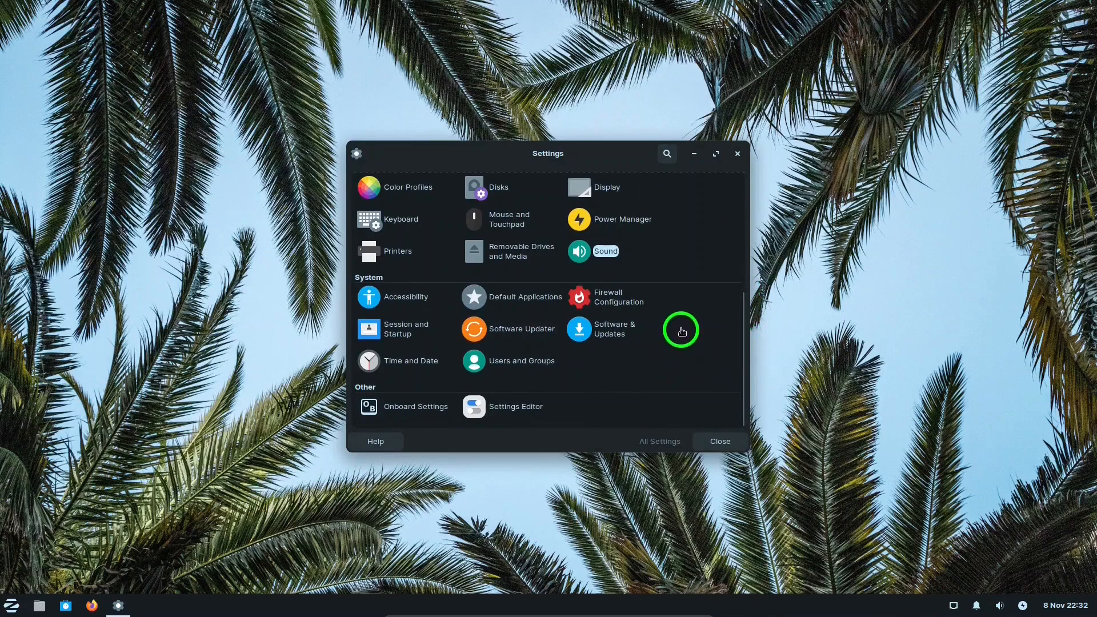
pyautogui.moveTo(436, 345)
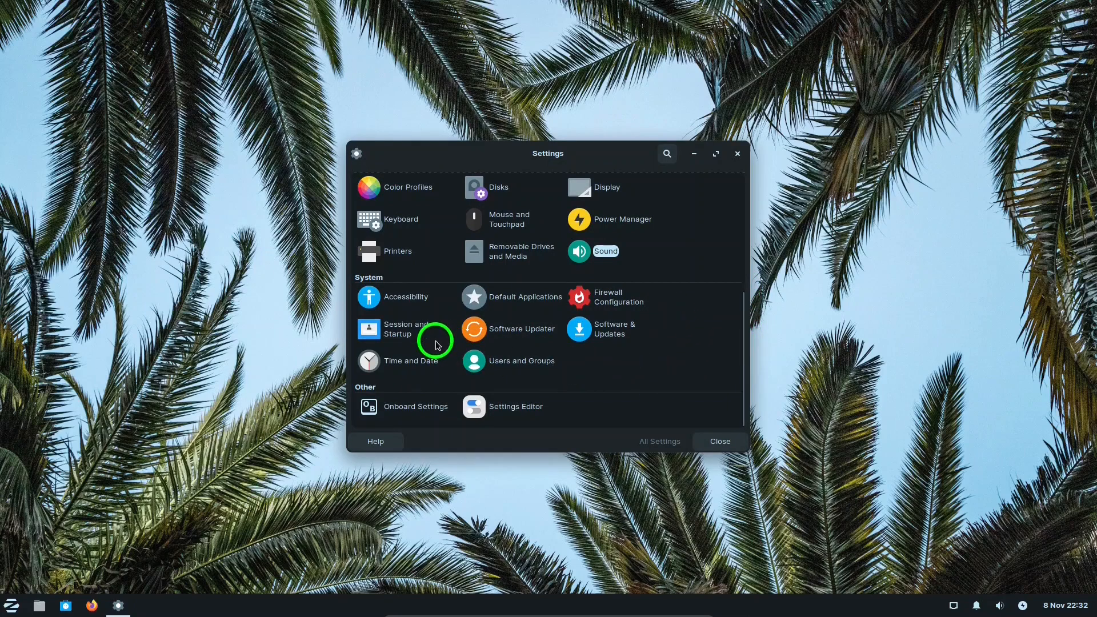
pyautogui.moveTo(533, 332)
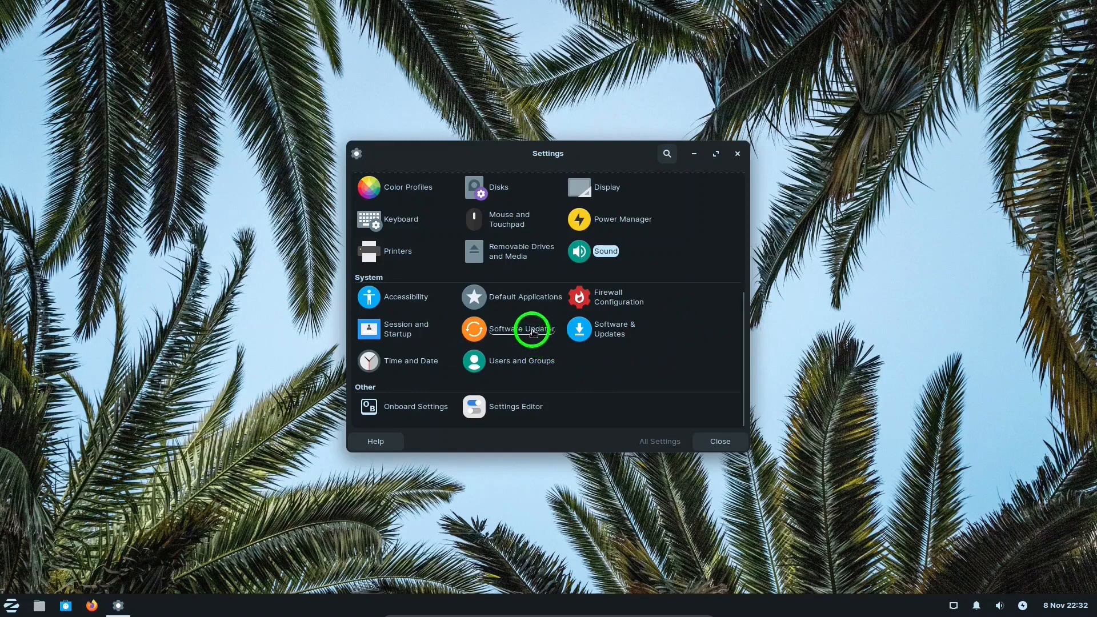
pyautogui.moveTo(648, 349)
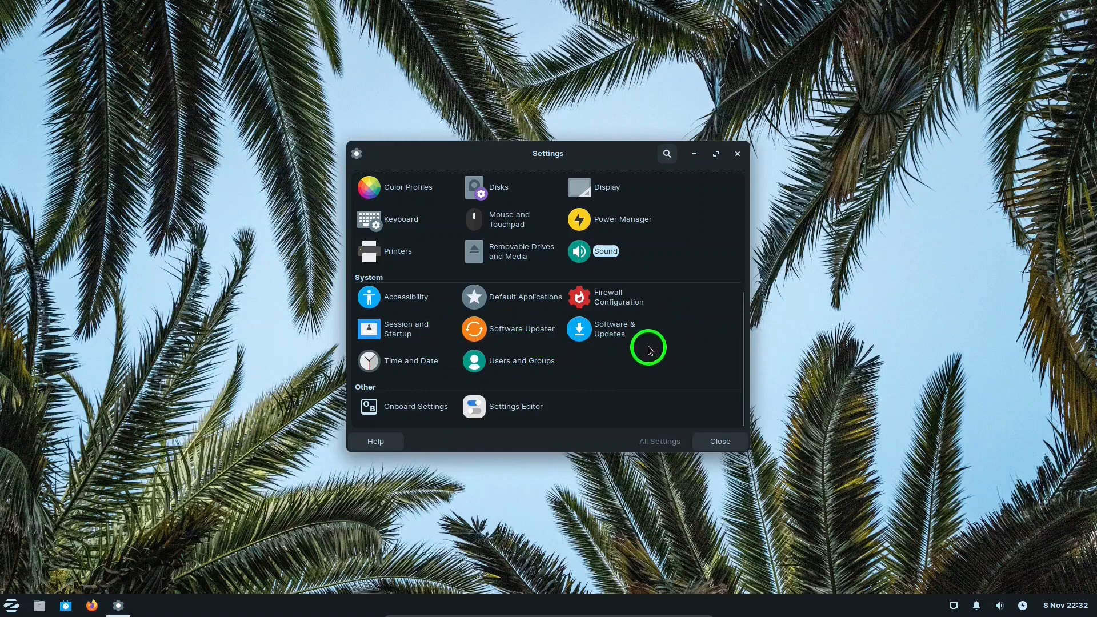
pyautogui.moveTo(670, 340)
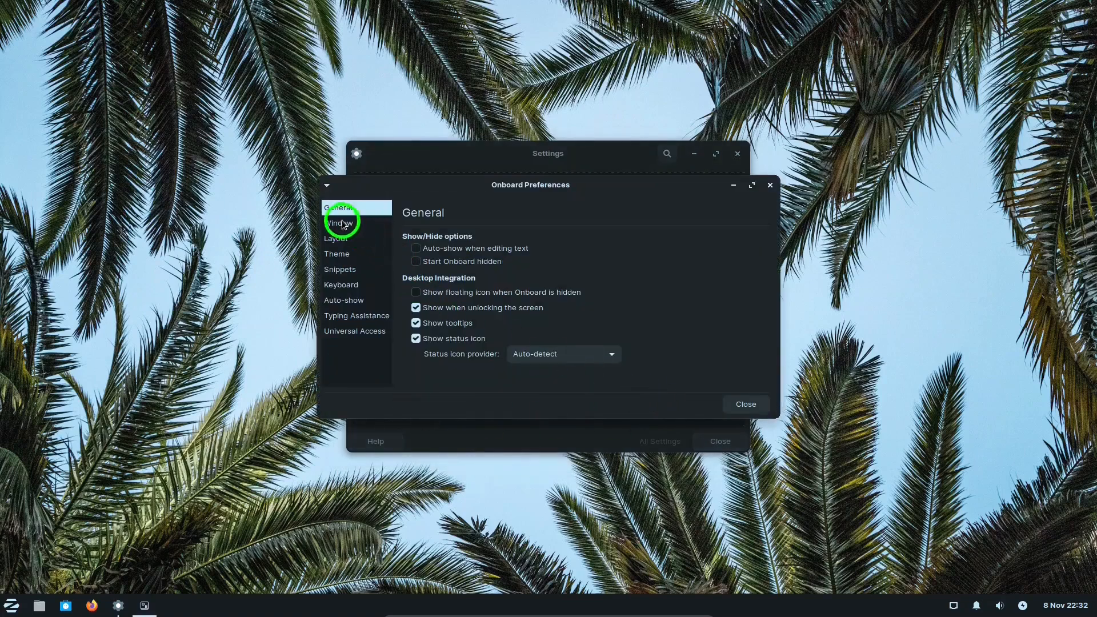
pyautogui.click(338, 238)
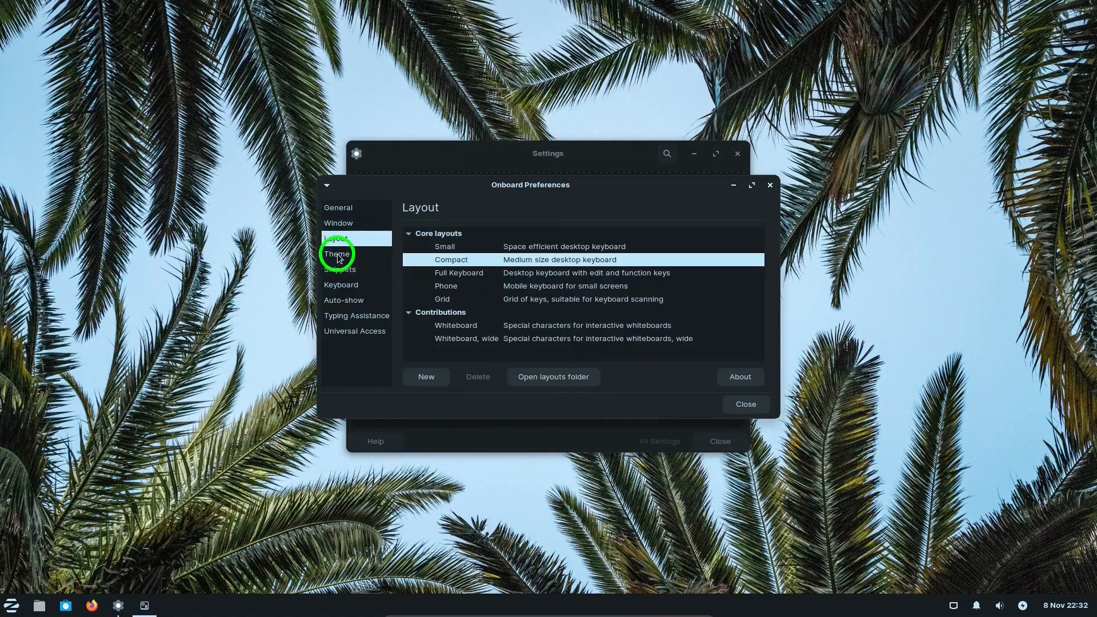
pyautogui.click(342, 269)
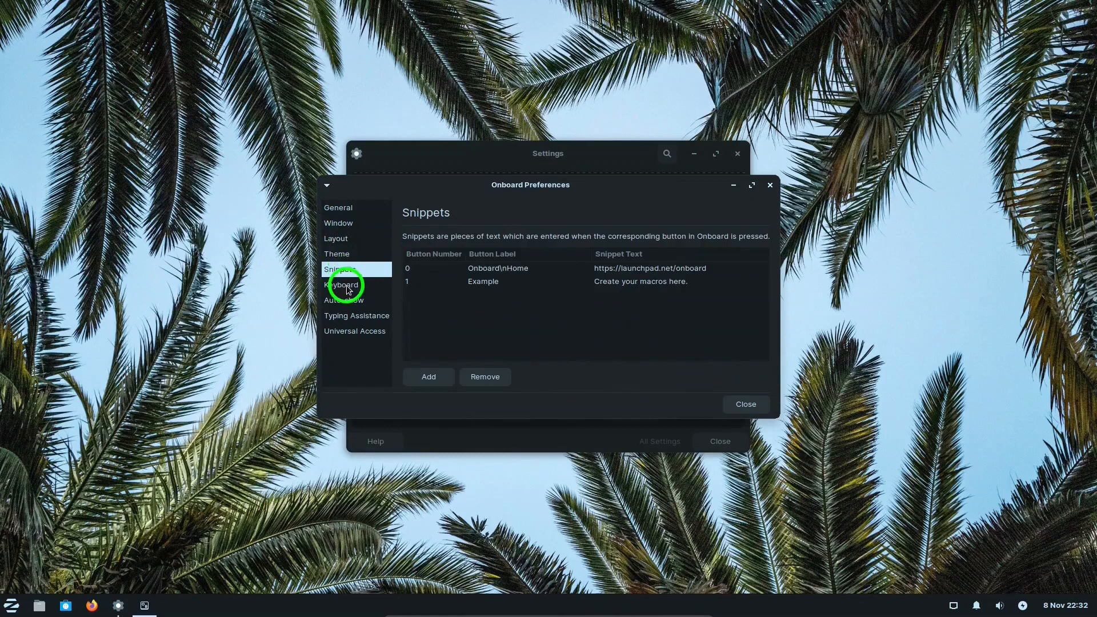
pyautogui.click(343, 300)
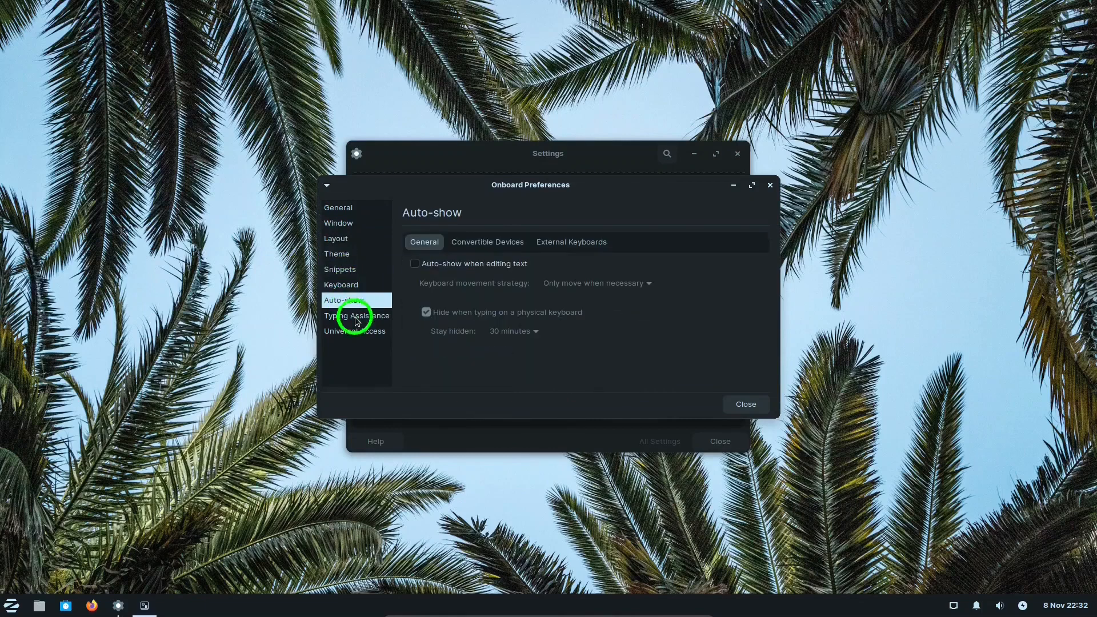
pyautogui.click(355, 331)
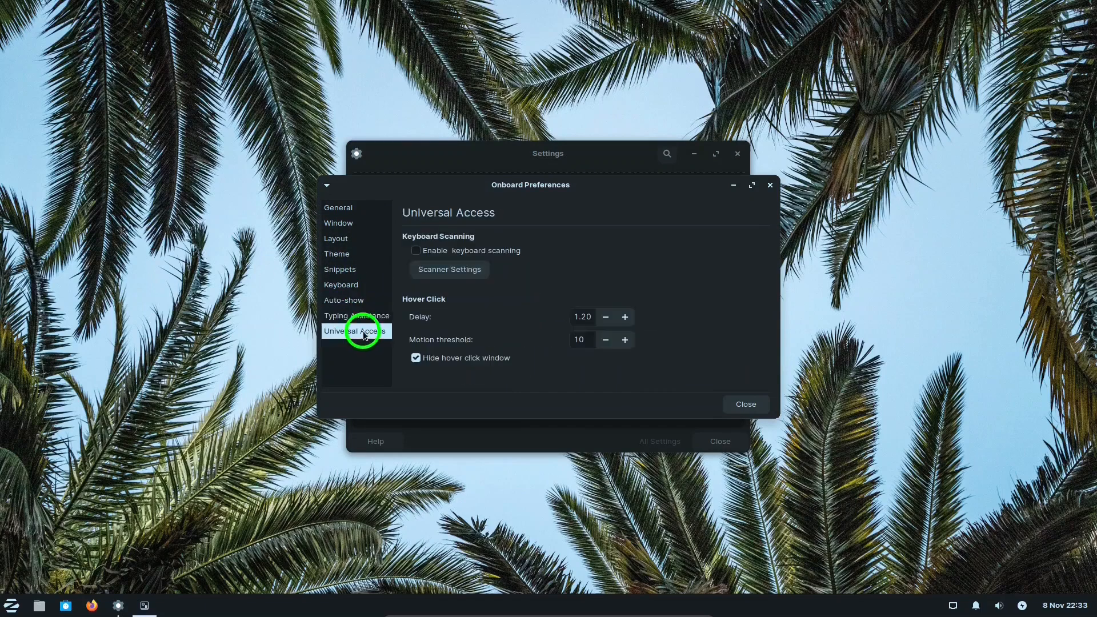
pyautogui.moveTo(768, 187)
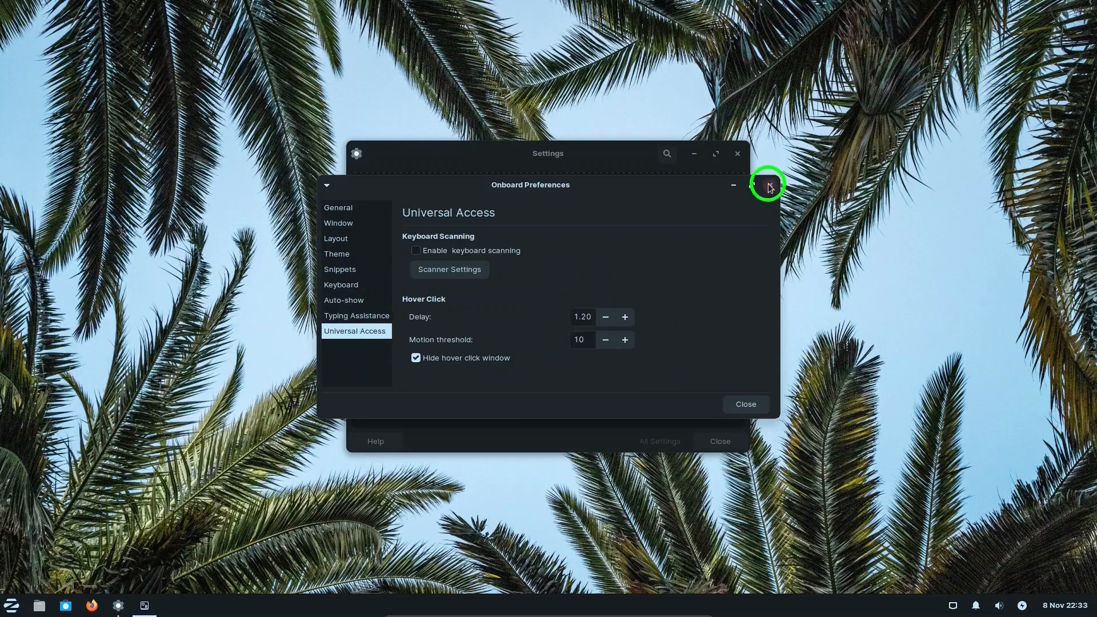
pyautogui.click(768, 184)
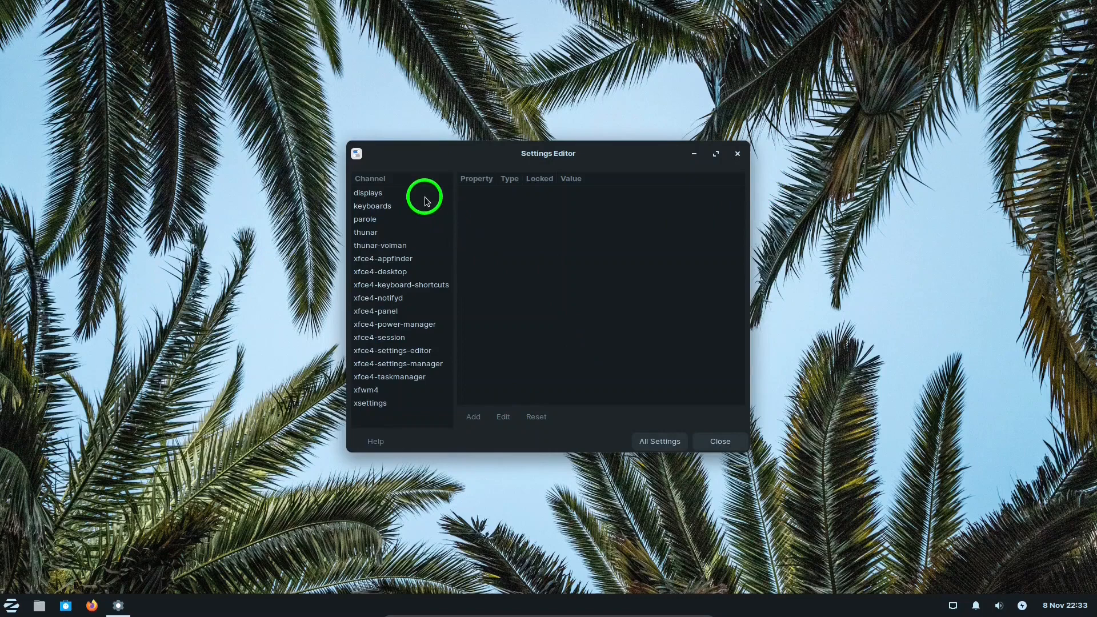
pyautogui.moveTo(414, 259)
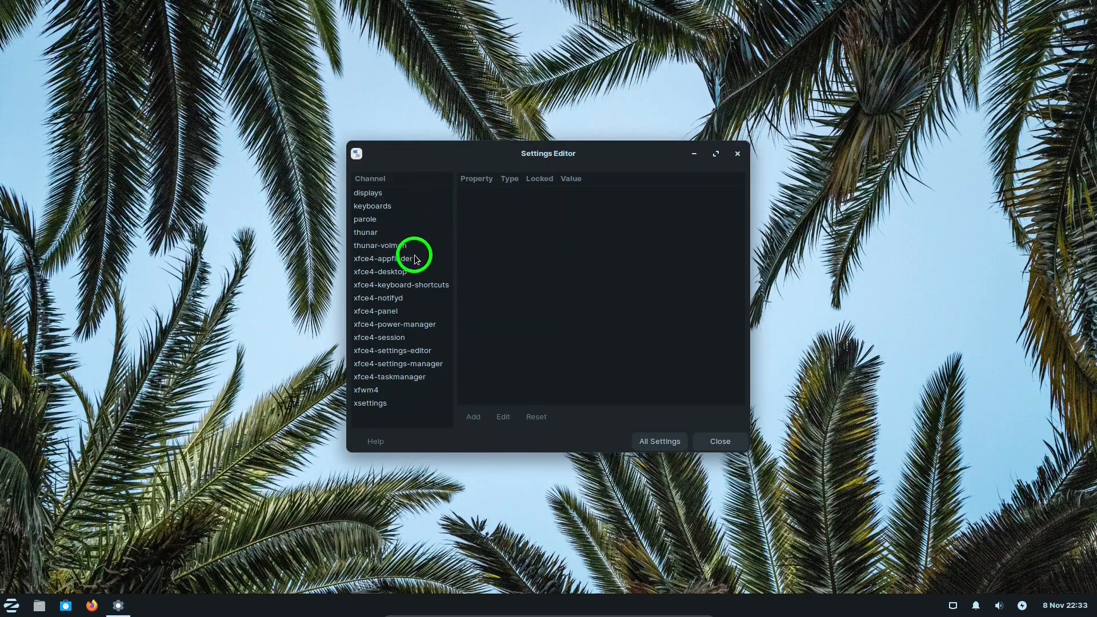
pyautogui.moveTo(414, 408)
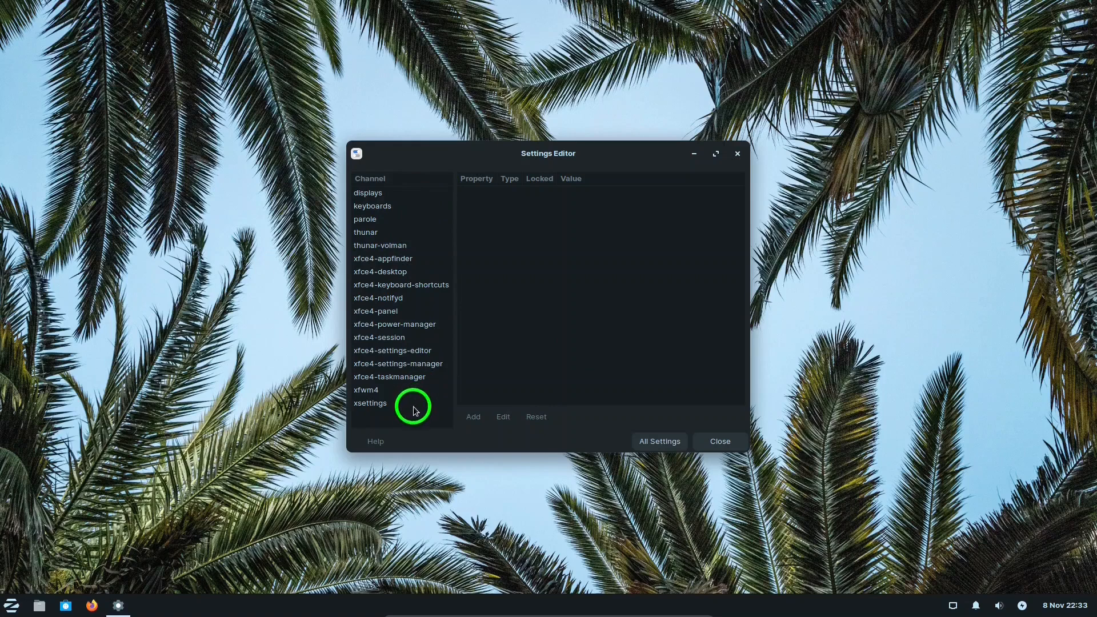
pyautogui.click(658, 442)
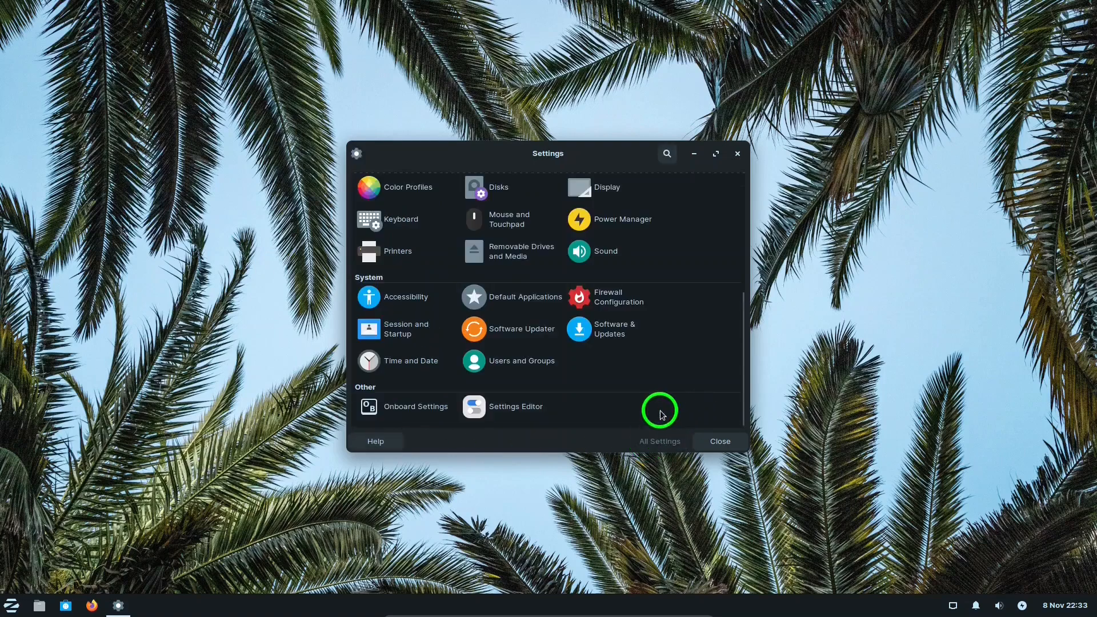
pyautogui.moveTo(630, 408)
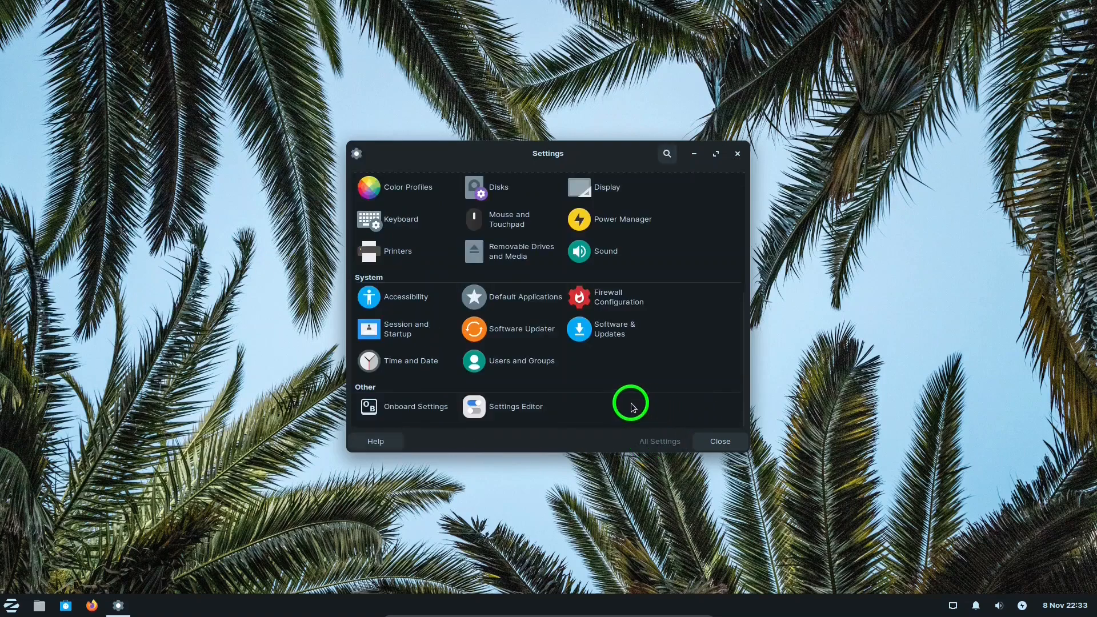
# Close Settings and launch Xfce Terminal from the Zorin menu's System category.
pyautogui.click(719, 441)
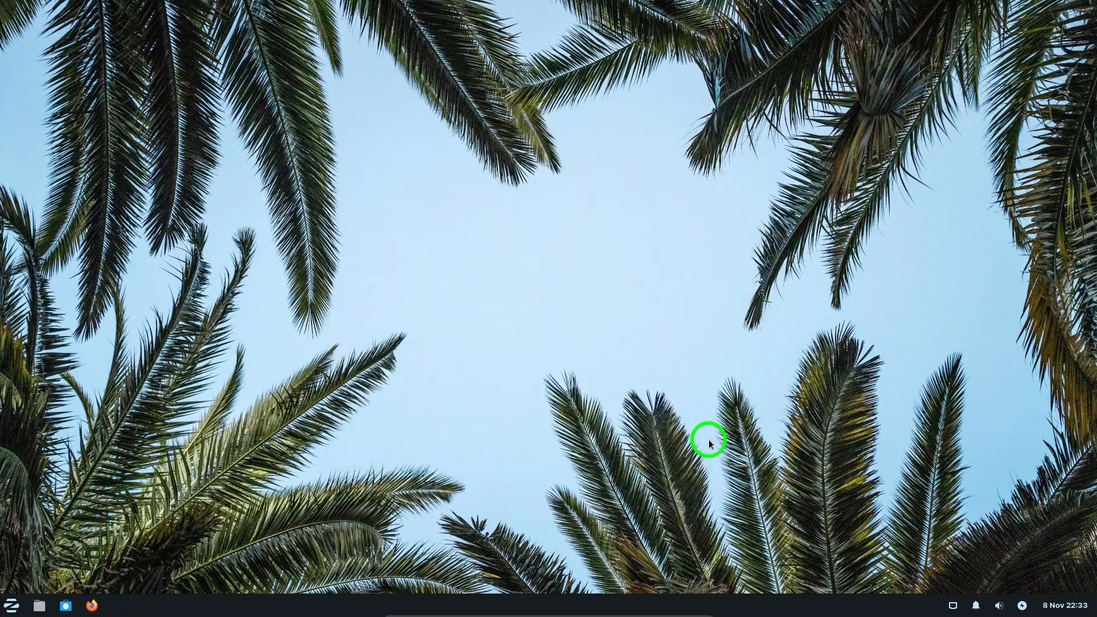
pyautogui.moveTo(530, 314)
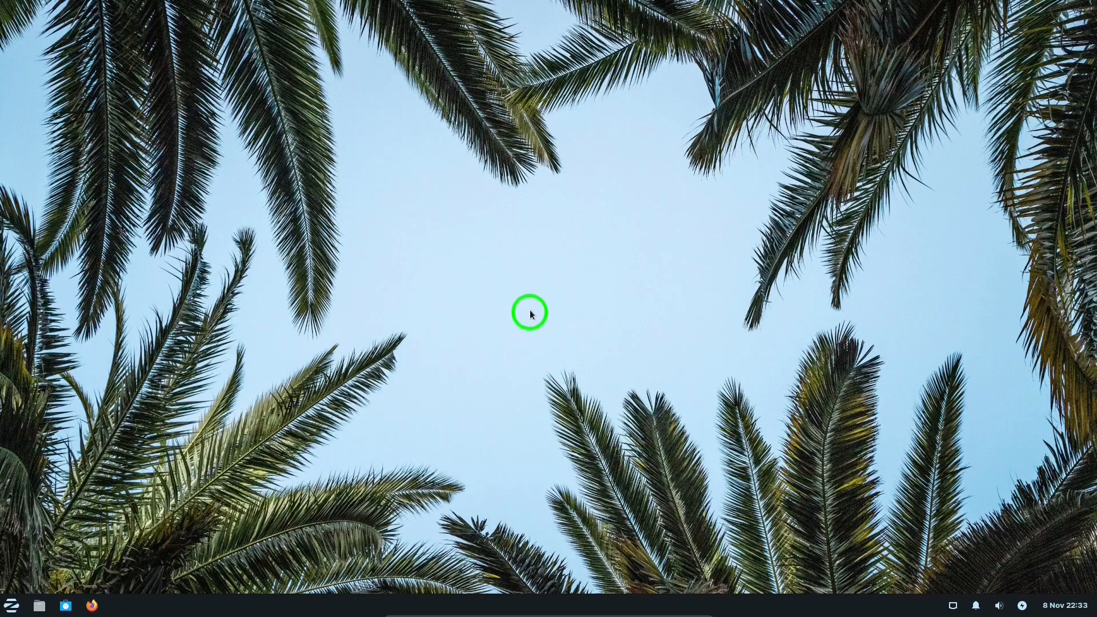
pyautogui.moveTo(526, 278)
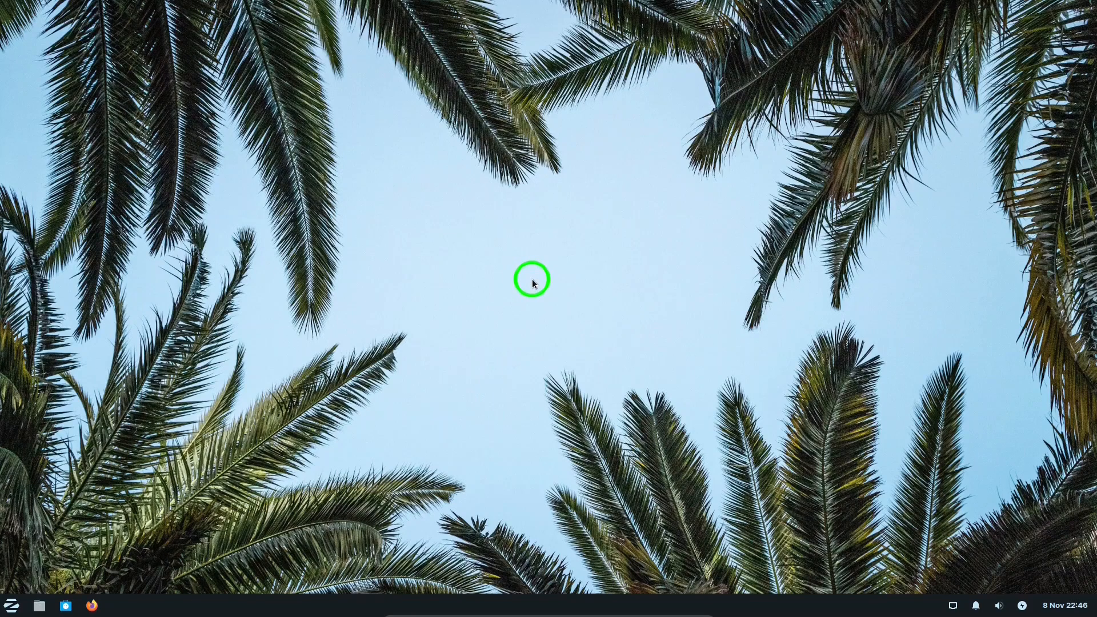
pyautogui.moveTo(12, 606)
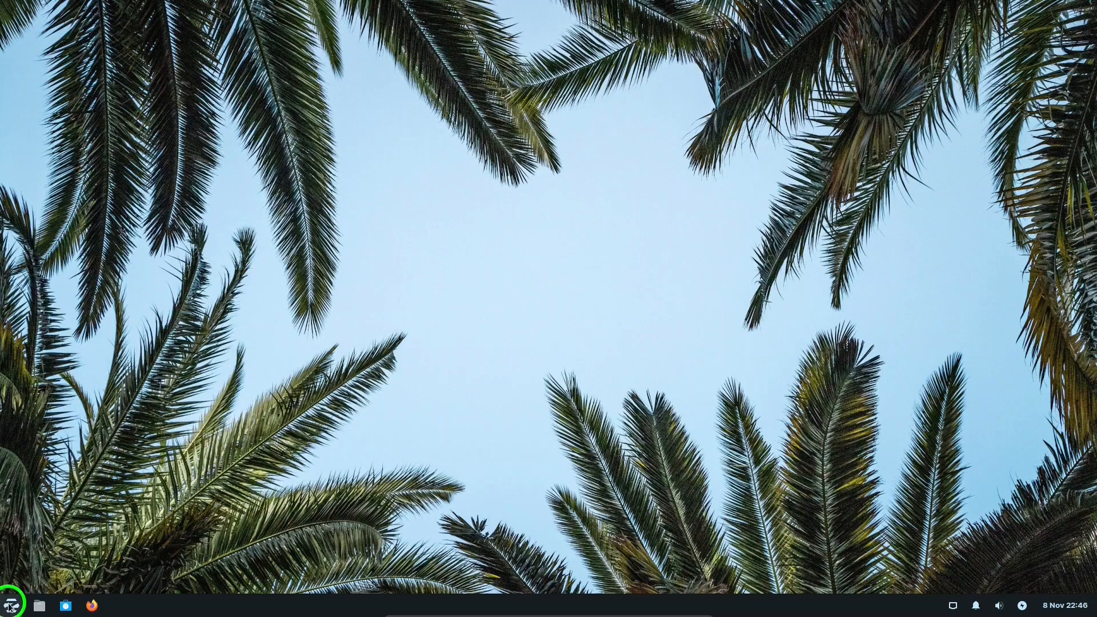
pyautogui.click(11, 605)
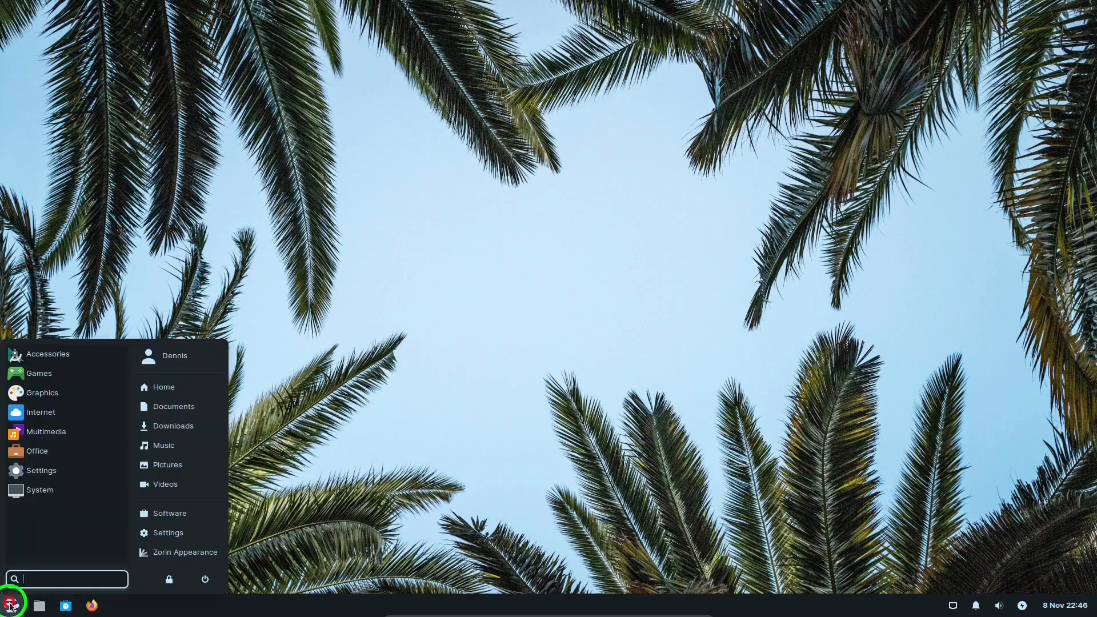
pyautogui.click(47, 353)
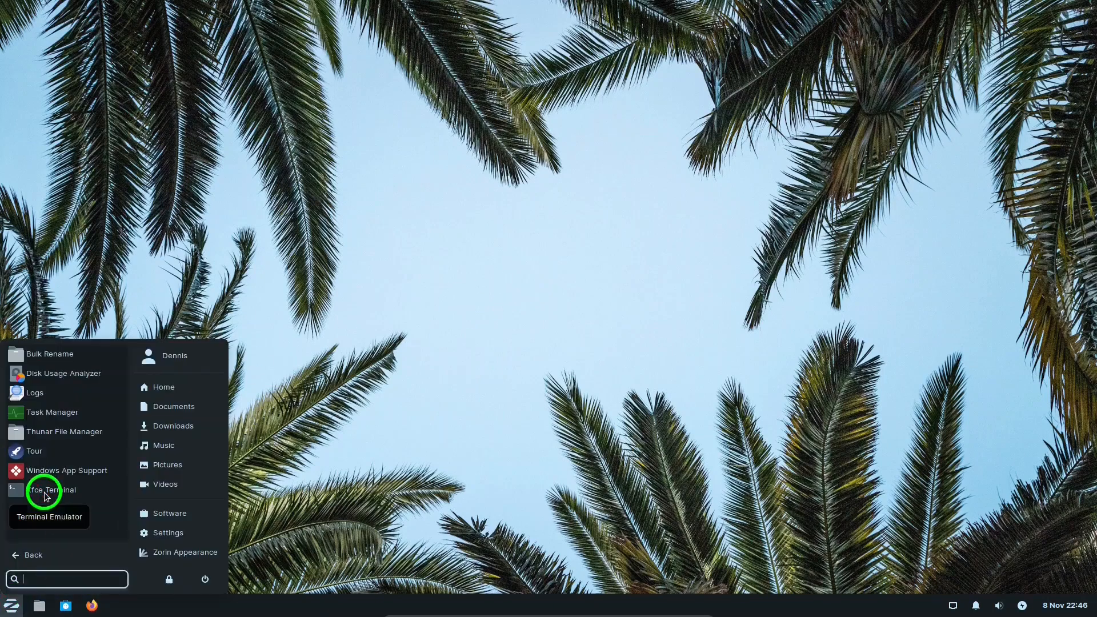
pyautogui.click(51, 490)
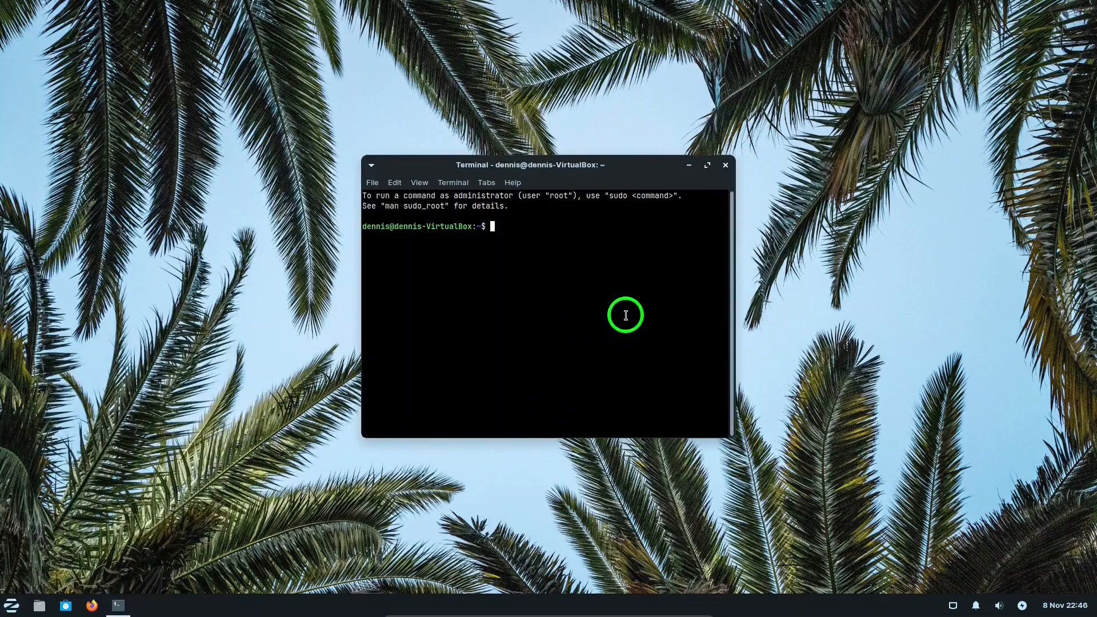
# Run free -h to show 2.4Gi total and 514Mi used memory.
pyautogui.write('free -')
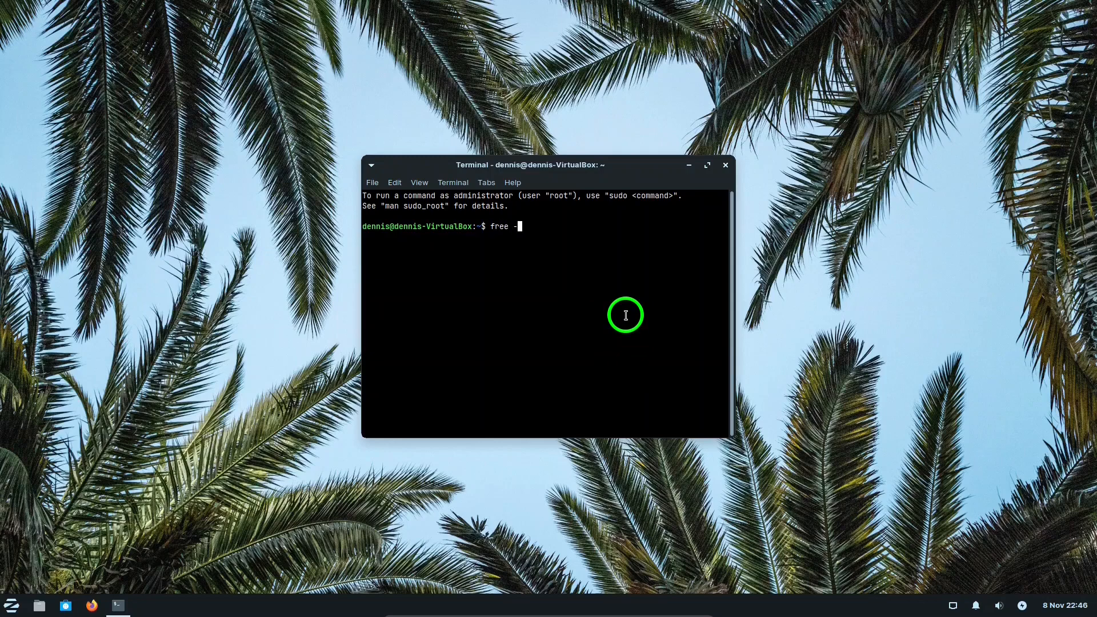
pyautogui.write('h')
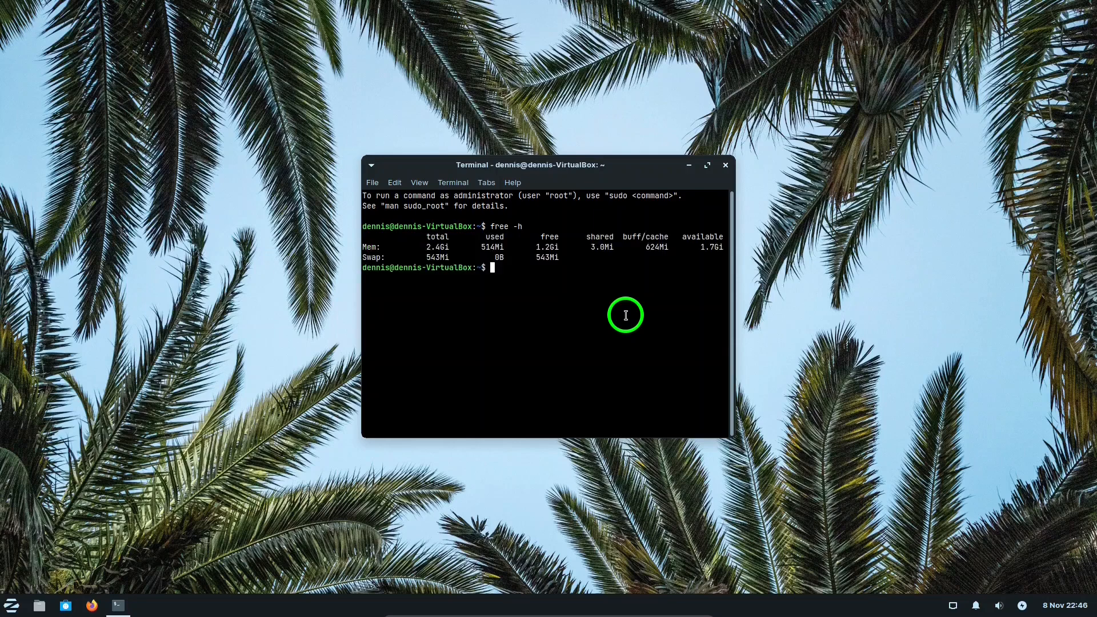
pyautogui.moveTo(499, 268)
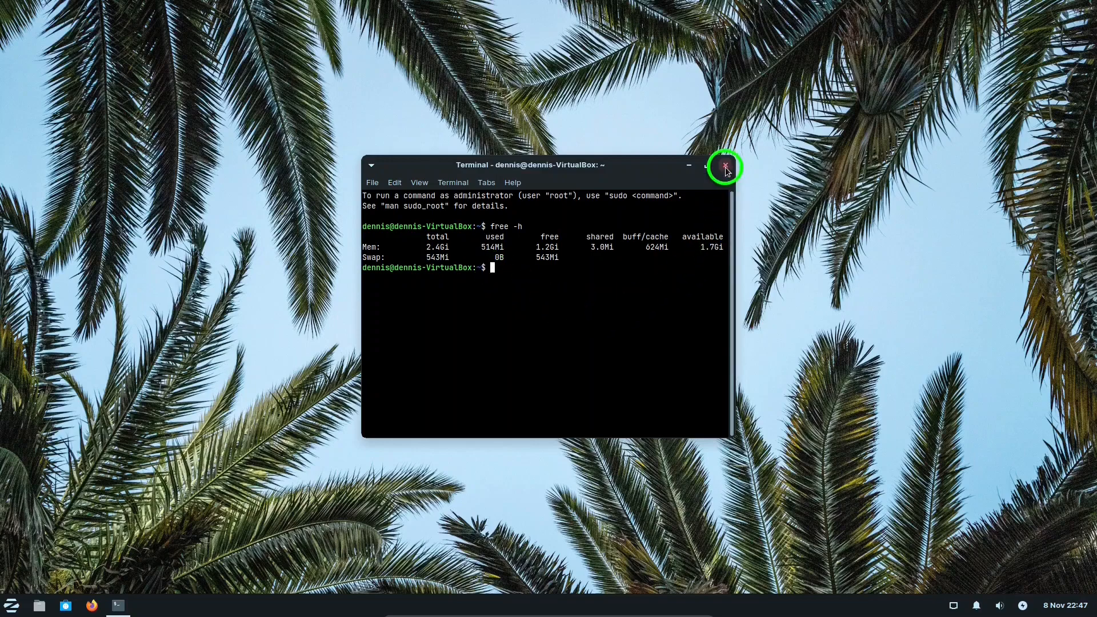
# Close the terminal window to reveal the Zorin OS 16.2 download page in Firefox.
pyautogui.click(726, 165)
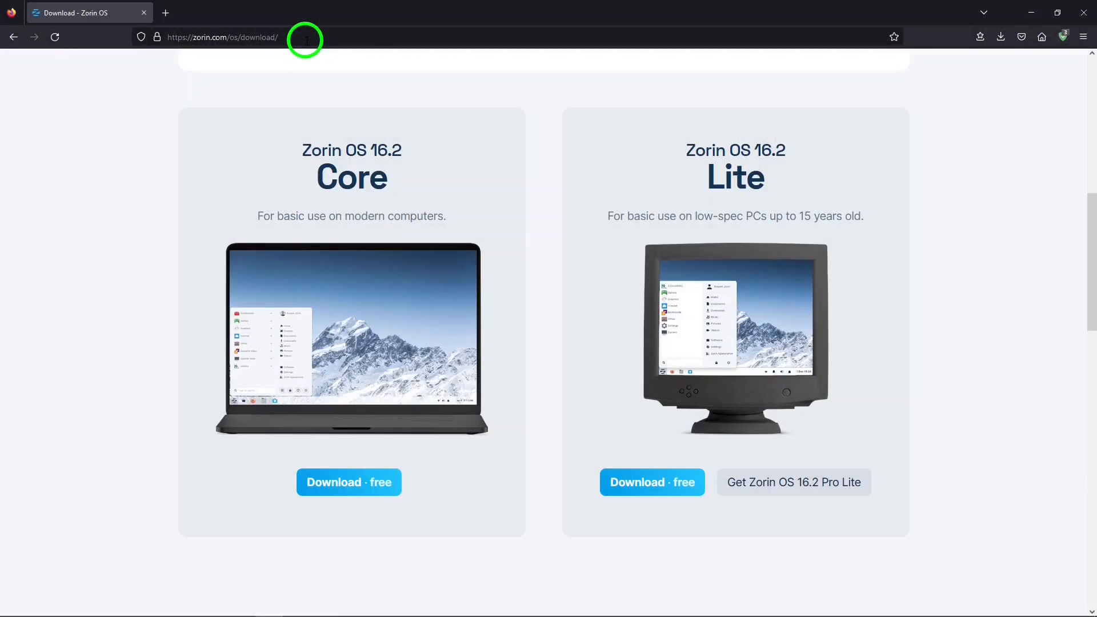
pyautogui.moveTo(773, 181)
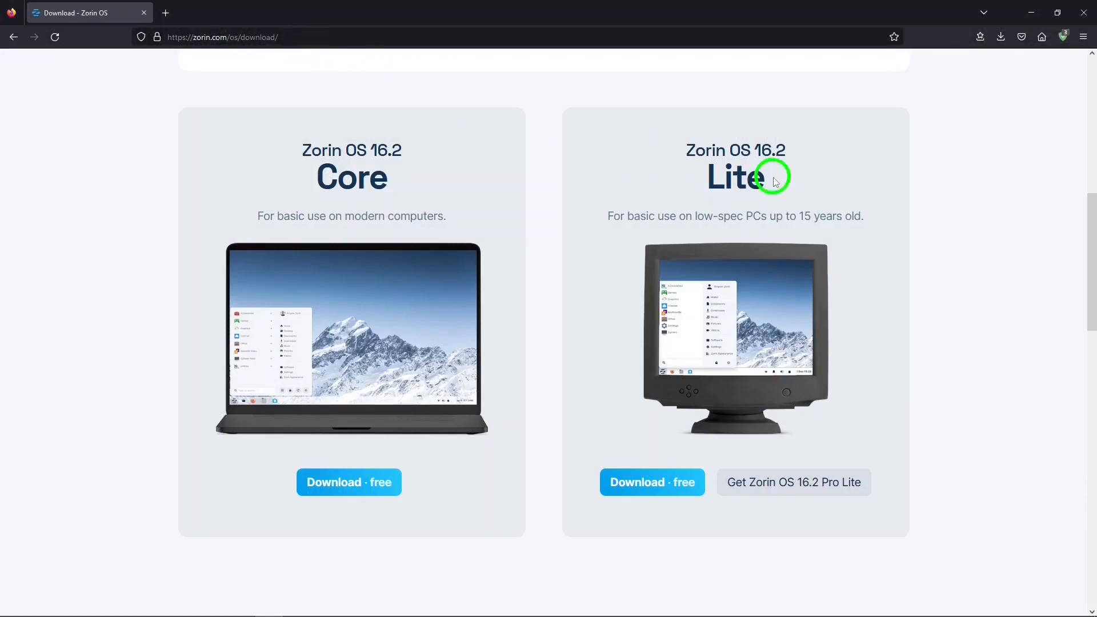